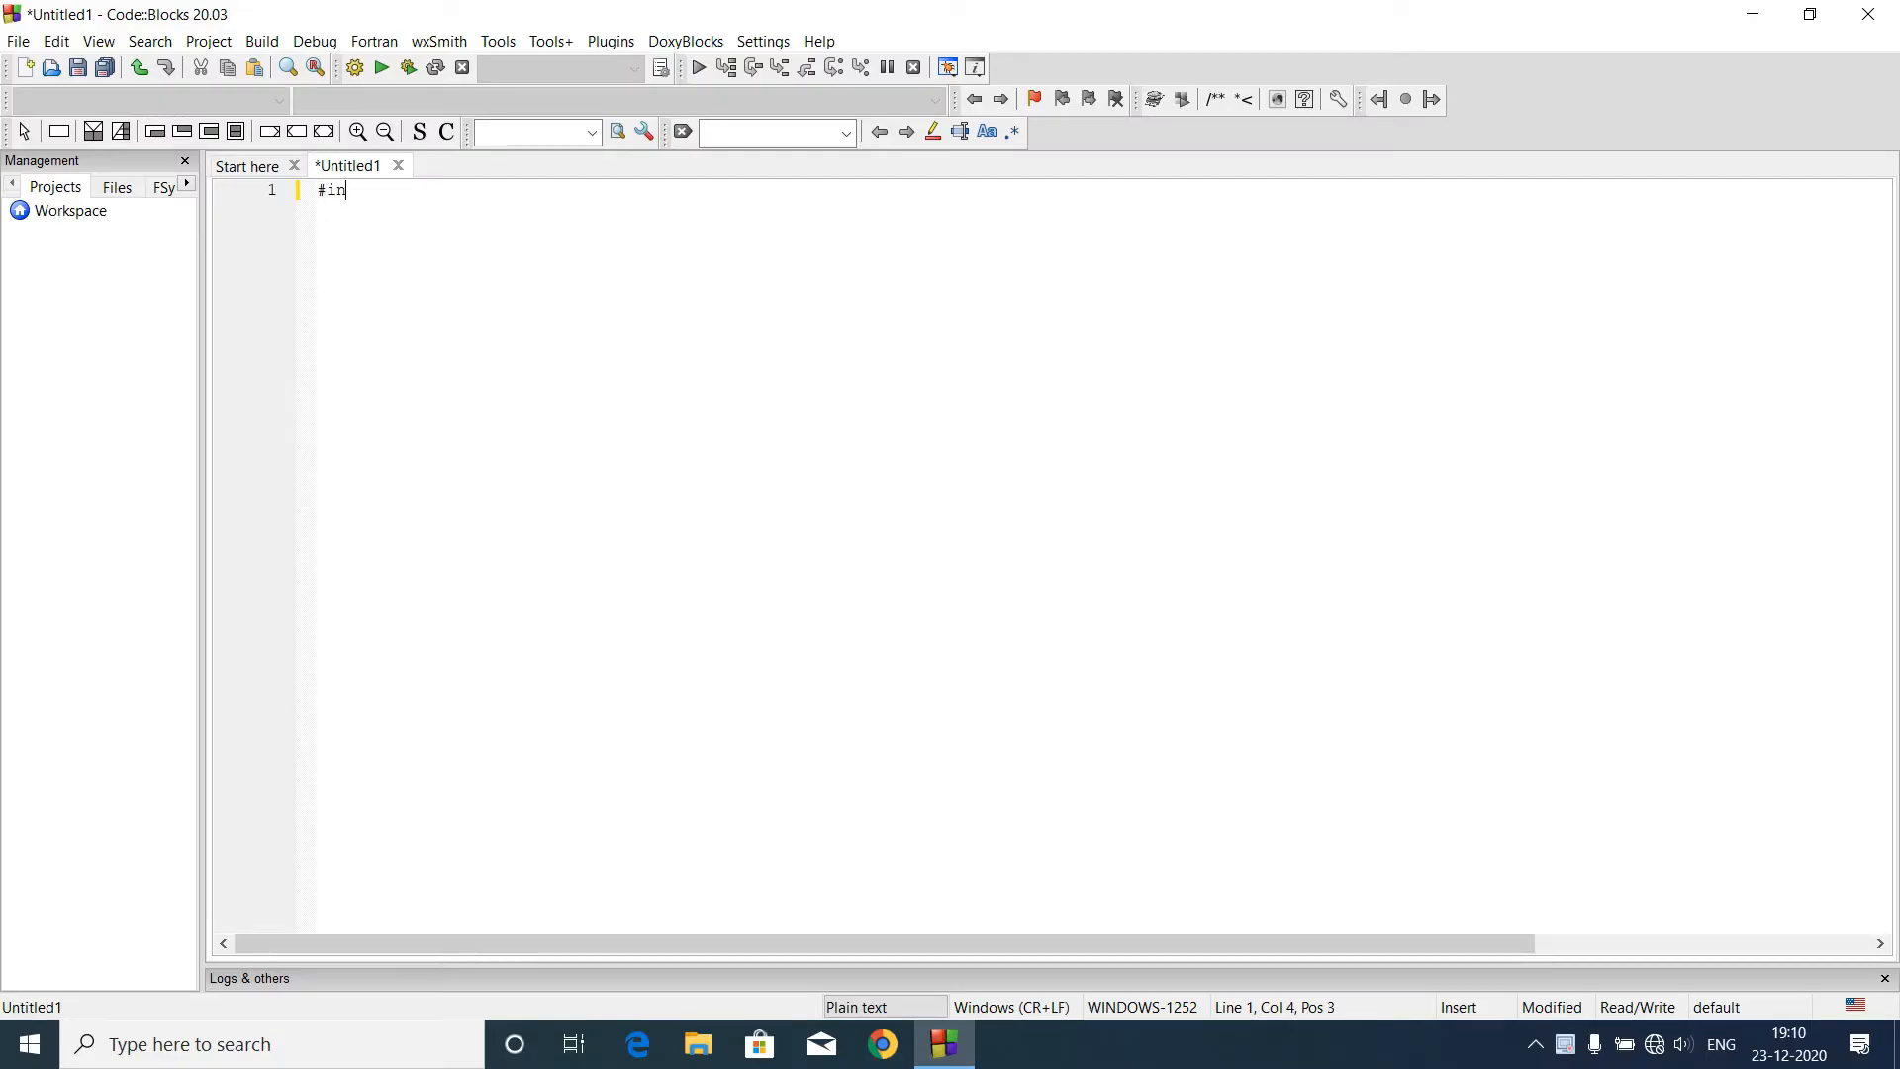
Step: Include stdio.h and conio.h, then begin main on the third line
{"action": "type", "text": "clude<"}
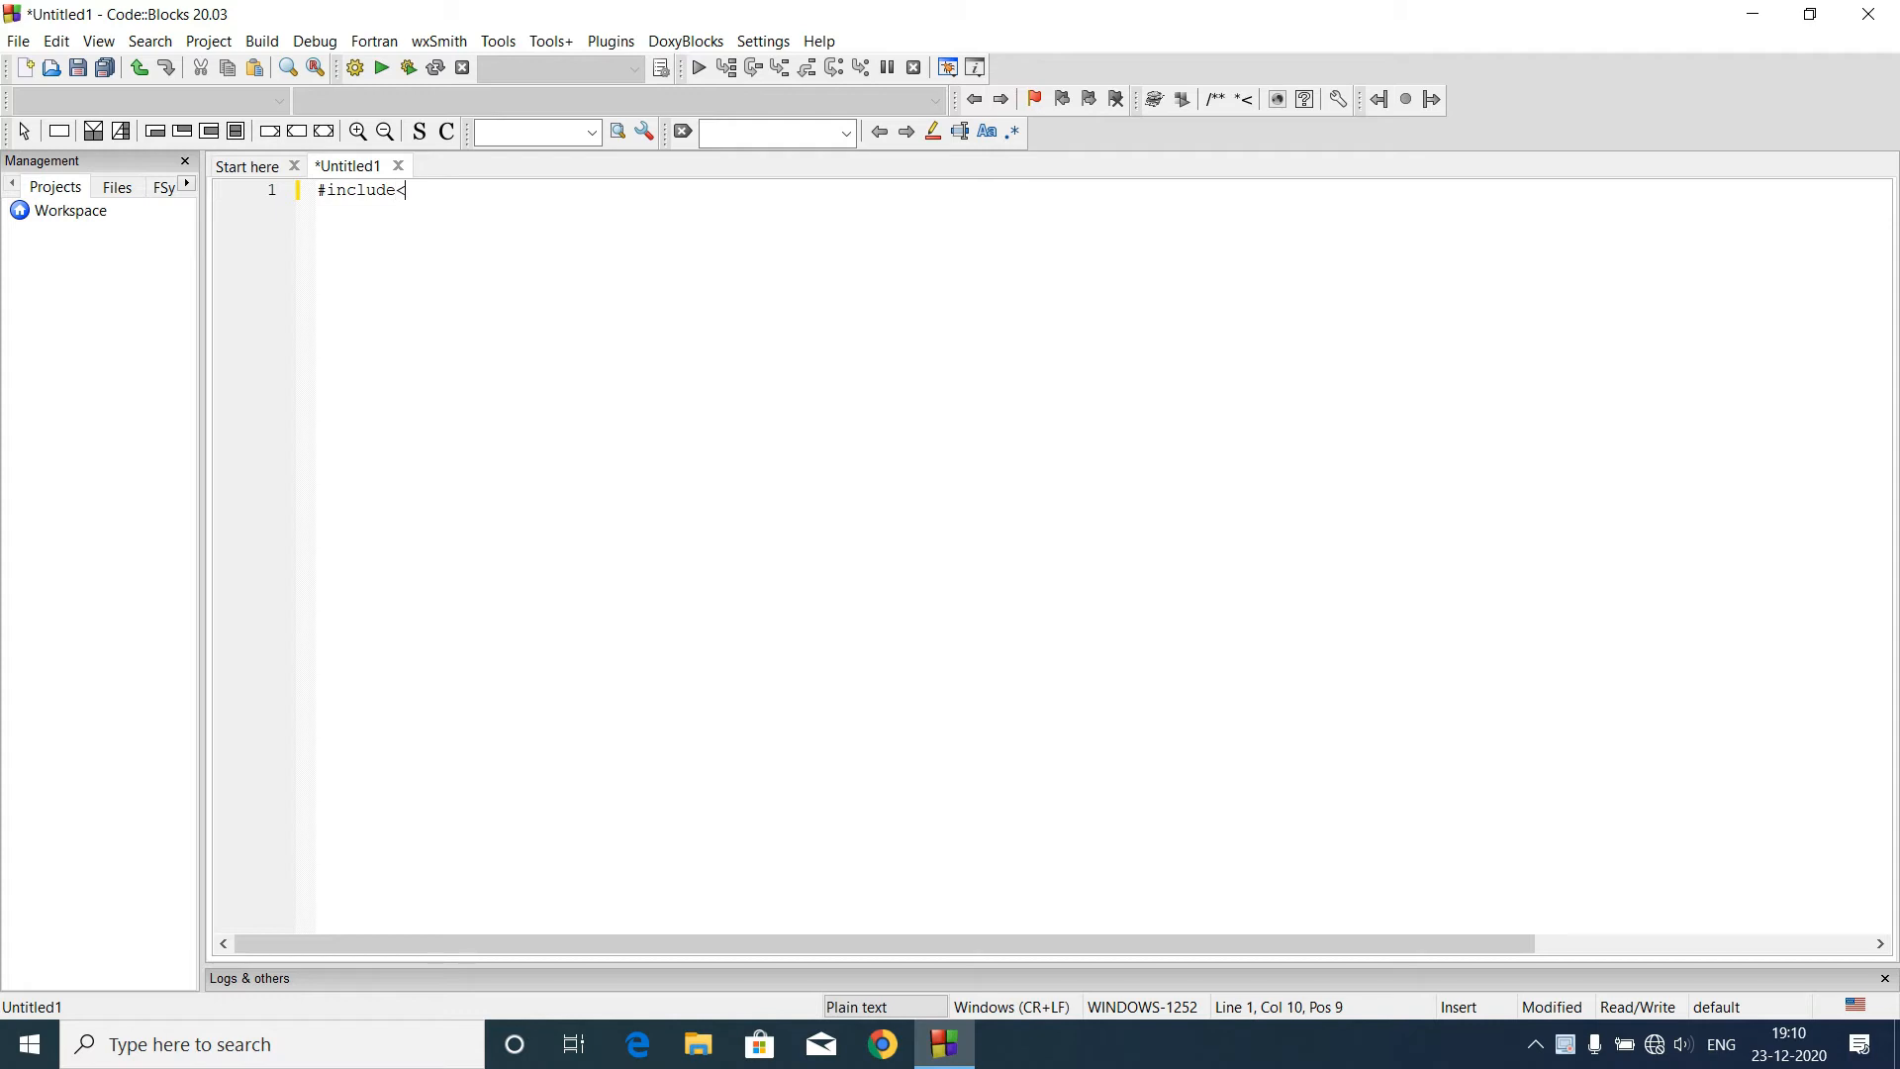
{"action": "type", "text": "stdio.h>"}
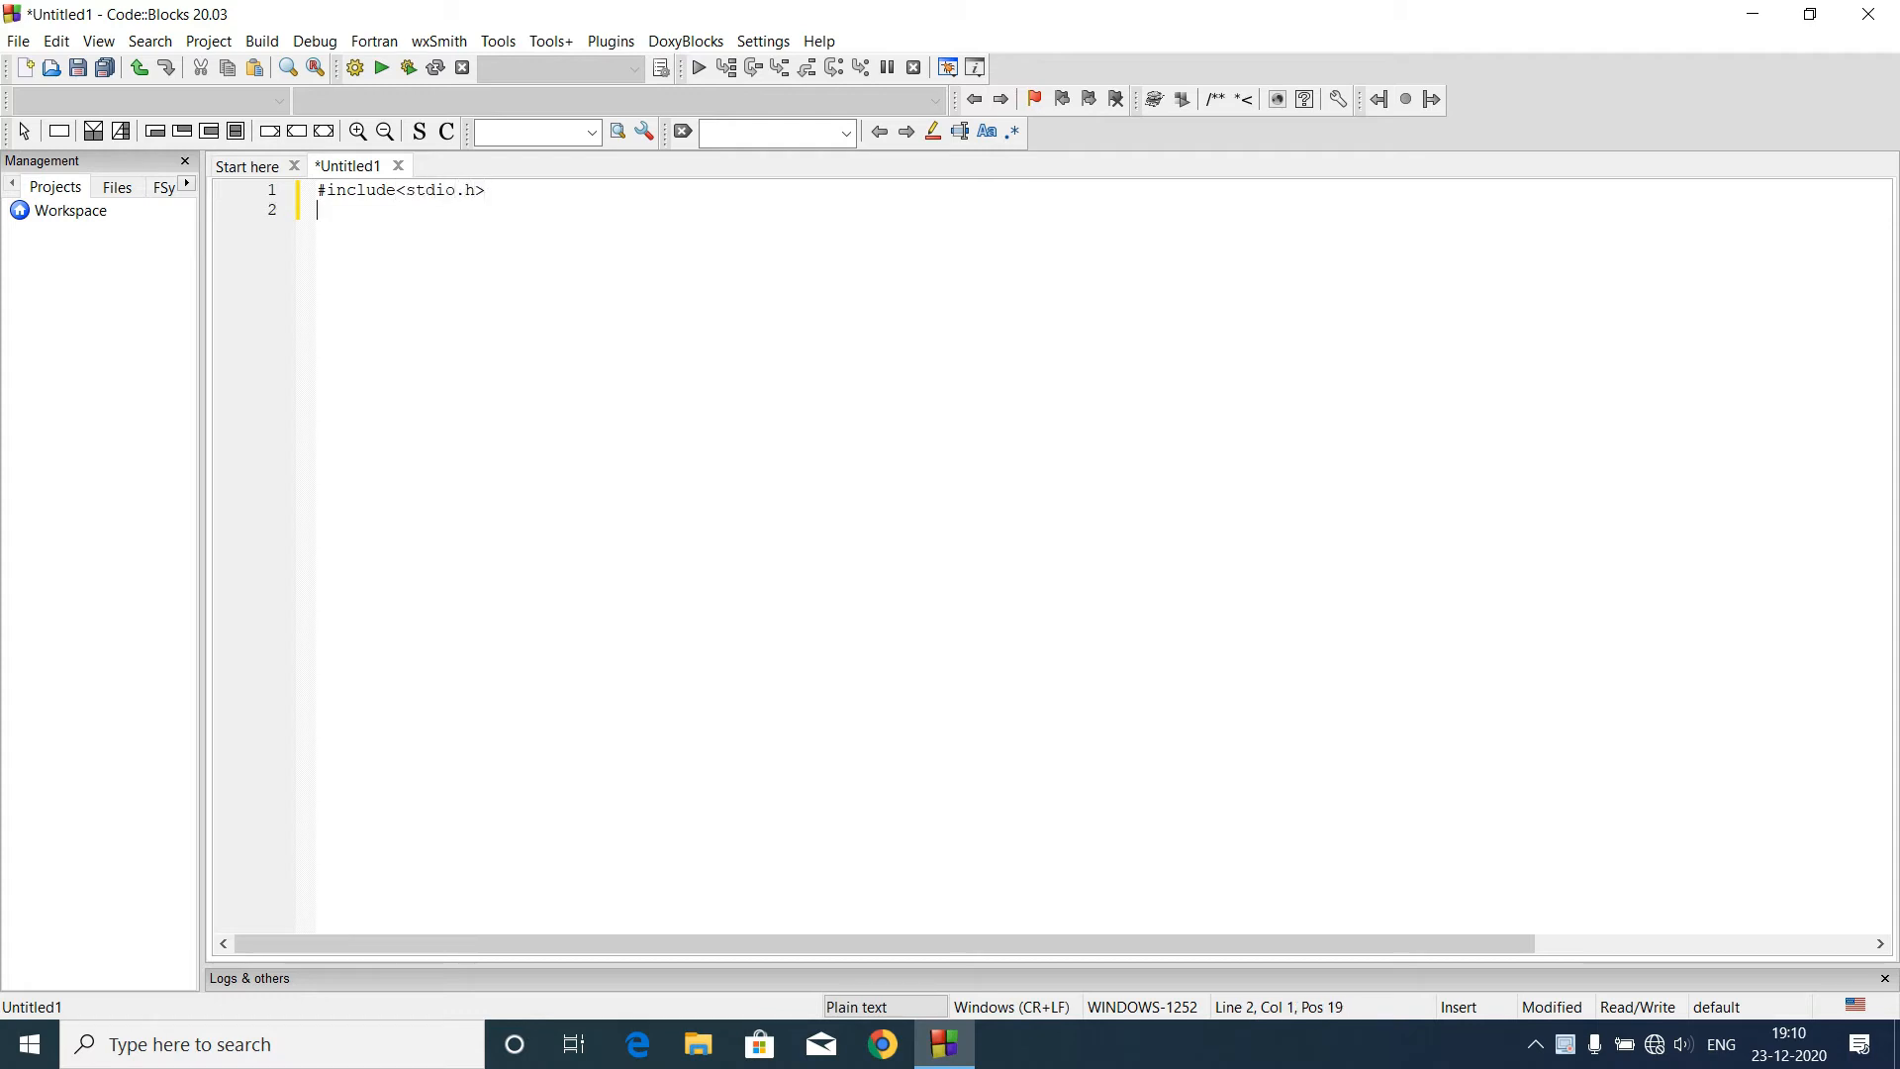
{"action": "type", "text": "#inclu"}
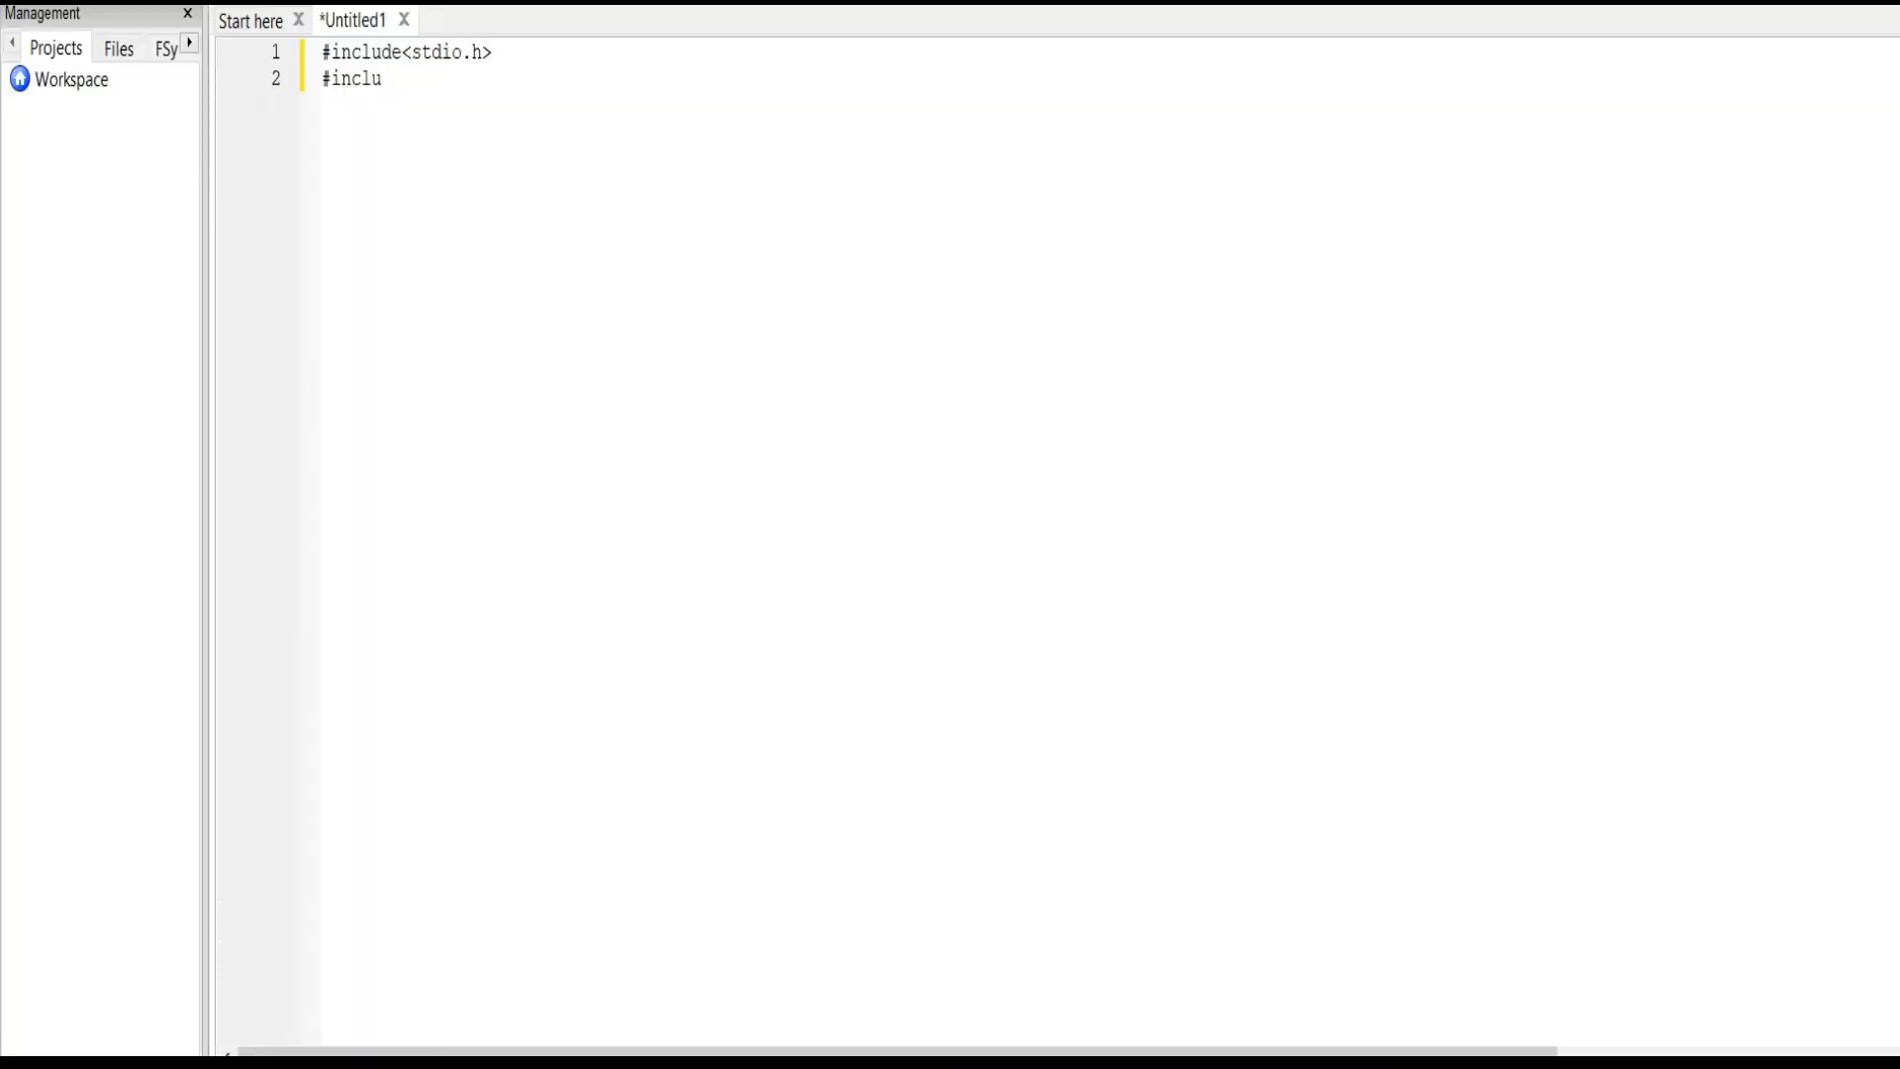
{"action": "type", "text": "de<"}
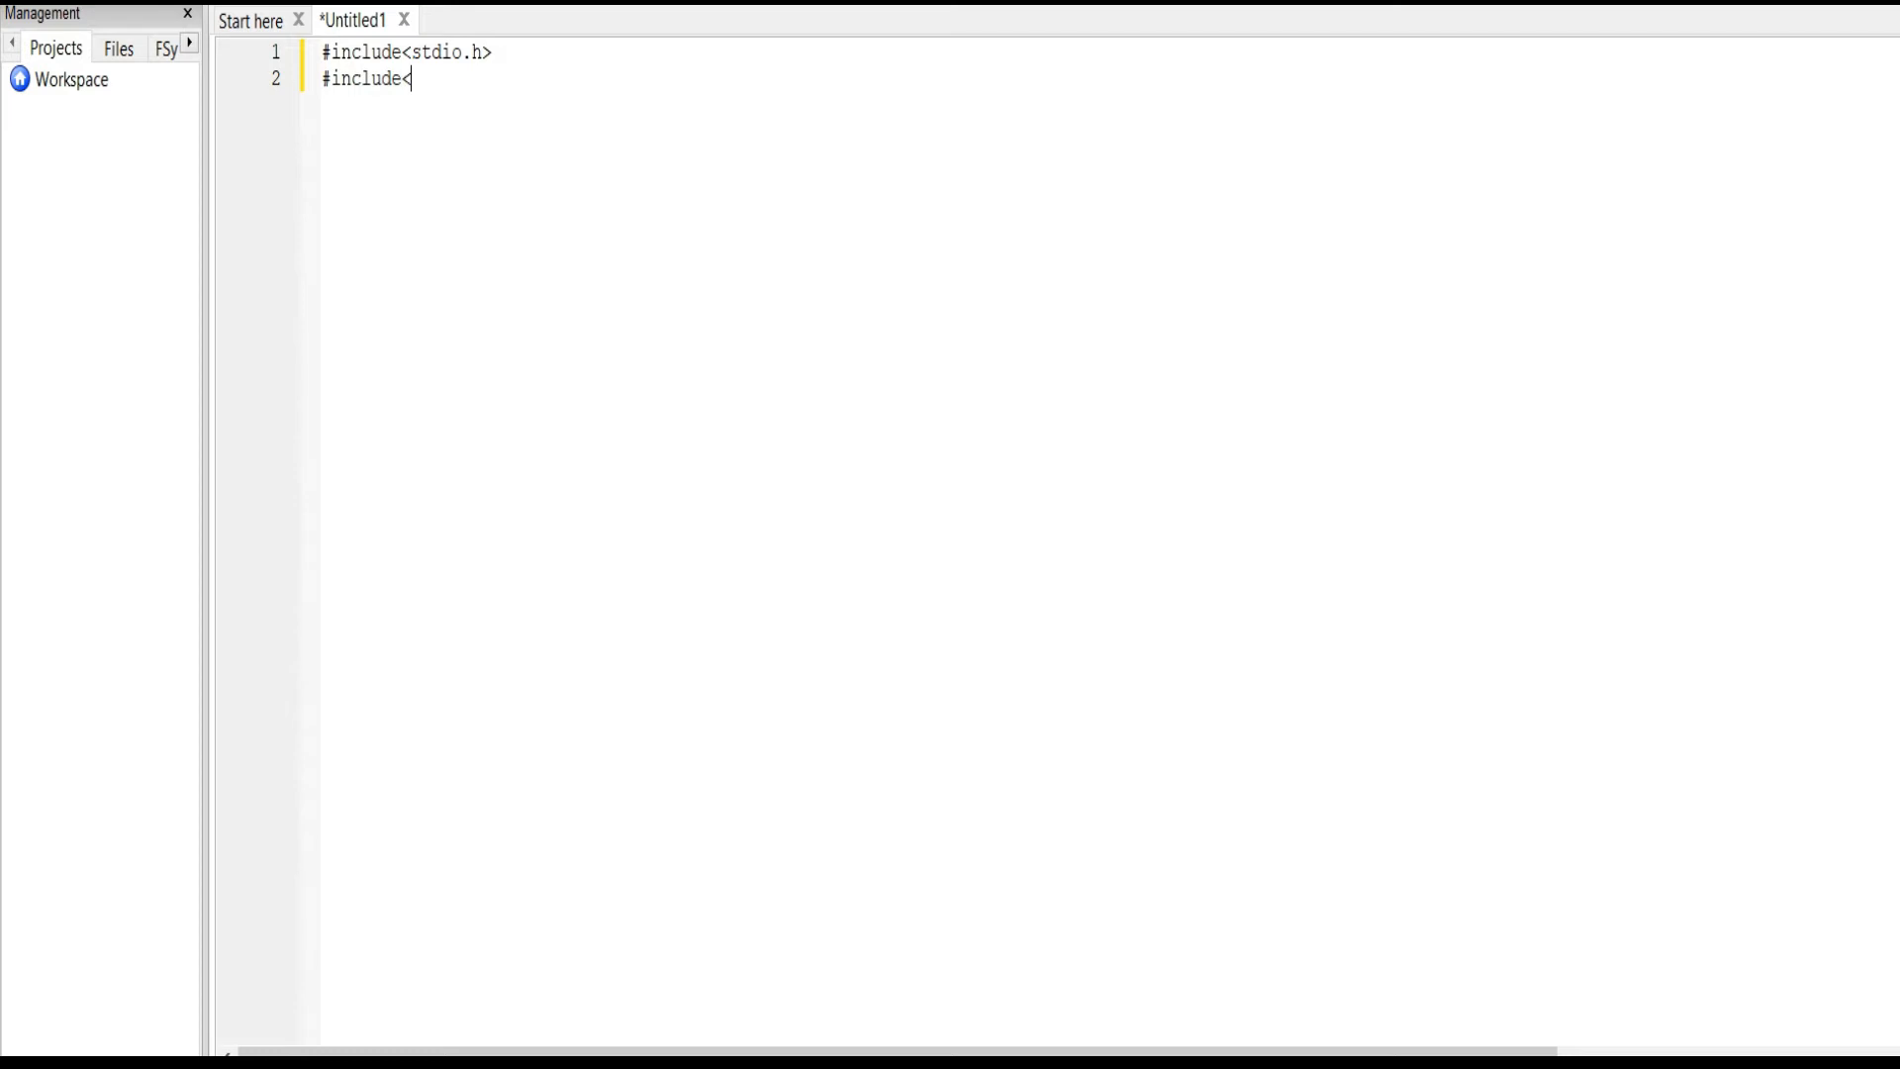
{"action": "type", "text": "conio"}
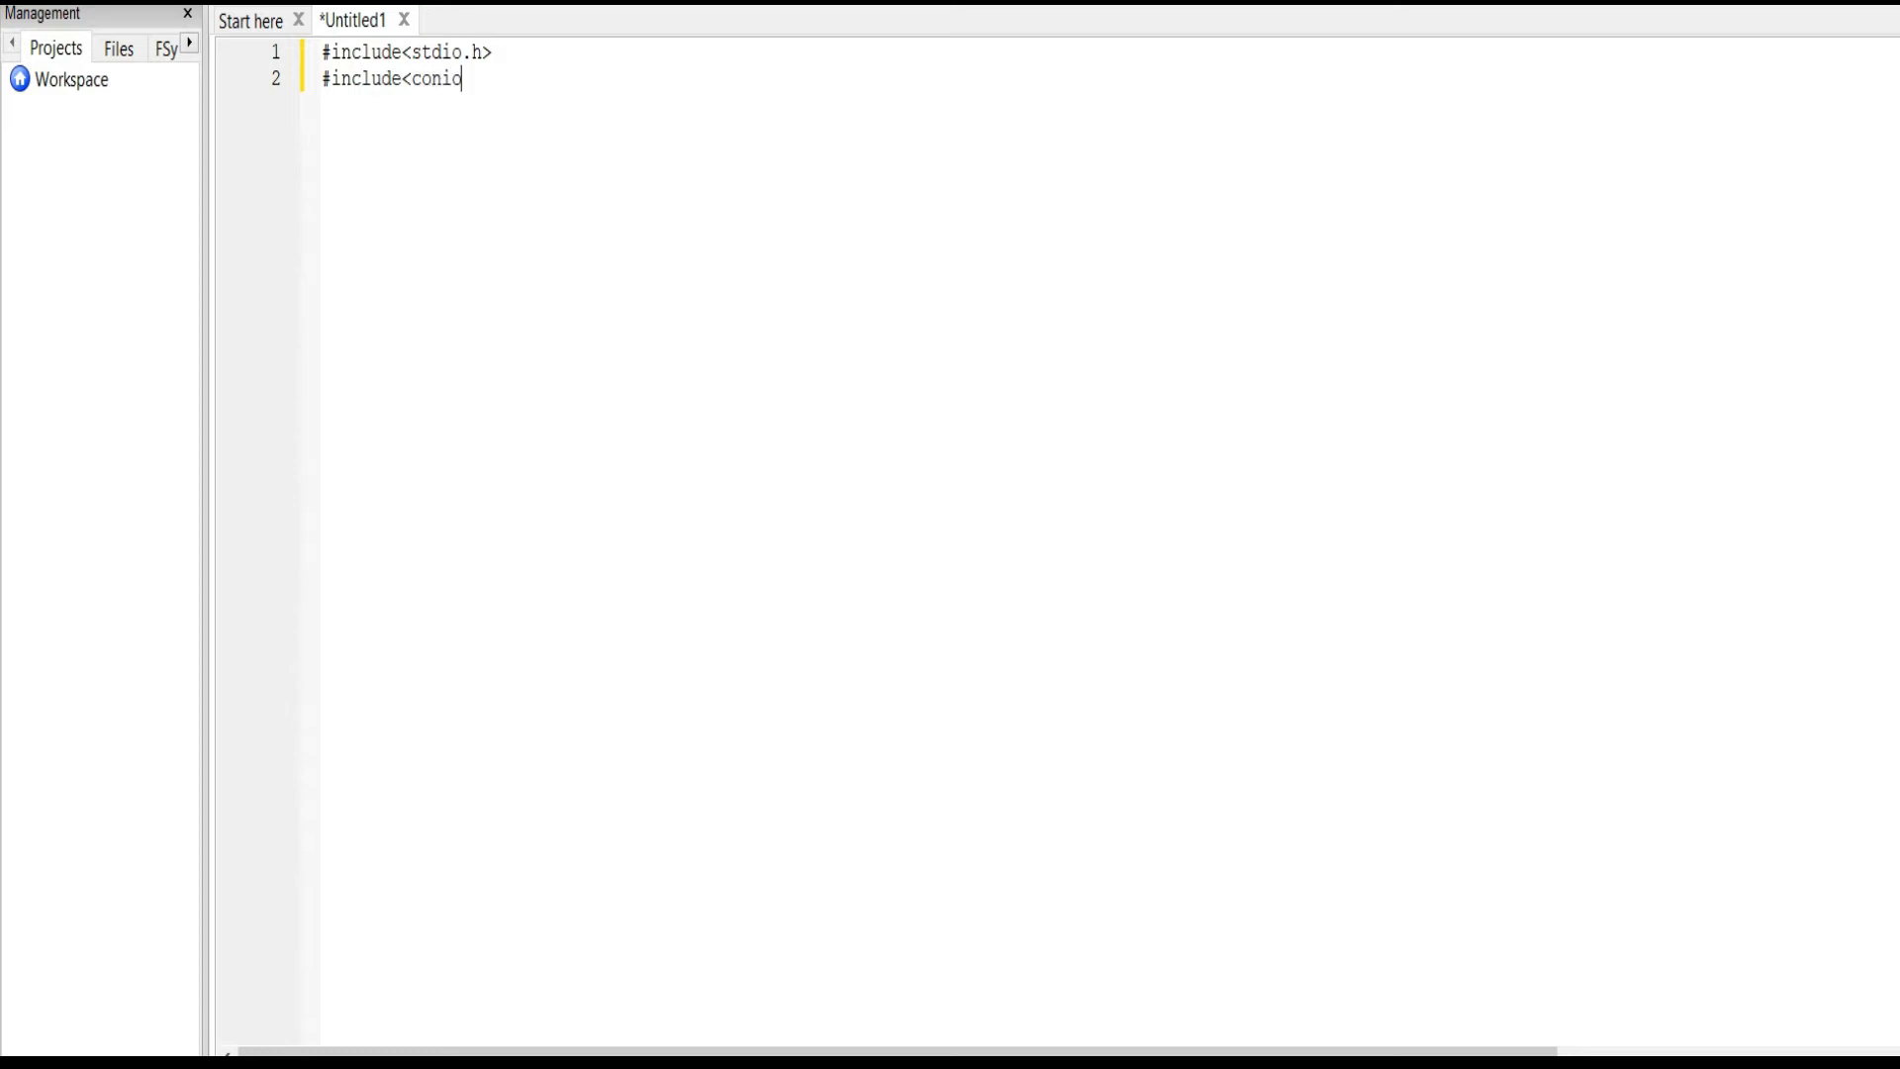
{"action": "type", "text": ".h>"}
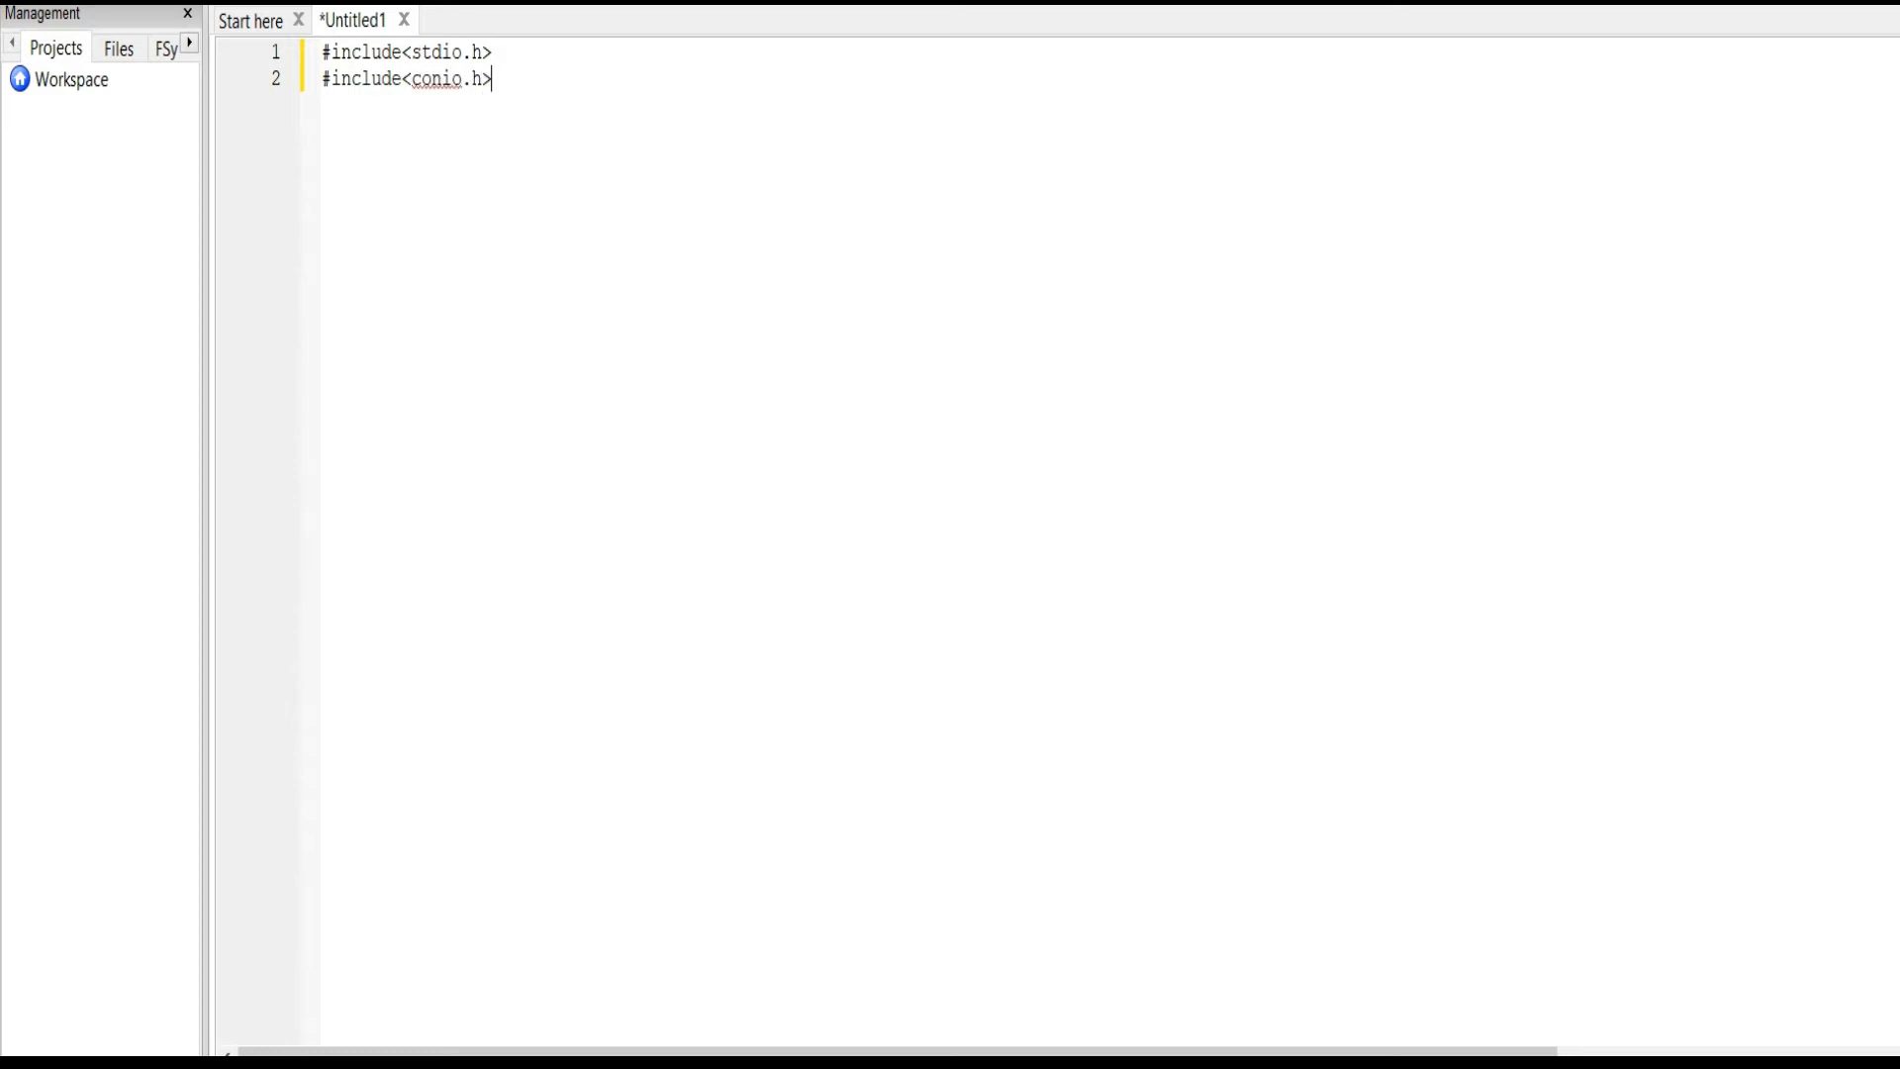
{"action": "type", "text": "main"}
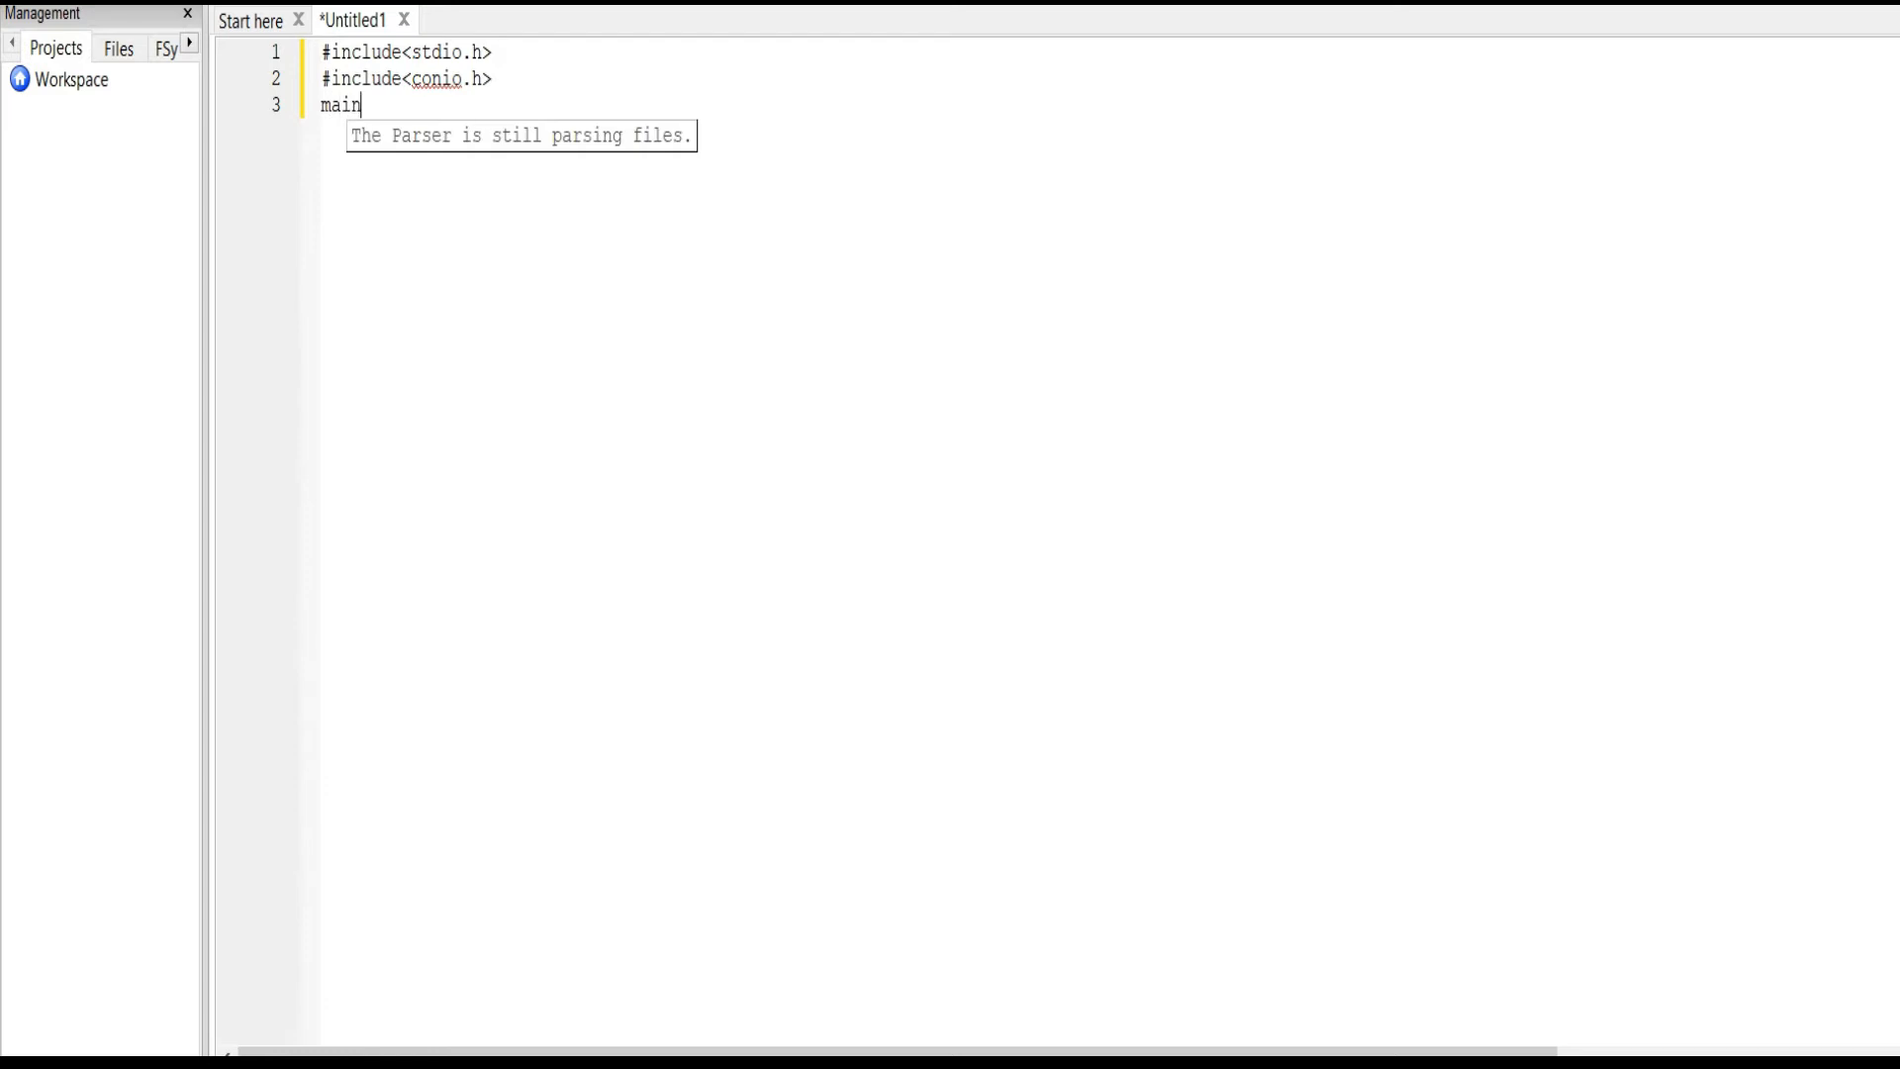
Step: Open main() with a brace and declare float num1 and num2
{"action": "type", "text": "()"}
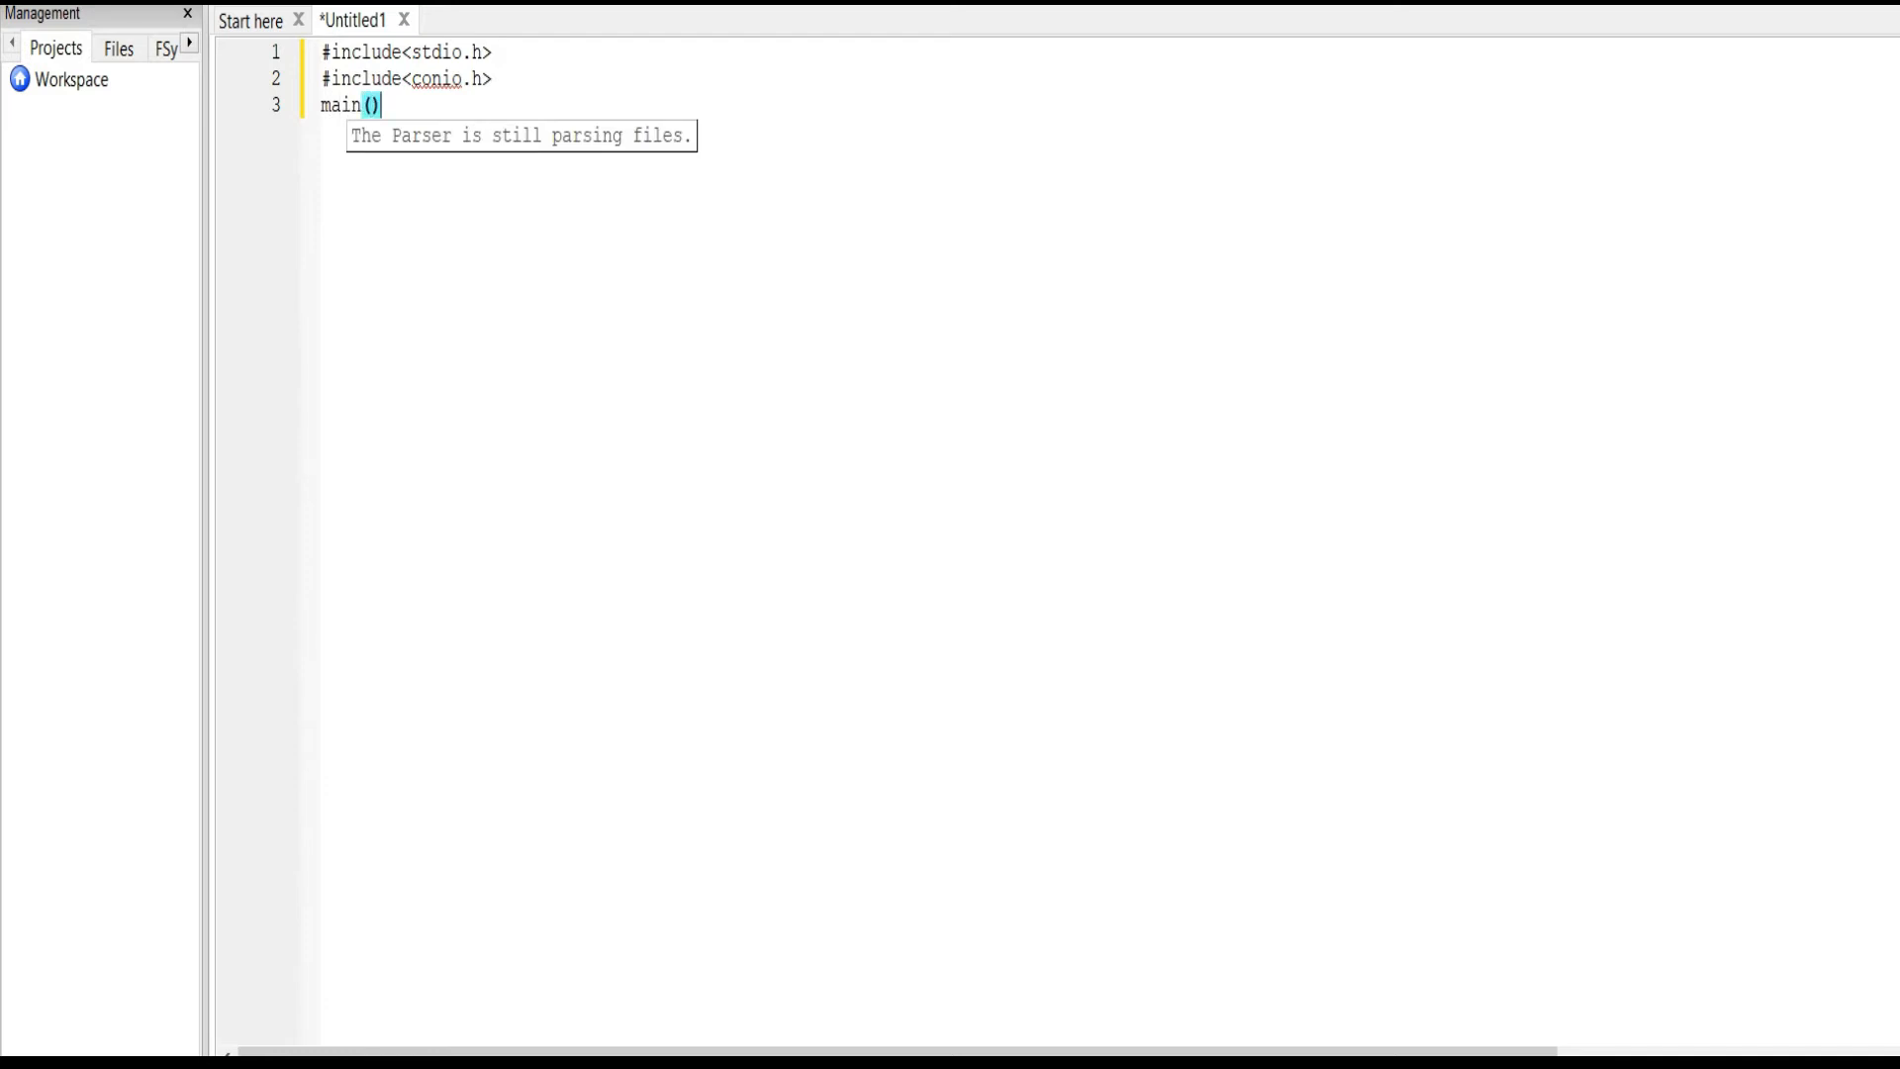
{"action": "type", "text": "{"}
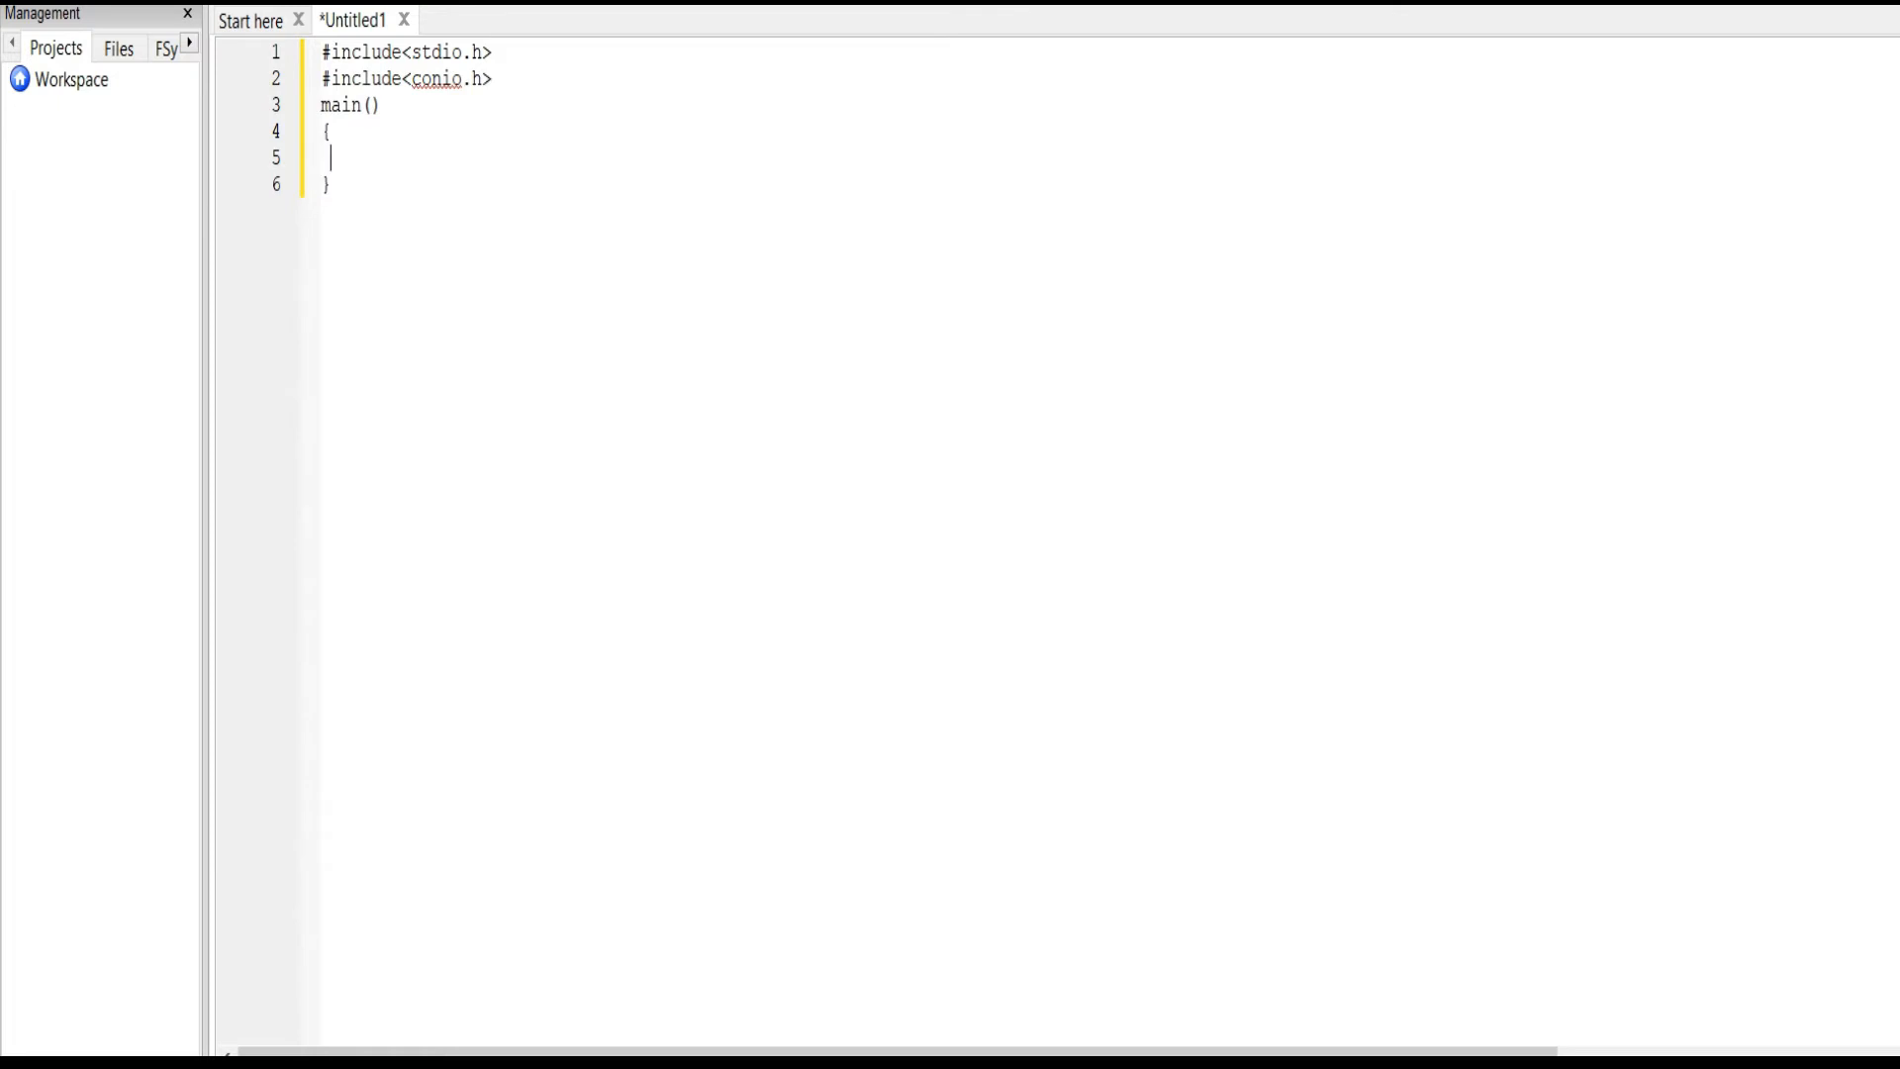
{"action": "type", "text": "flo"}
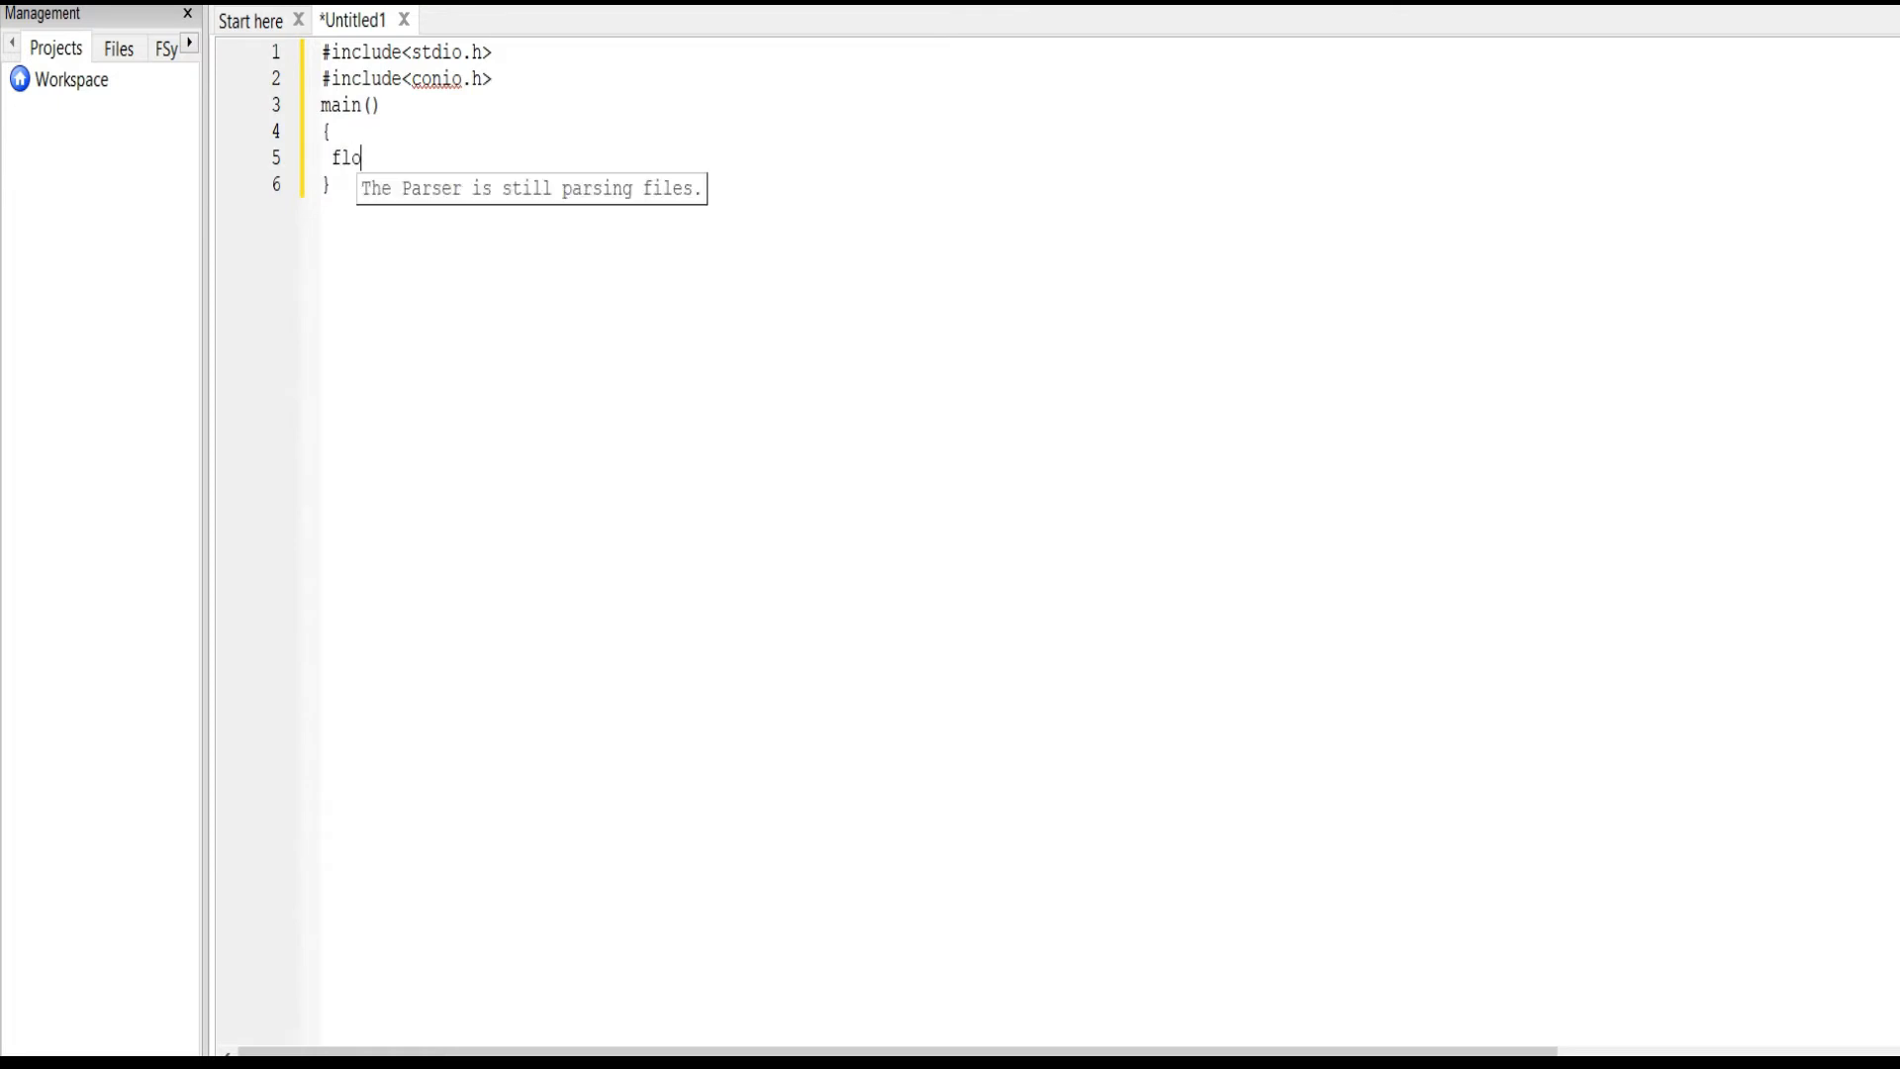
{"action": "type", "text": "at"}
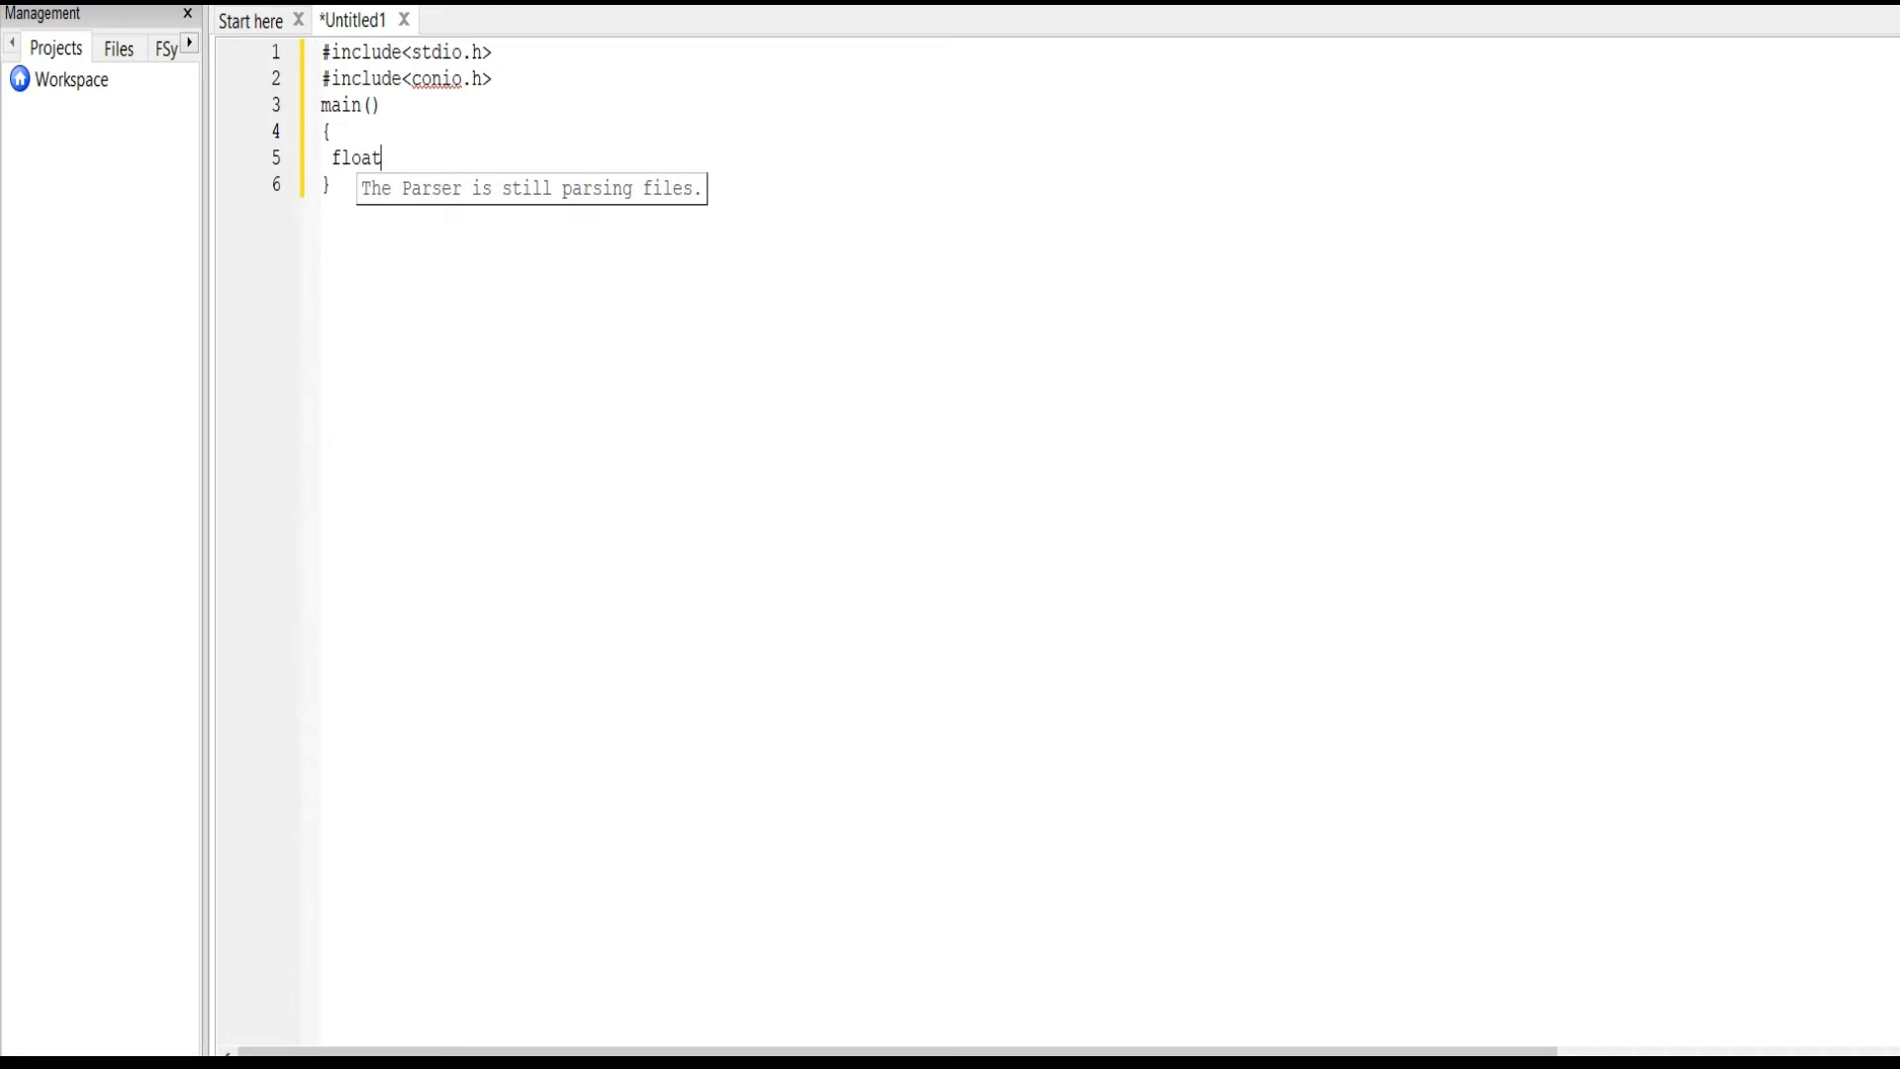
{"action": "type", "text": "n"}
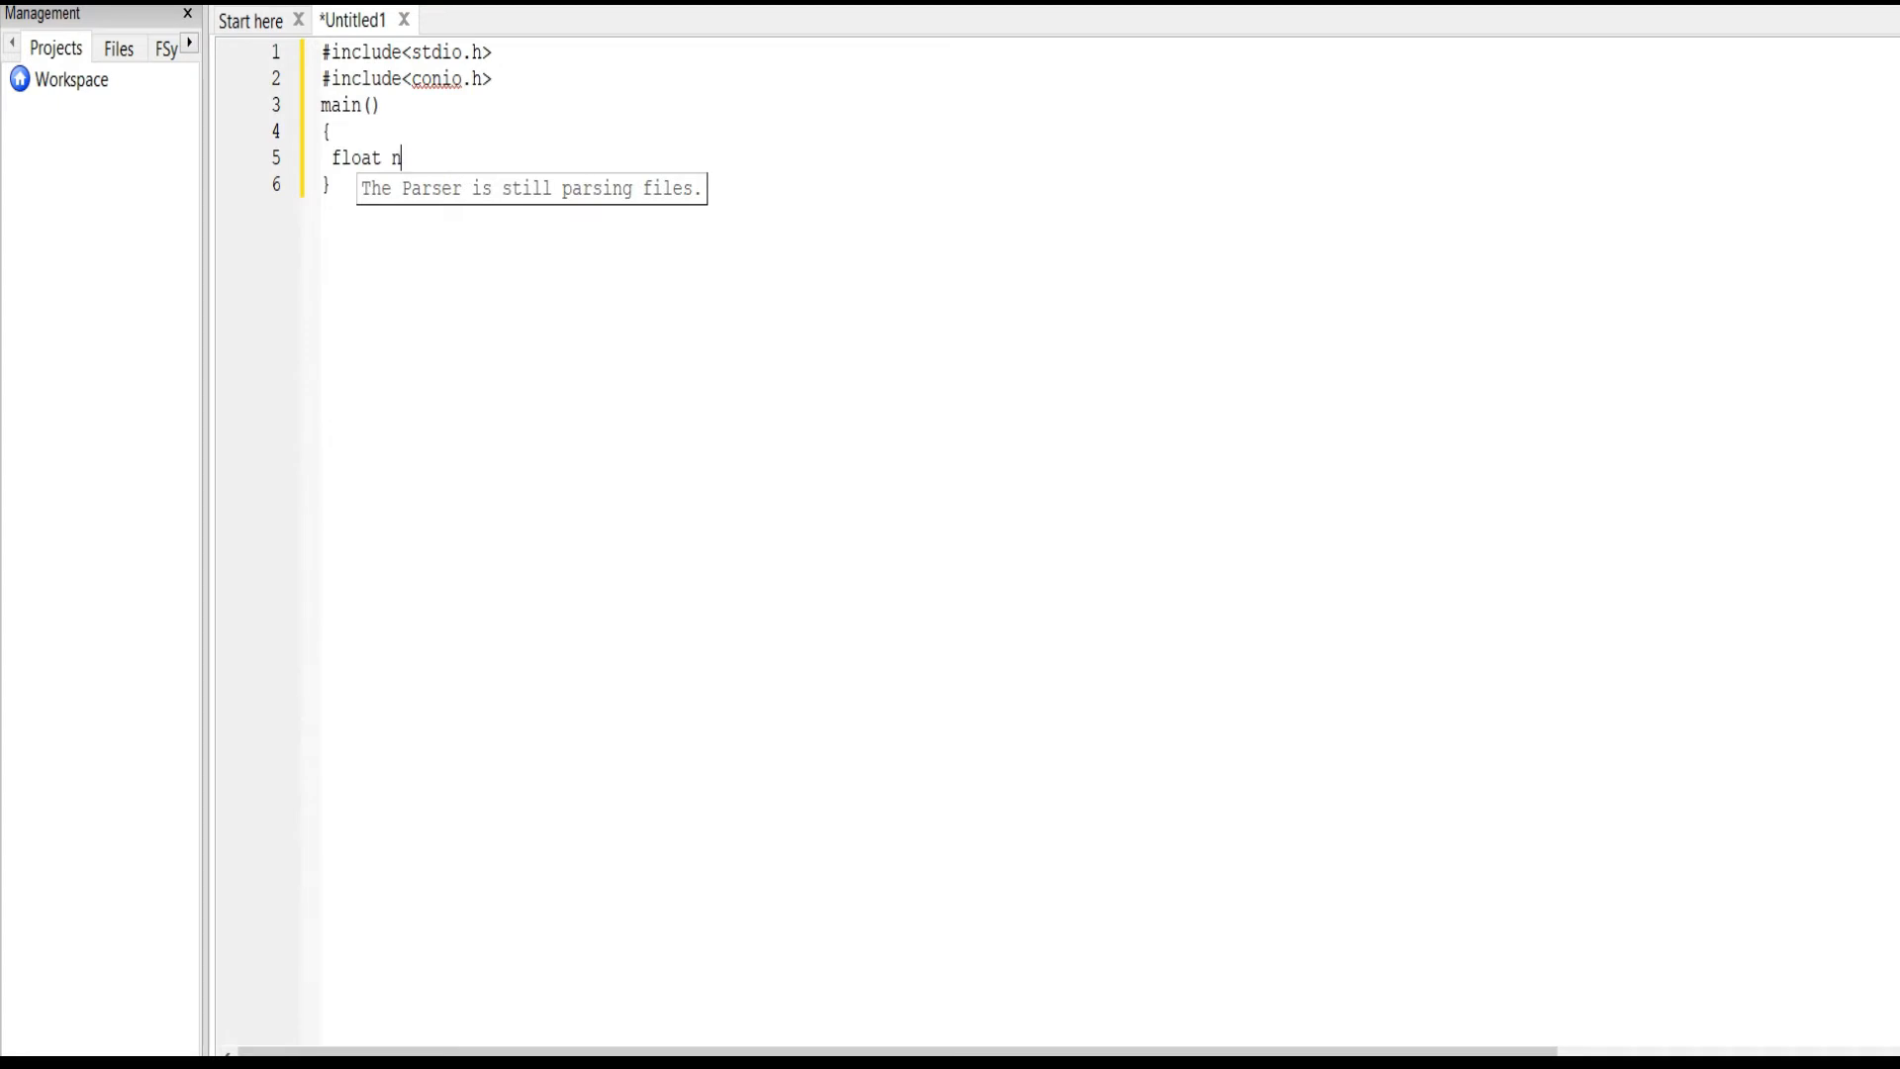
{"action": "type", "text": "um1;"}
{"action": "type", "text": "float"}
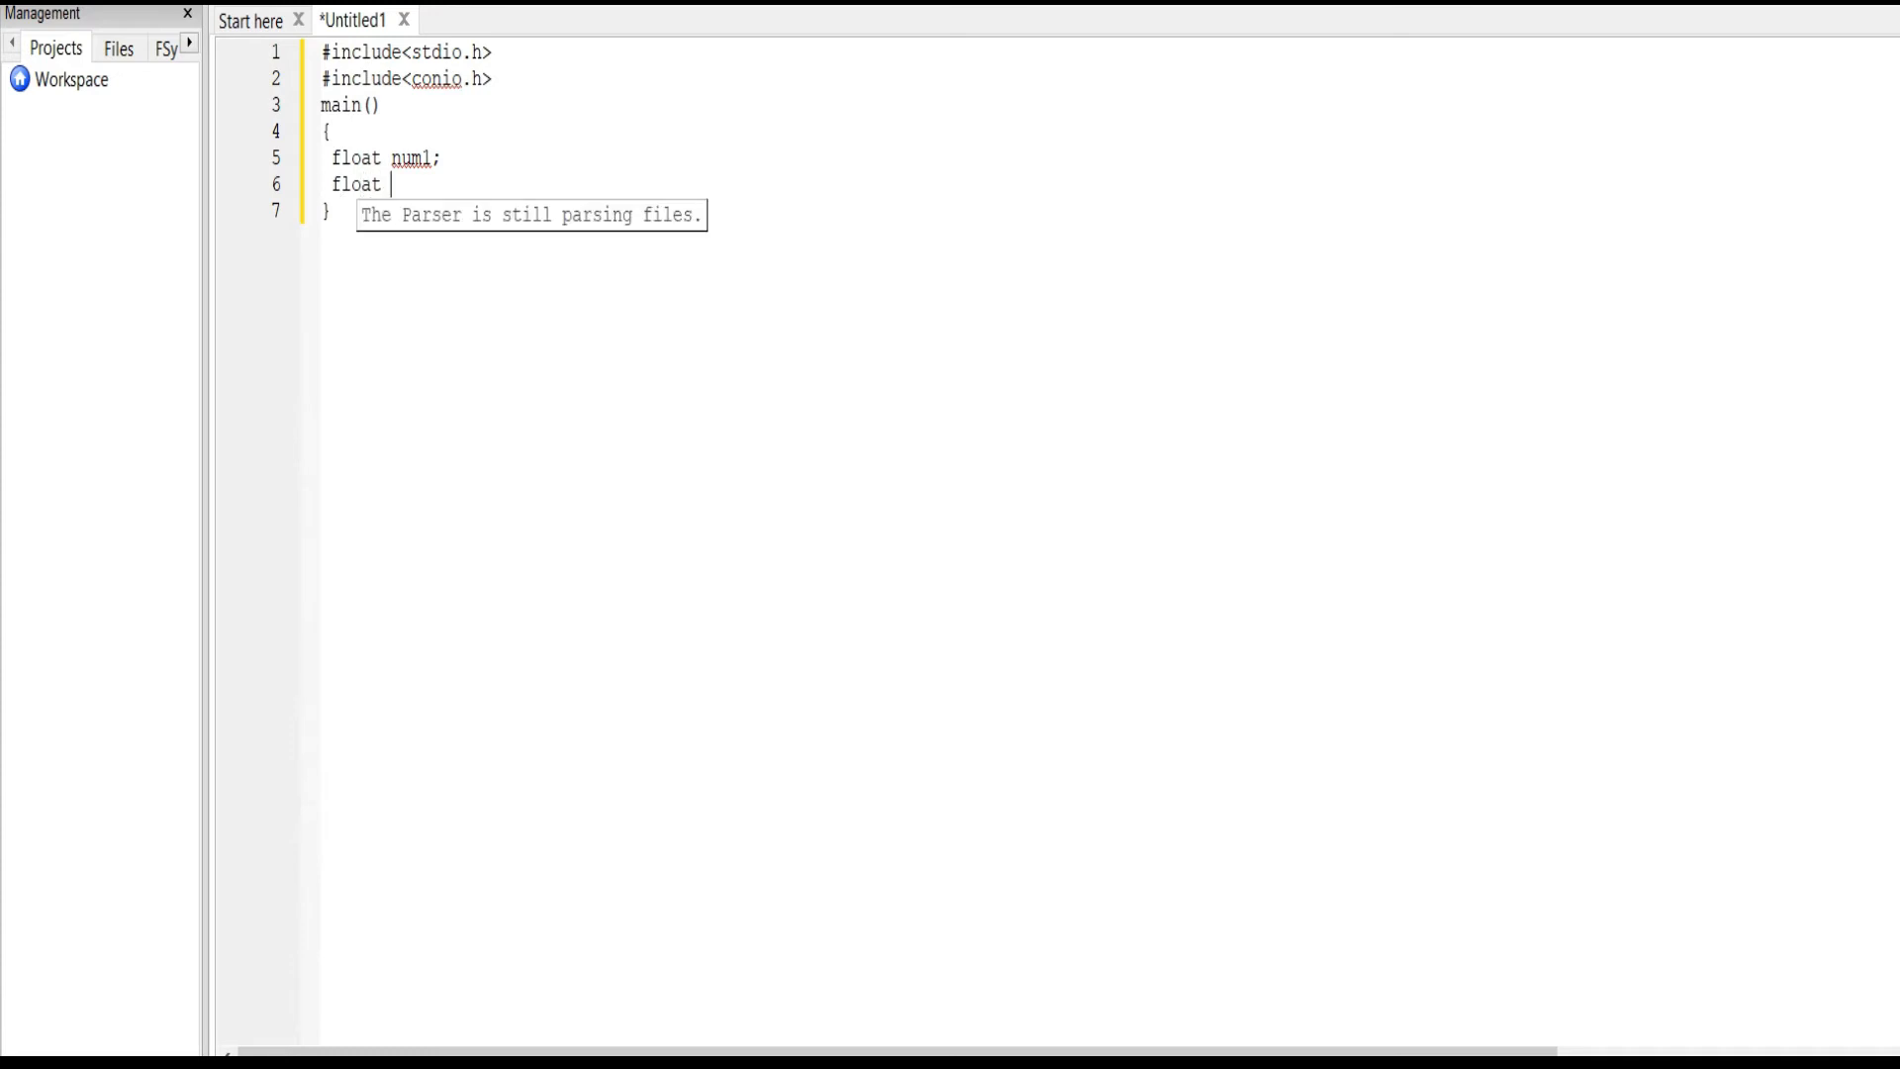
{"action": "type", "text": "num2;"}
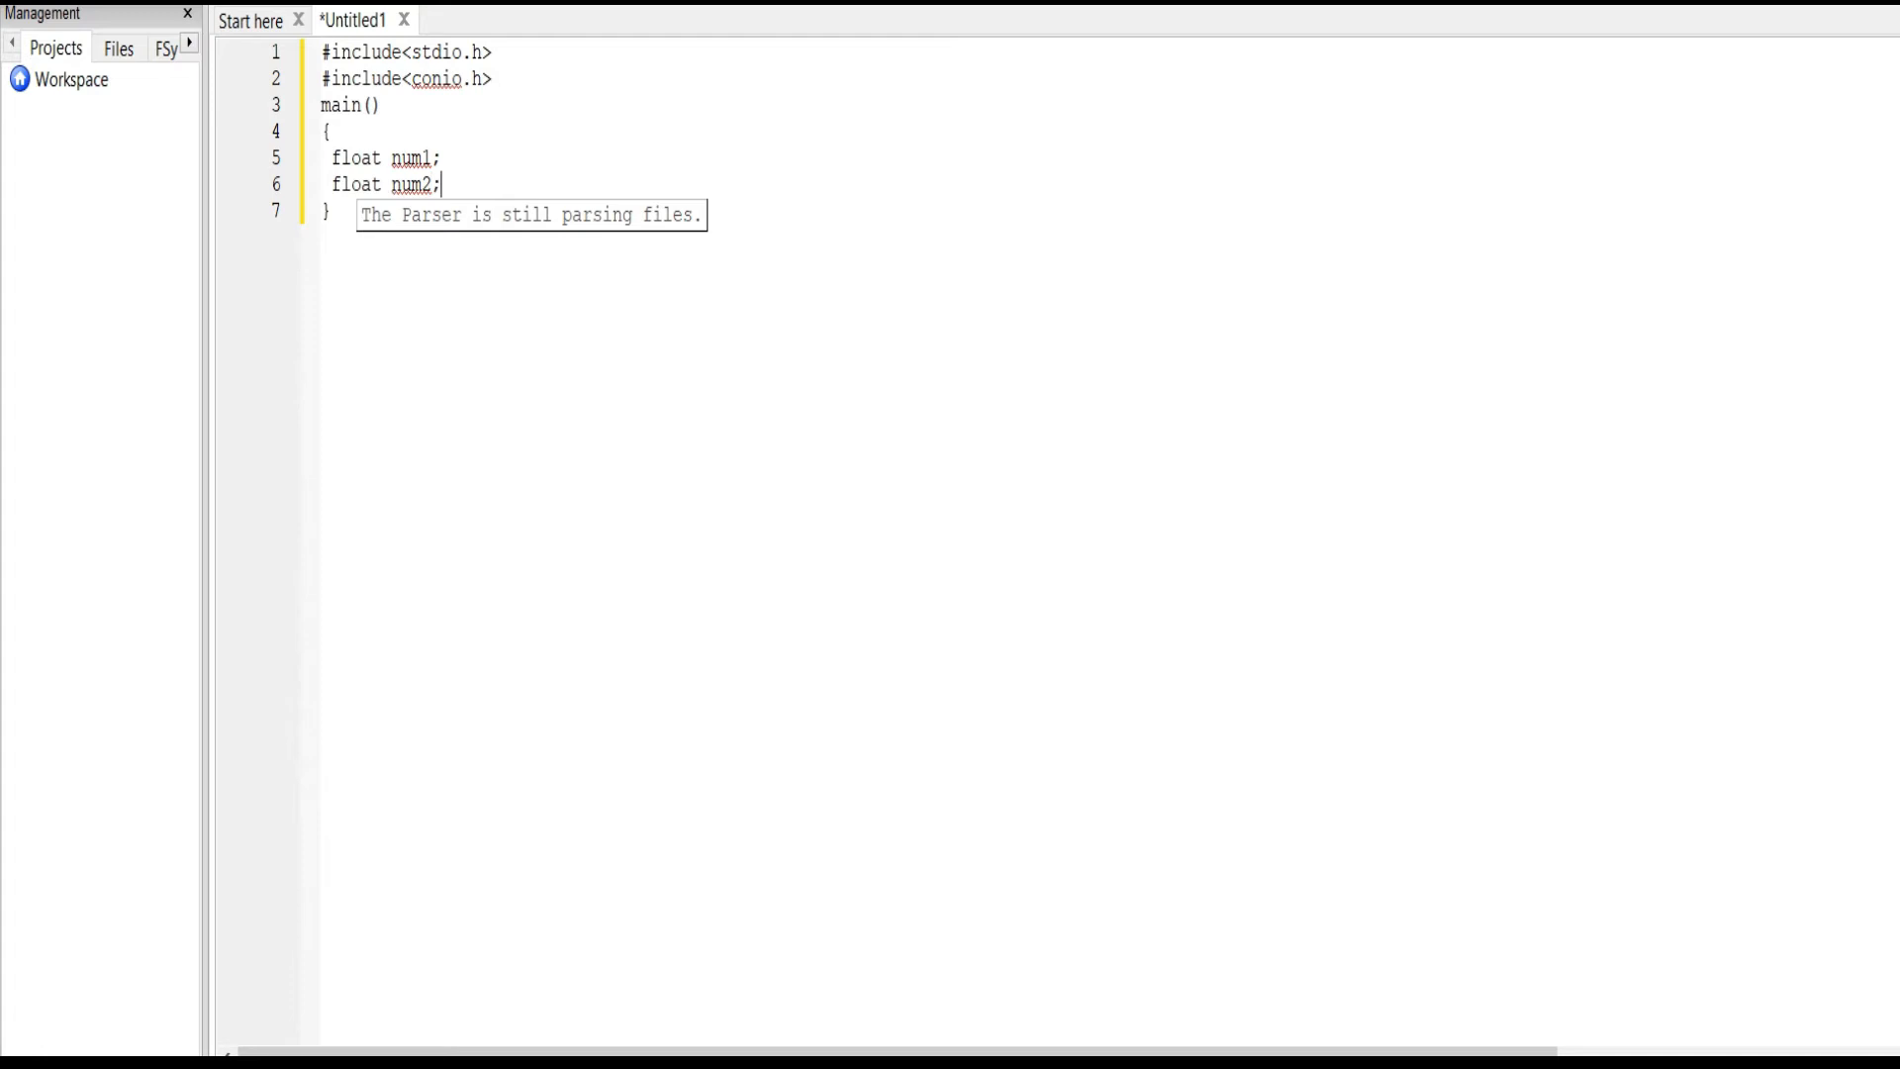
Step: Declare char op and float result inside main
{"action": "type", "text": "c"}
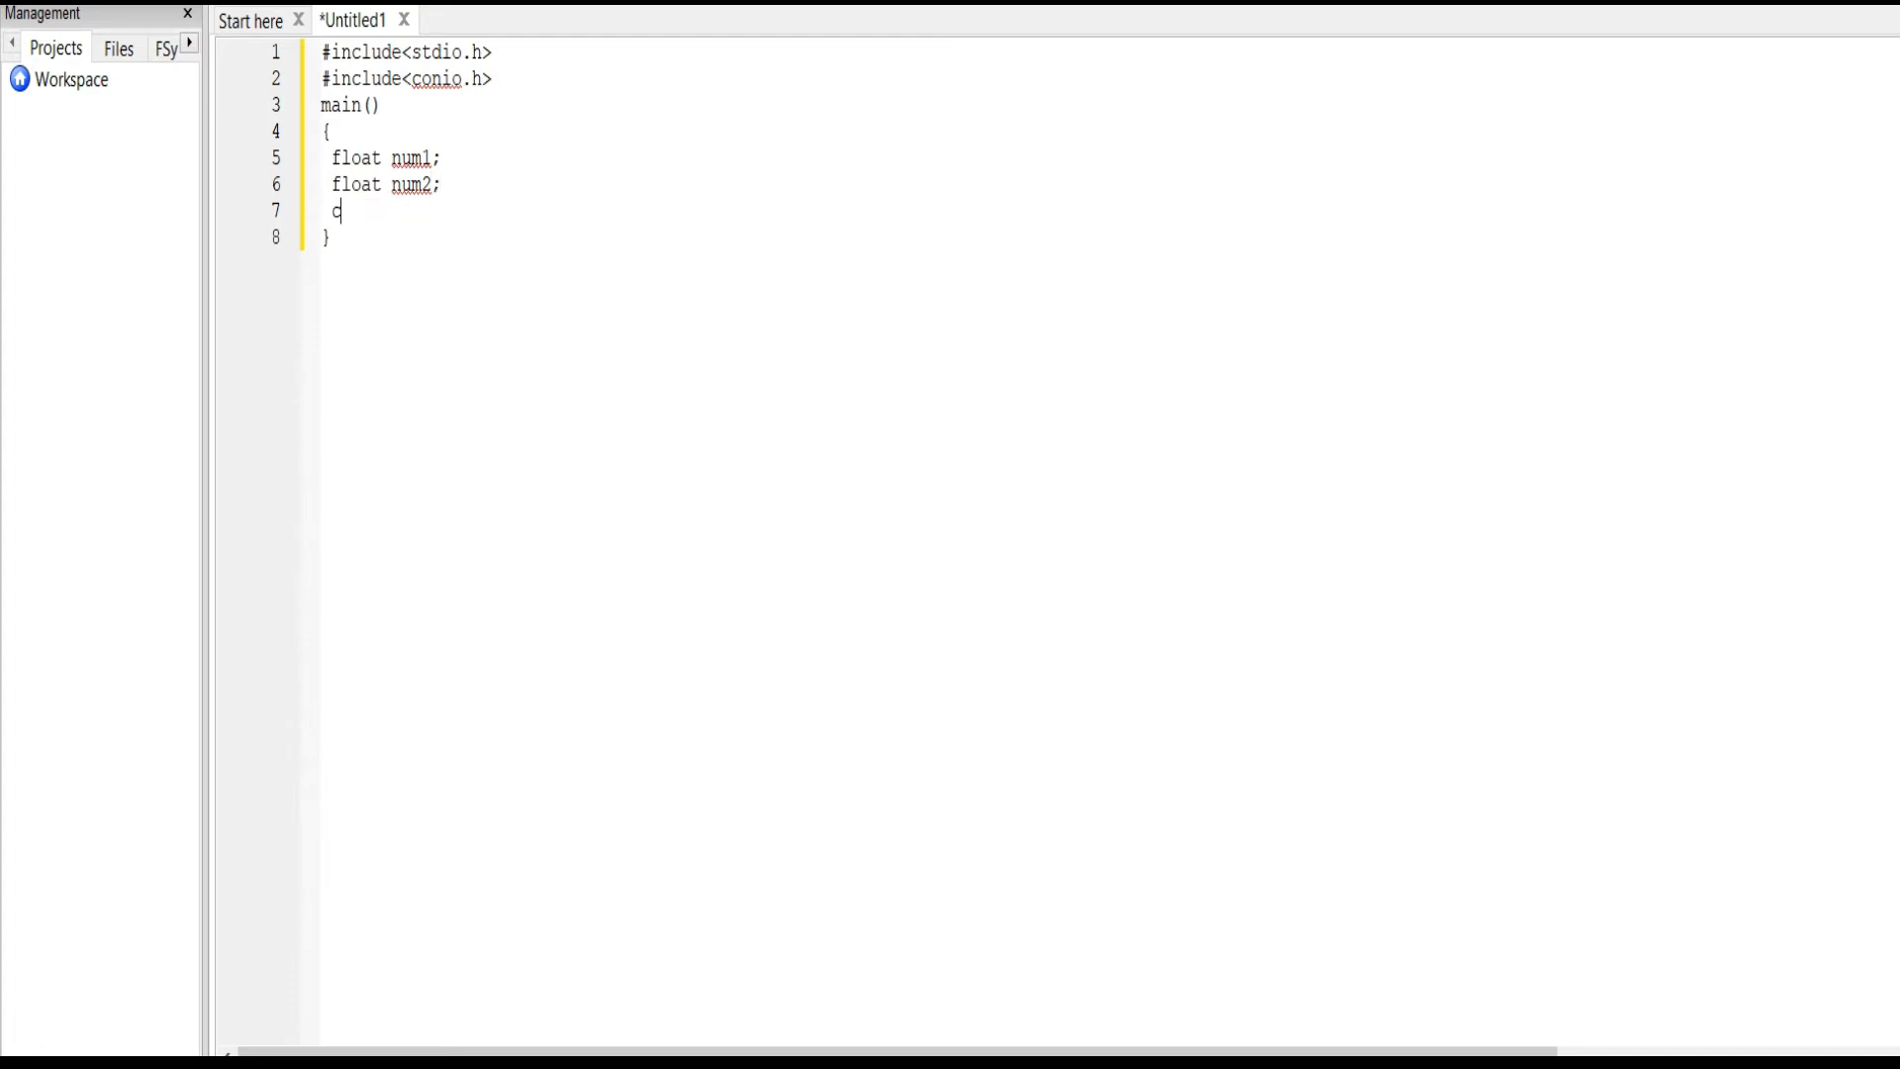
{"action": "type", "text": "har"}
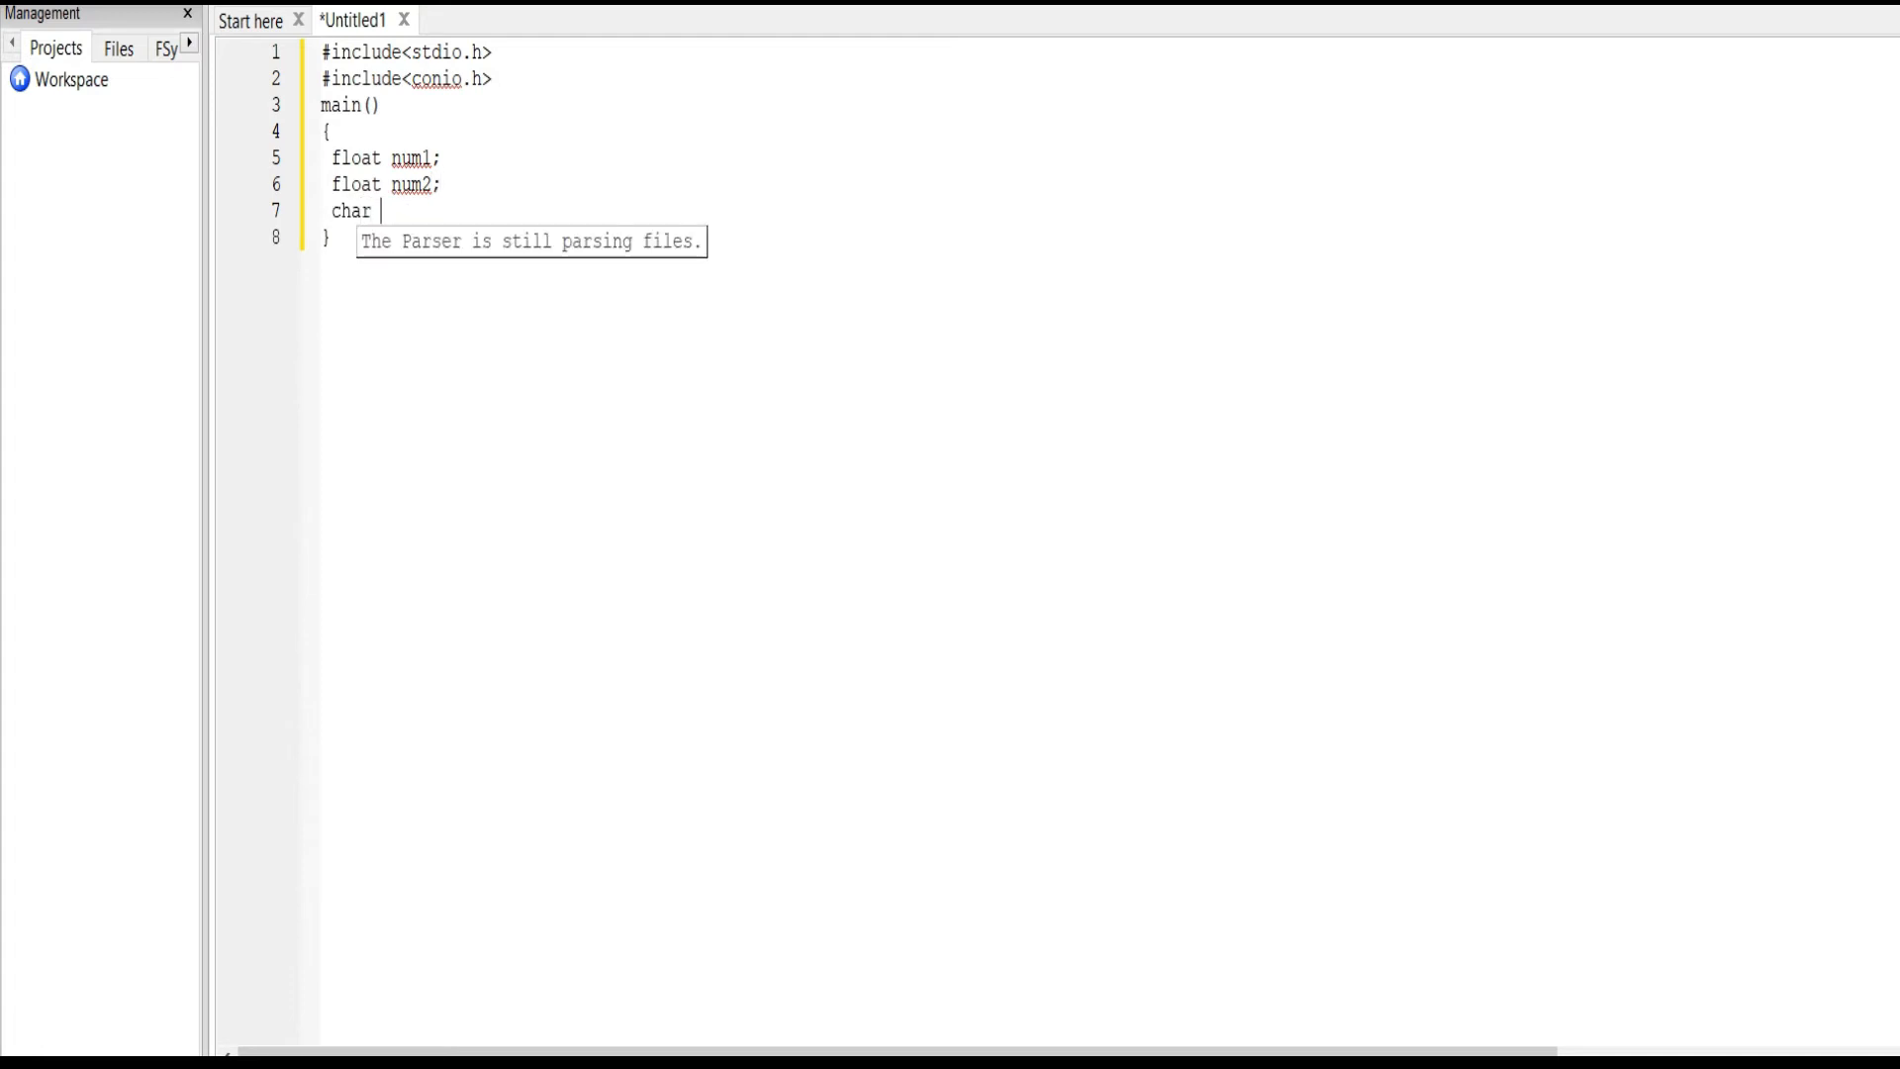
{"action": "type", "text": "ch"}
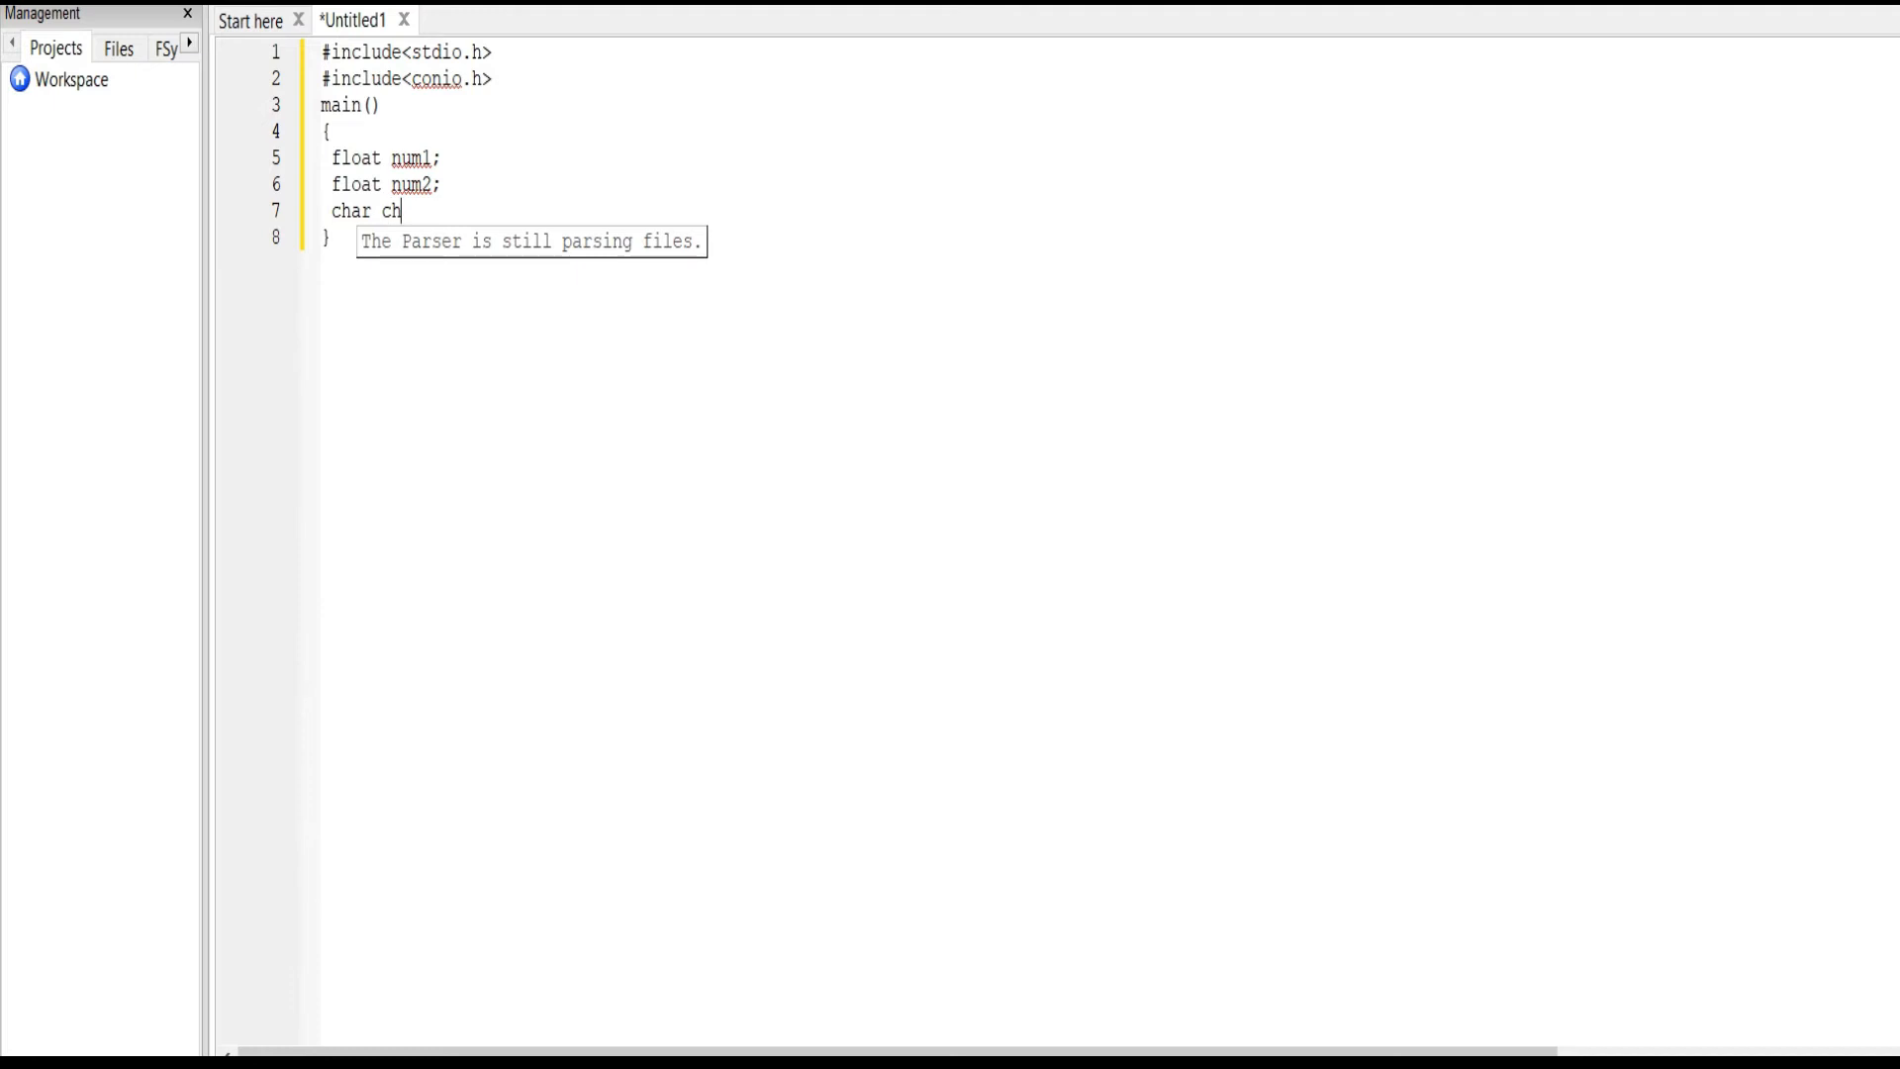
{"action": "type", "text": "op;"}
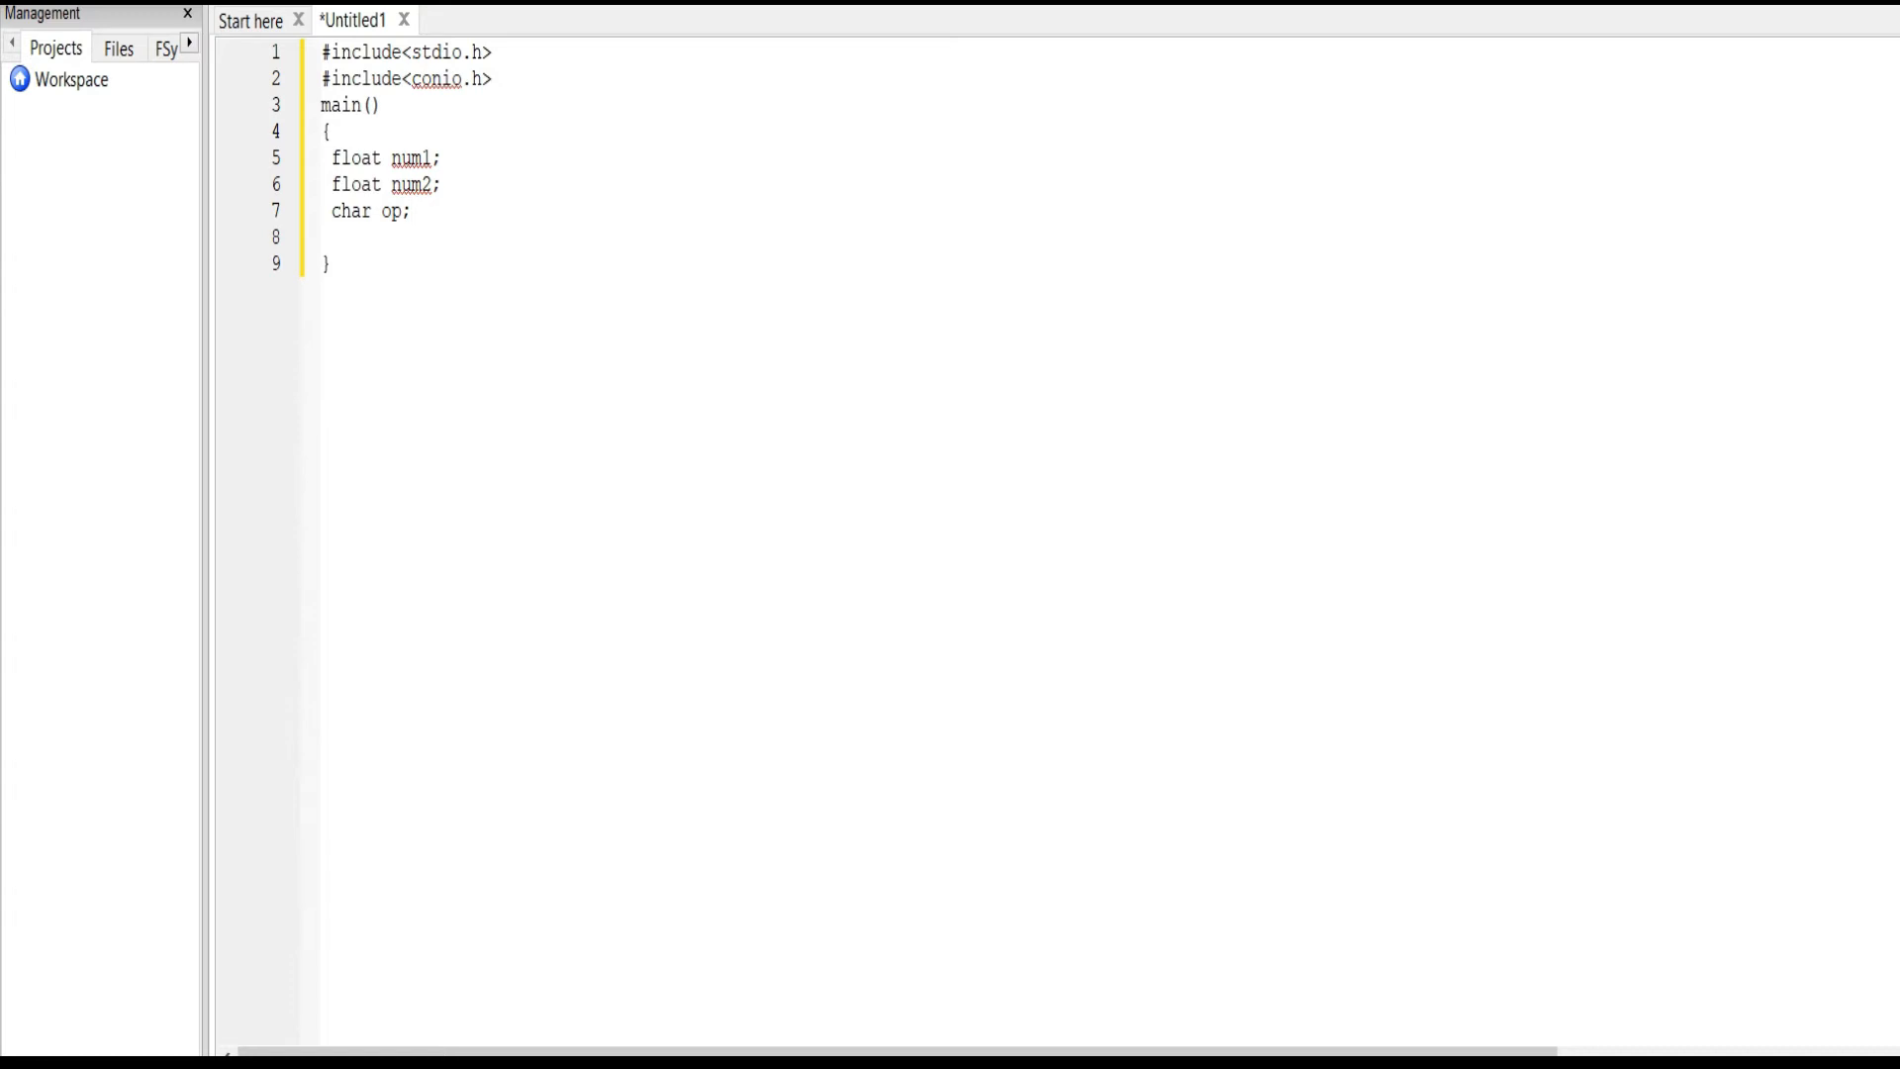
{"action": "type", "text": "float res"}
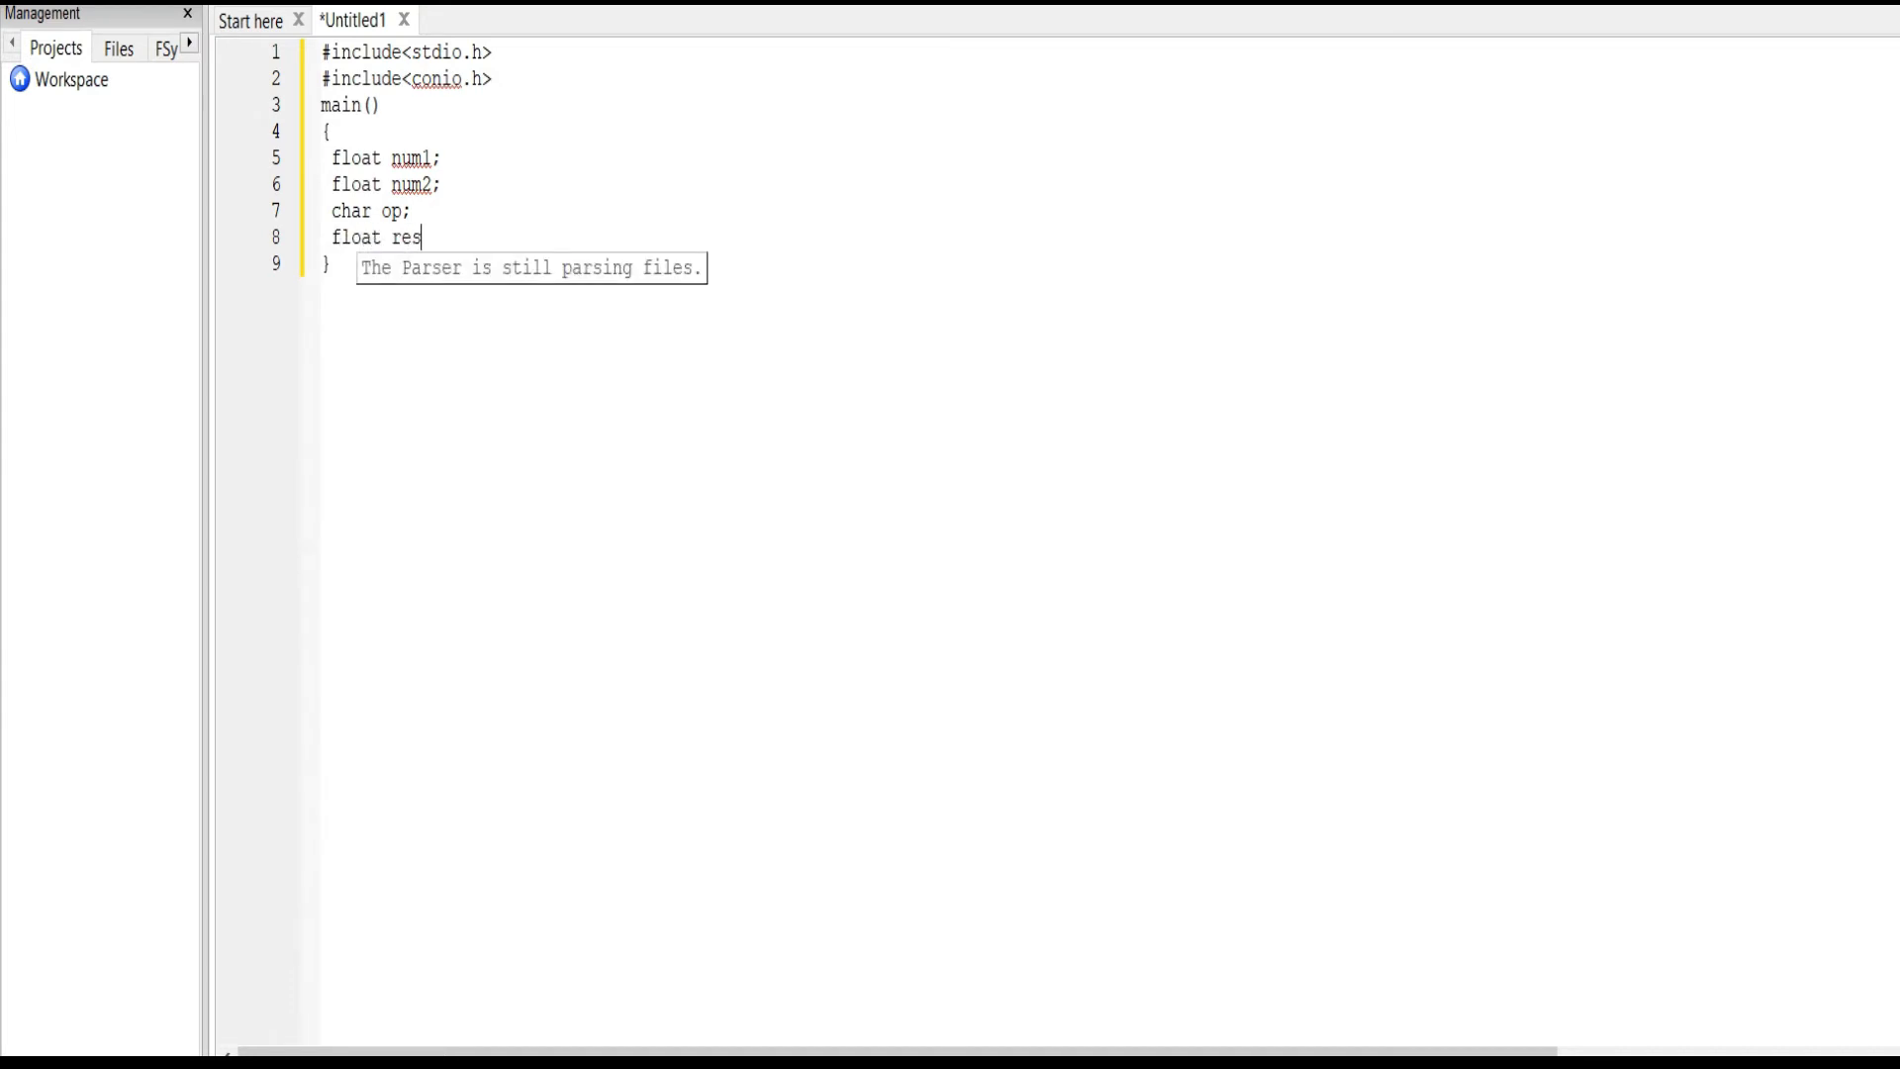
{"action": "type", "text": "ult;"}
{"action": "type", "text": "p"}
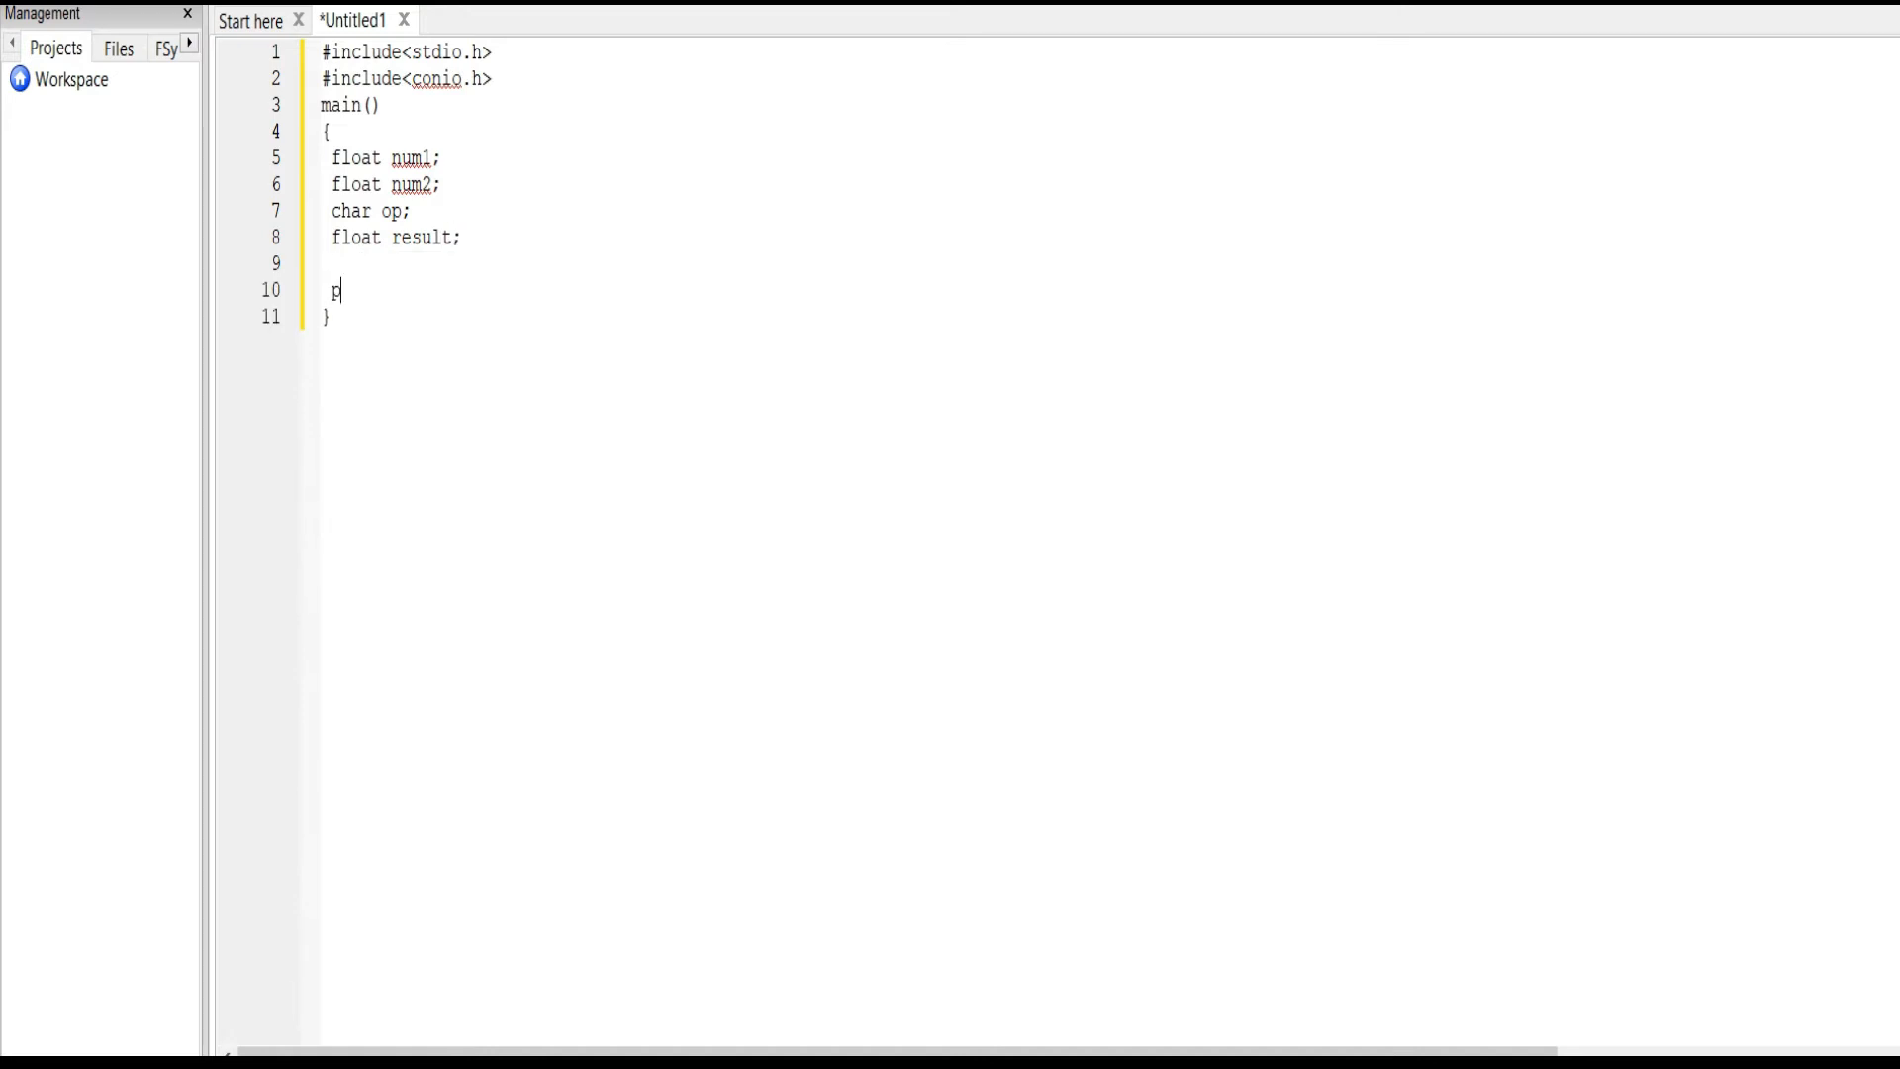
Step: Print 'enter the first number' and read it into num1 with scanf("%f")
{"action": "type", "text": "rintf("}
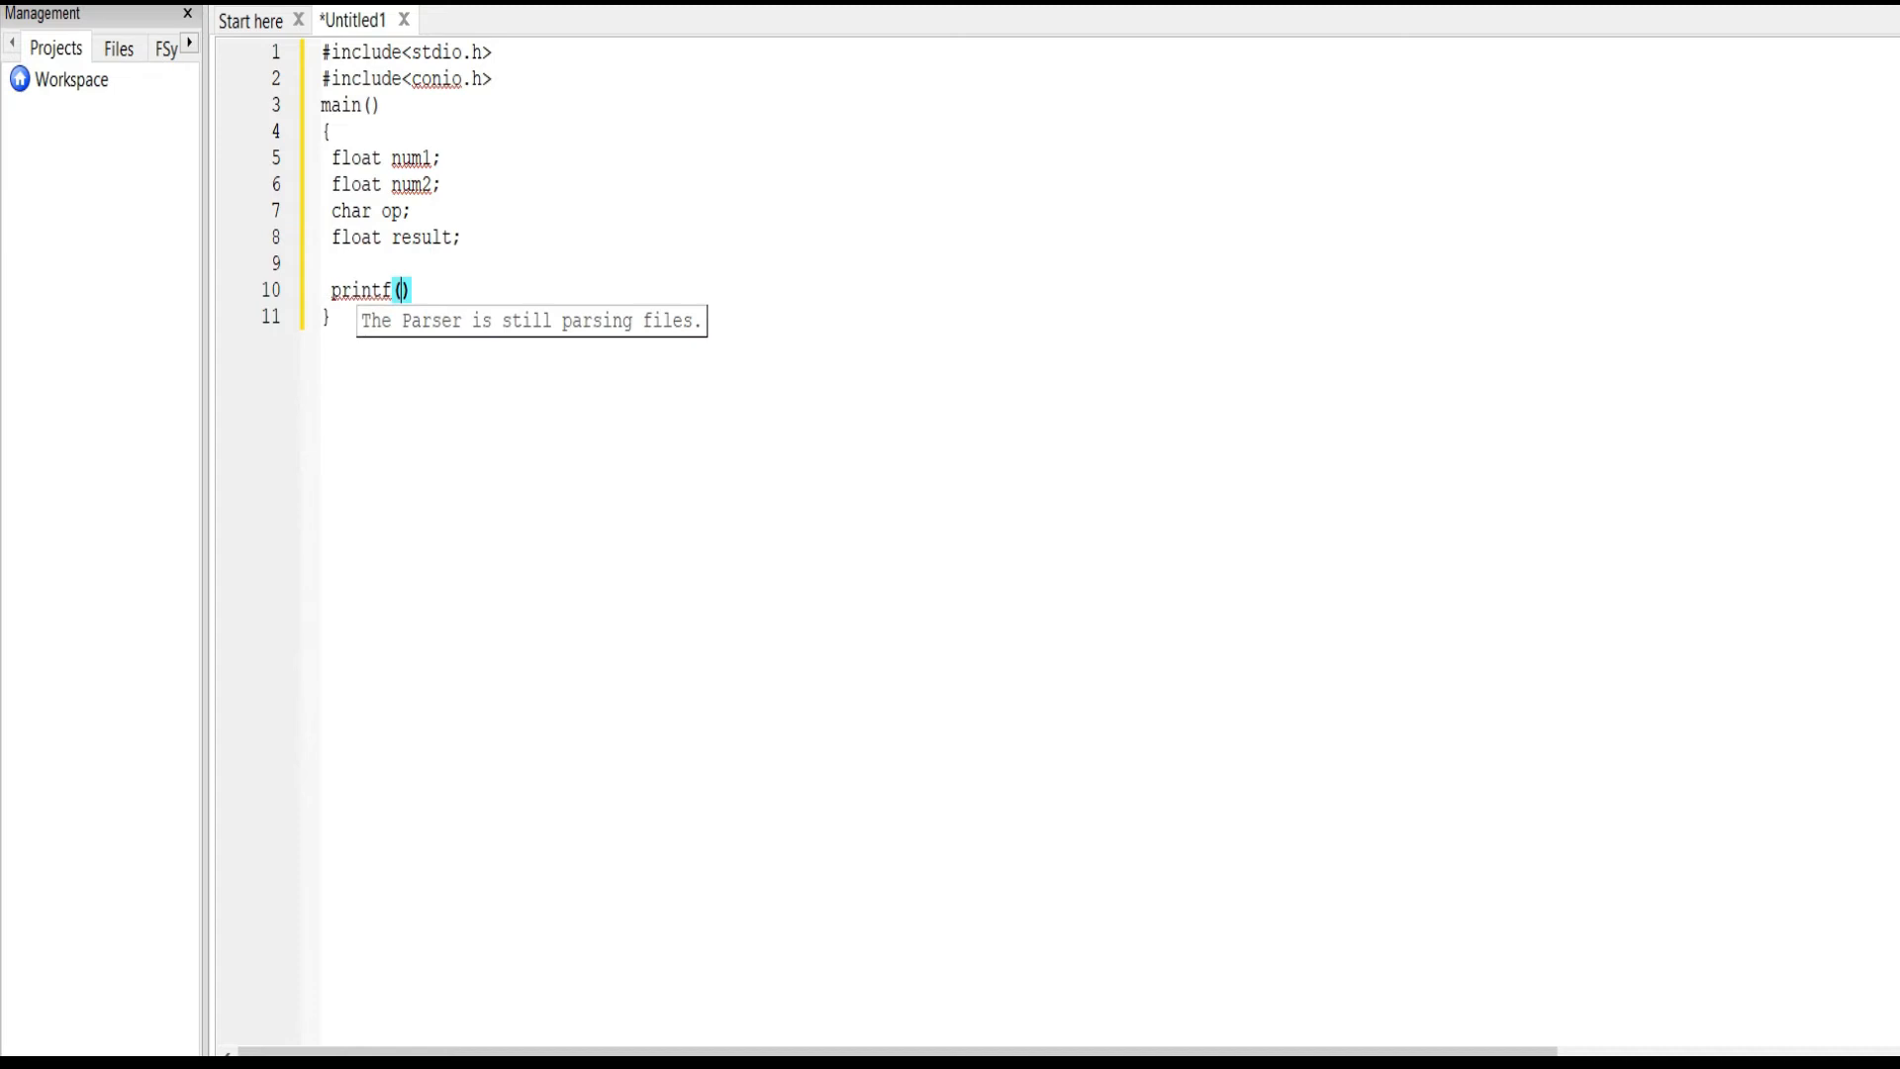
{"action": "type", "text": "\"enter \""}
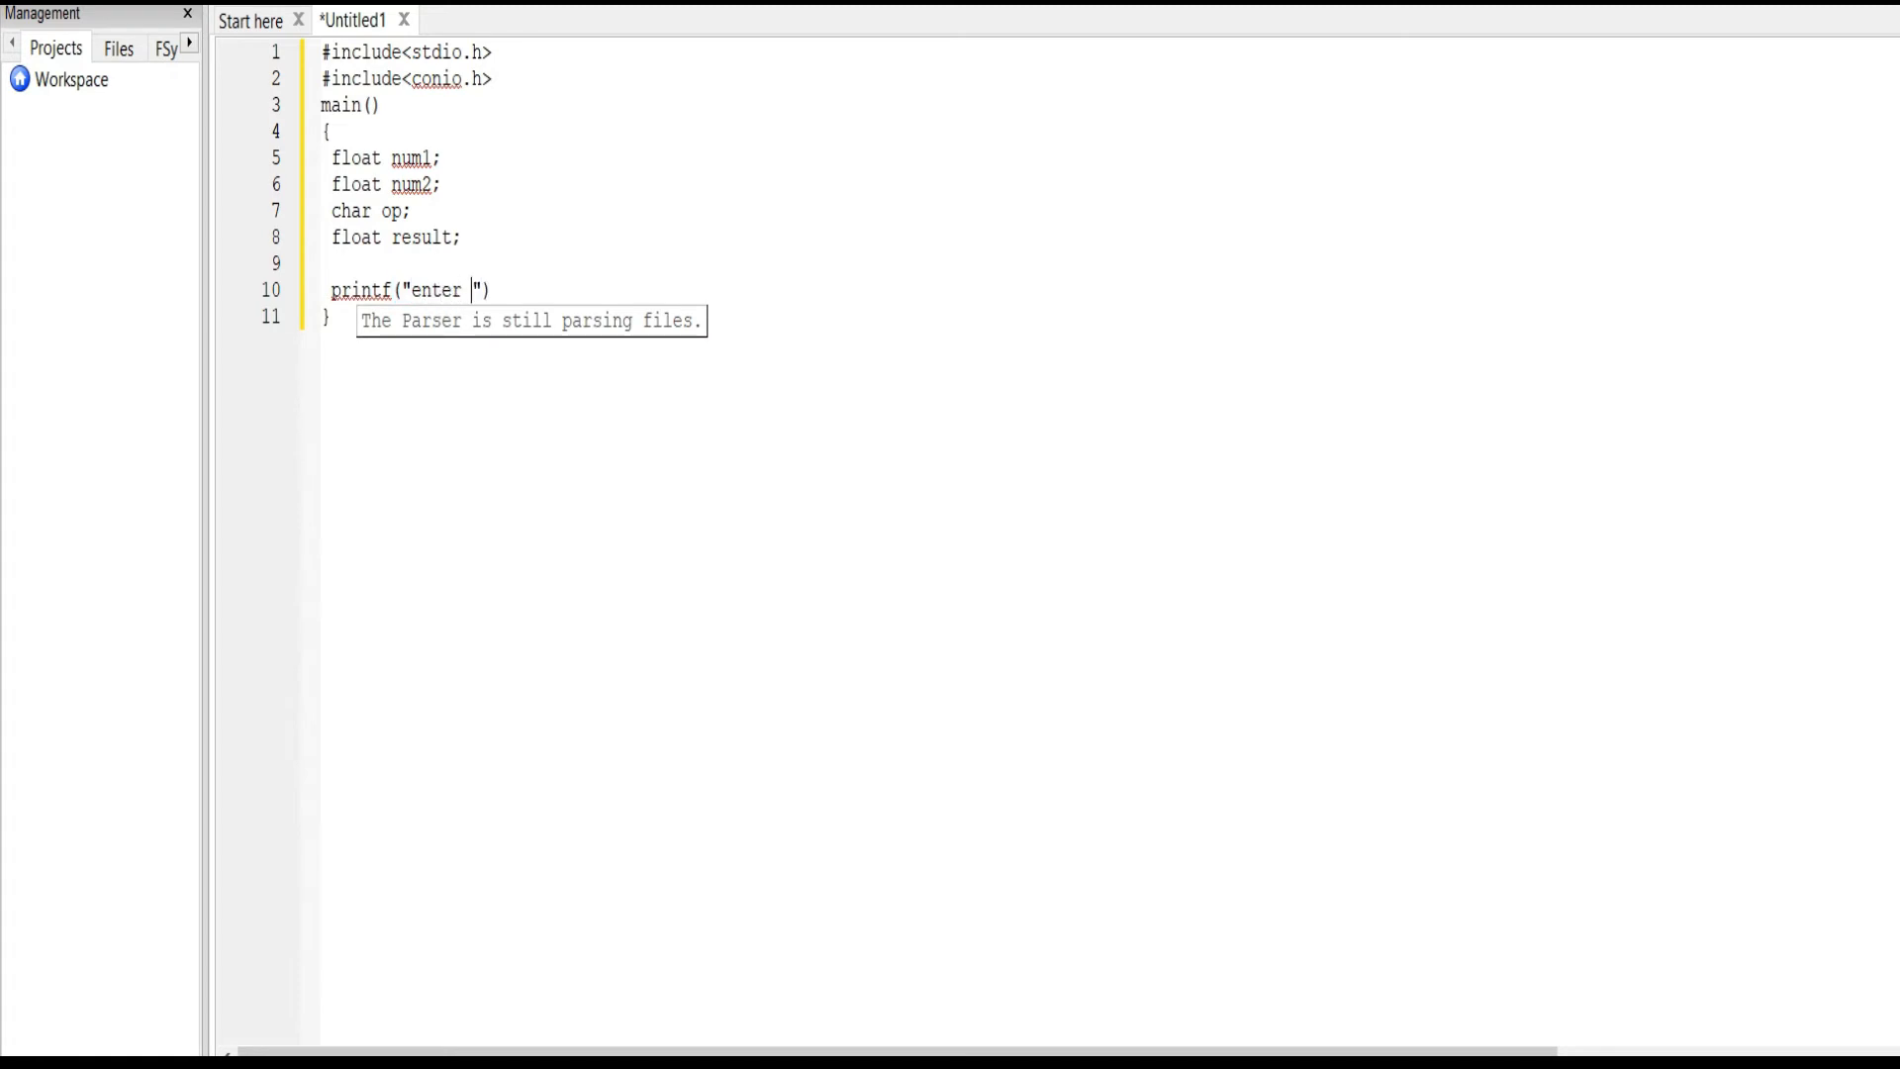
{"action": "type", "text": "the firs"}
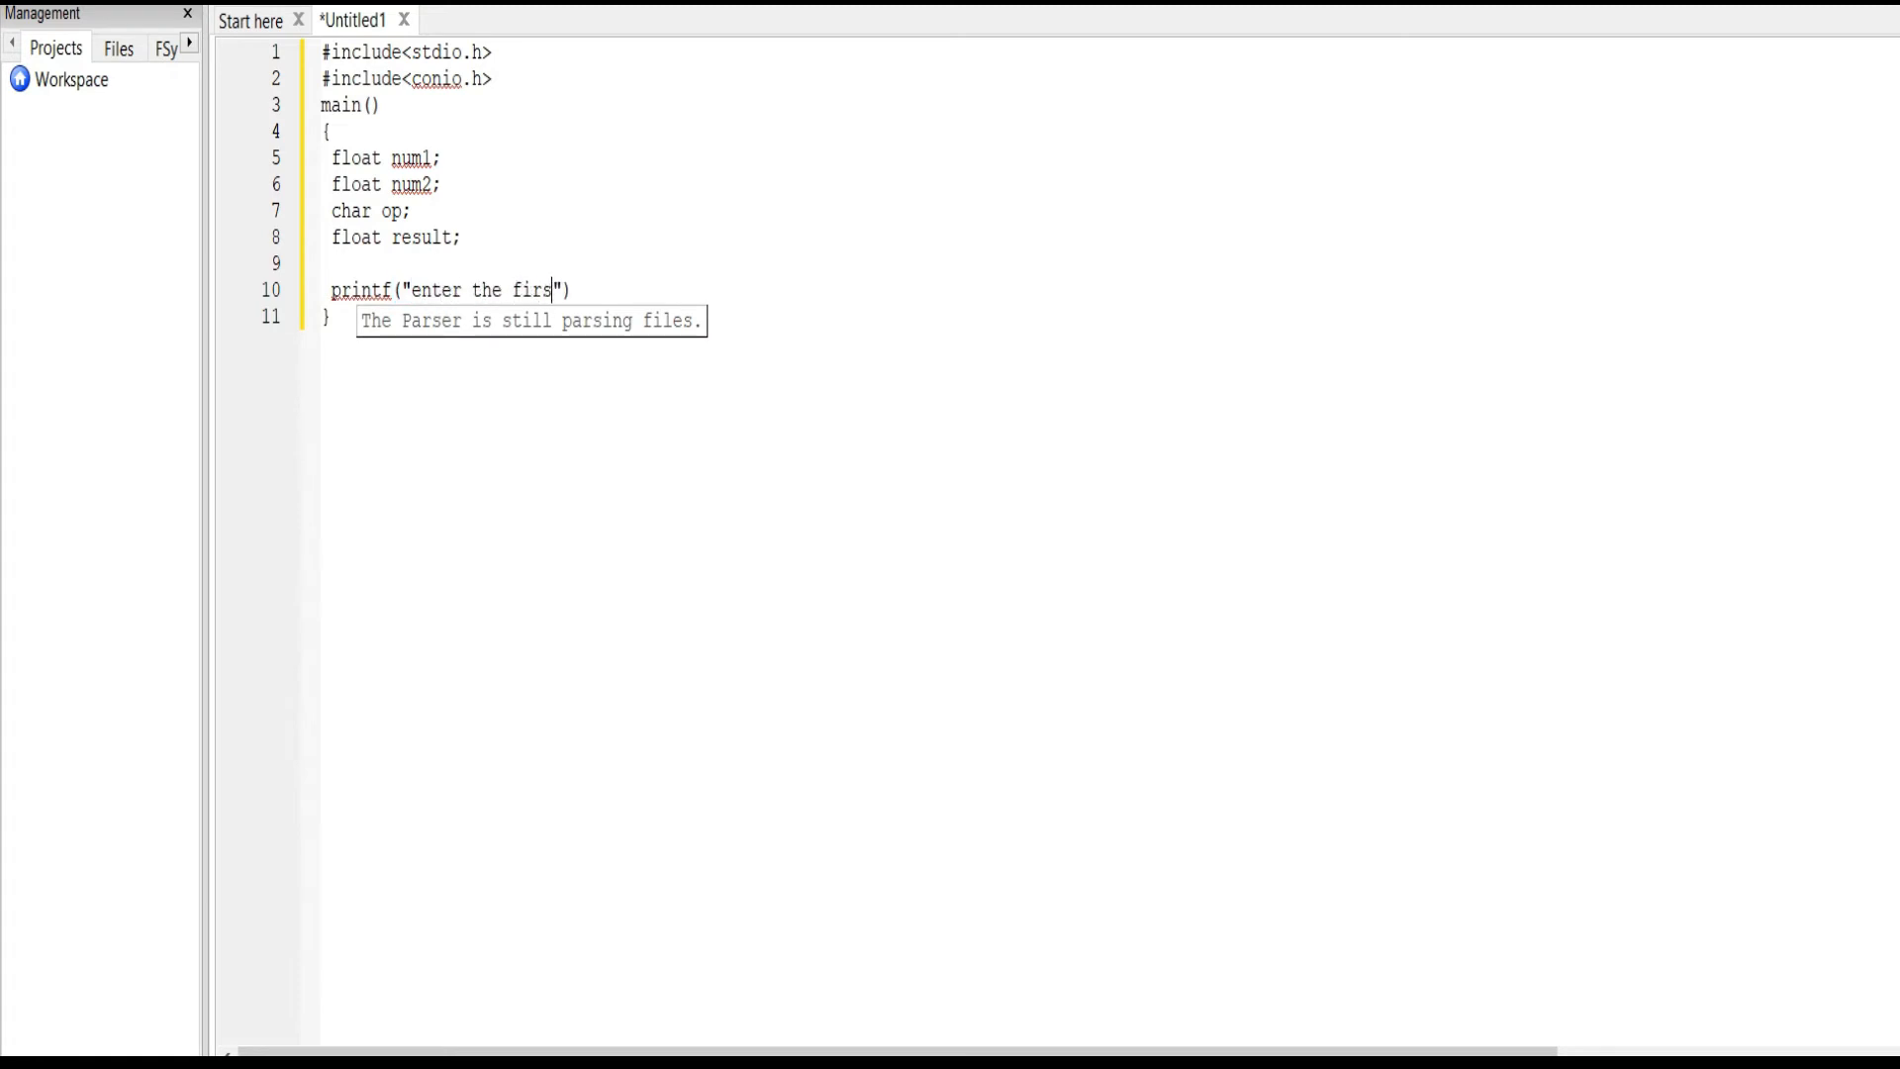
{"action": "type", "text": "t numg"}
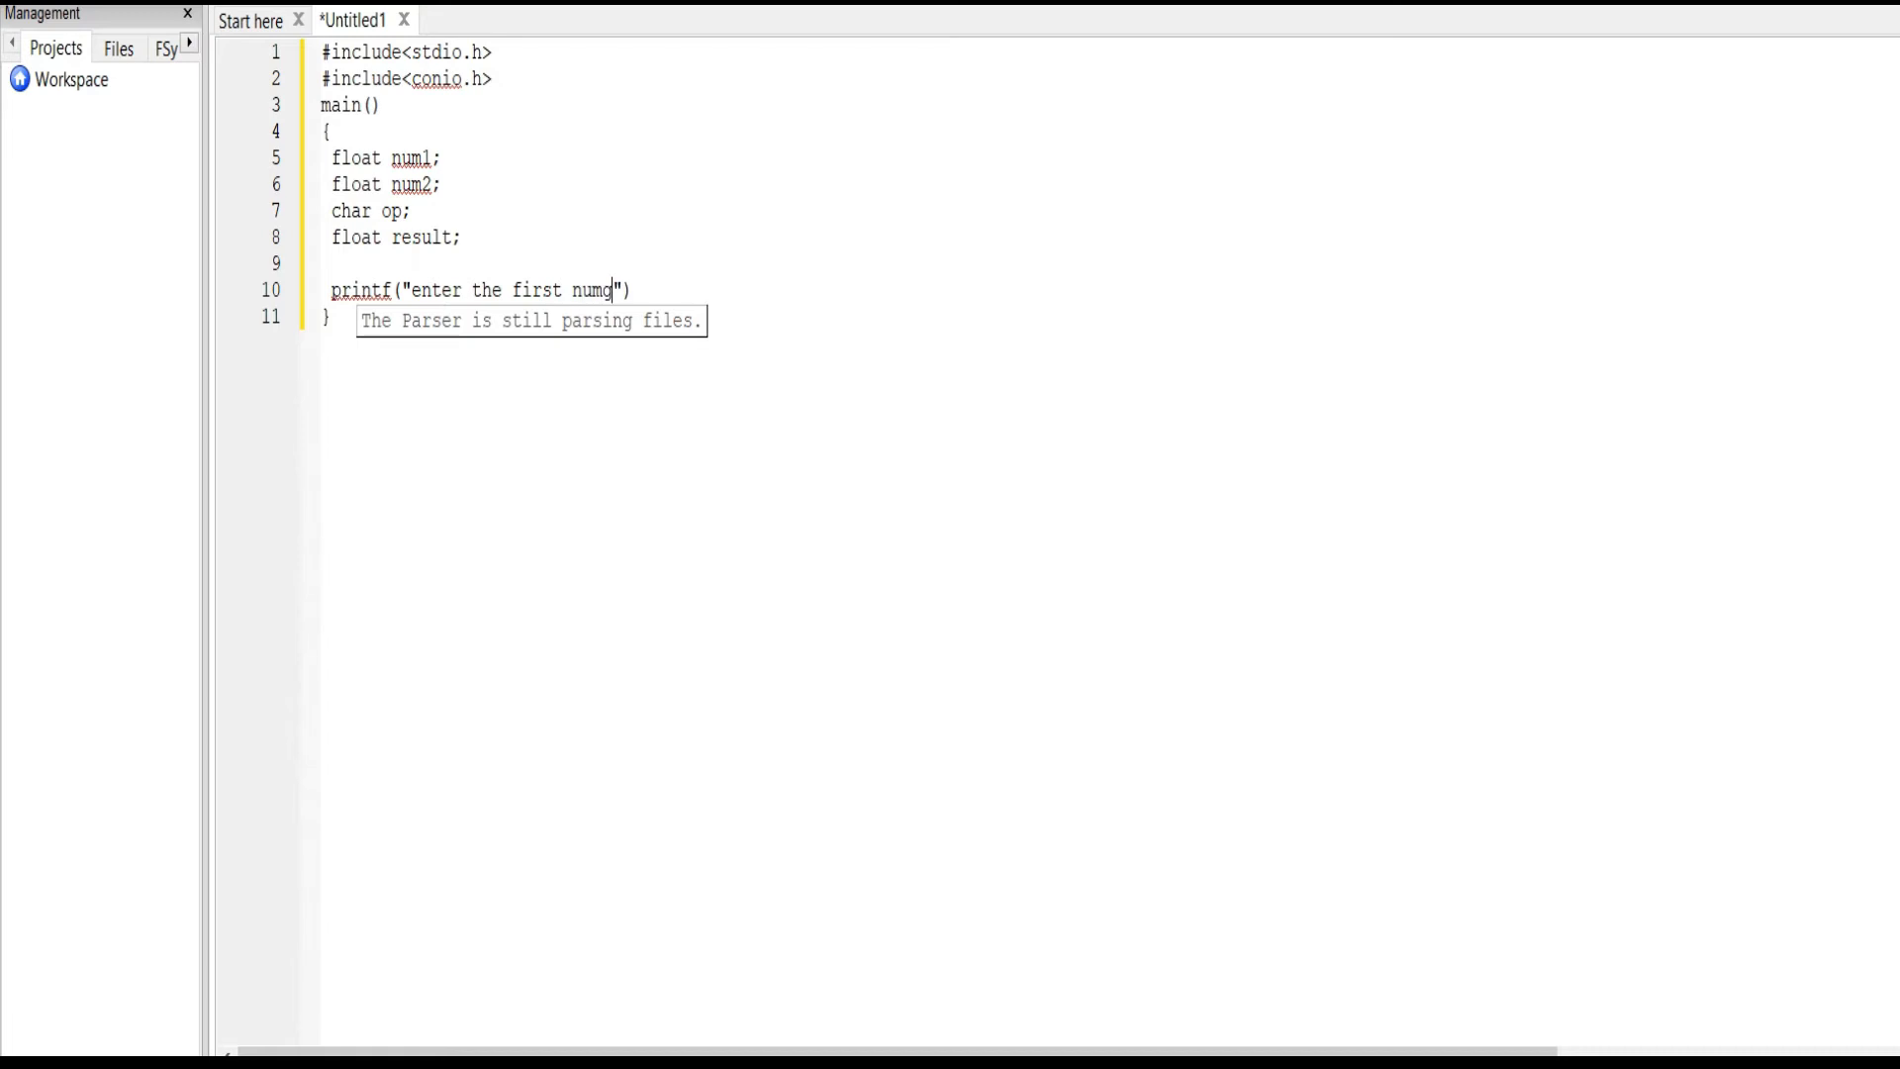
{"action": "type", "text": "ber:"}
{"action": "type", "text": "scanf"}
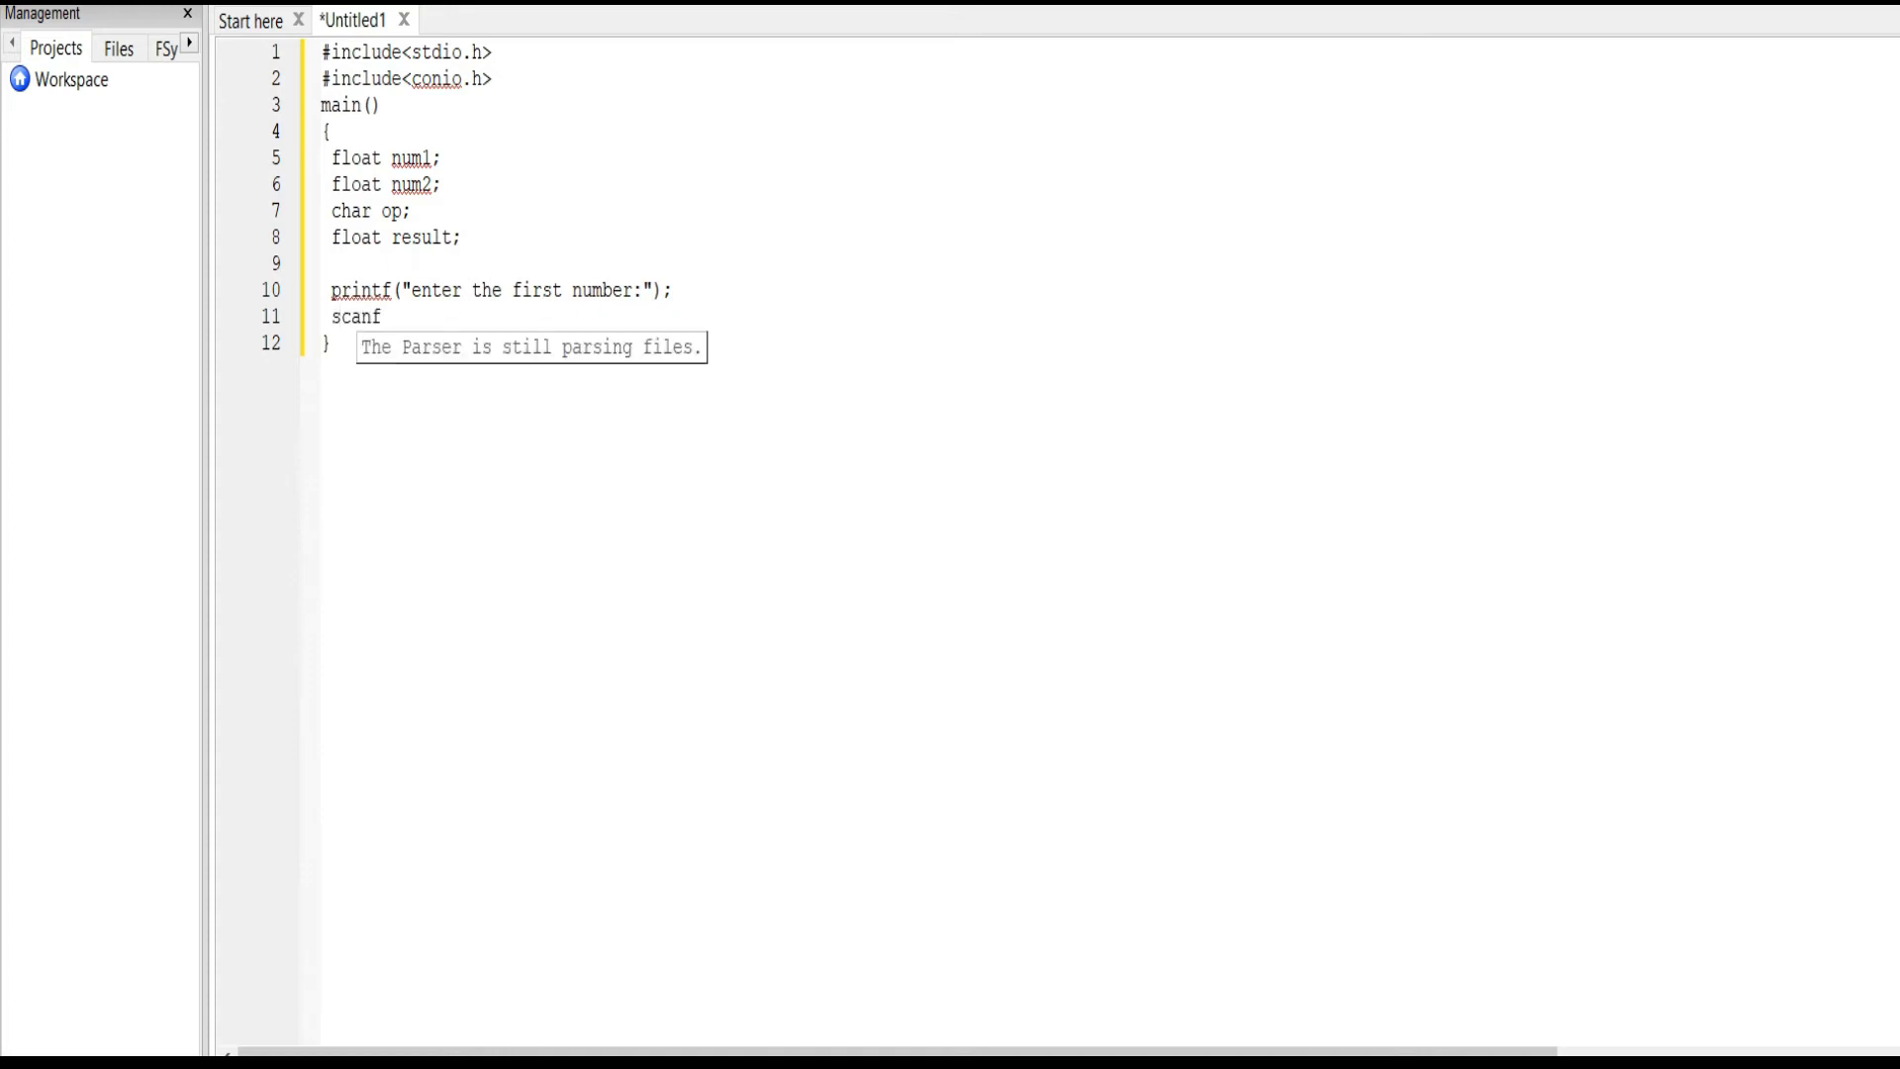
{"action": "type", "text": "(\"%\")"}
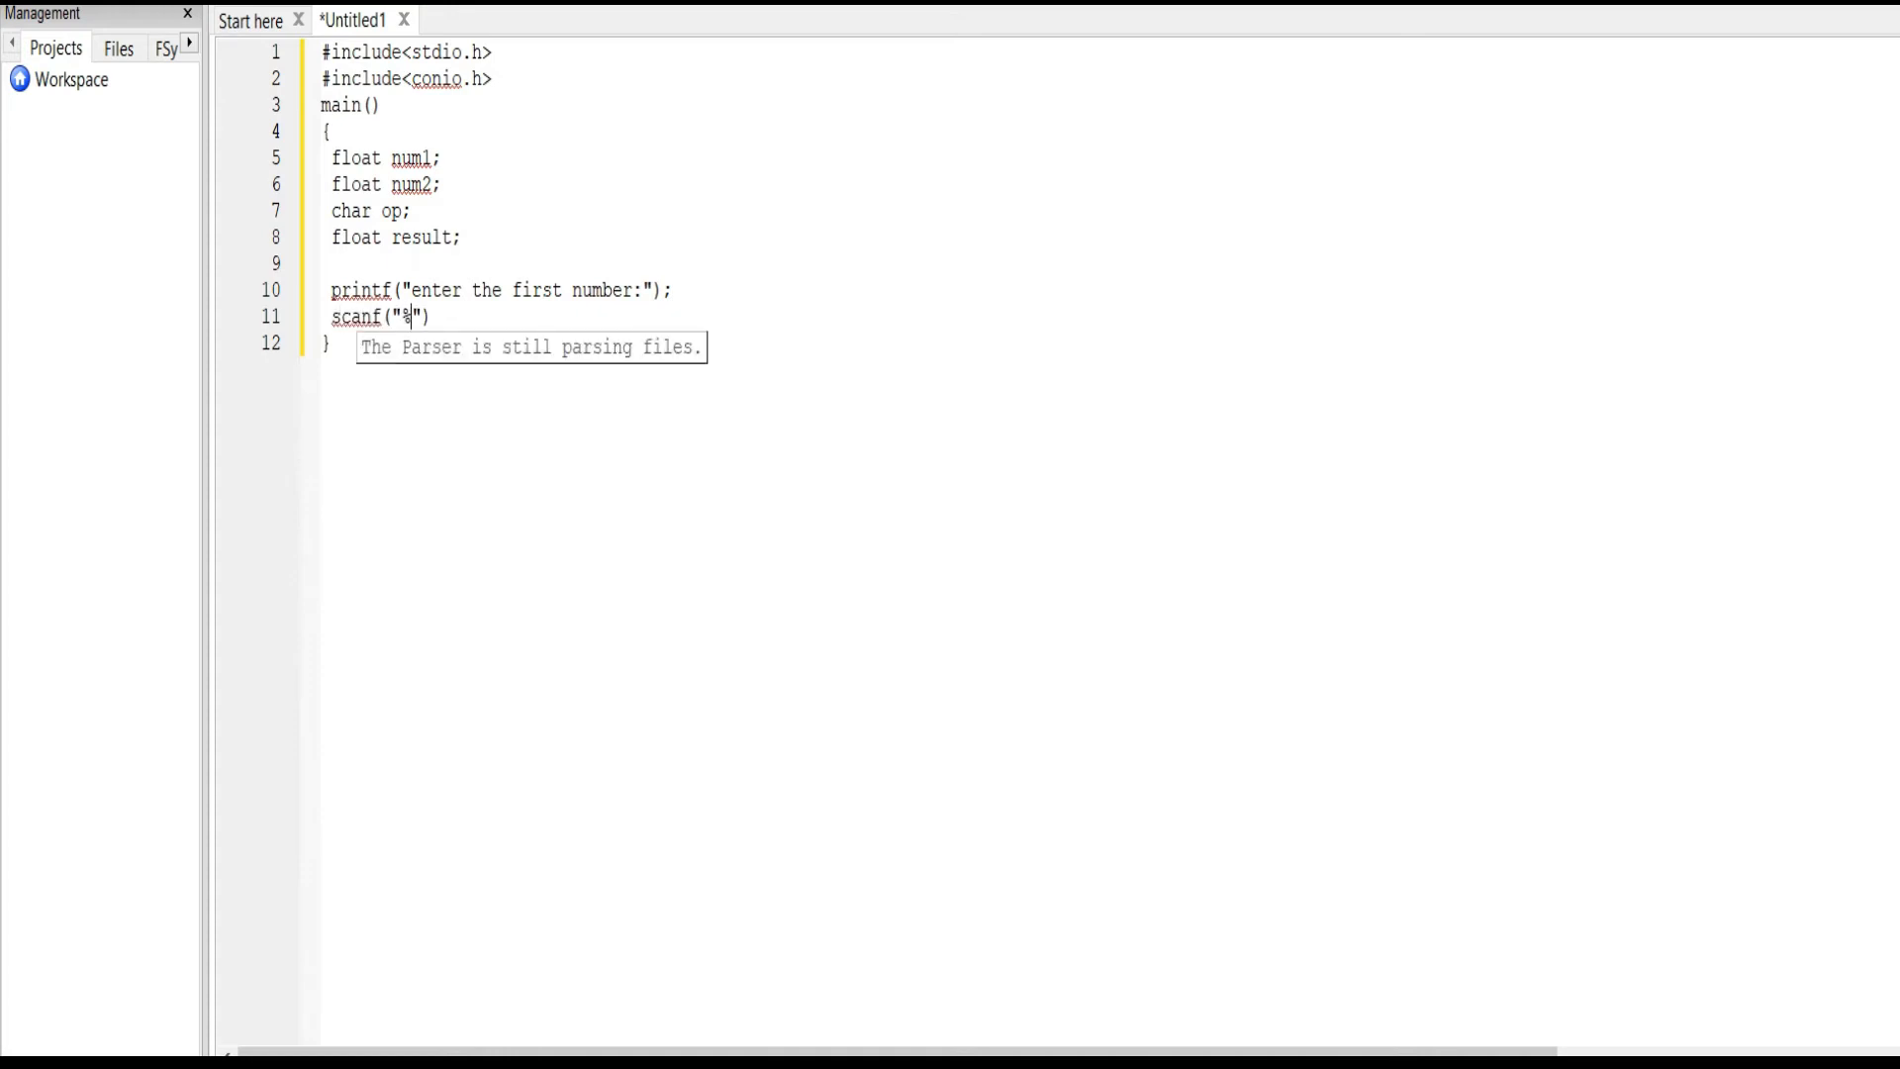
{"action": "type", "text": "f\","}
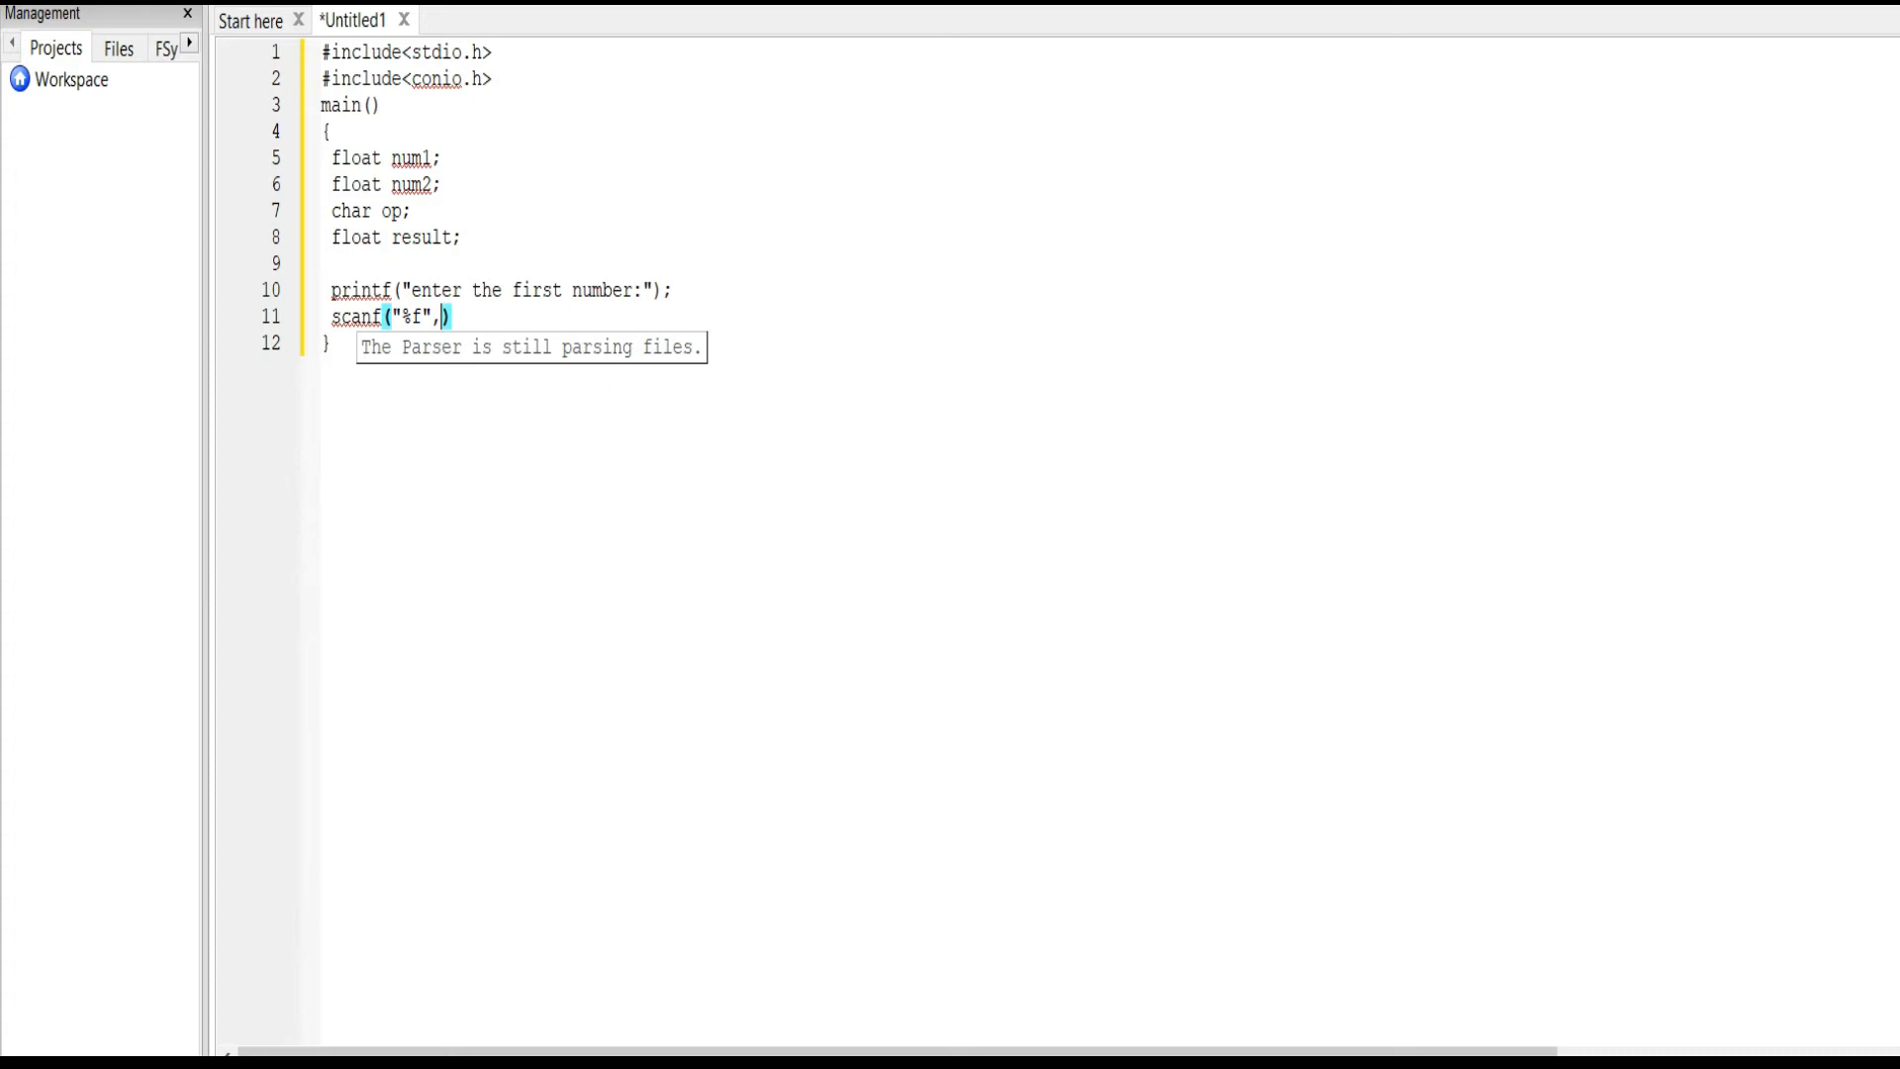
{"action": "type", "text": "&n"}
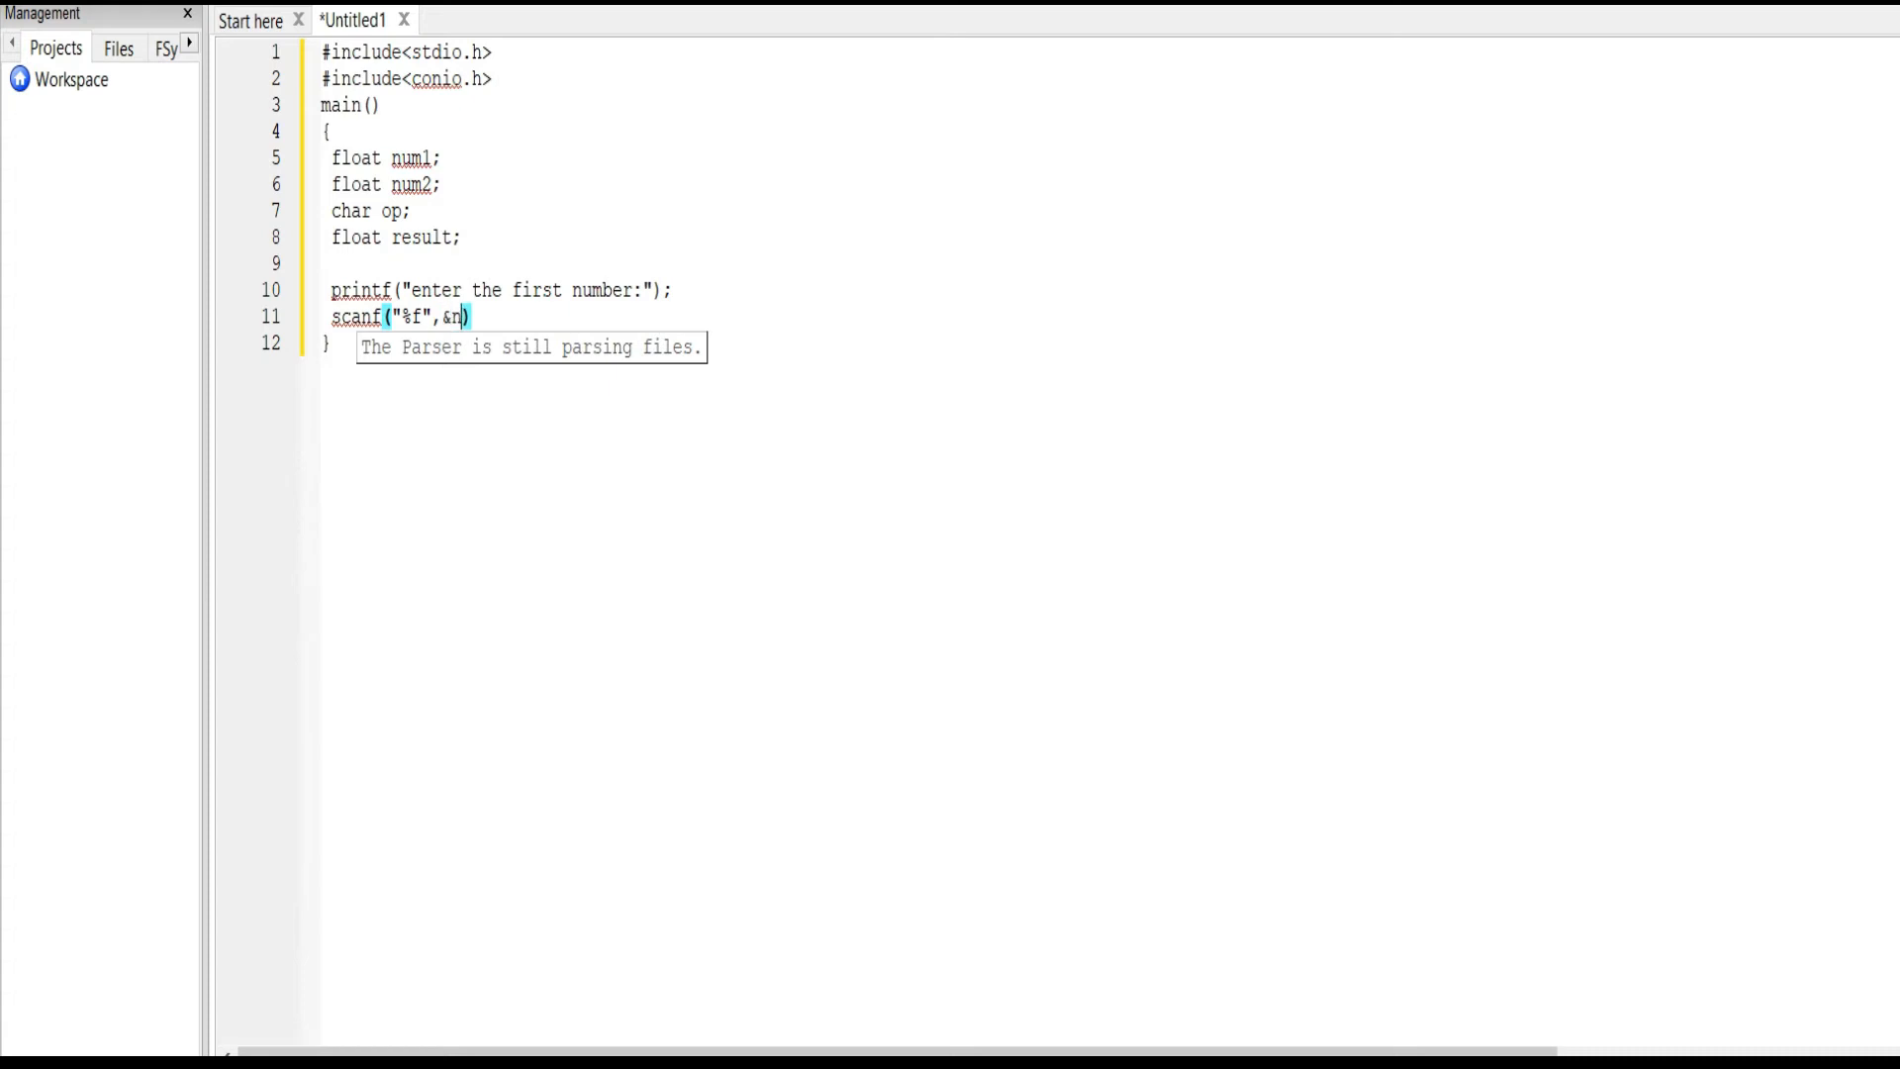
{"action": "type", "text": "um1);"}
{"action": "type", "text": "printf"}
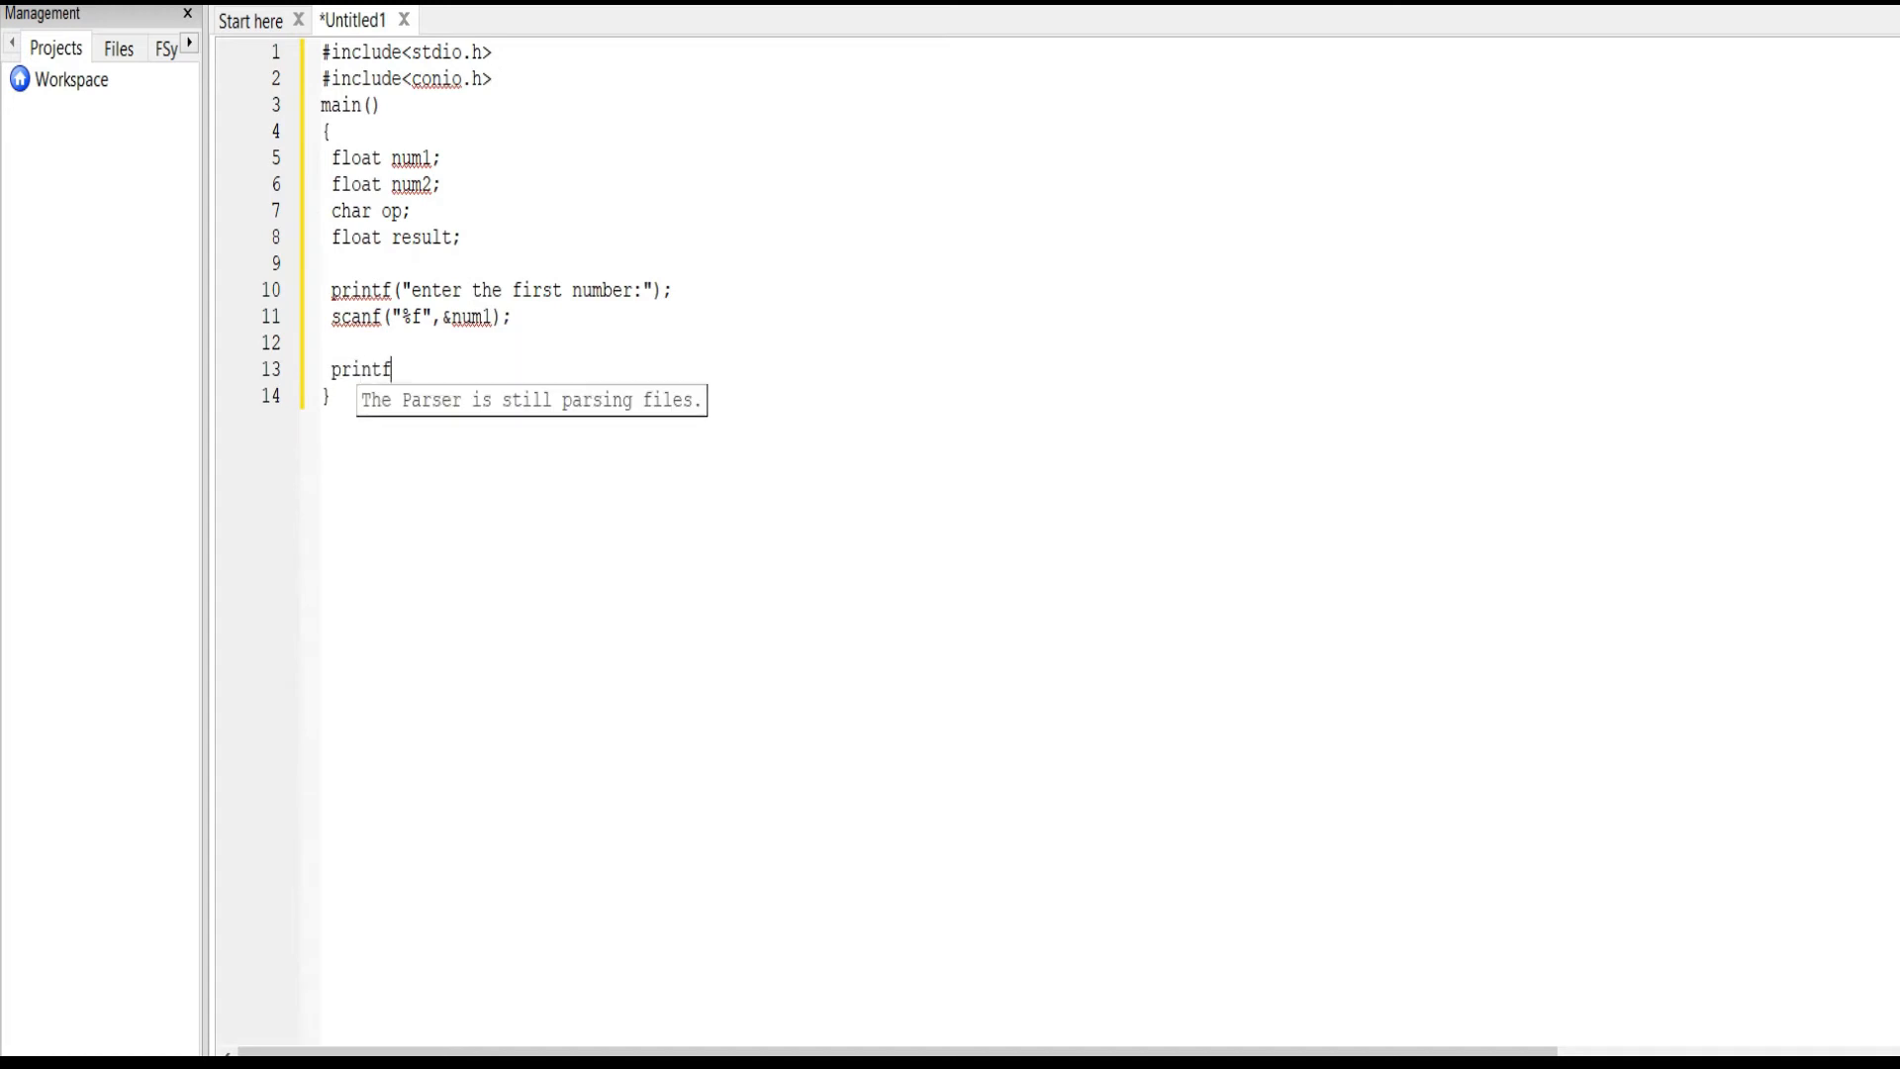
Step: Print 'enter the operation:' and read the operator into op with scanf("%c")
{"action": "type", "text": "(\"ente\")"}
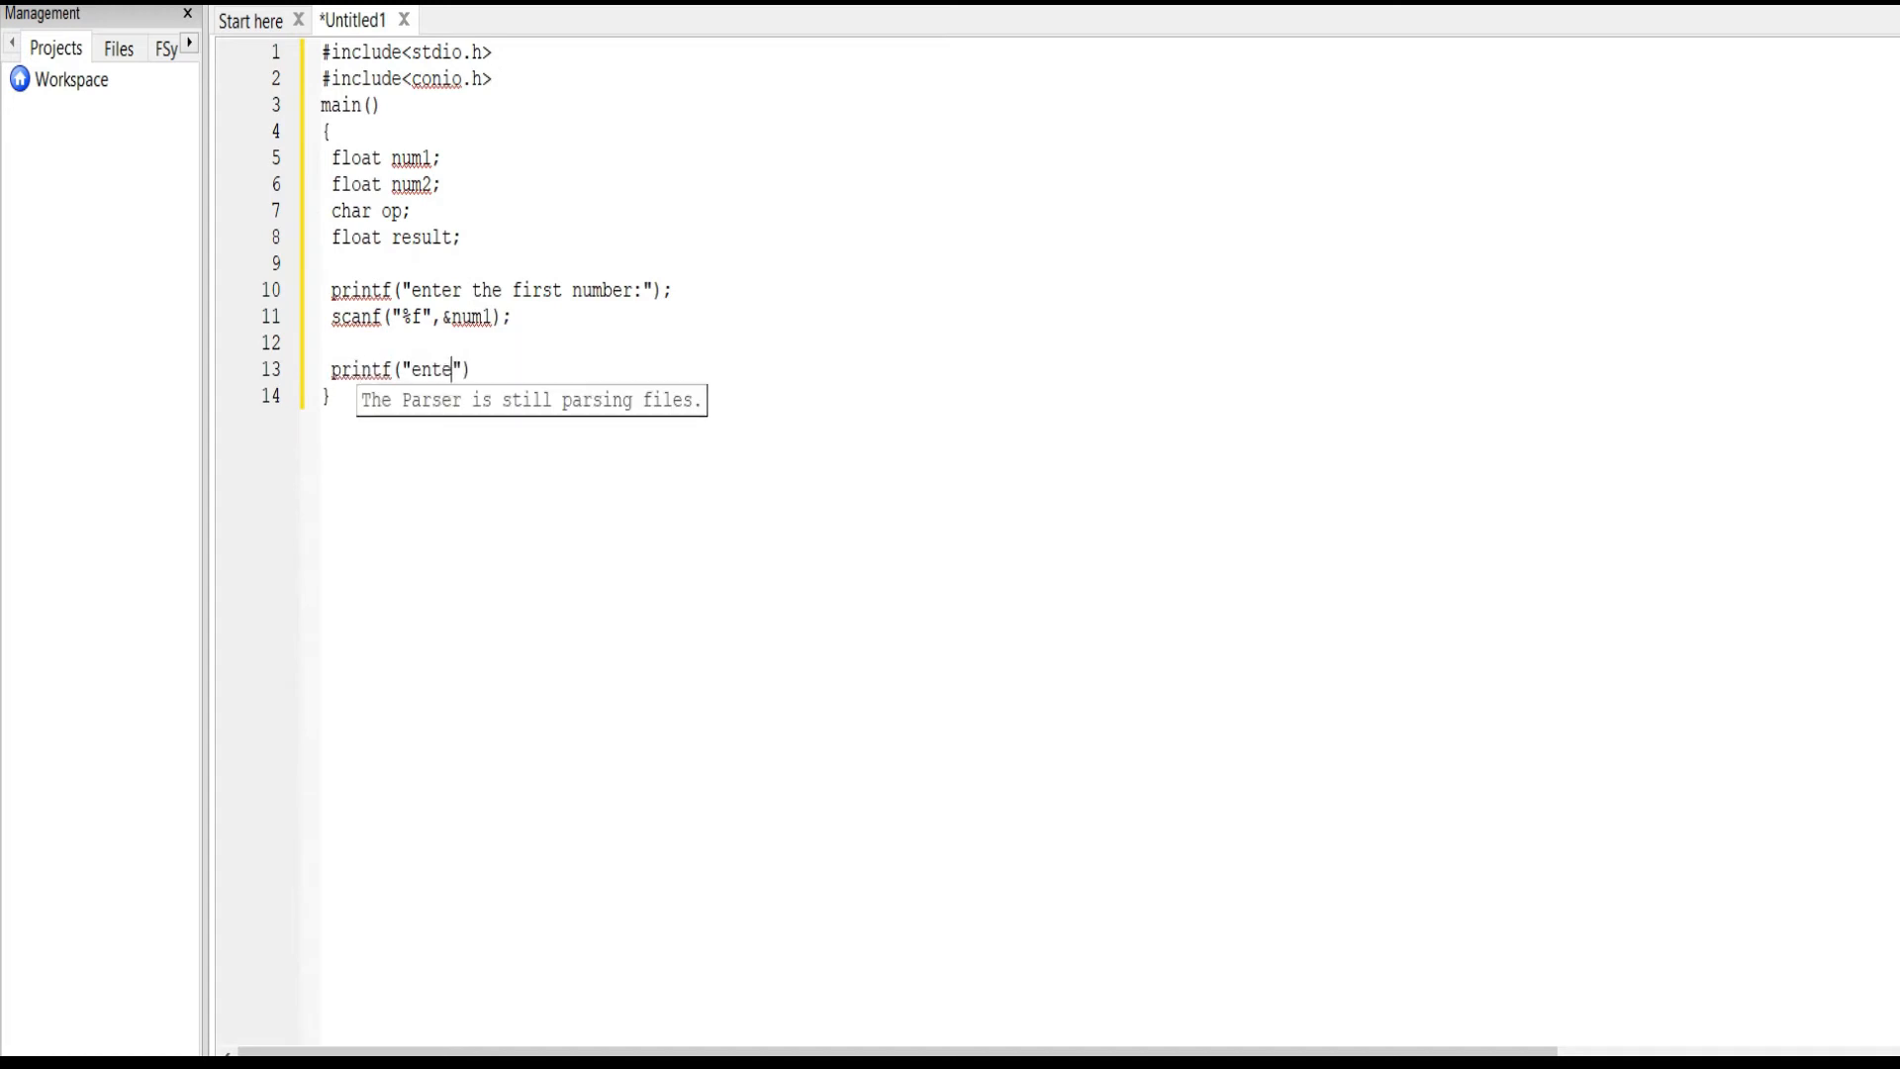
{"action": "type", "text": "r the op"}
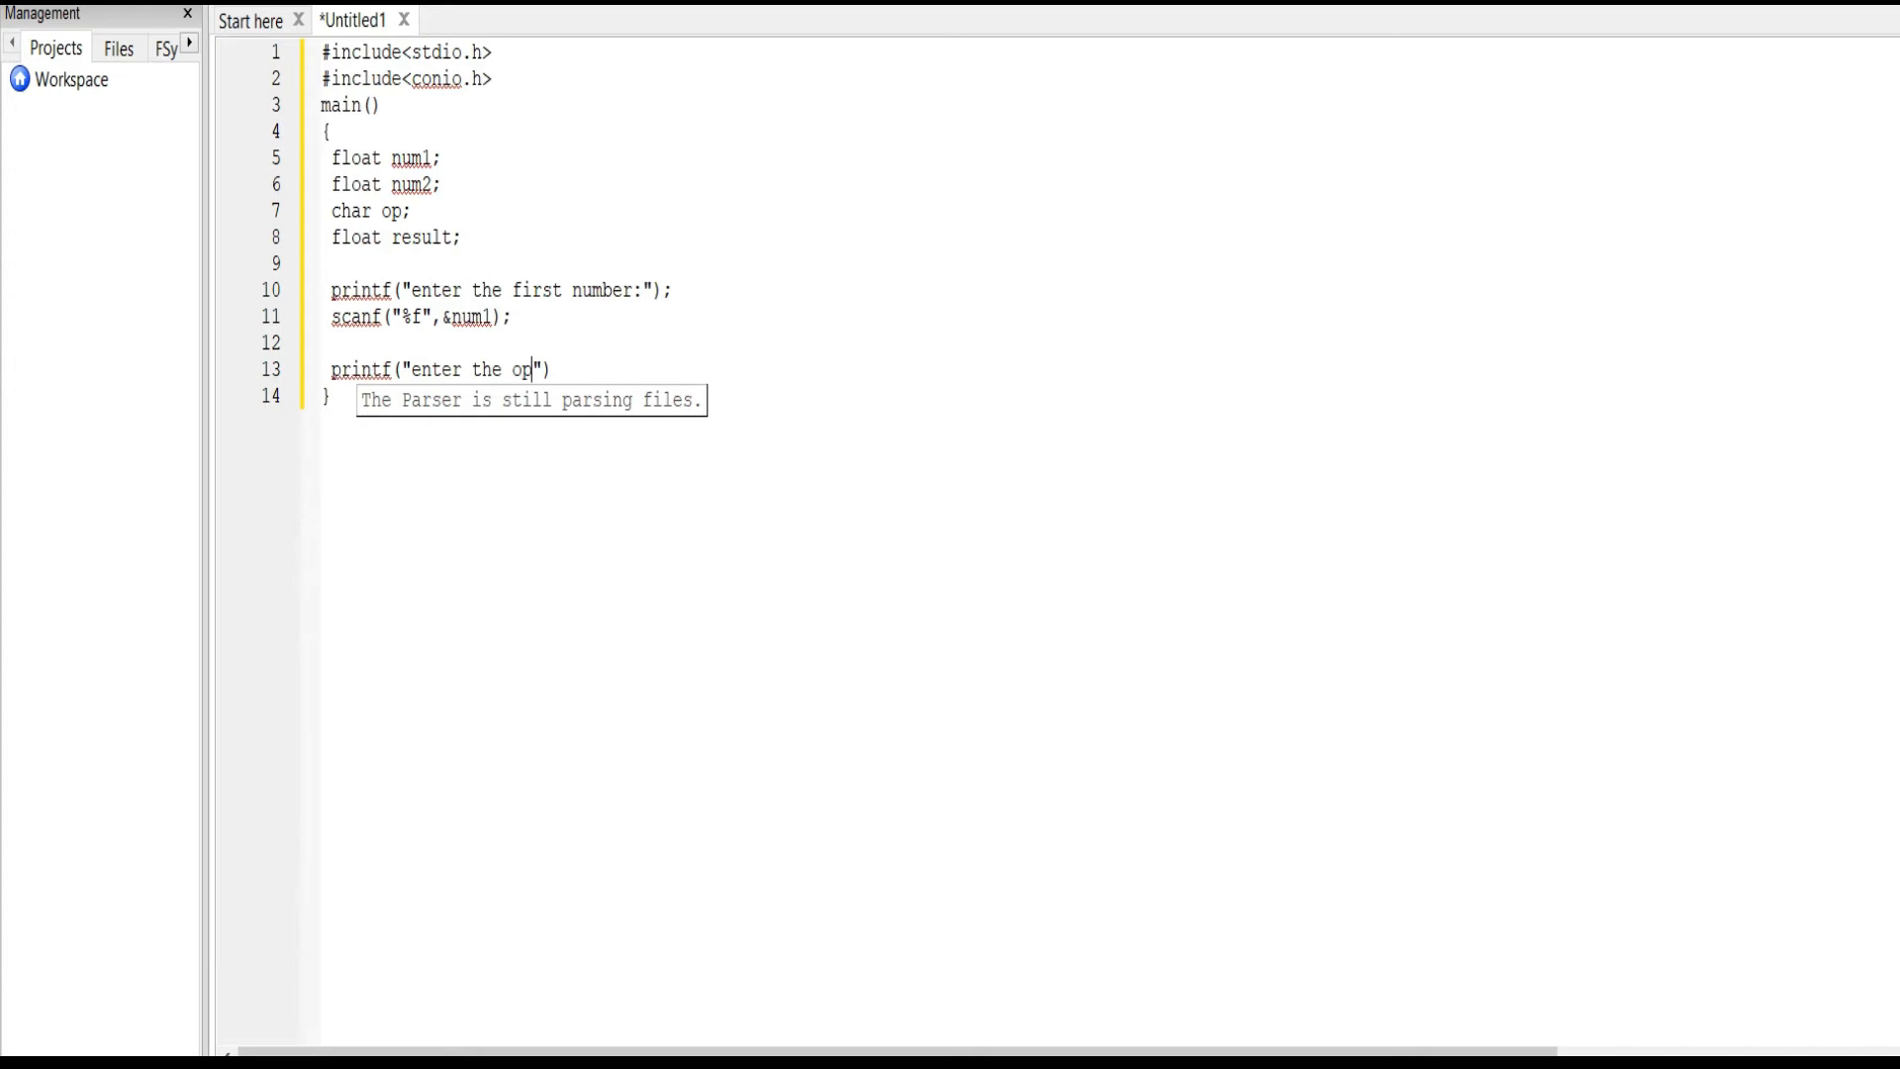
{"action": "type", "text": "eration:"}
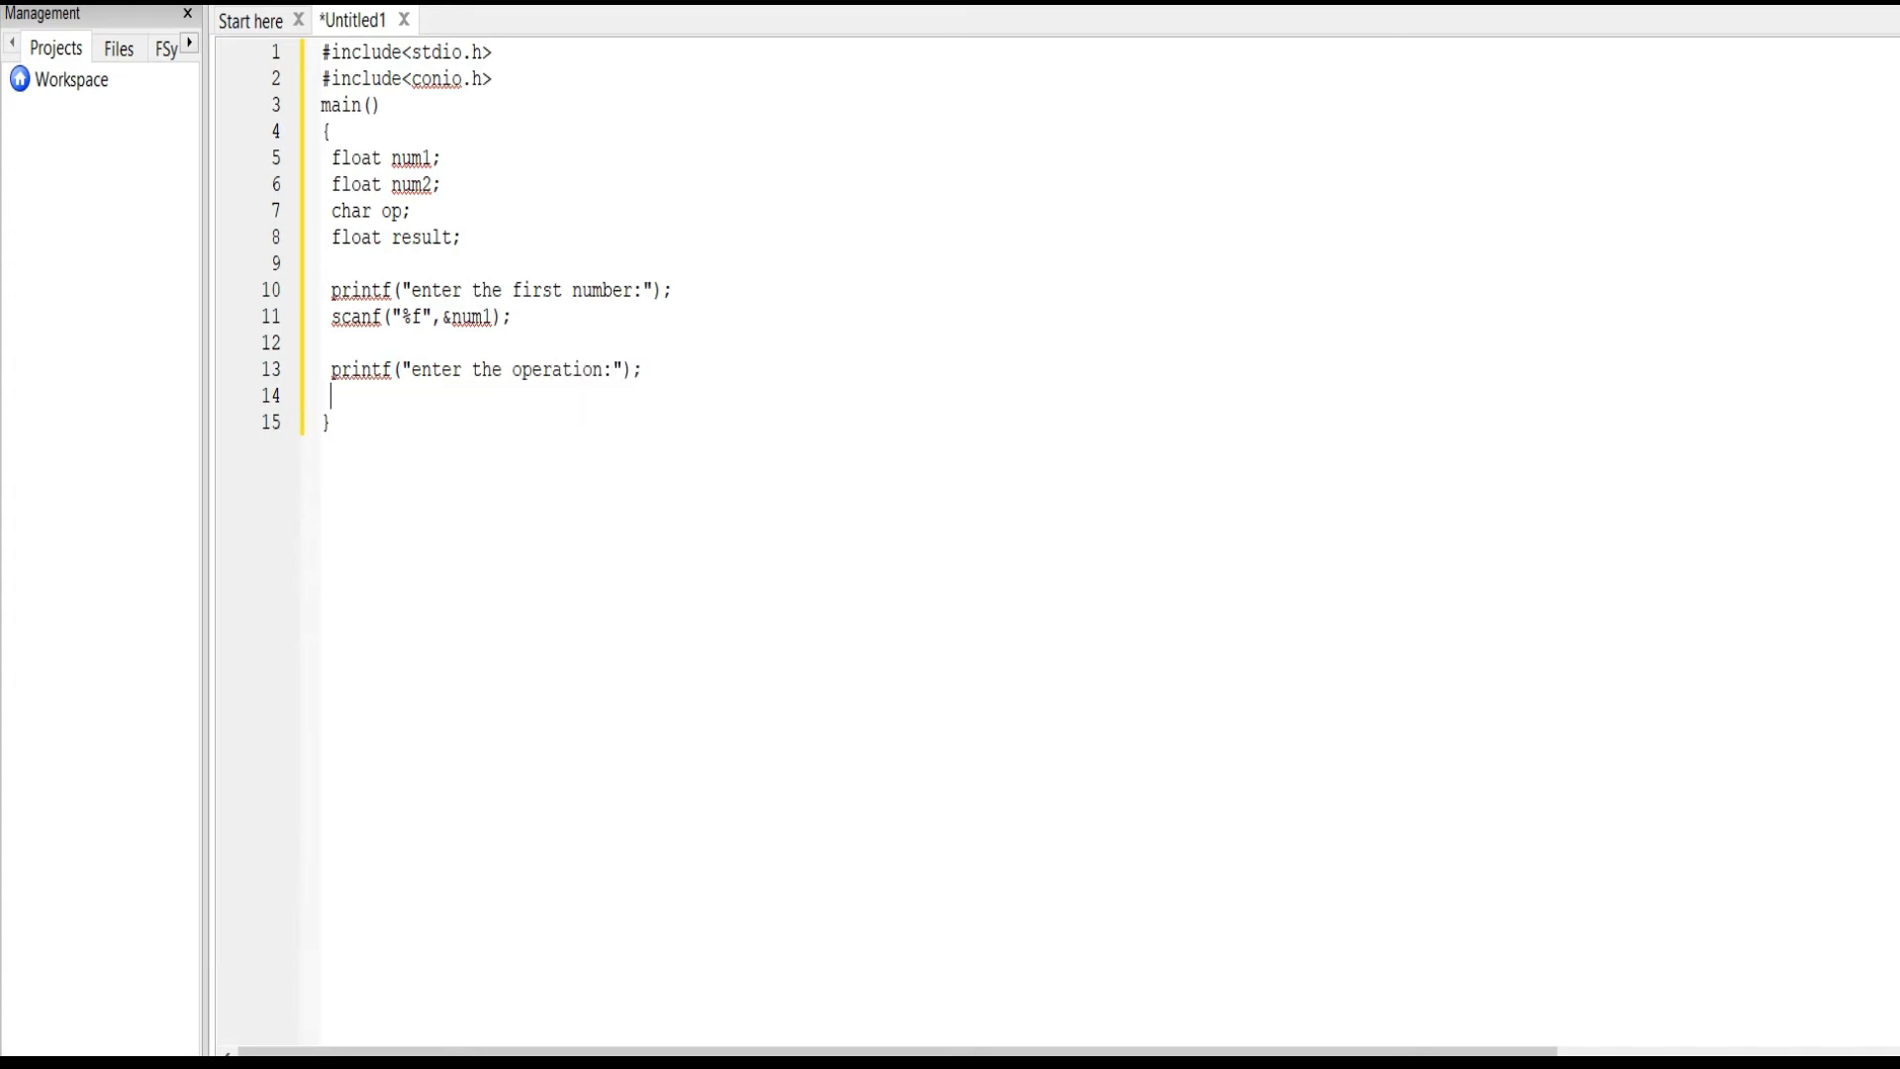
{"action": "type", "text": "scanf("}
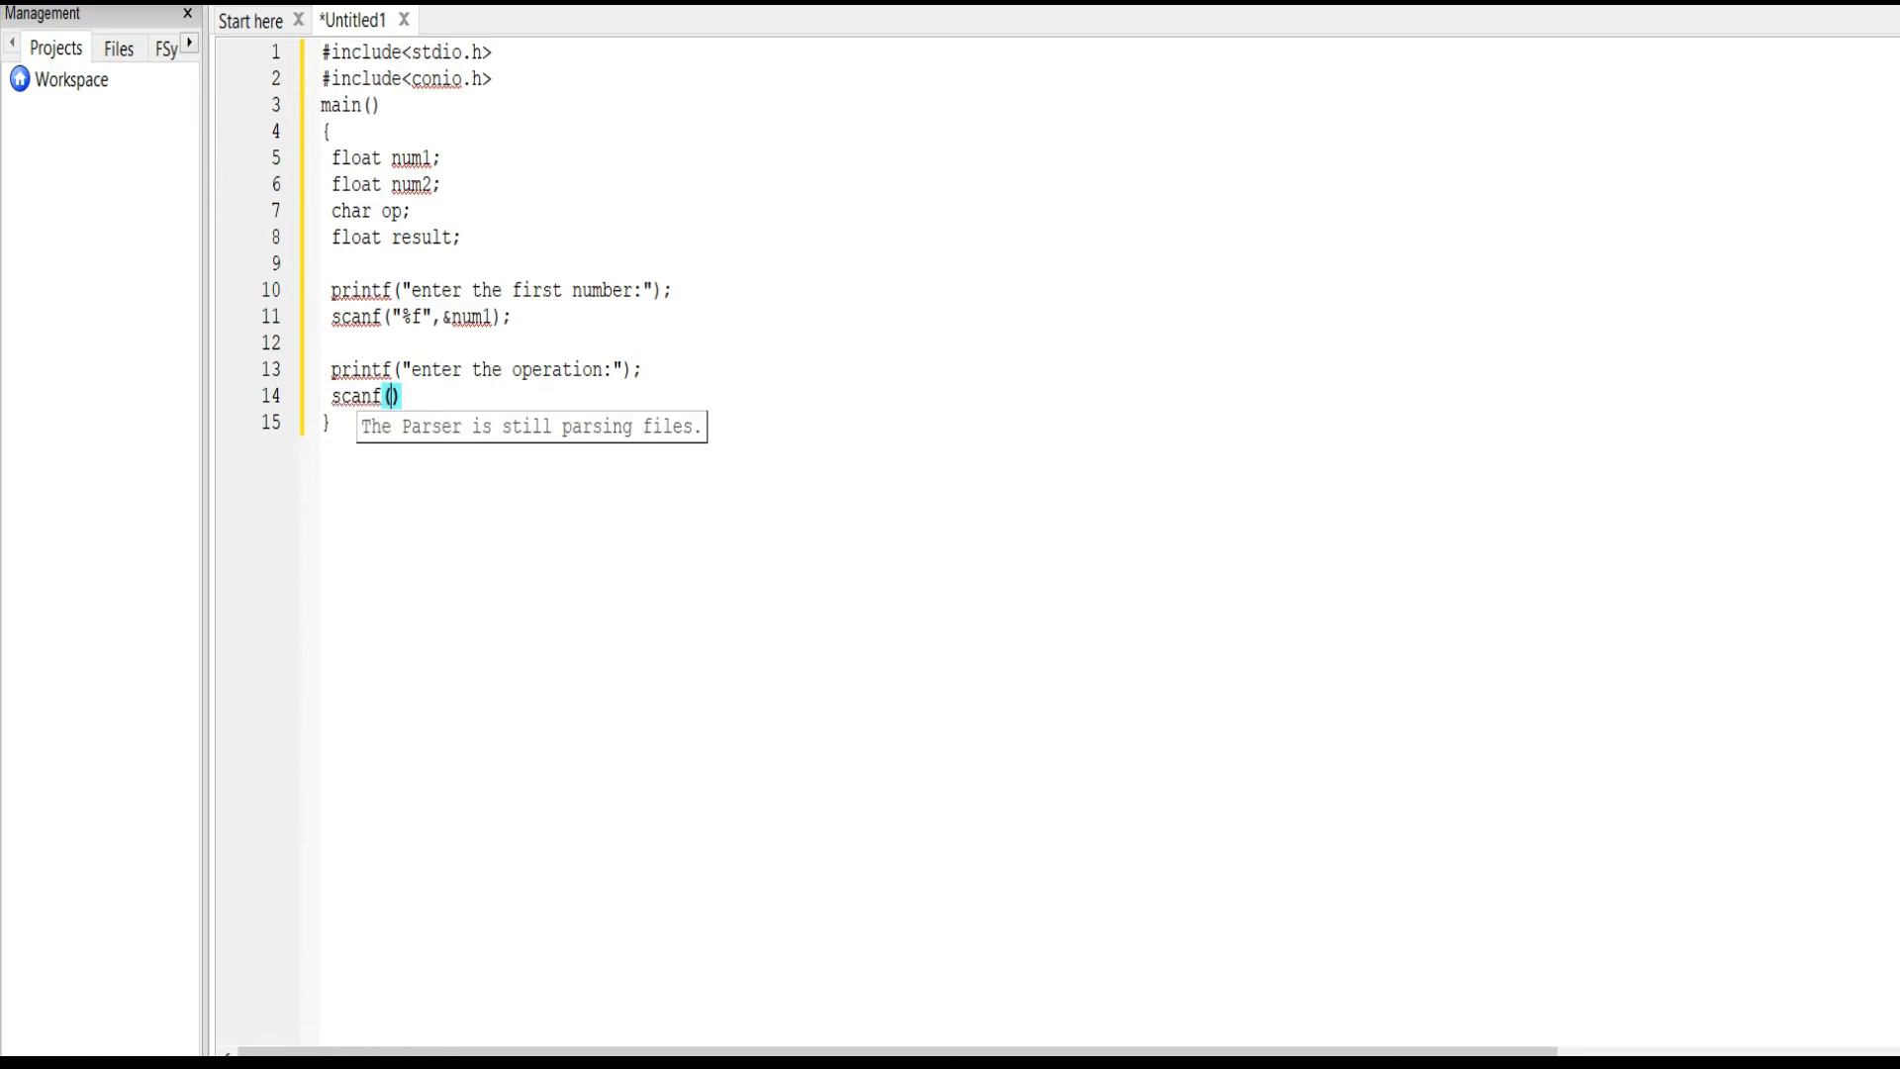
{"action": "type", "text": "\"\""}
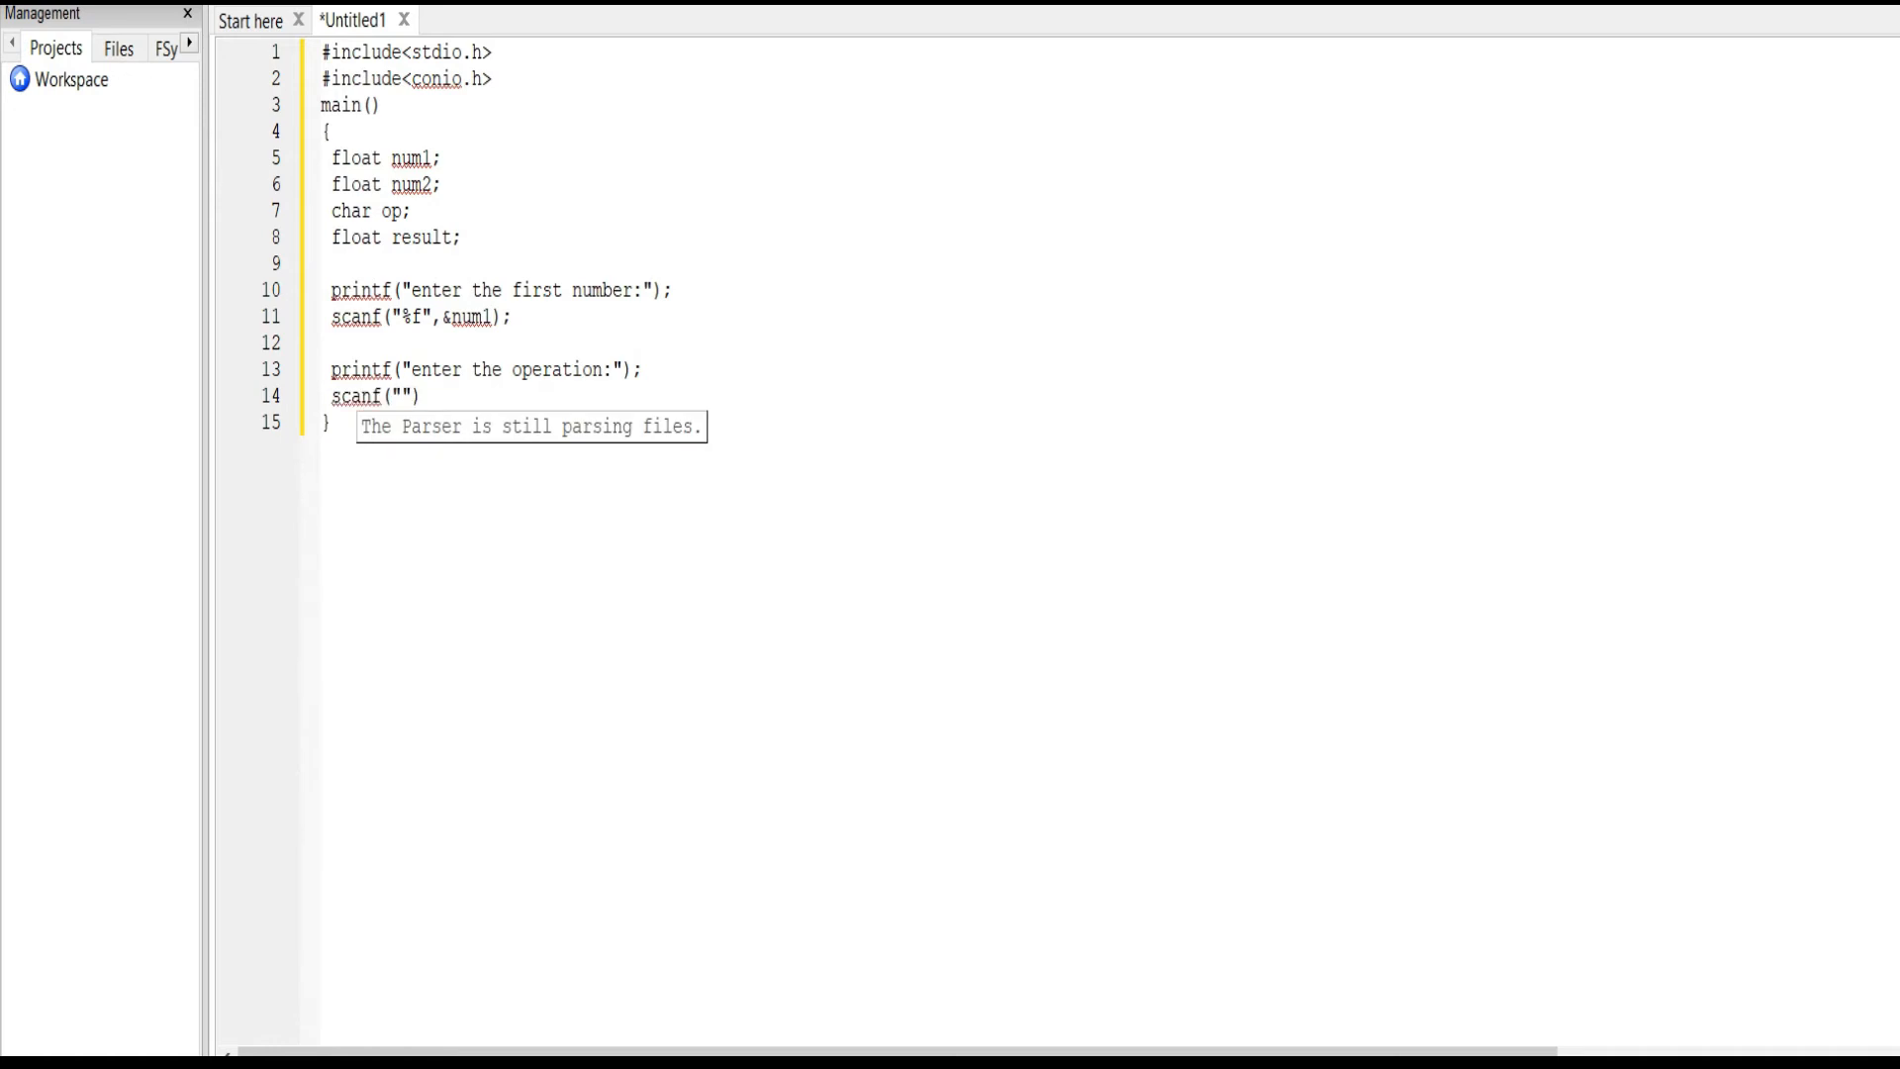
{"action": "type", "text": "%c"}
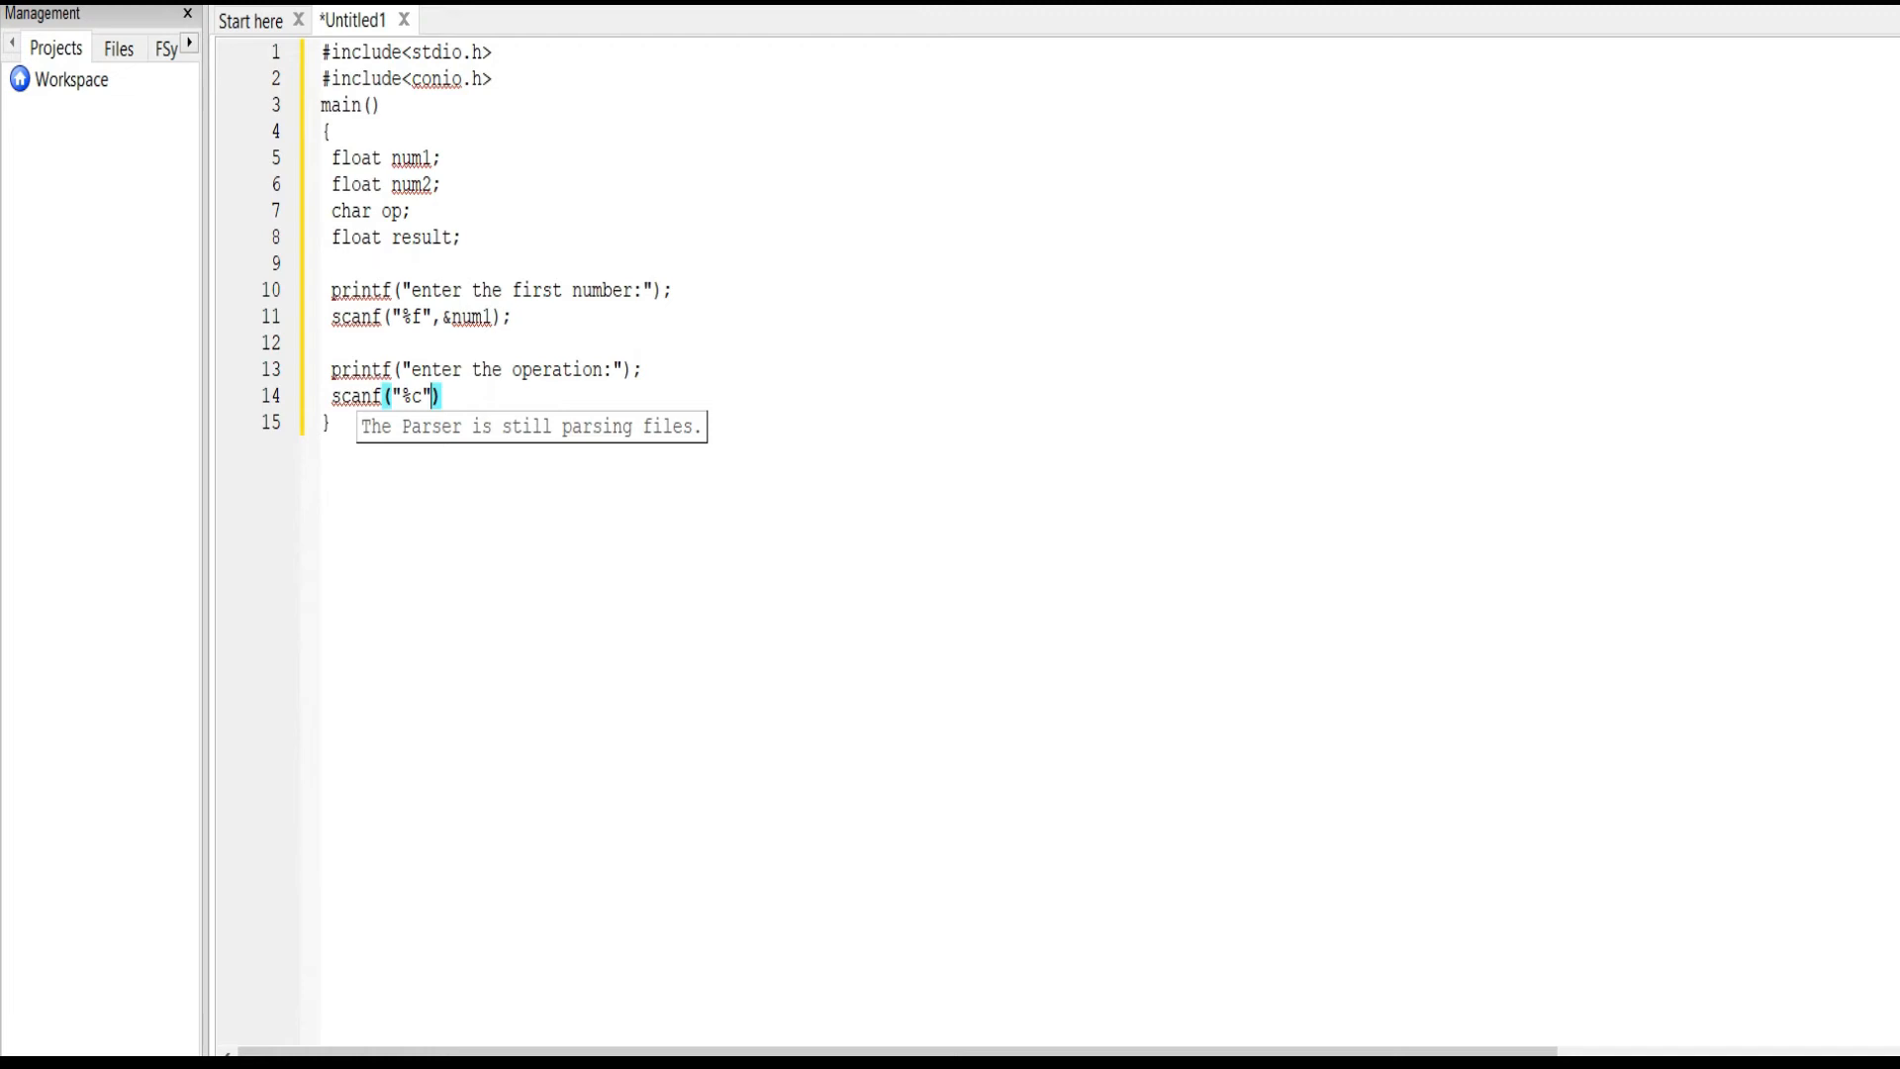
{"action": "type", "text": ","}
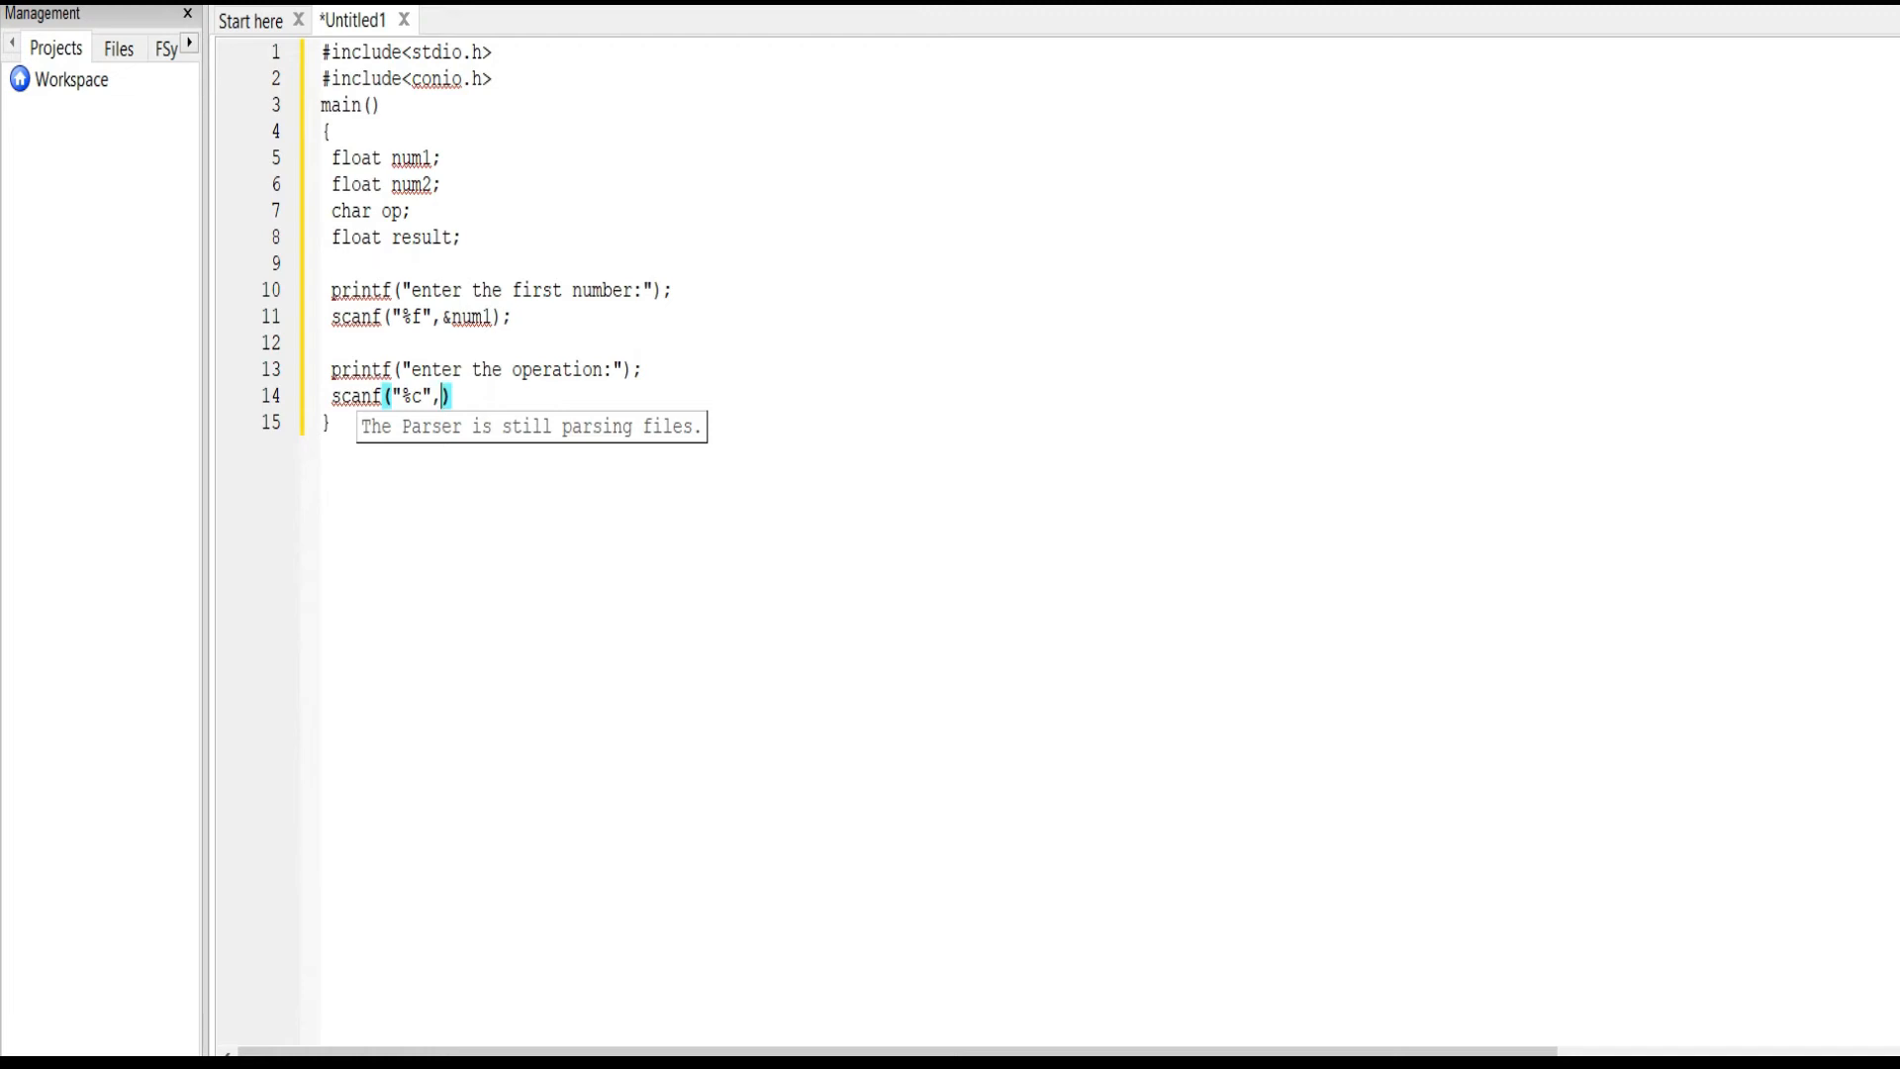
{"action": "type", "text": "&o"}
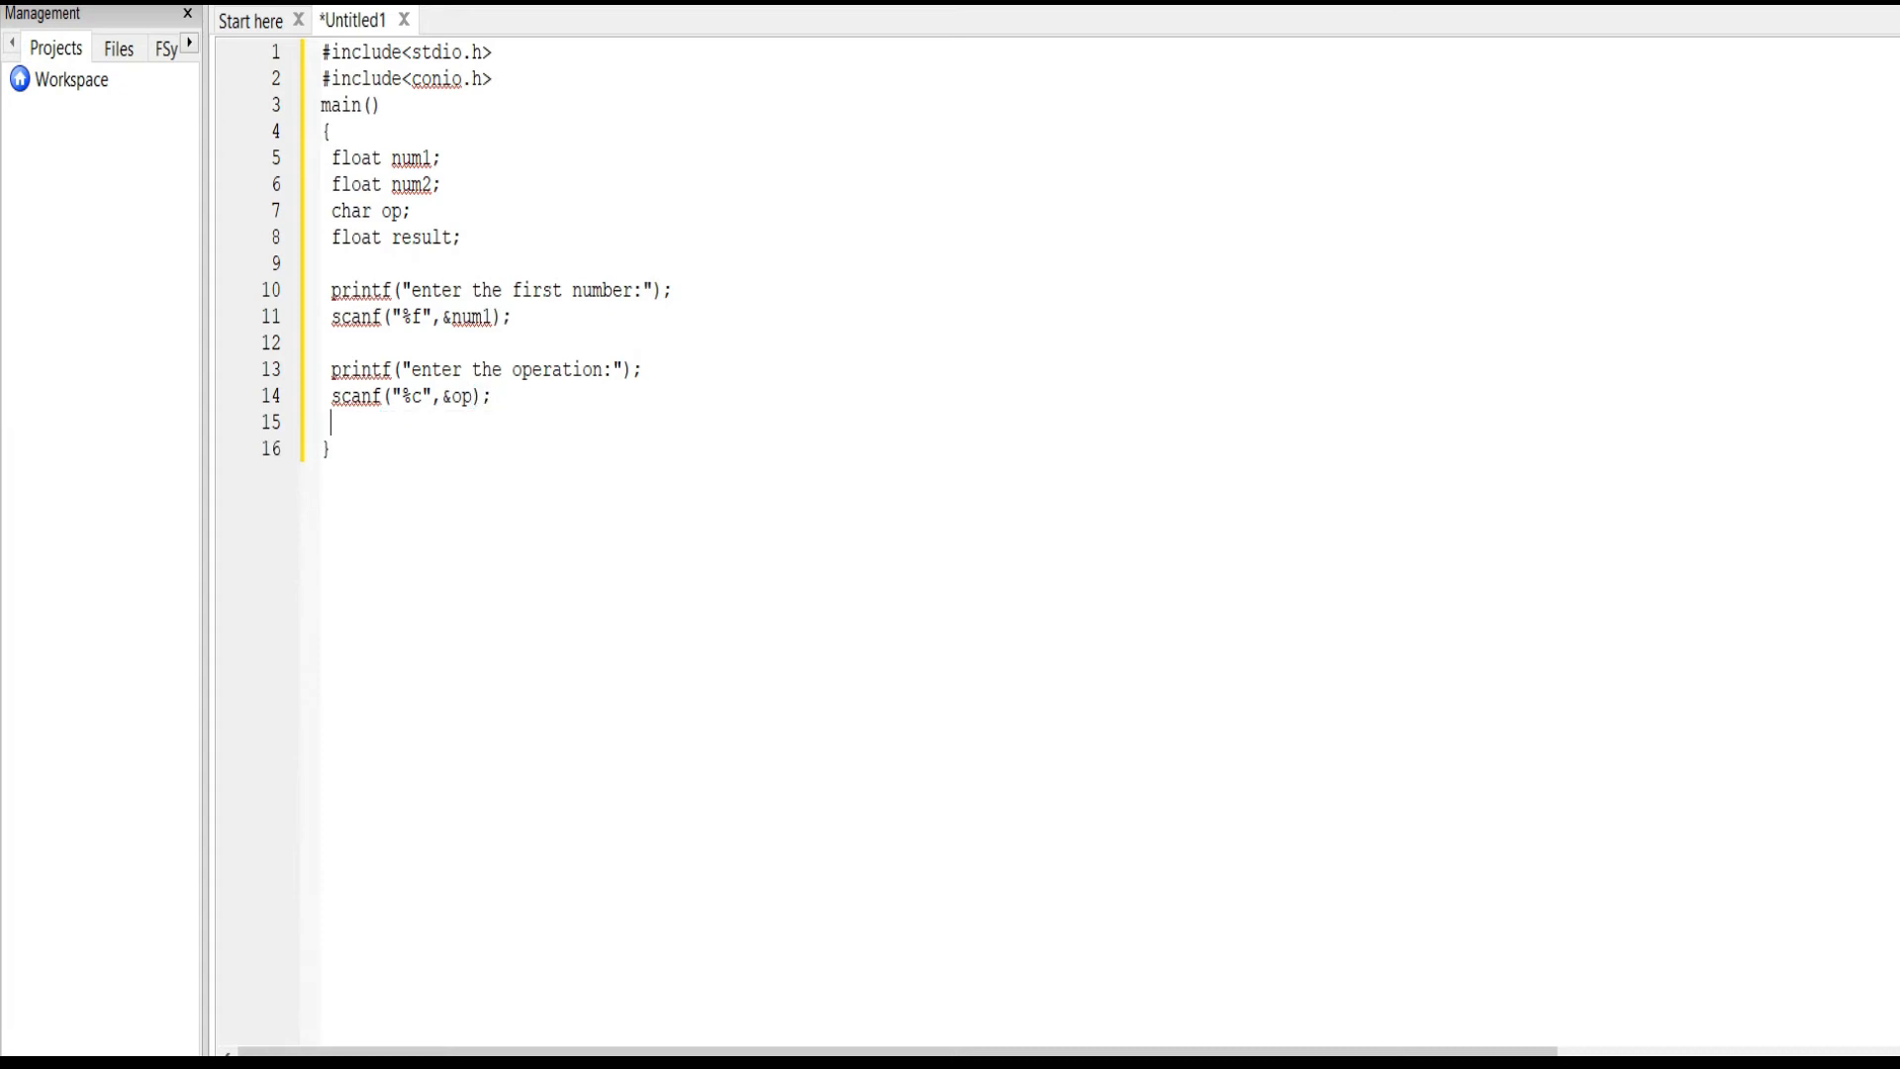
{"action": "type", "text": "printf"}
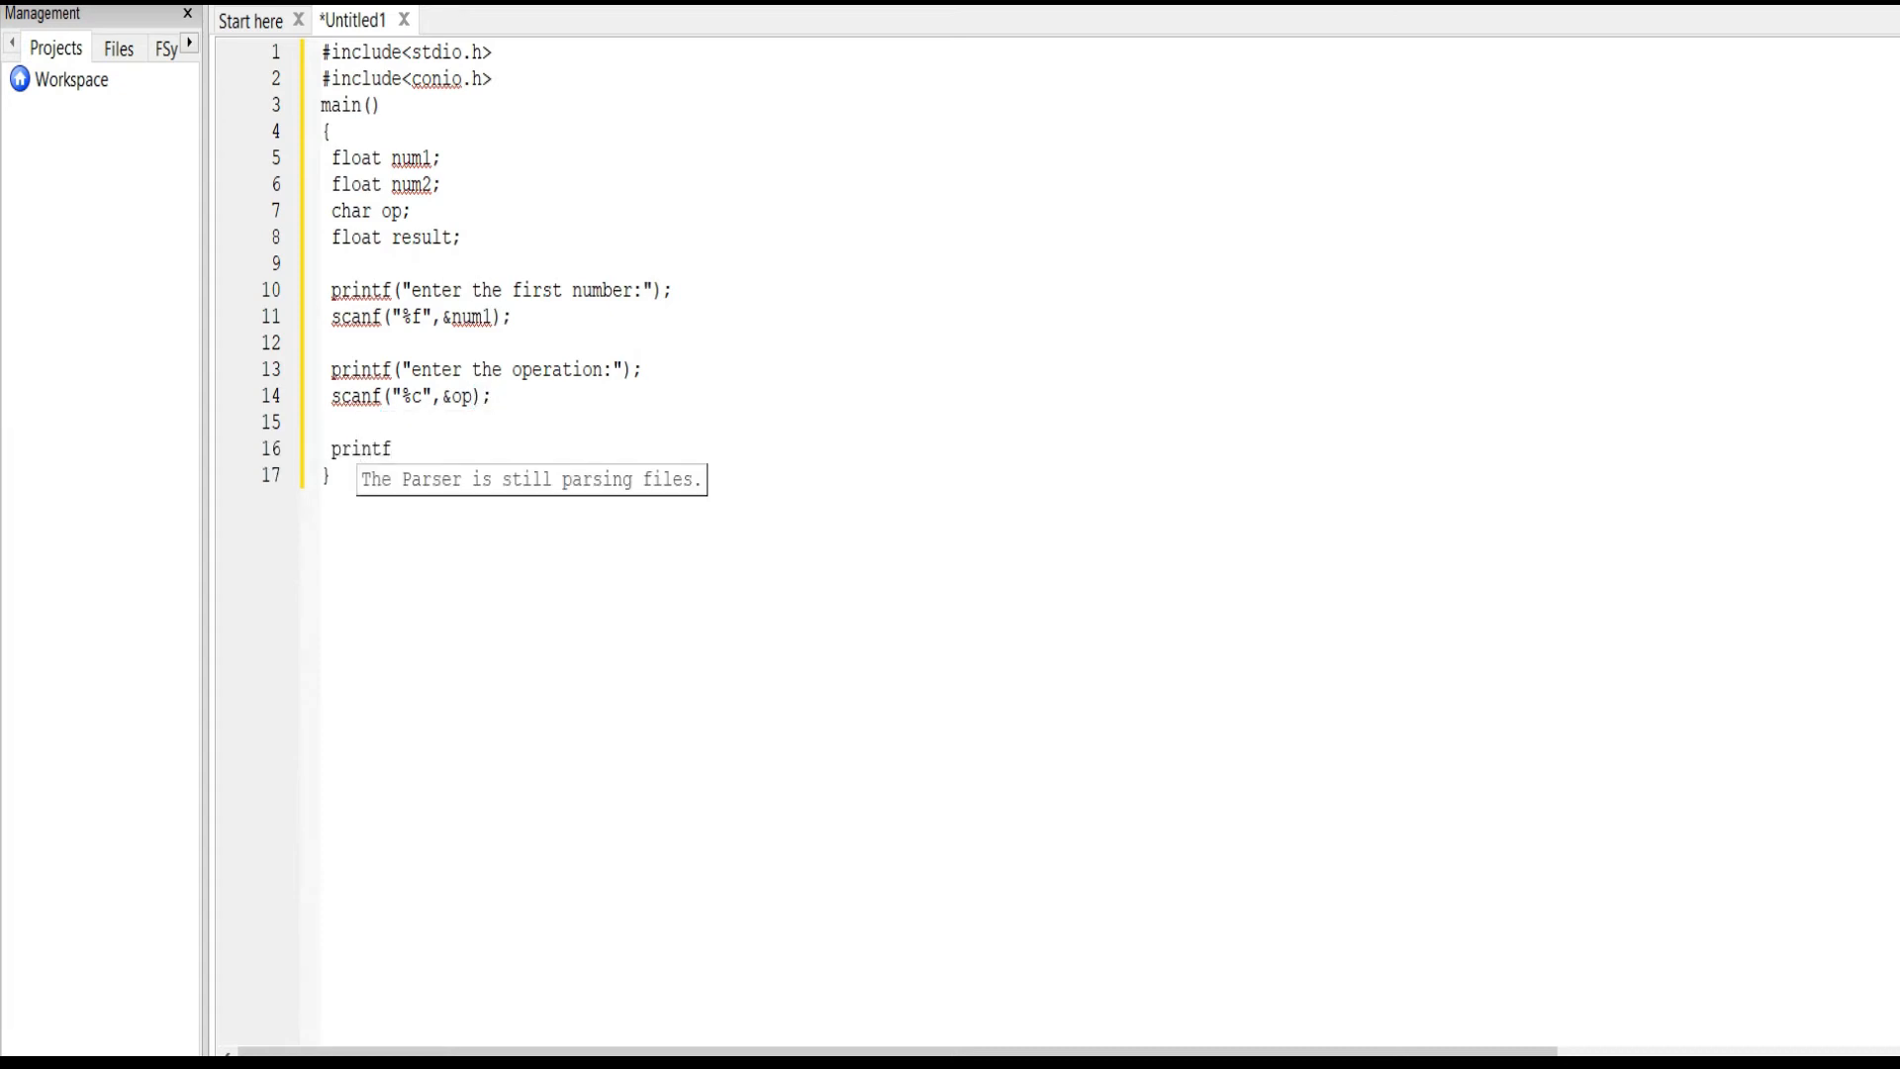
Step: Print 'enter the second number' and read it into num2 with scanf
{"action": "type", "text": "(\"enter \")"}
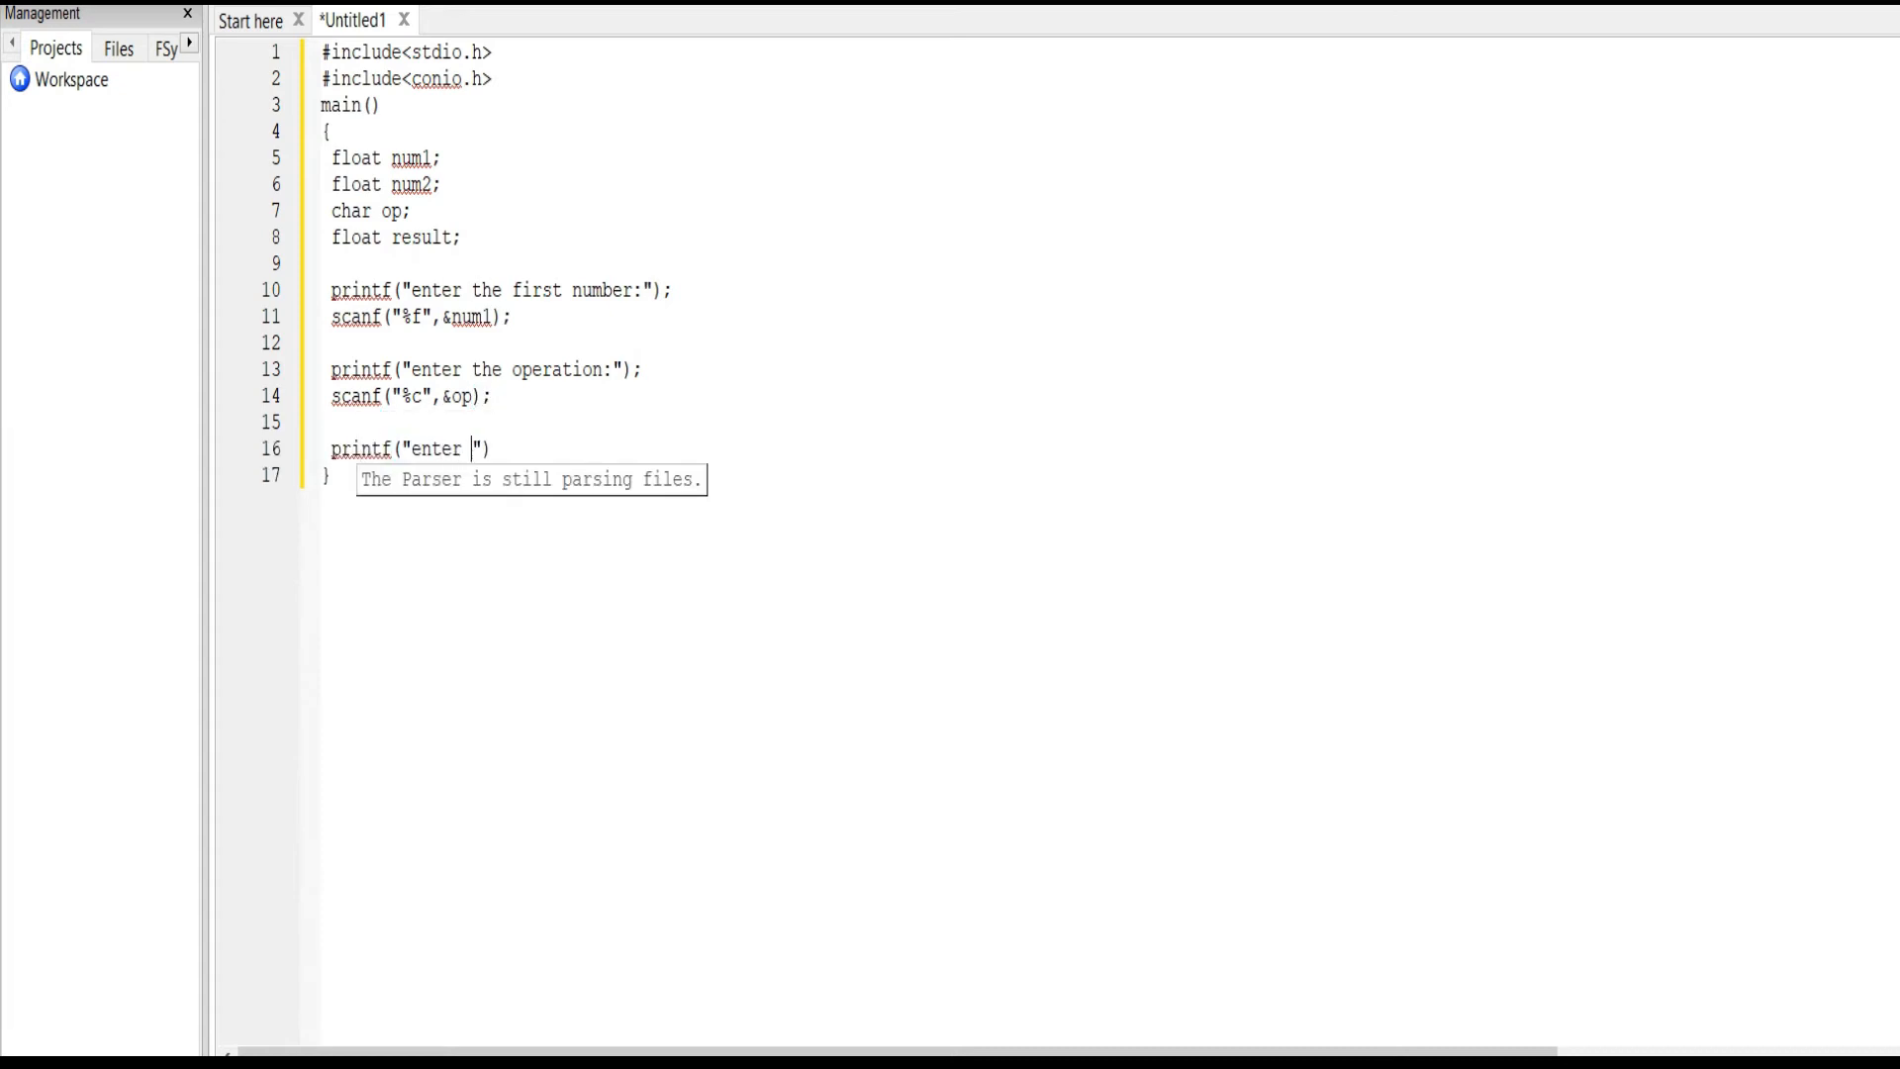
{"action": "type", "text": "the second"}
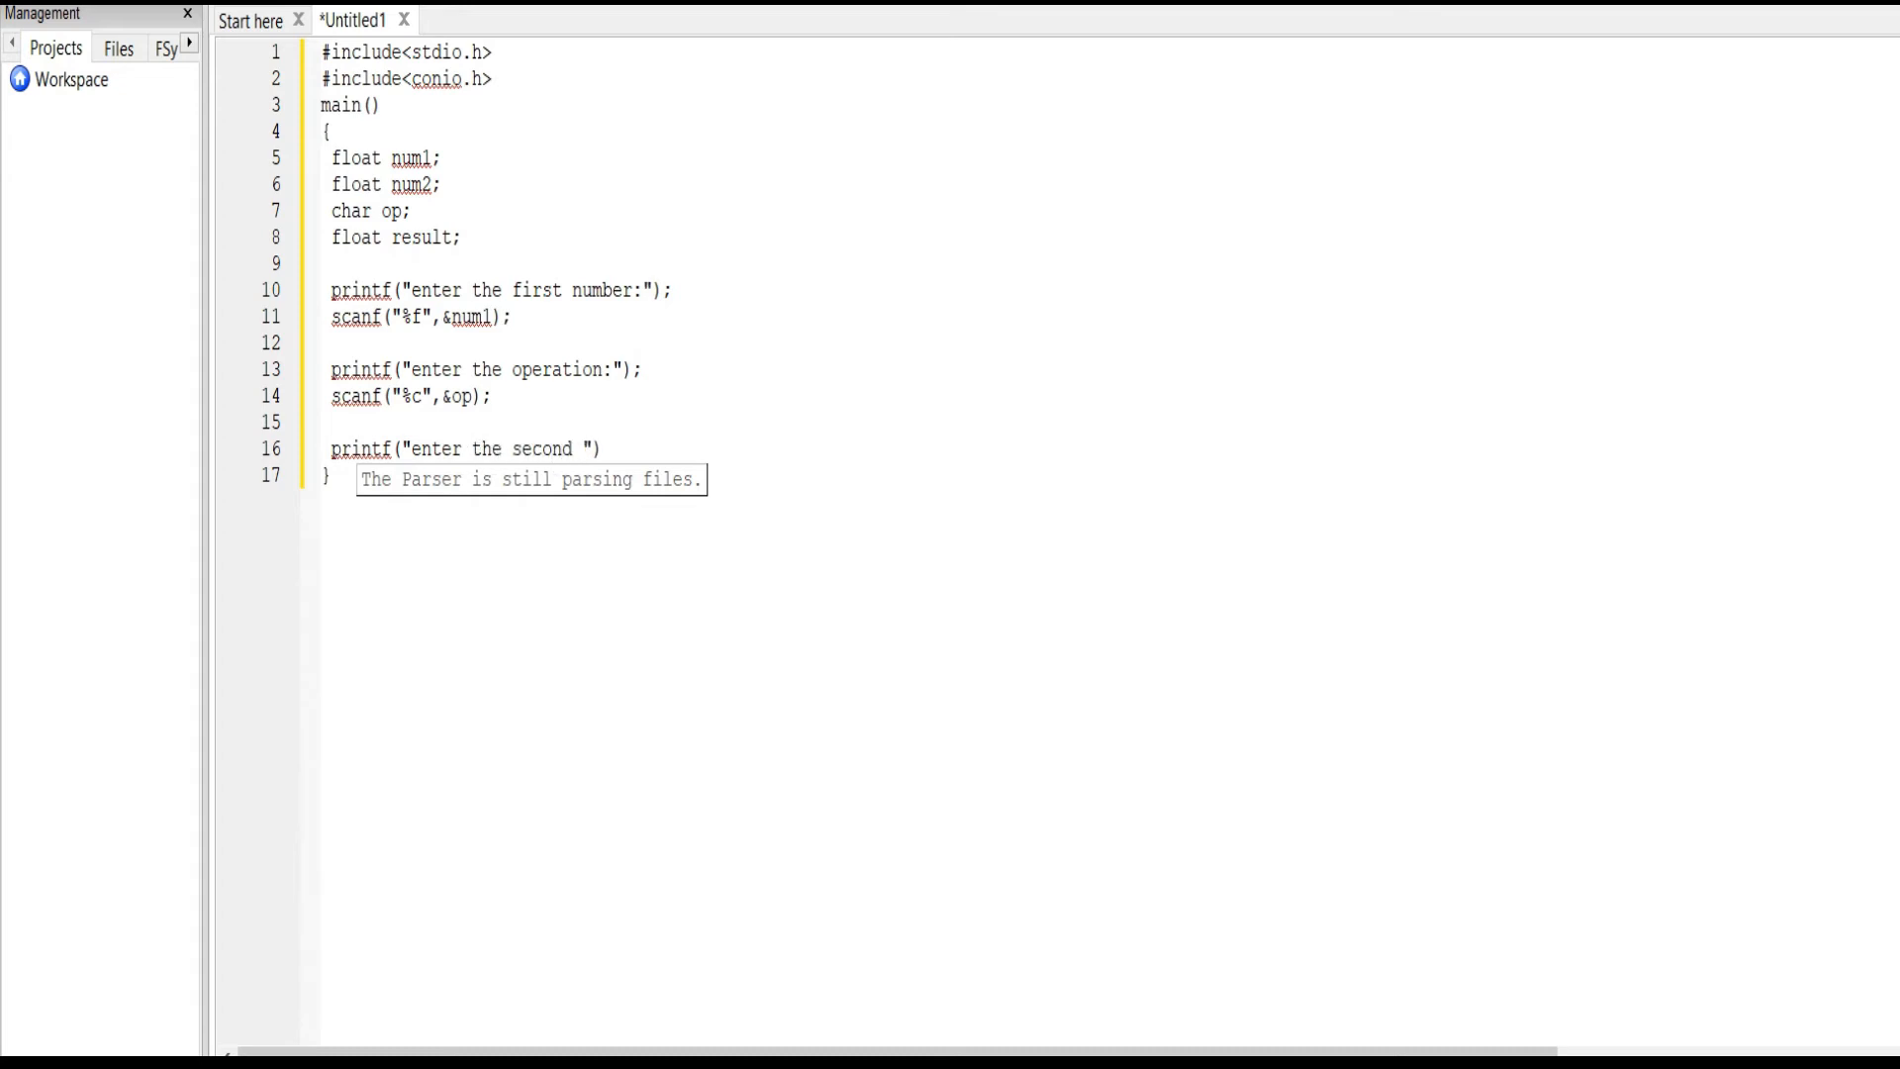
{"action": "type", "text": "number:"}
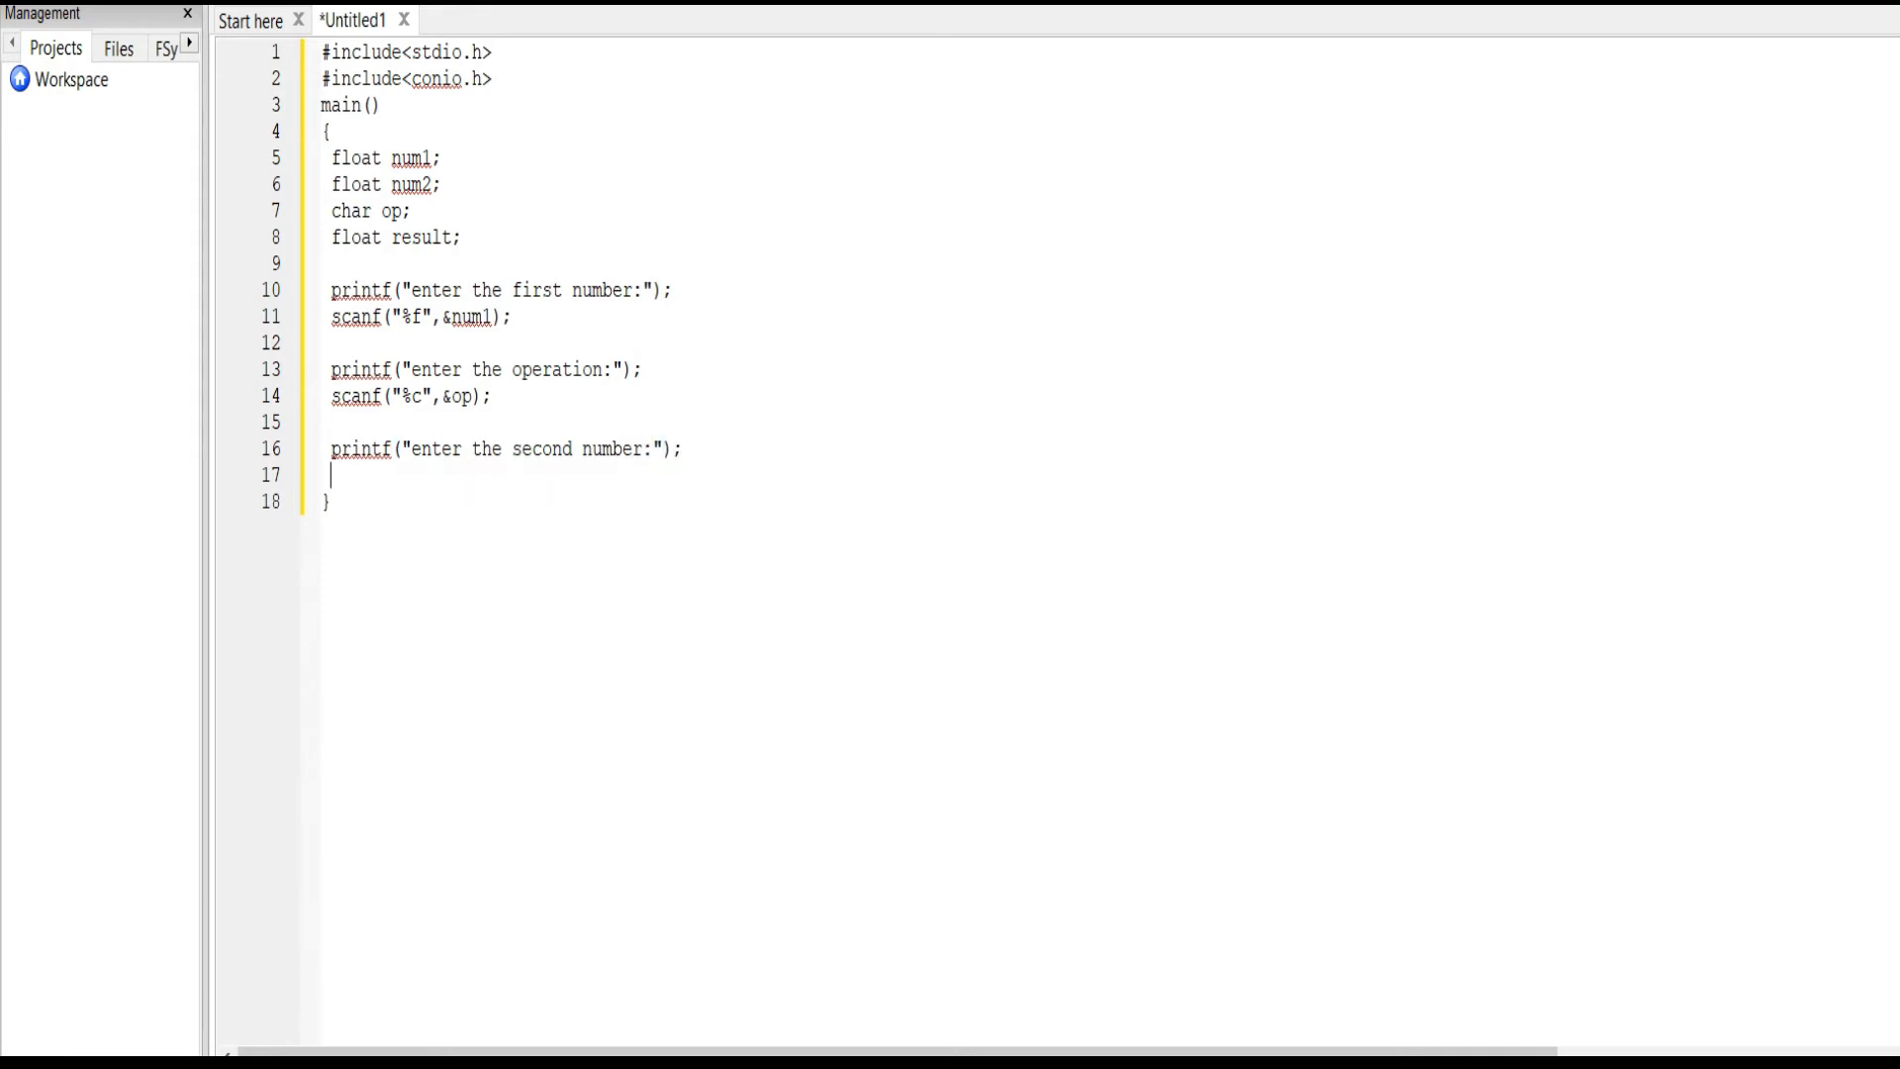
{"action": "type", "text": "scanf("}
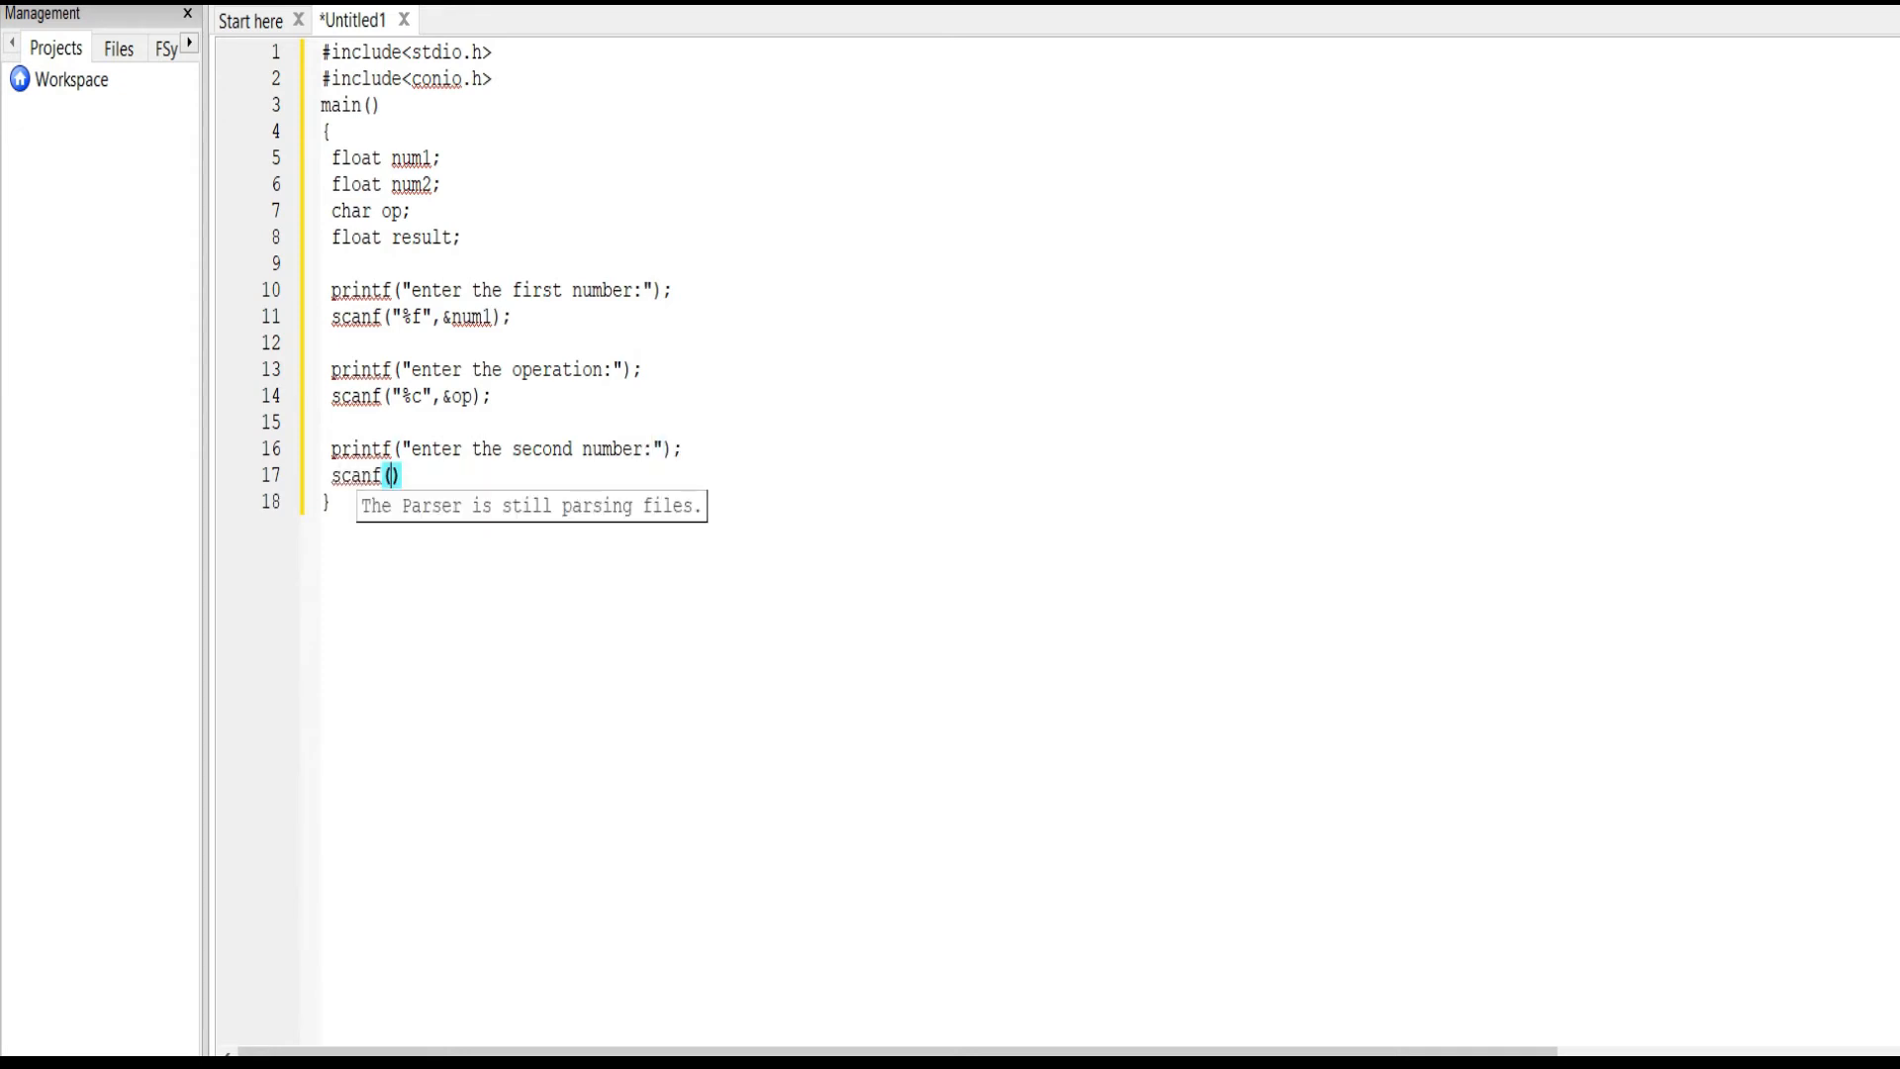
{"action": "type", "text": "\"\""}
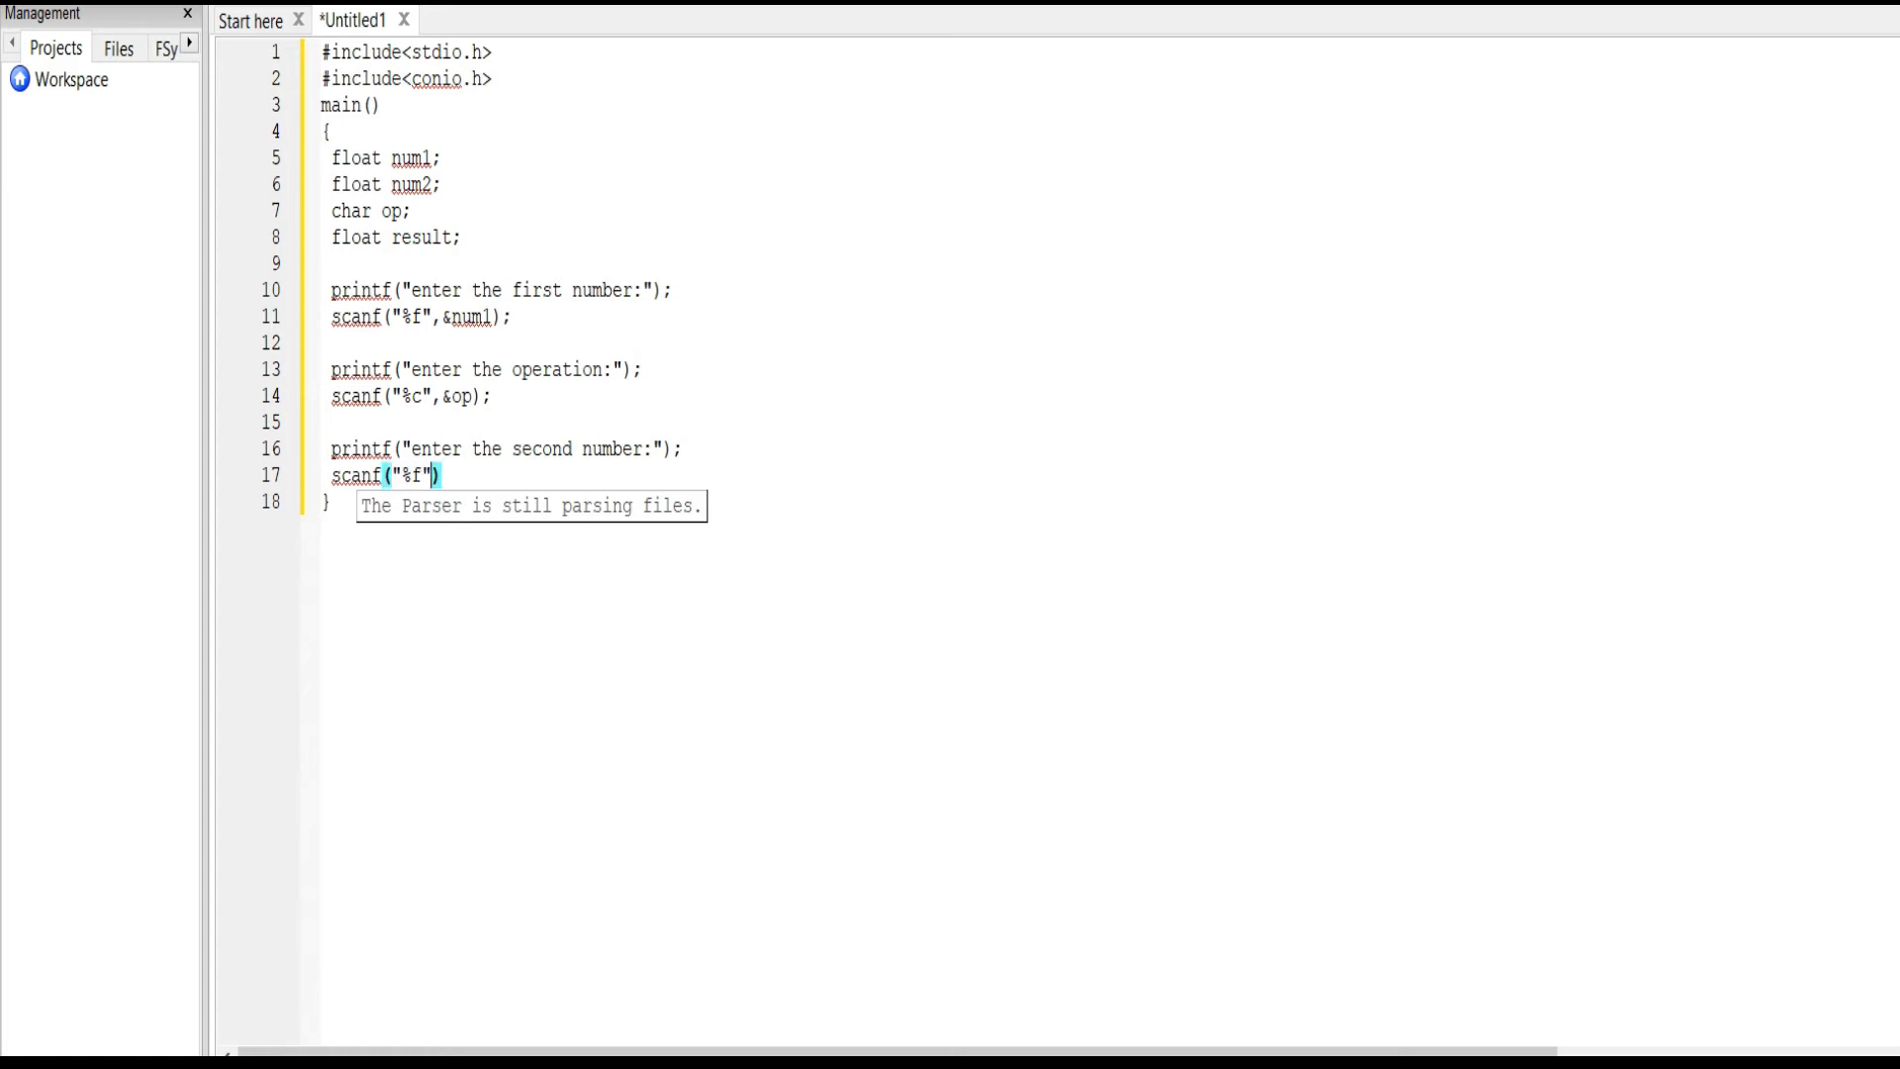
{"action": "type", "text": ","}
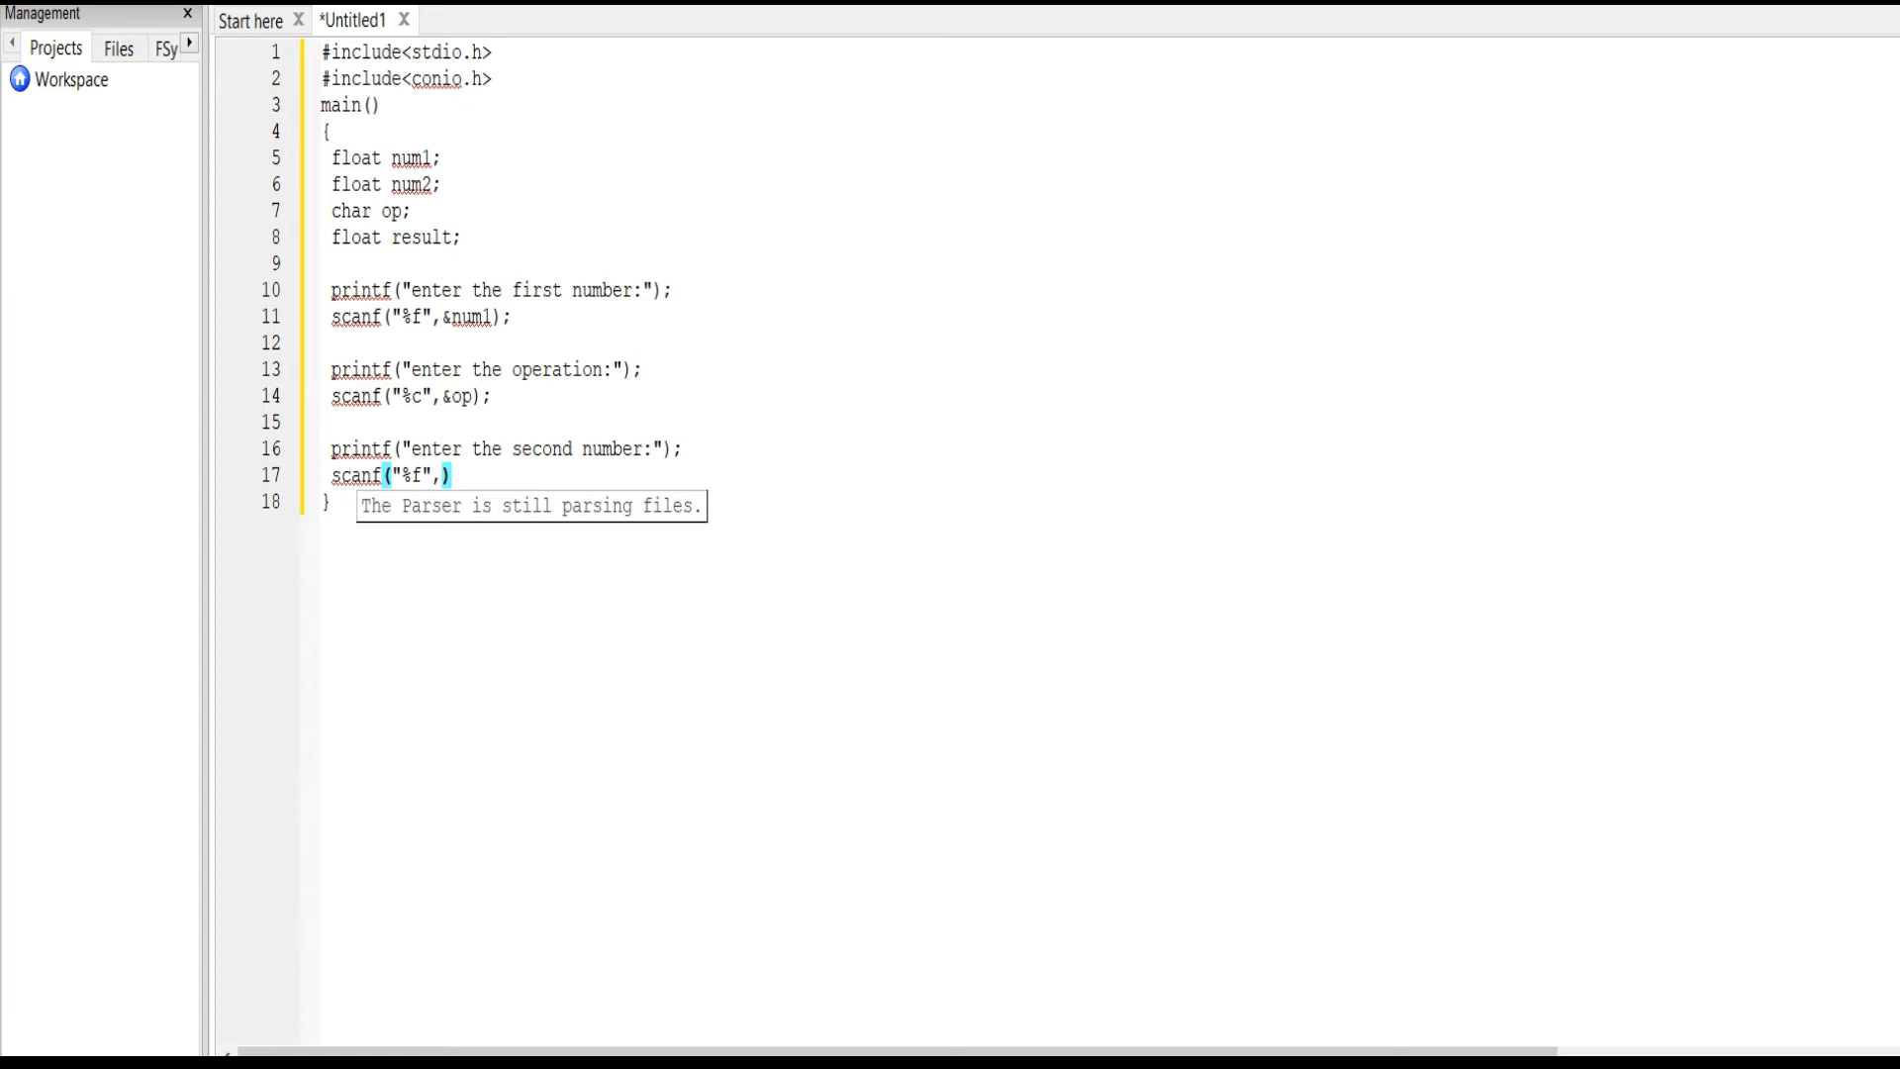
{"action": "type", "text": "&"}
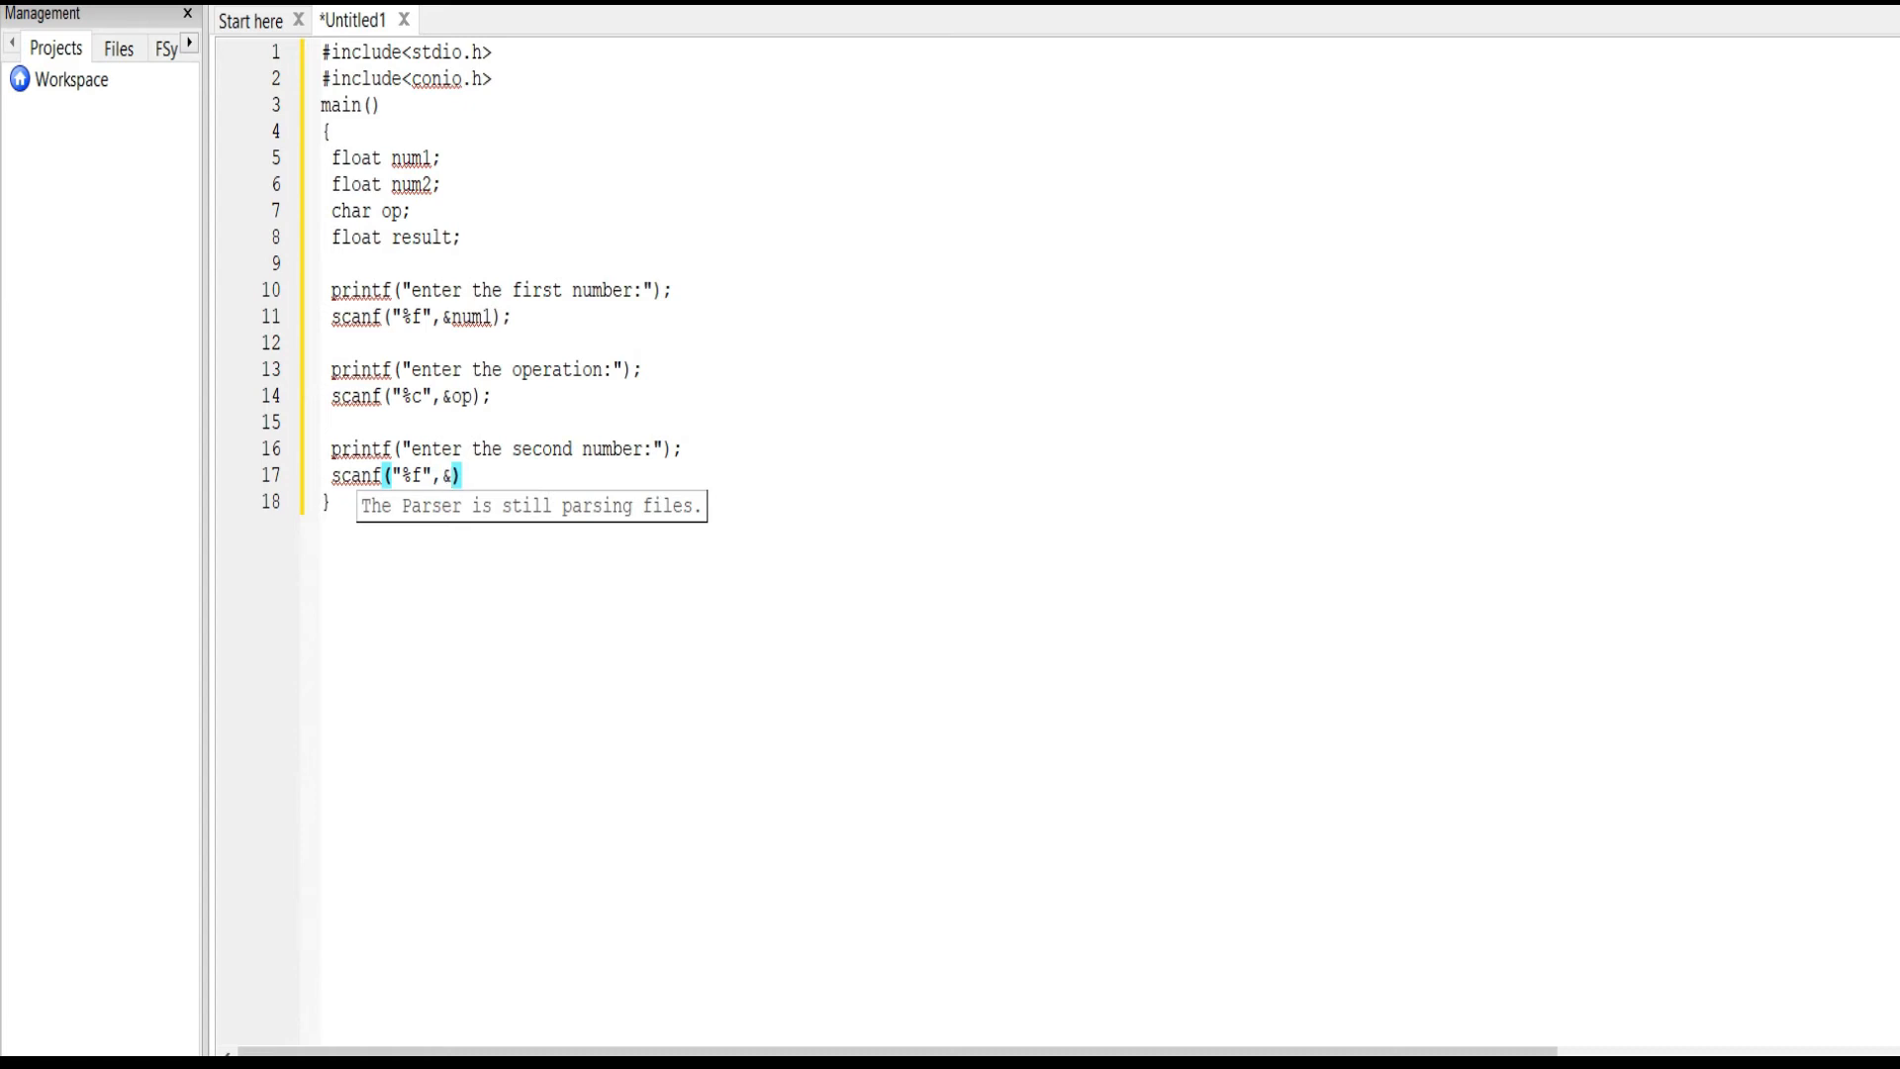
{"action": "type", "text": "num"}
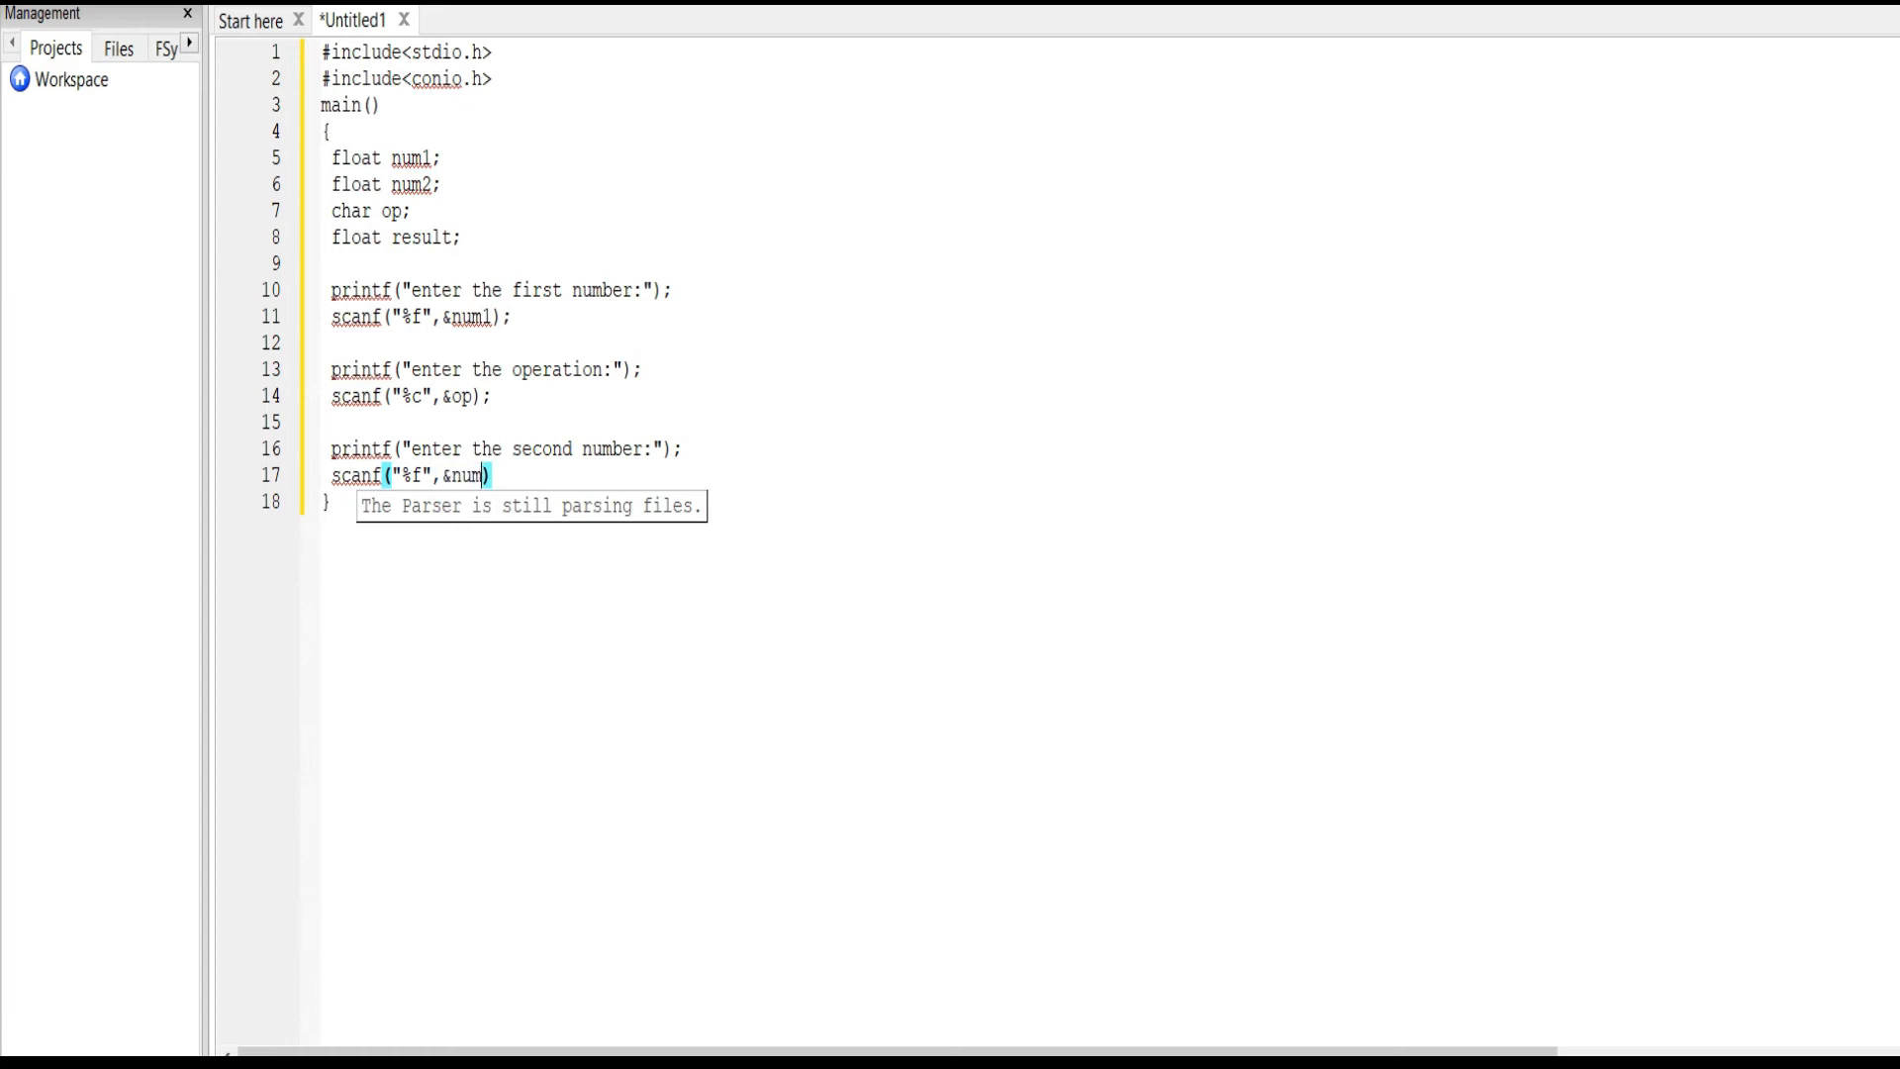
{"action": "type", "text": "2"}
{"action": "type", "text": "swi"}
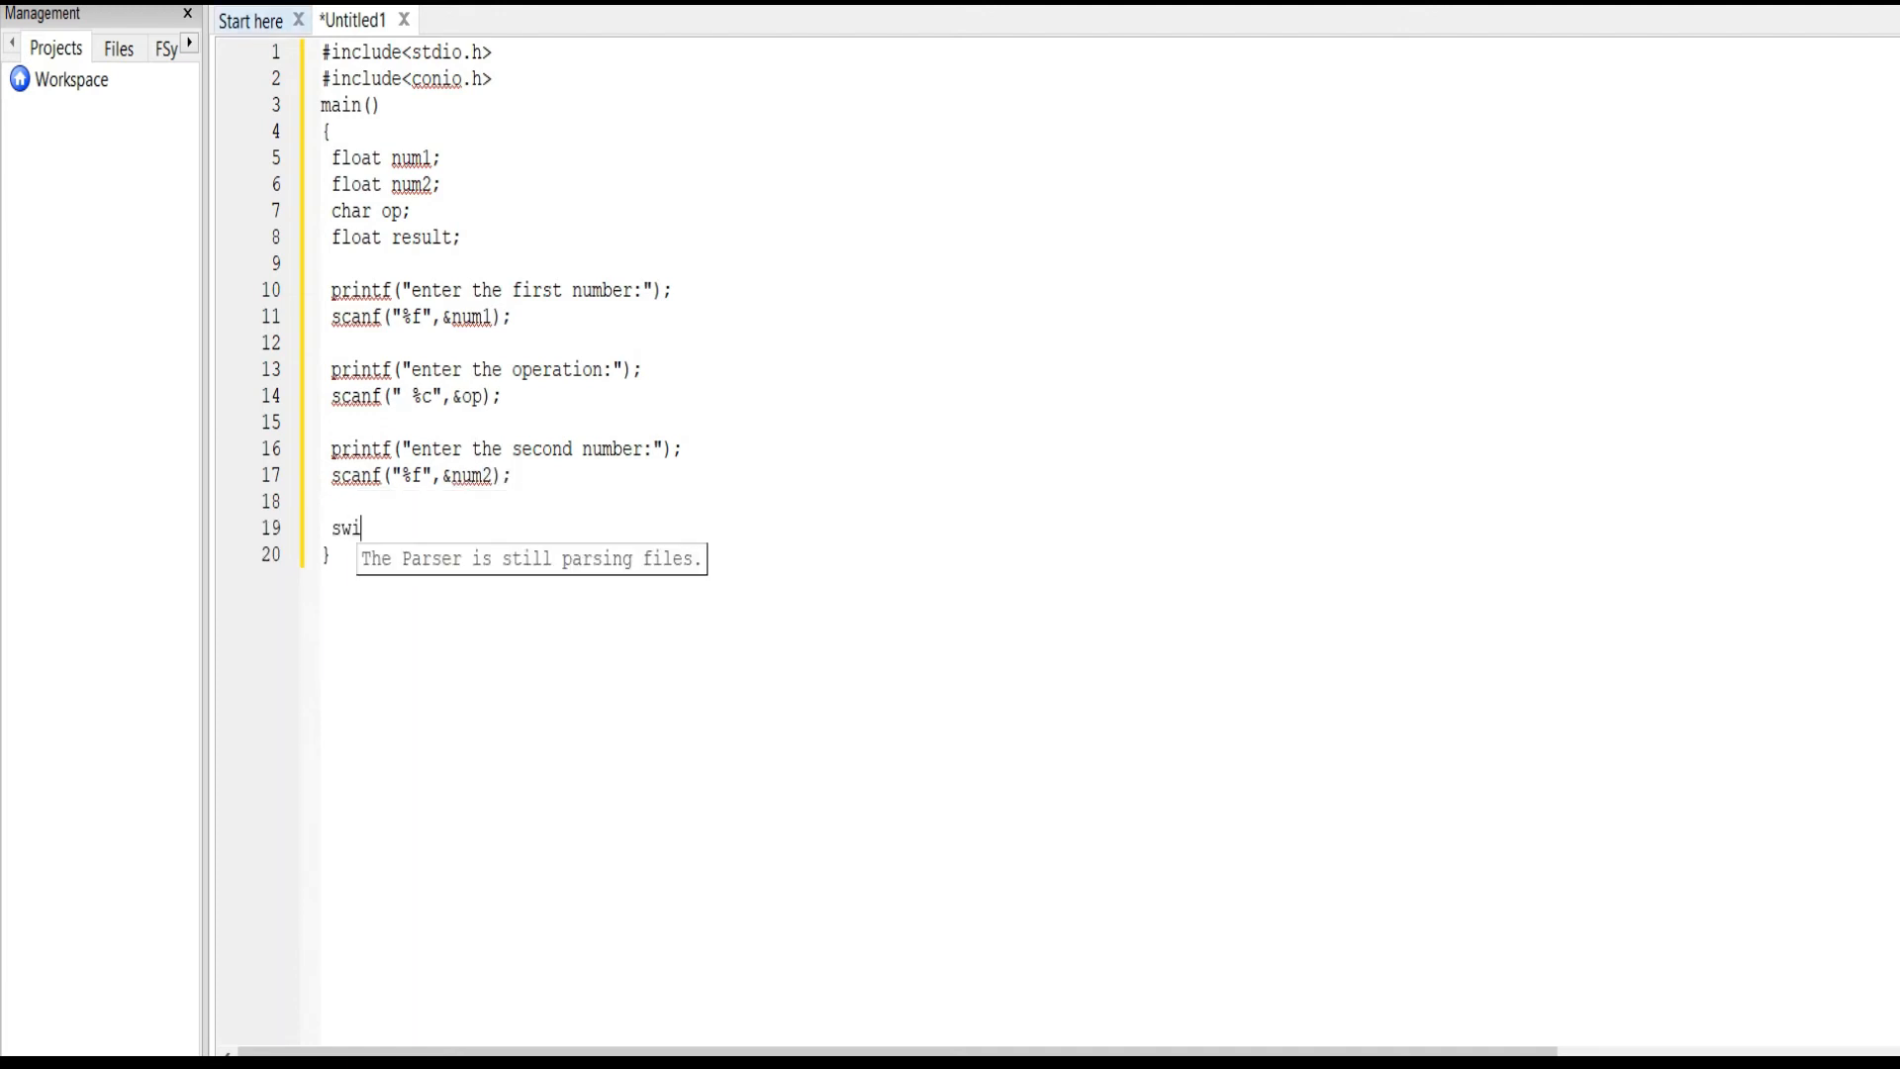
Step: Start switch(op) with a '-' case computing result=num1-num2
{"action": "type", "text": "tch()"}
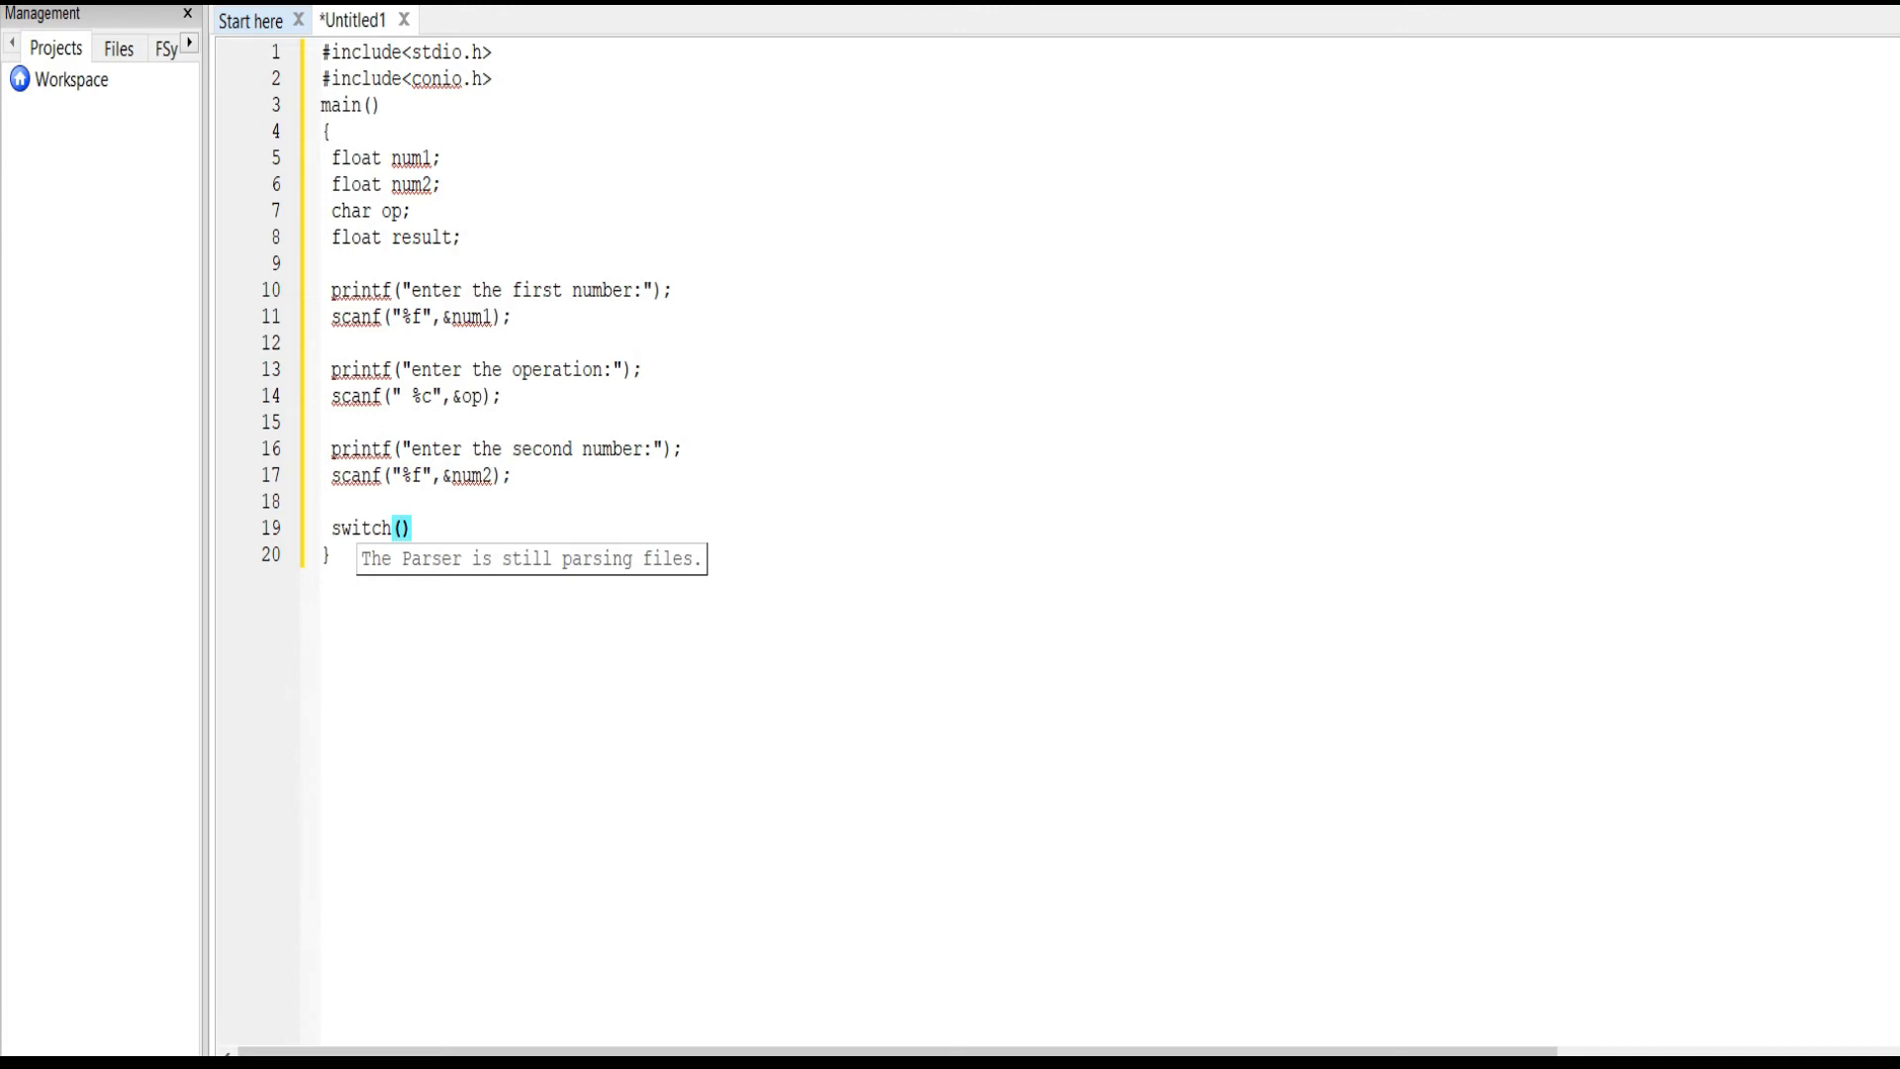
{"action": "type", "text": "op"}
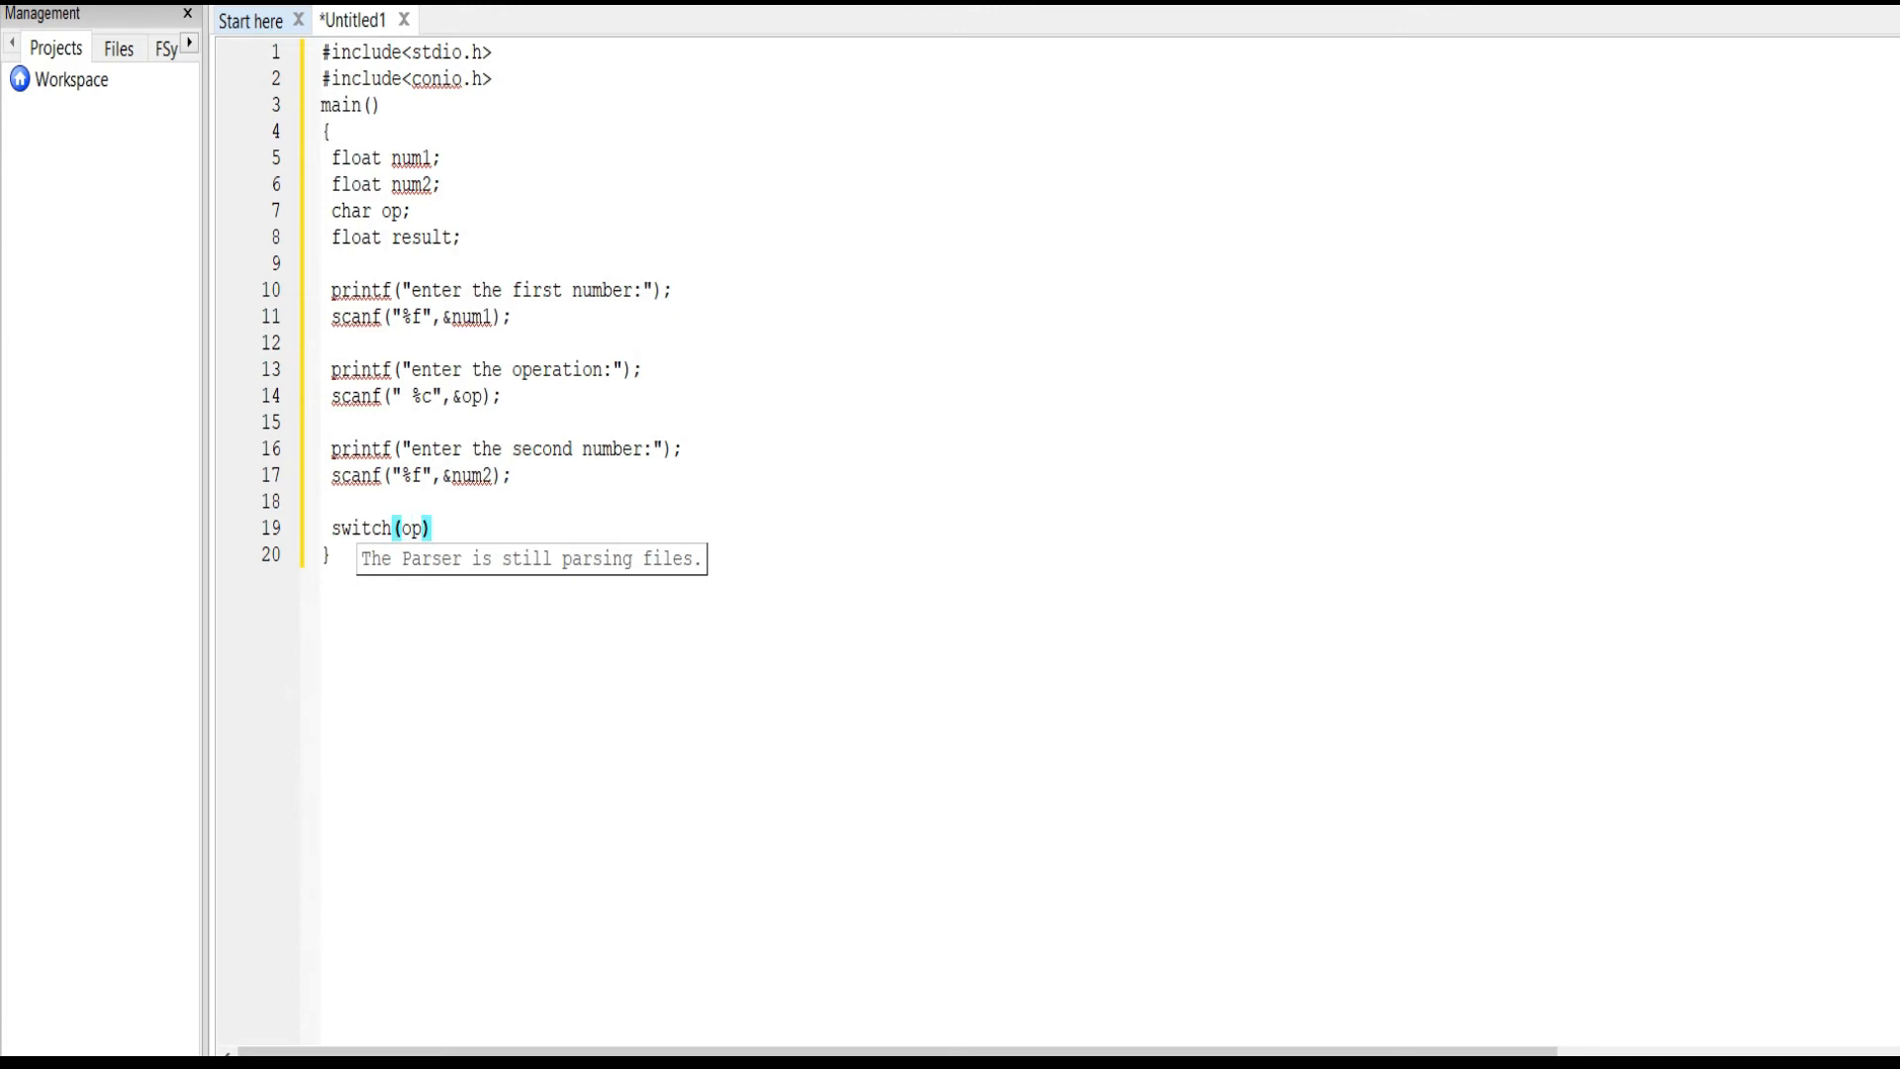
{"action": "type", "text": "{"}
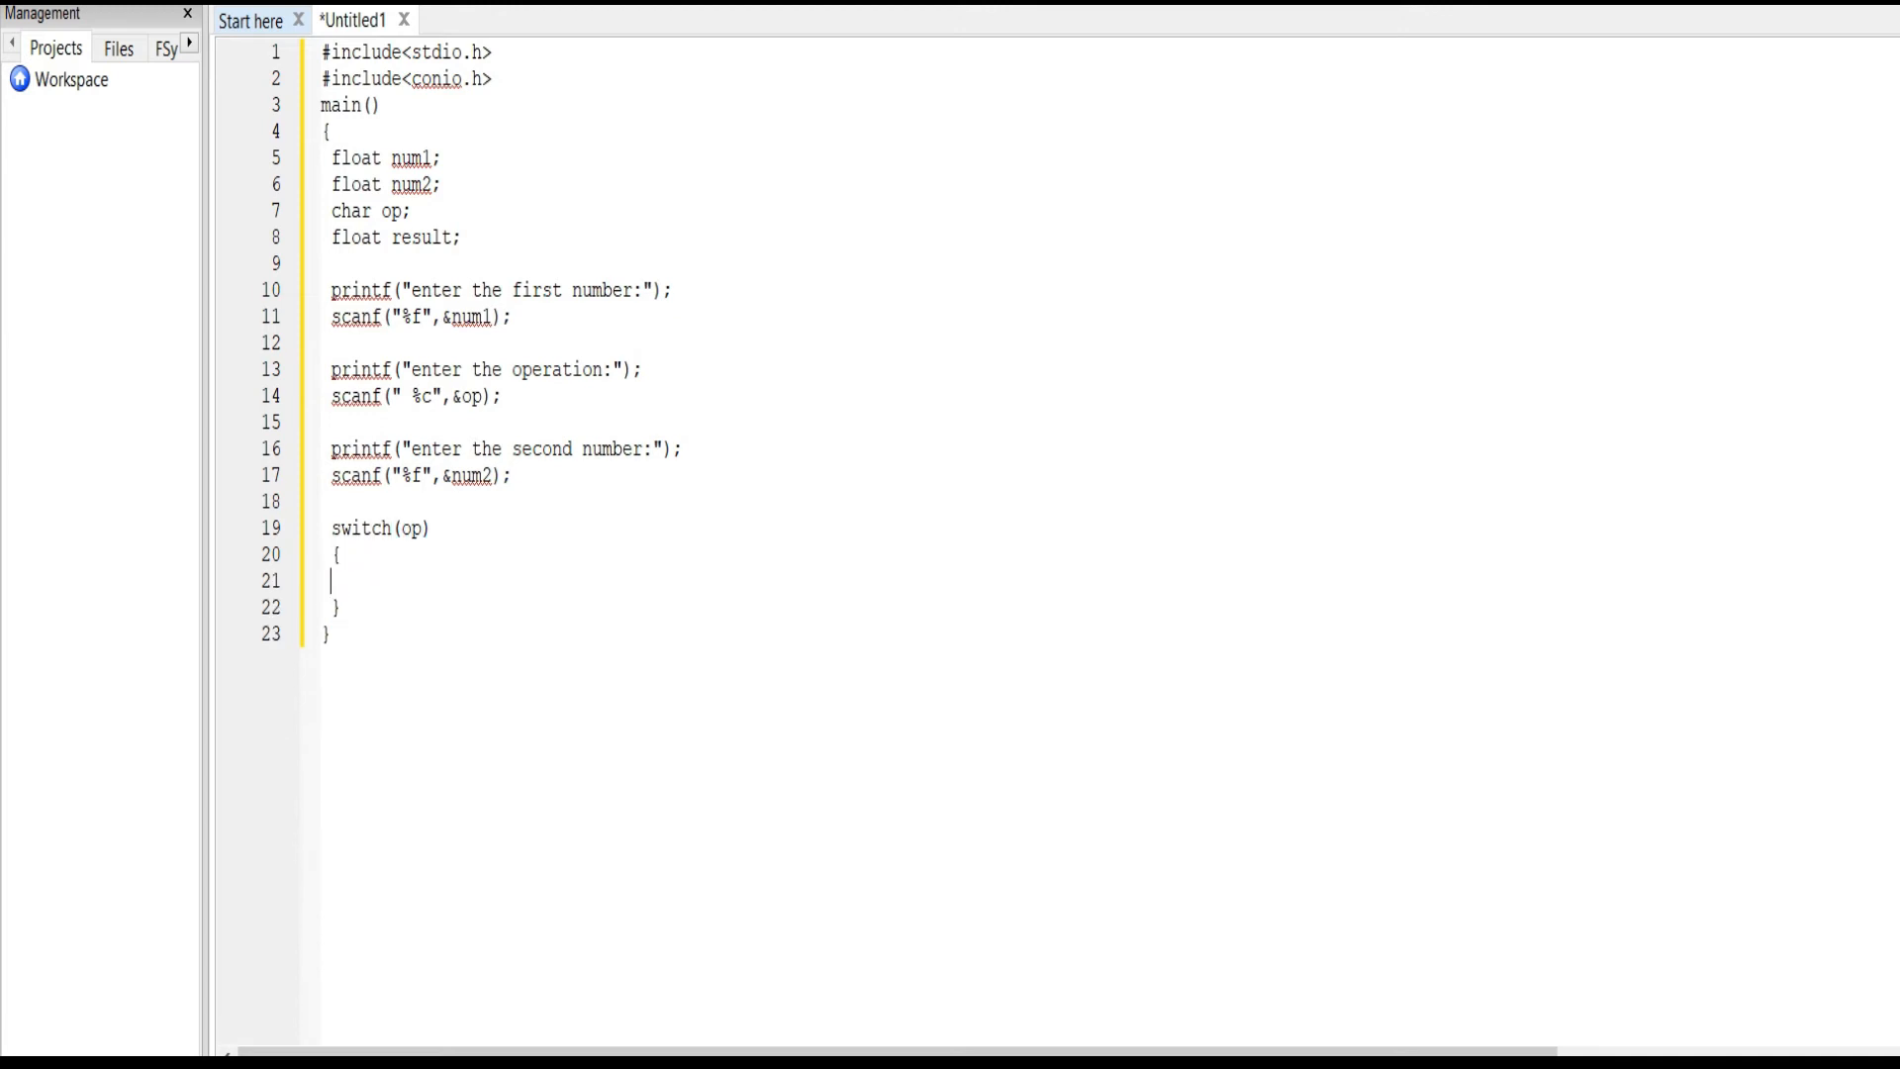
{"action": "type", "text": "case'+"}
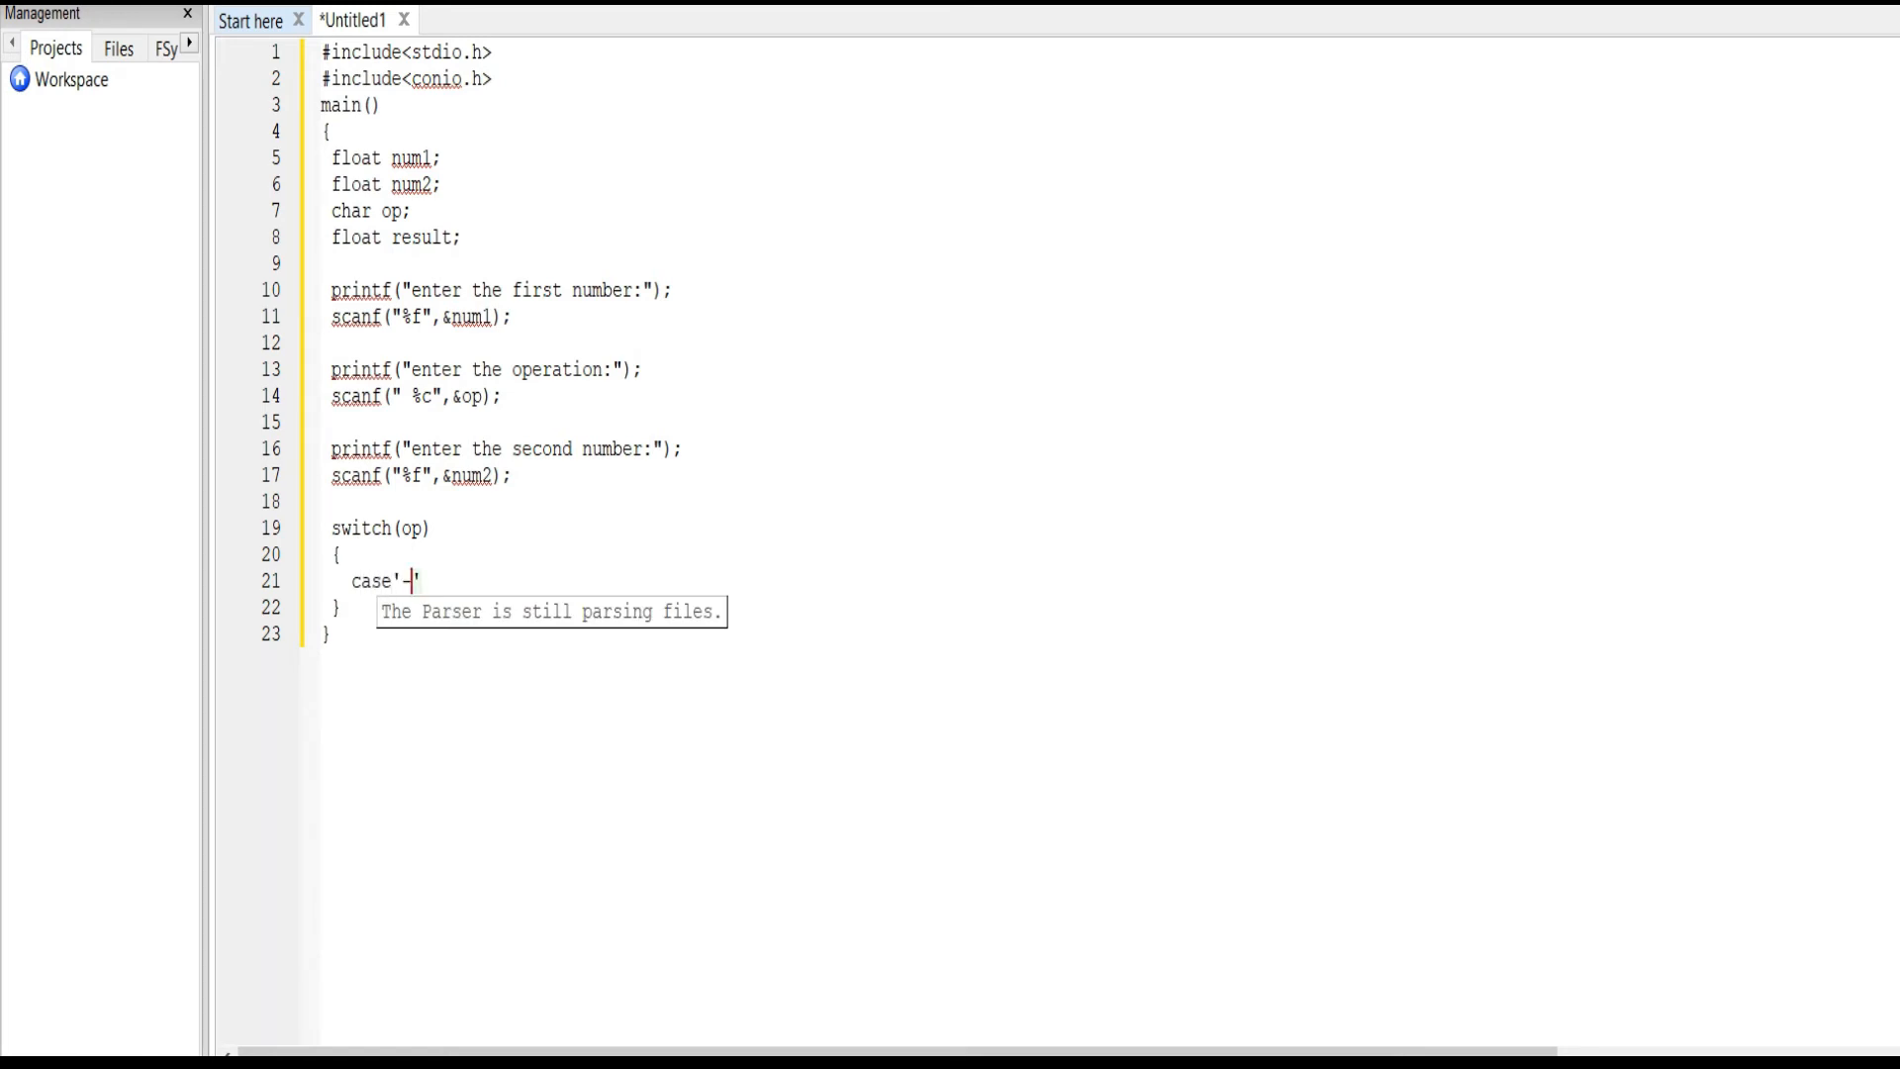
{"action": "type", "text": "':"}
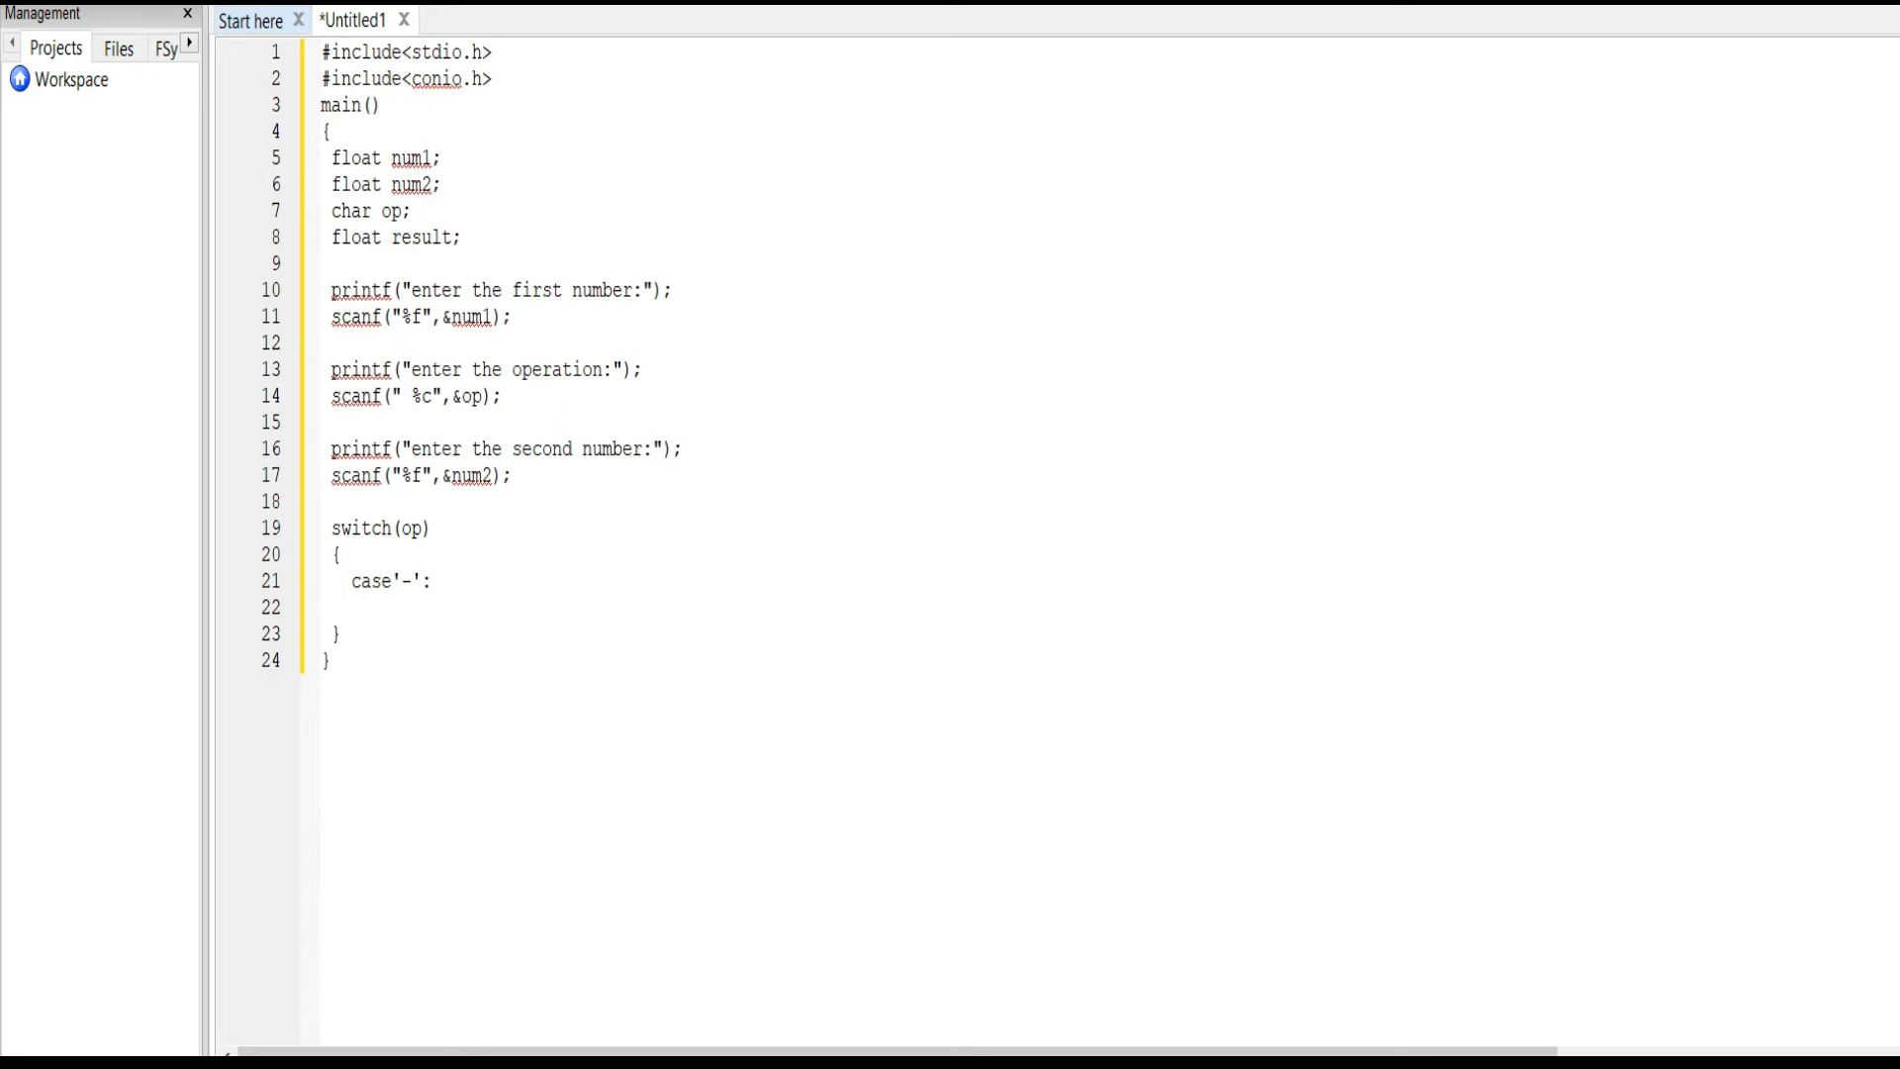
{"action": "type", "text": "resul"}
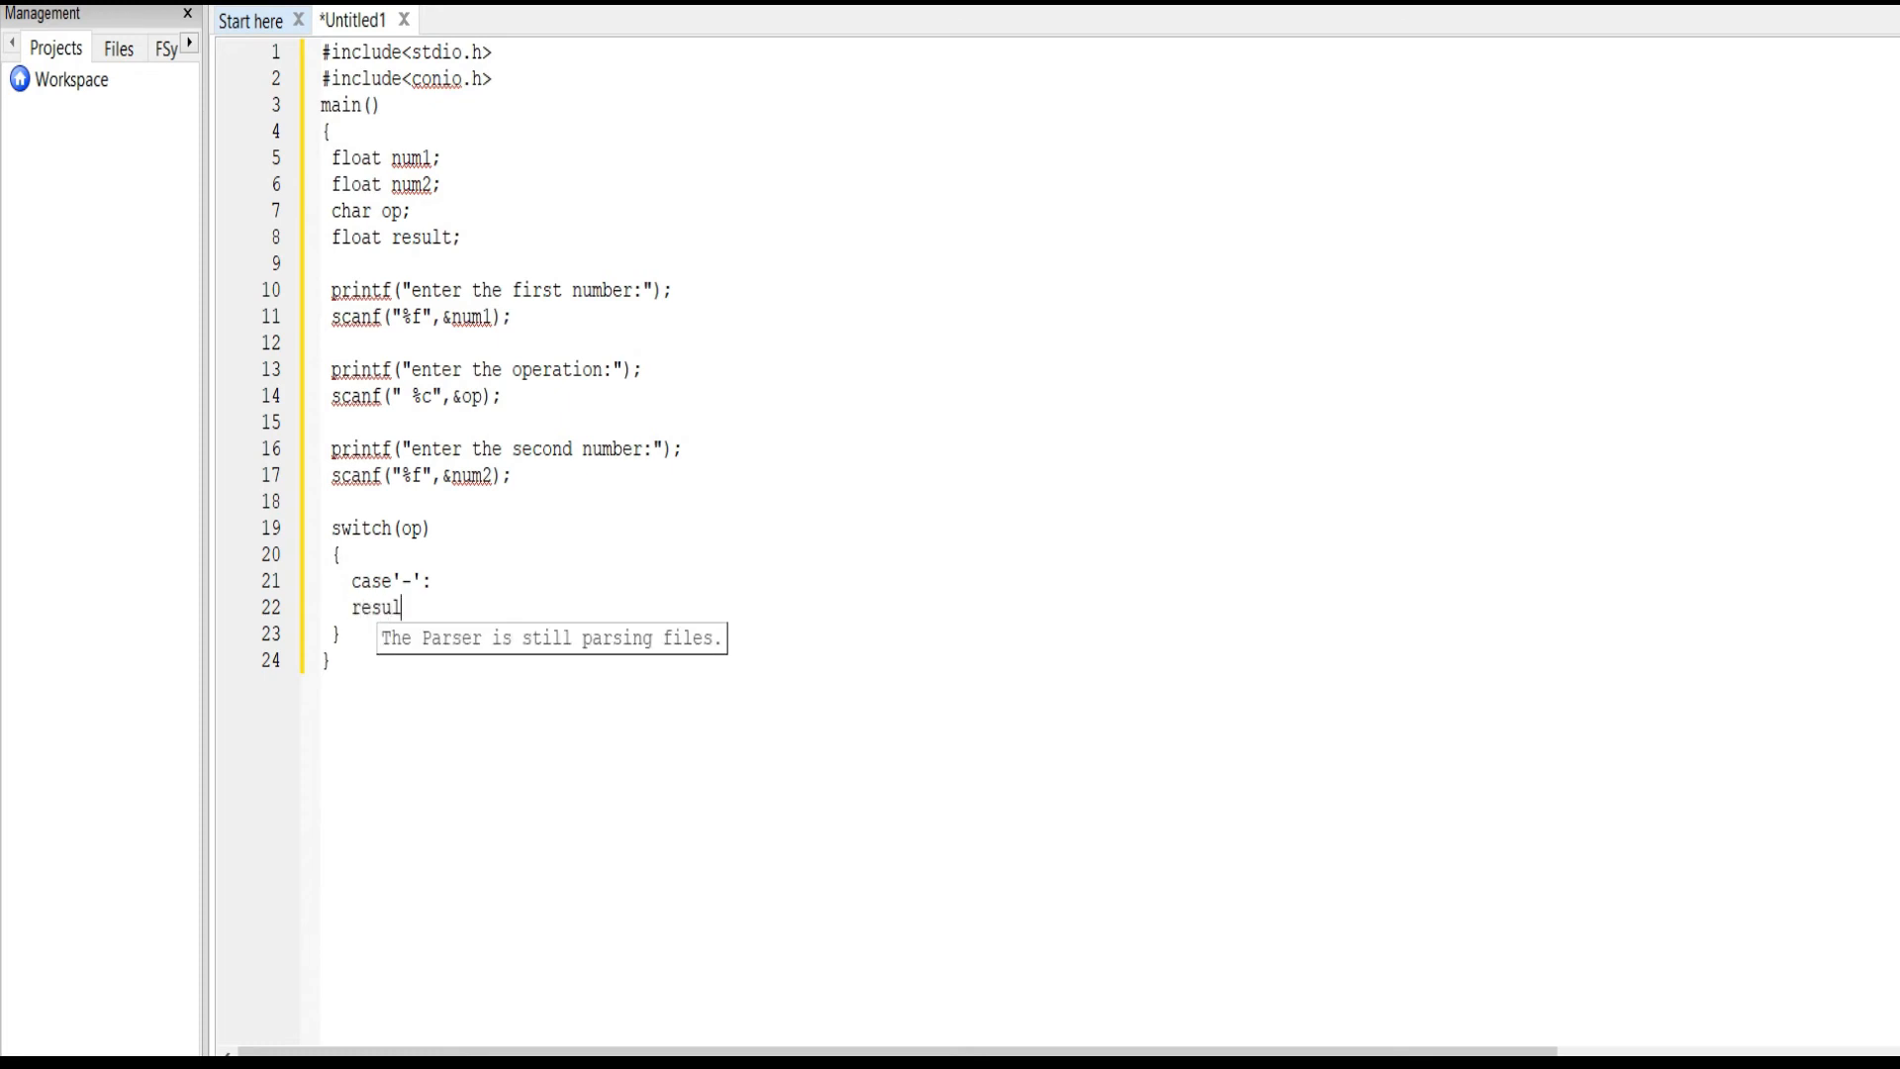
{"action": "type", "text": "t=num1"}
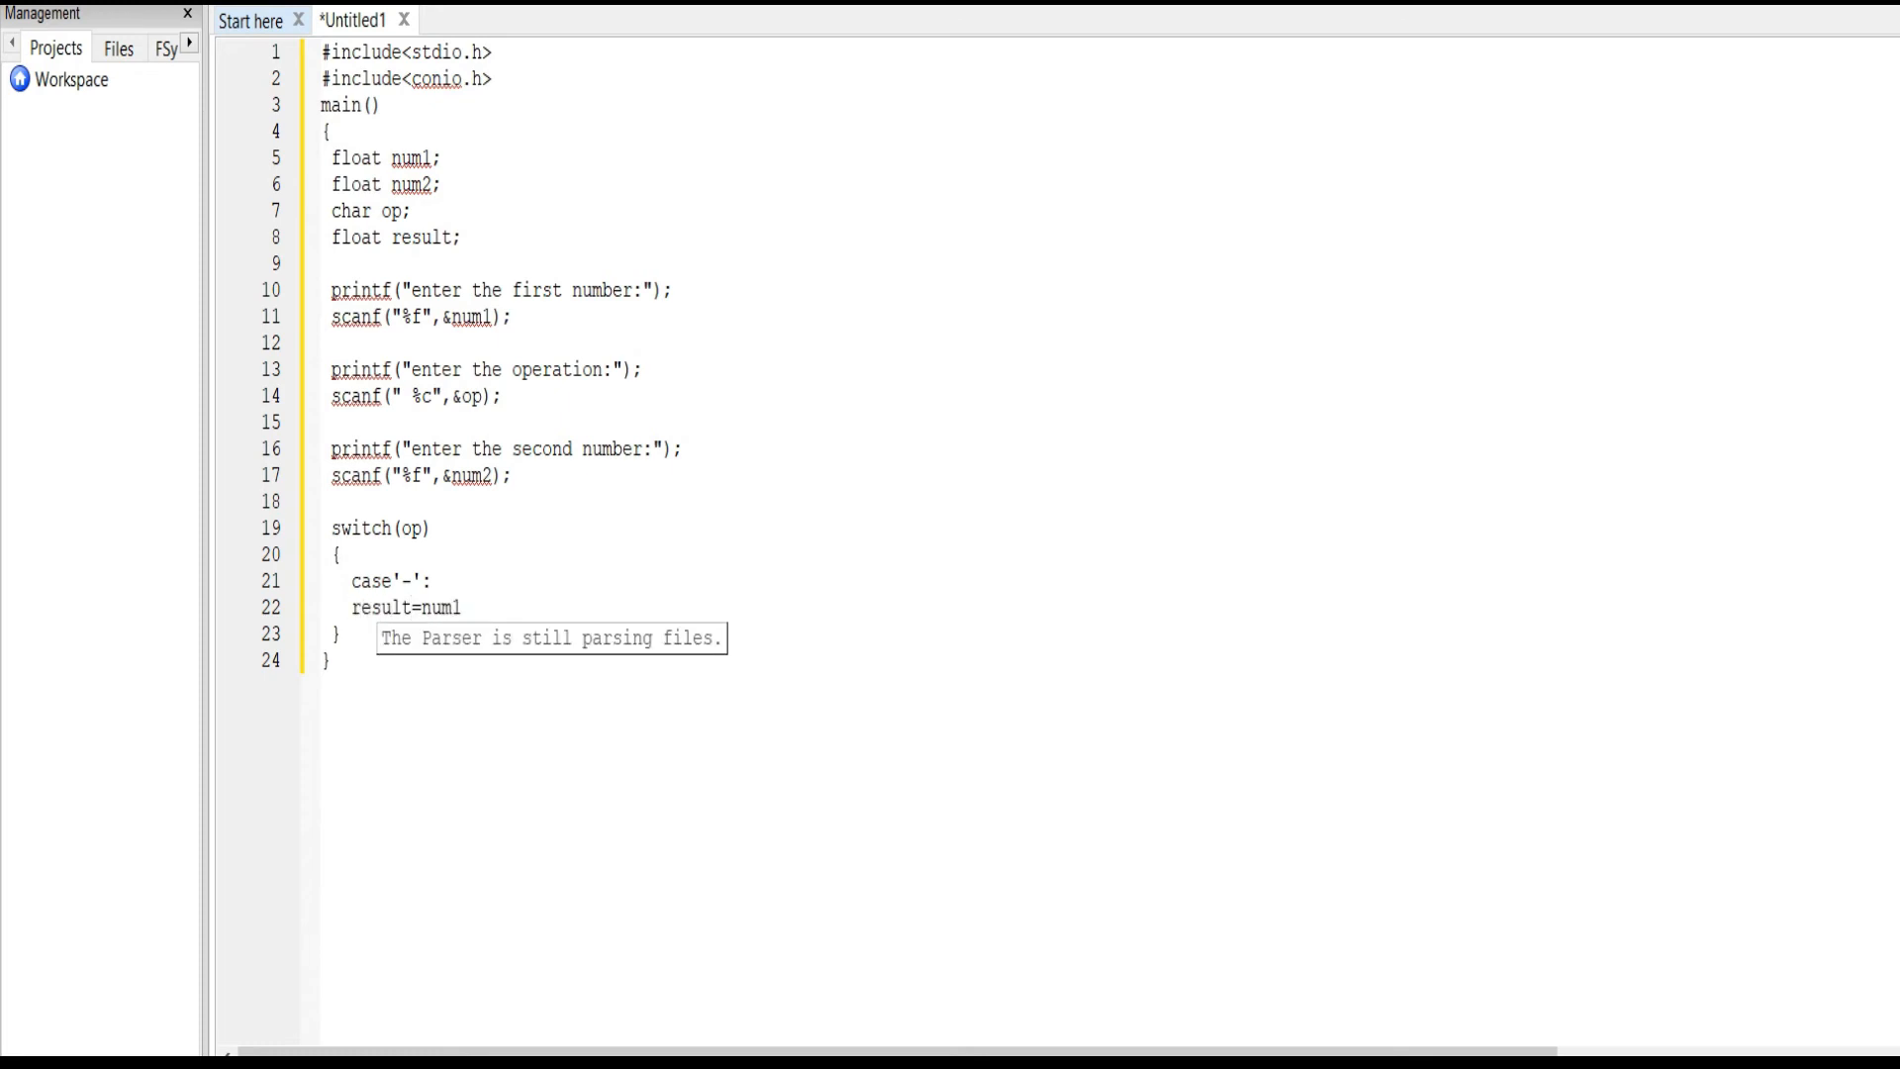
{"action": "type", "text": "-"}
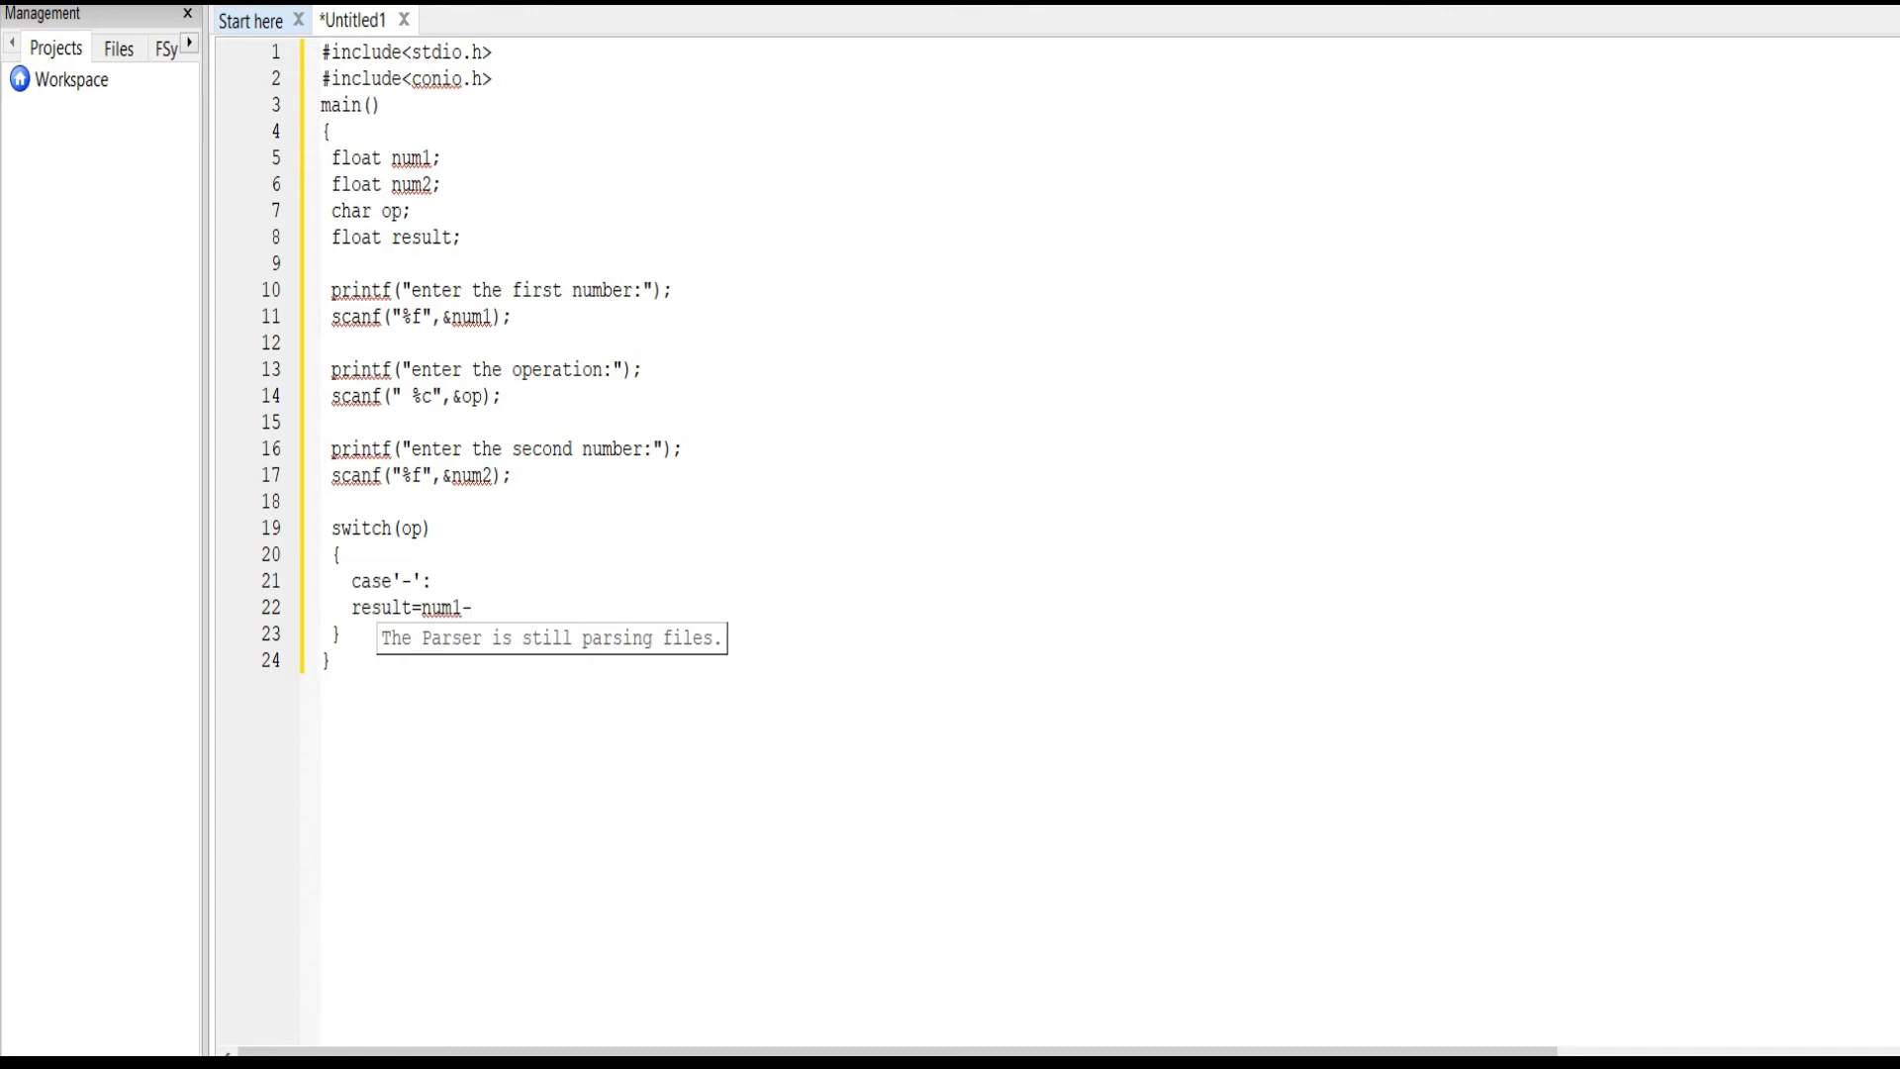
{"action": "type", "text": "num2;"}
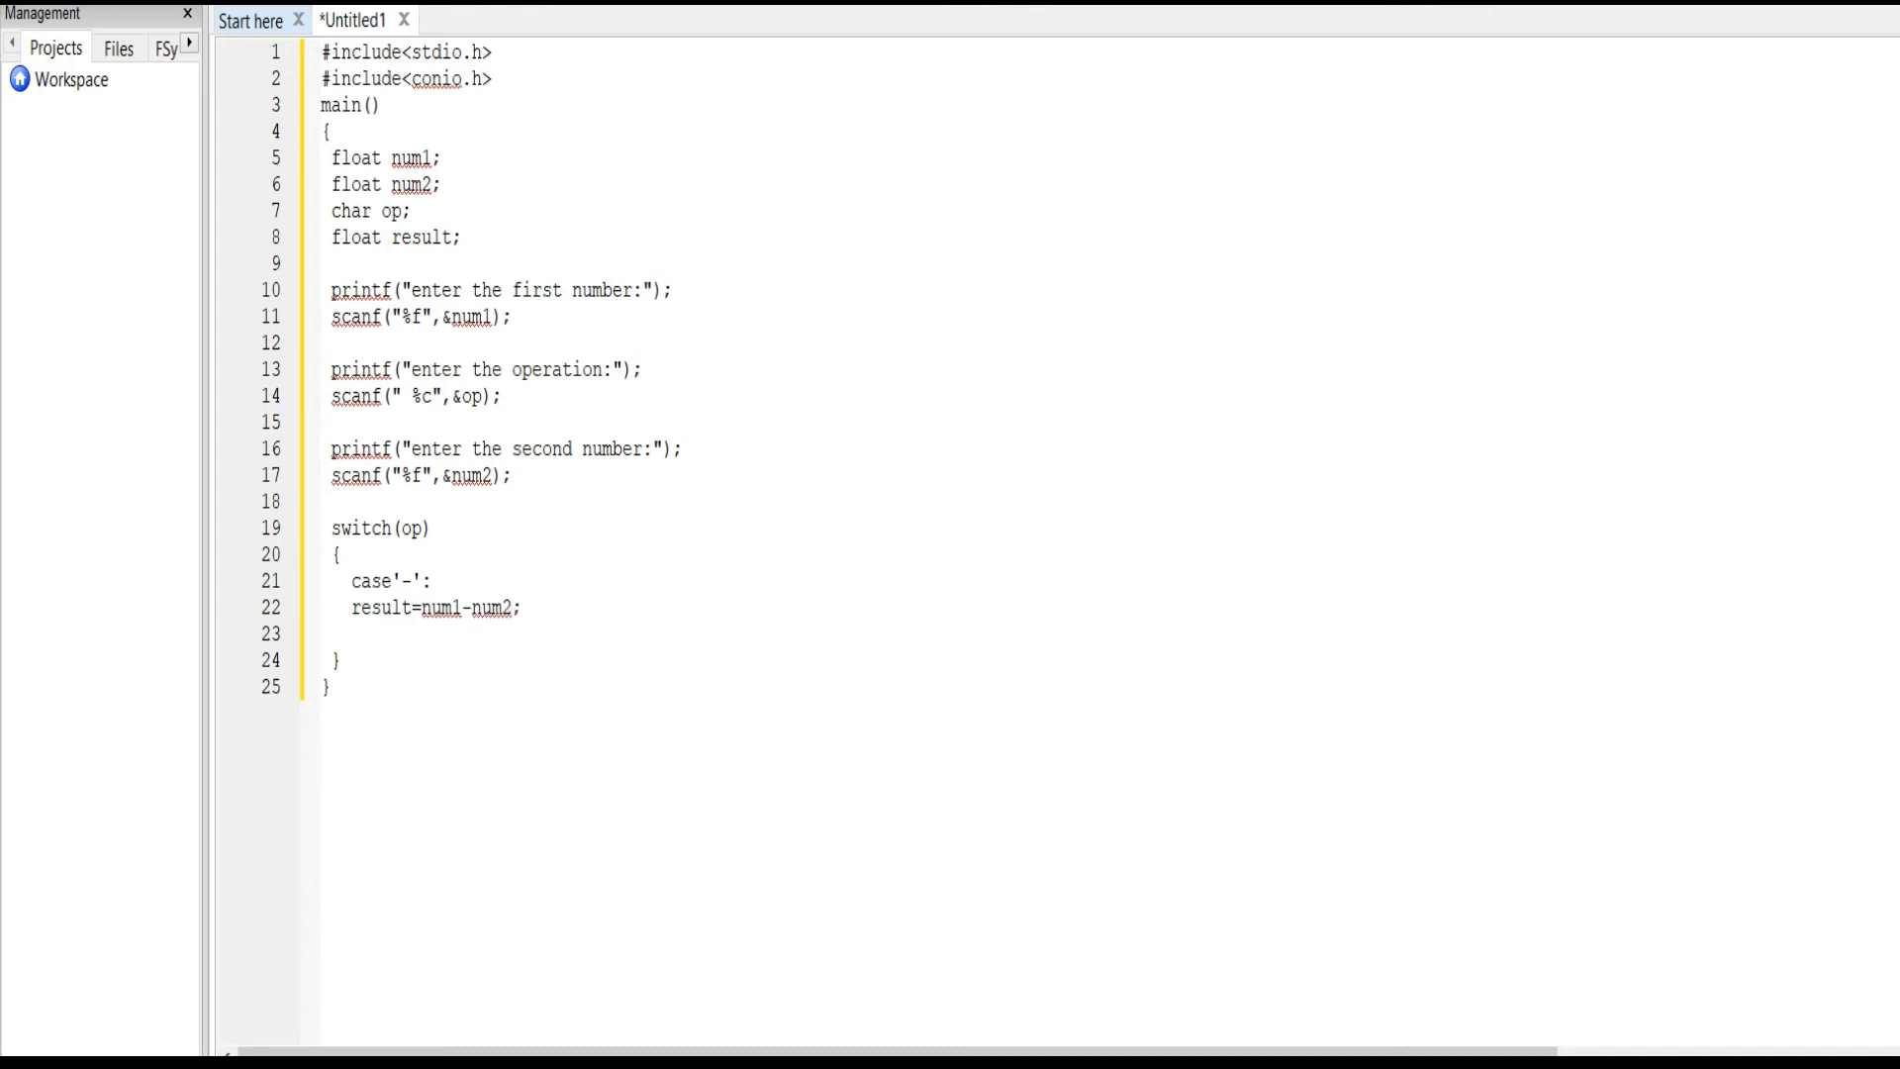
Step: Print result with %f in the '-' case and end it with break
{"action": "type", "text": "pro"}
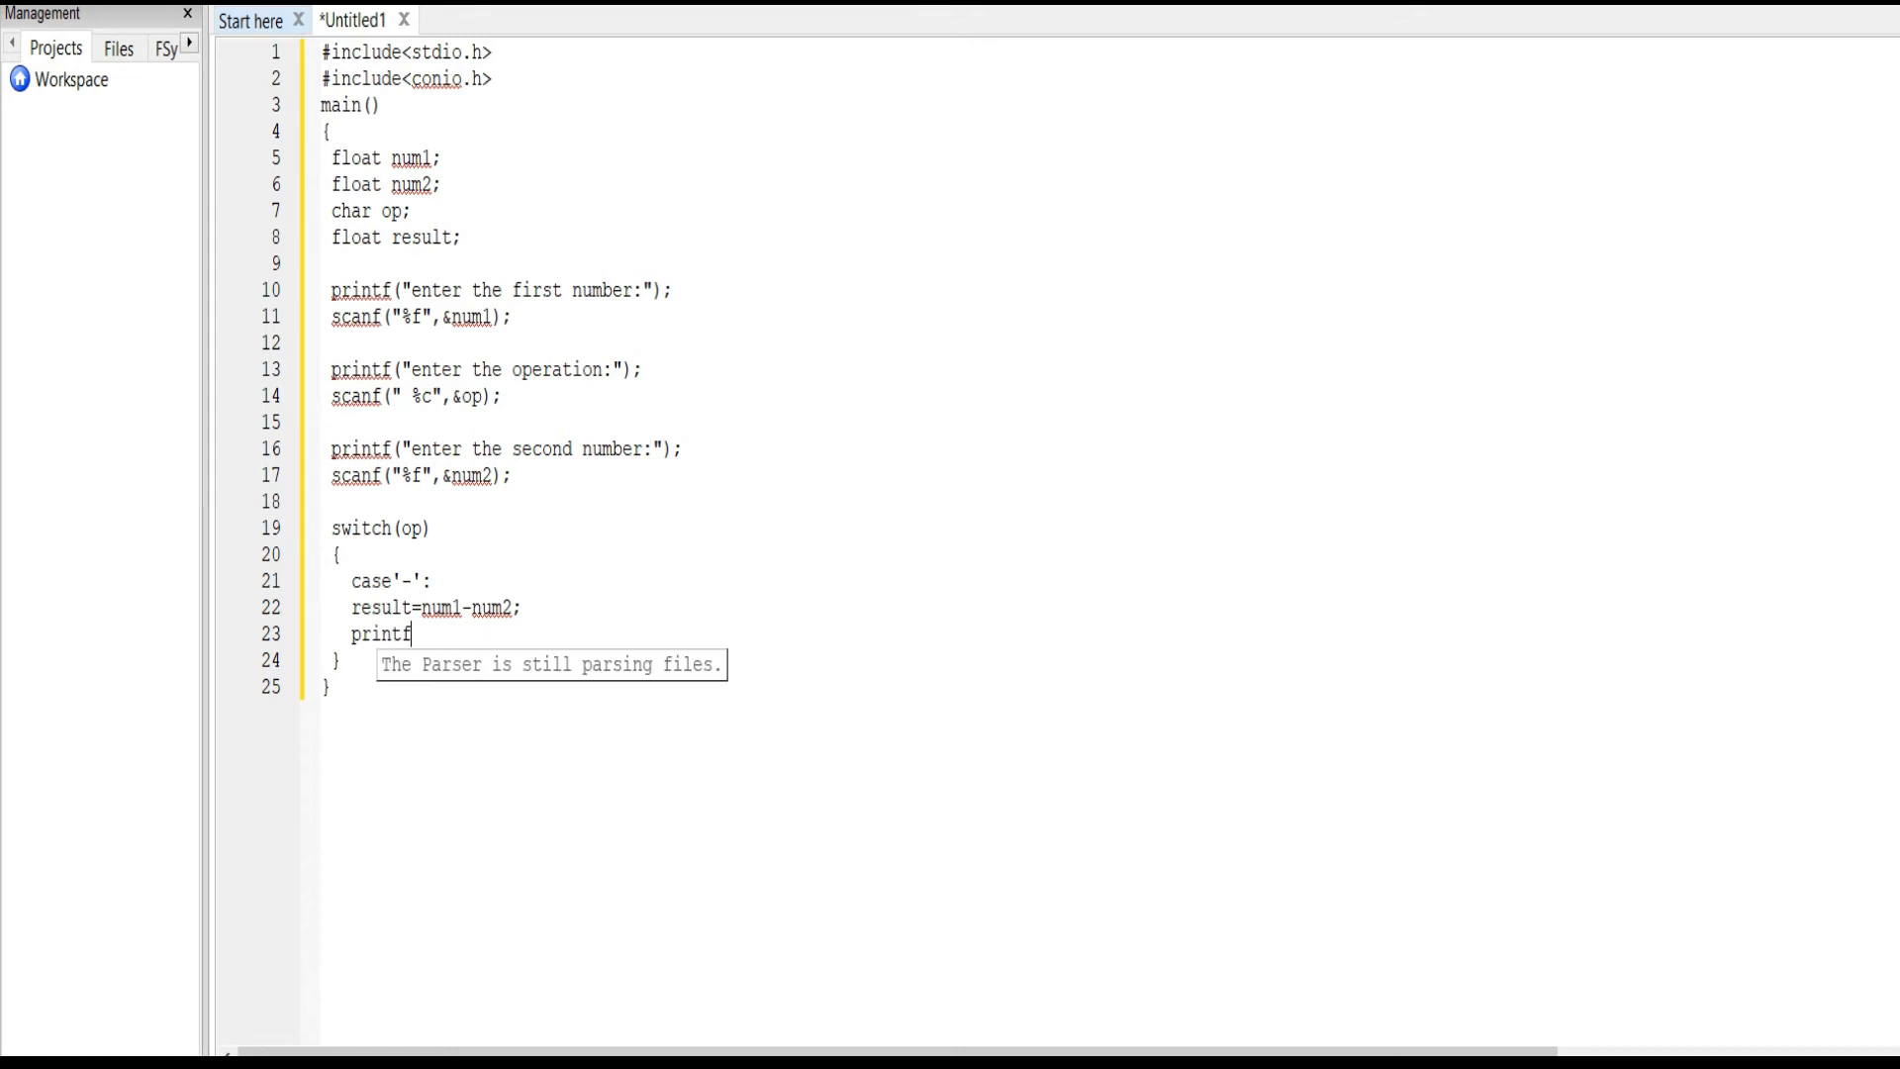
{"action": "type", "text": "(\"%\")"}
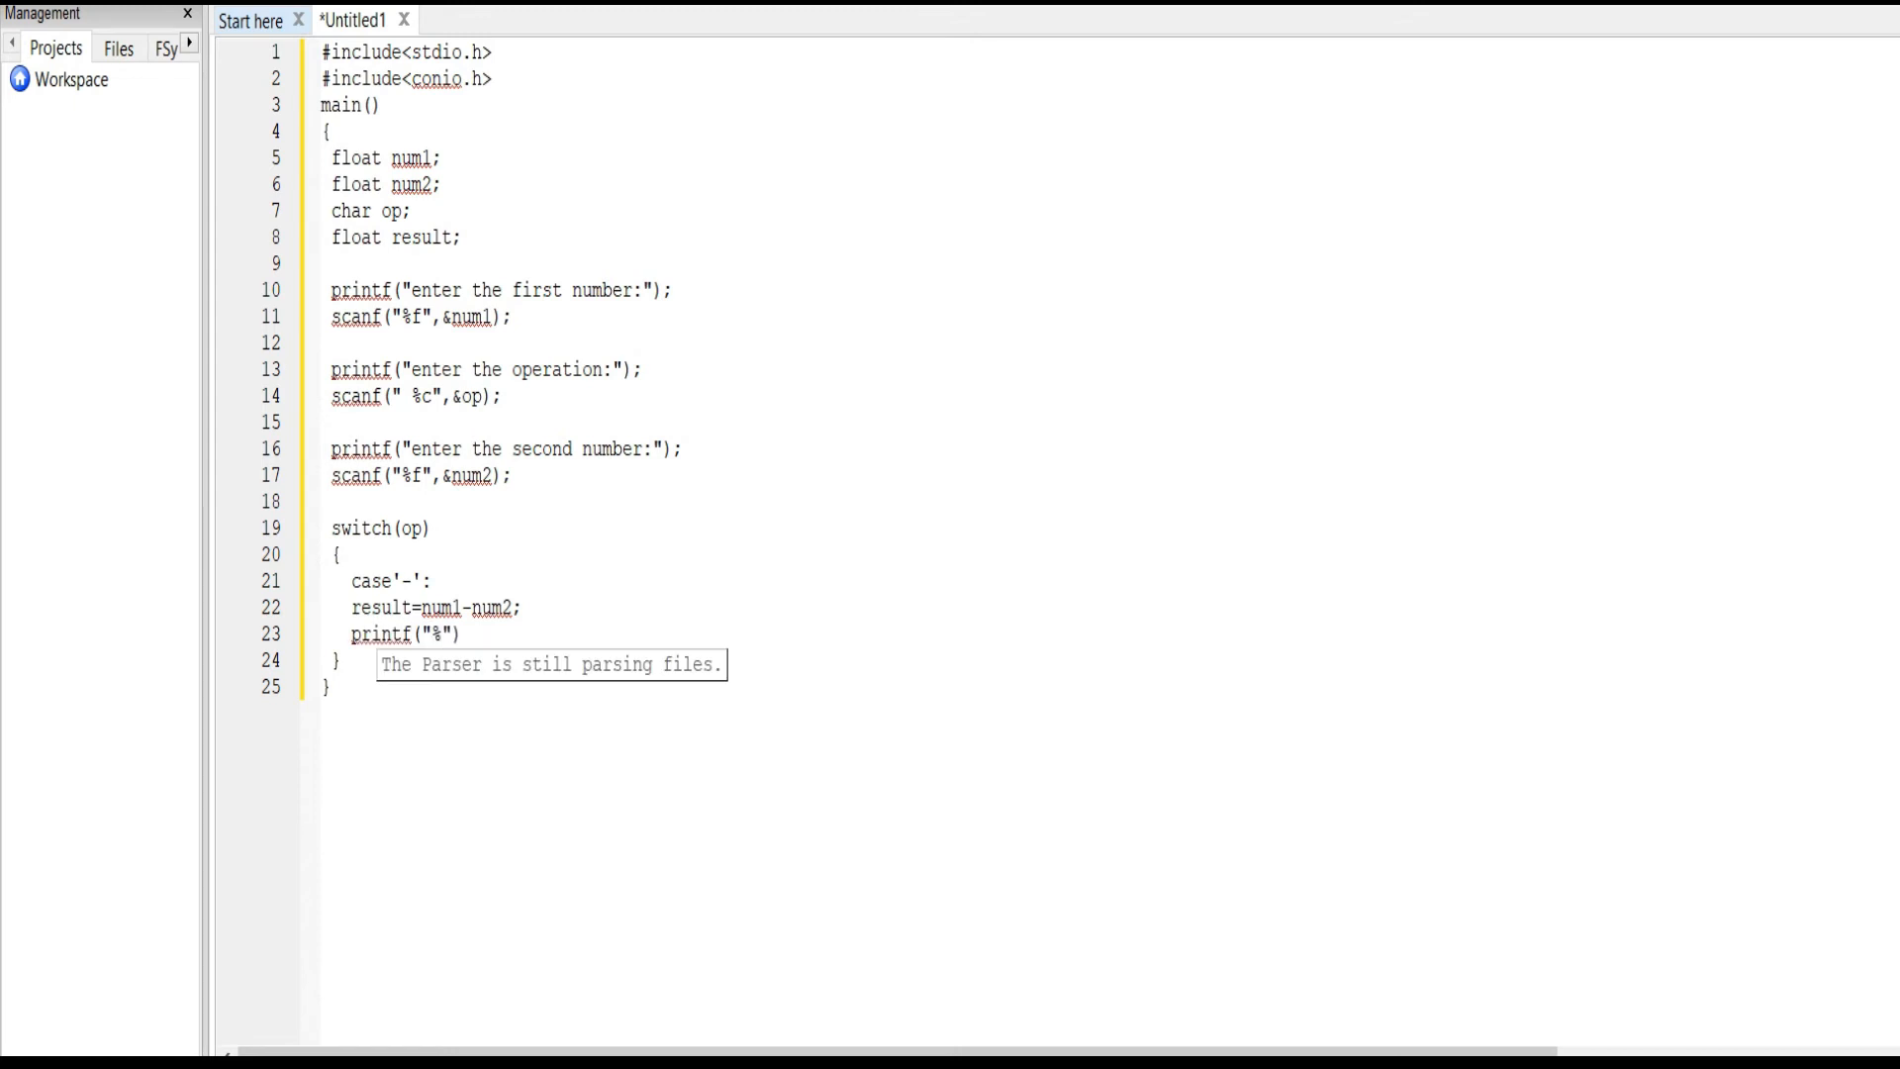
{"action": "type", "text": "f\",result"}
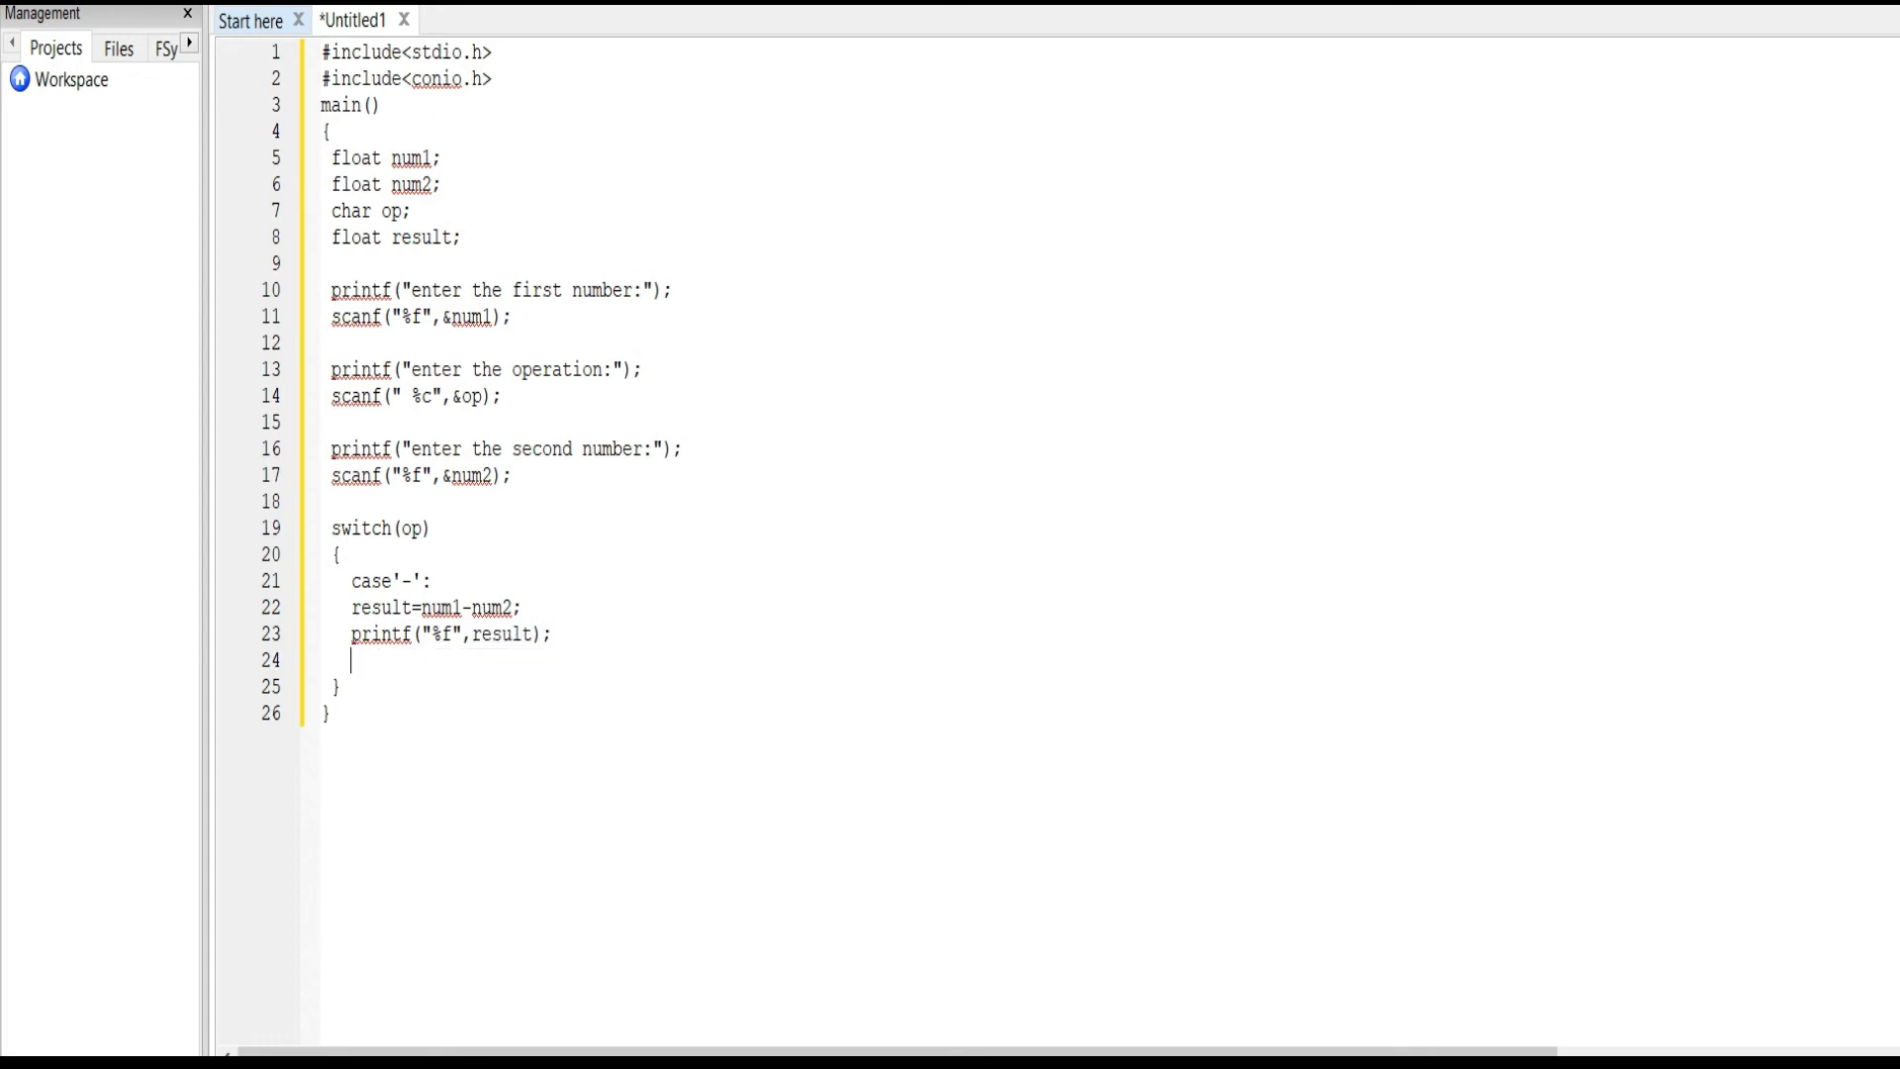
{"action": "type", "text": "bre"}
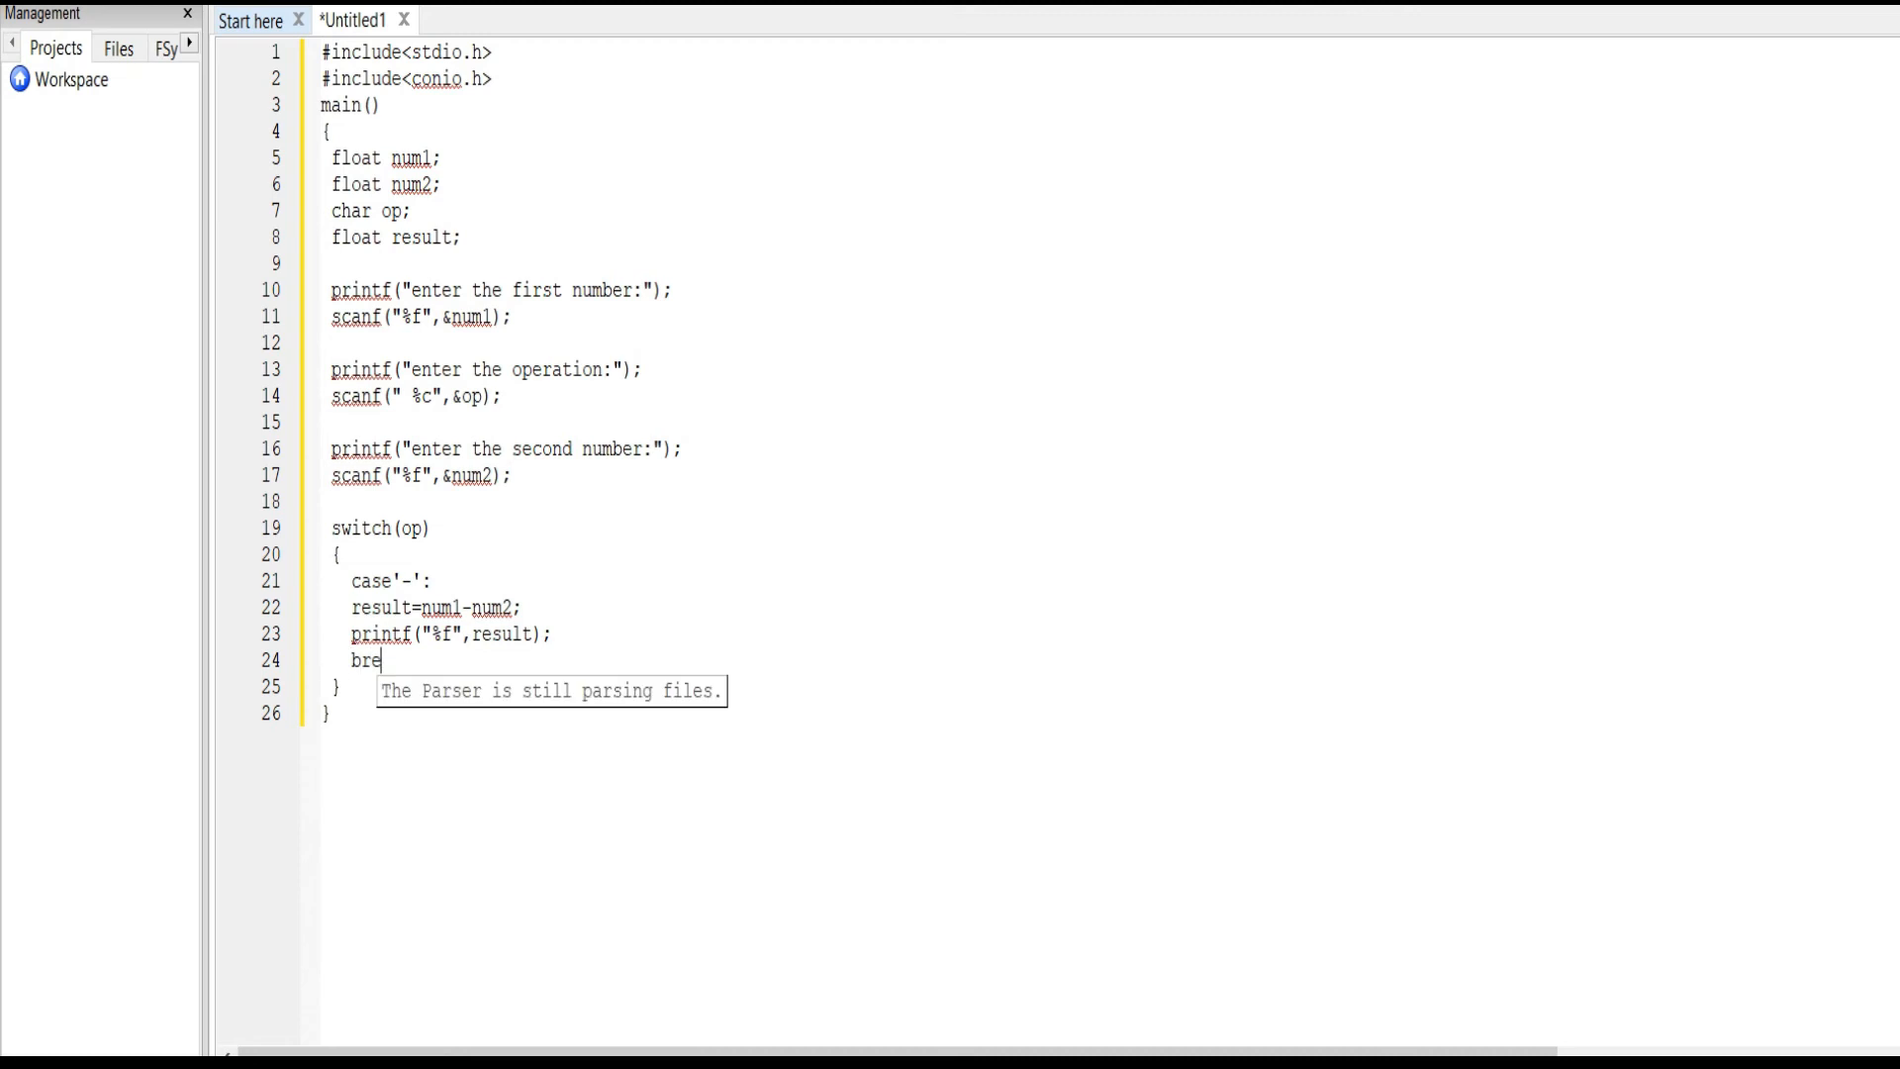
{"action": "type", "text": "ak;"}
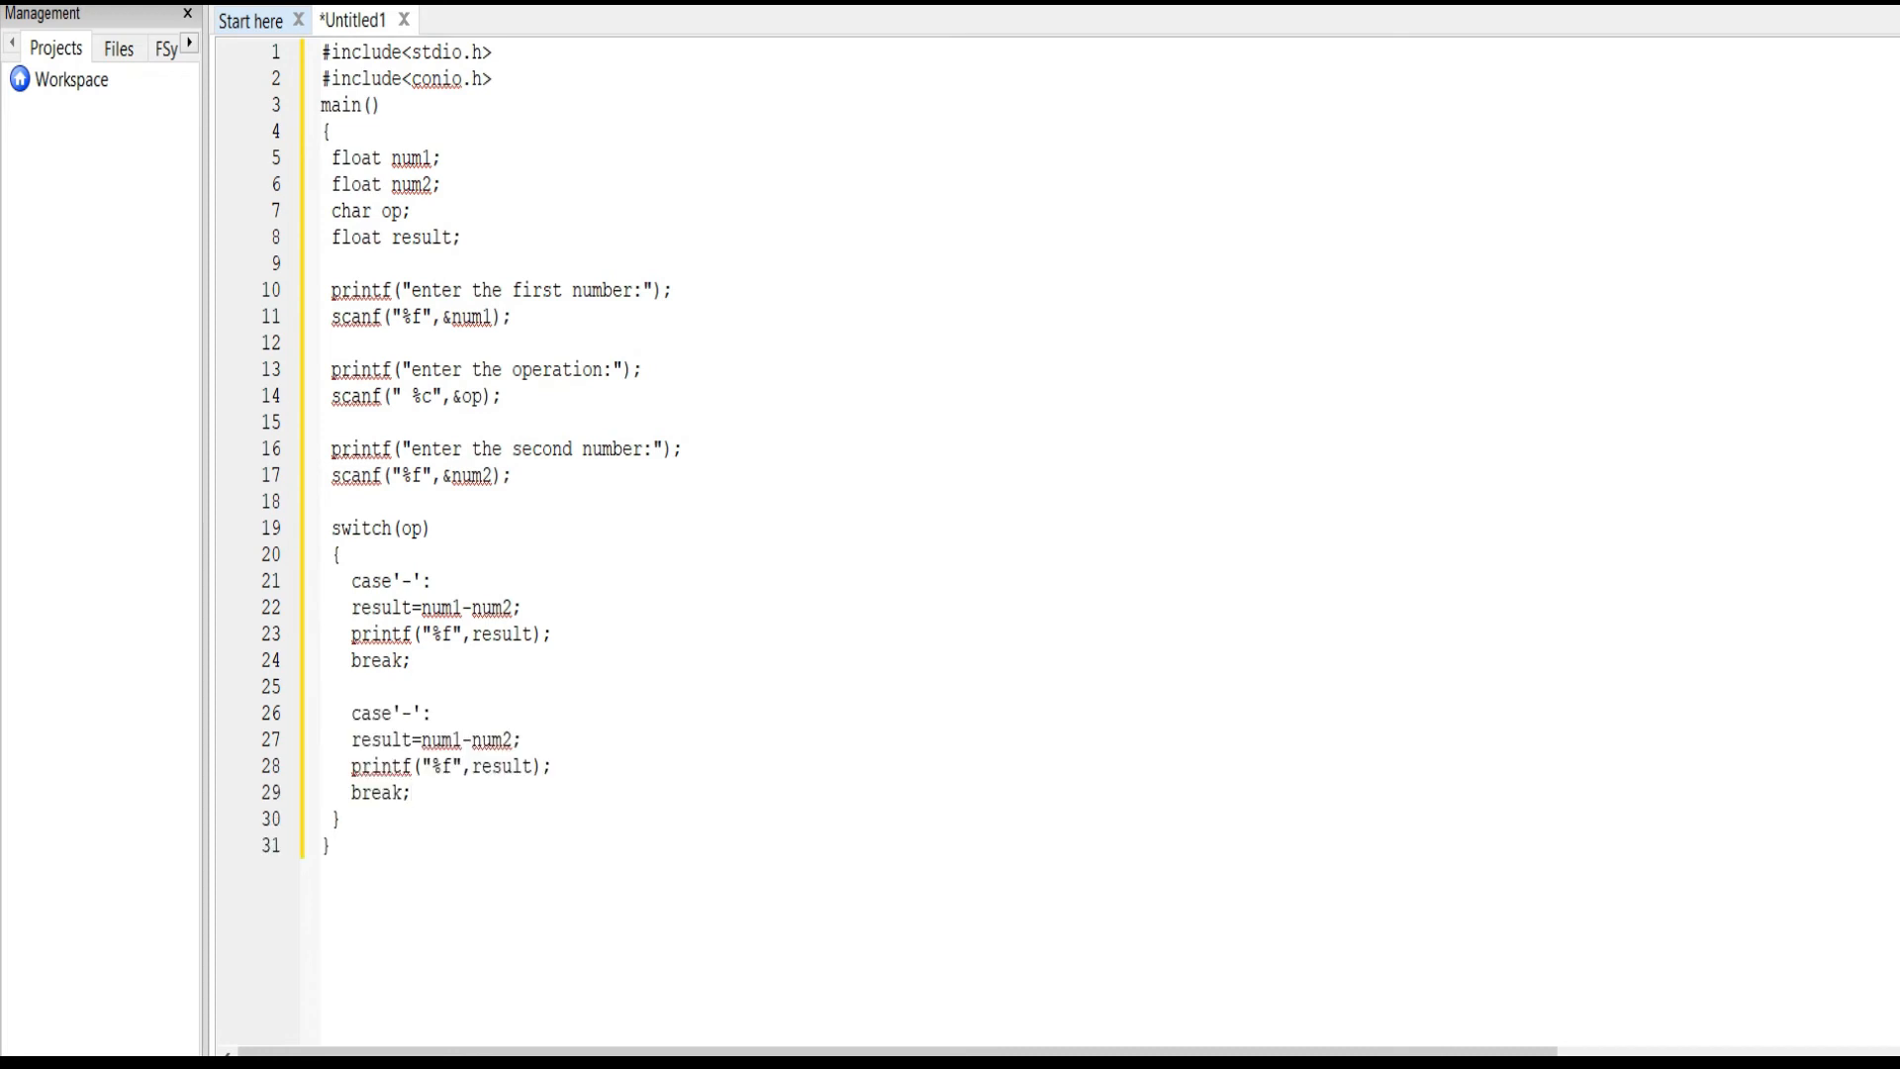
Step: Change the copied case blocks to use the '+', '*' and '/' operators
{"action": "type", "text": "+"}
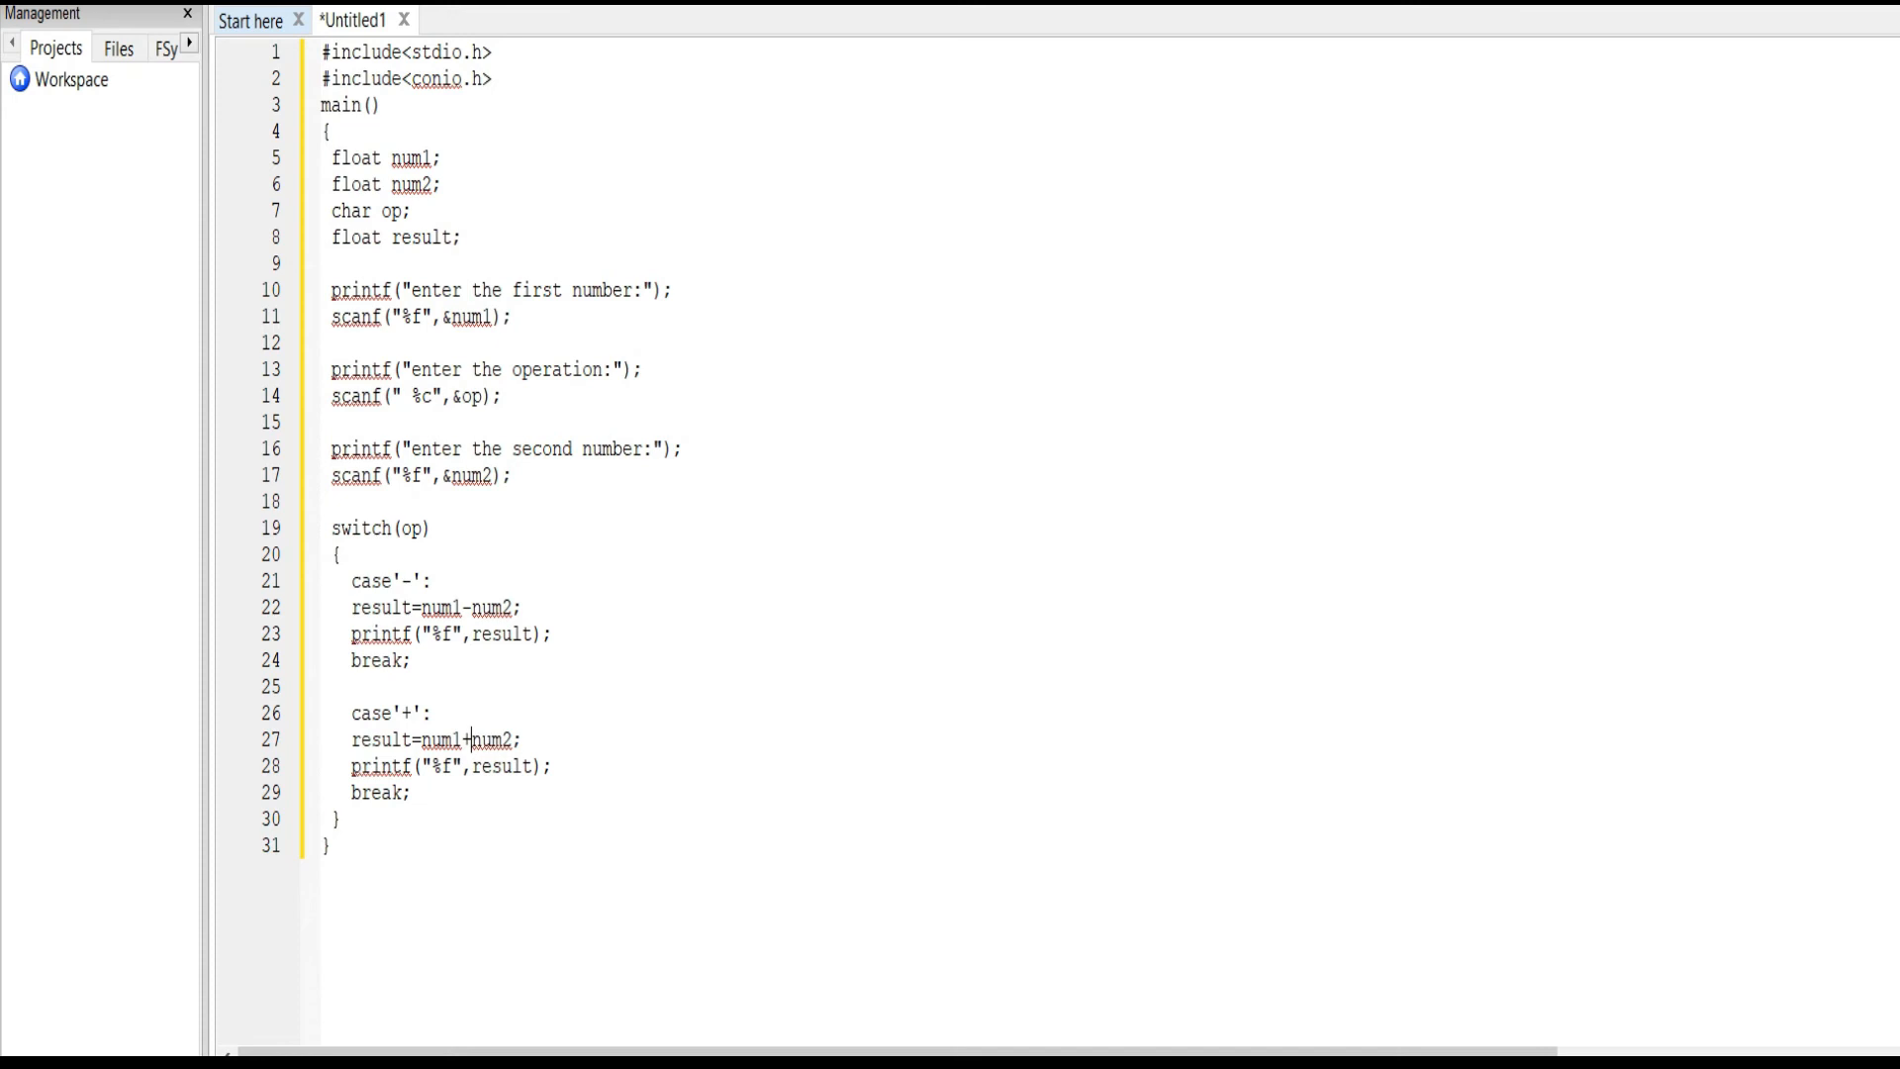
{"action": "key", "text": "Enter"}
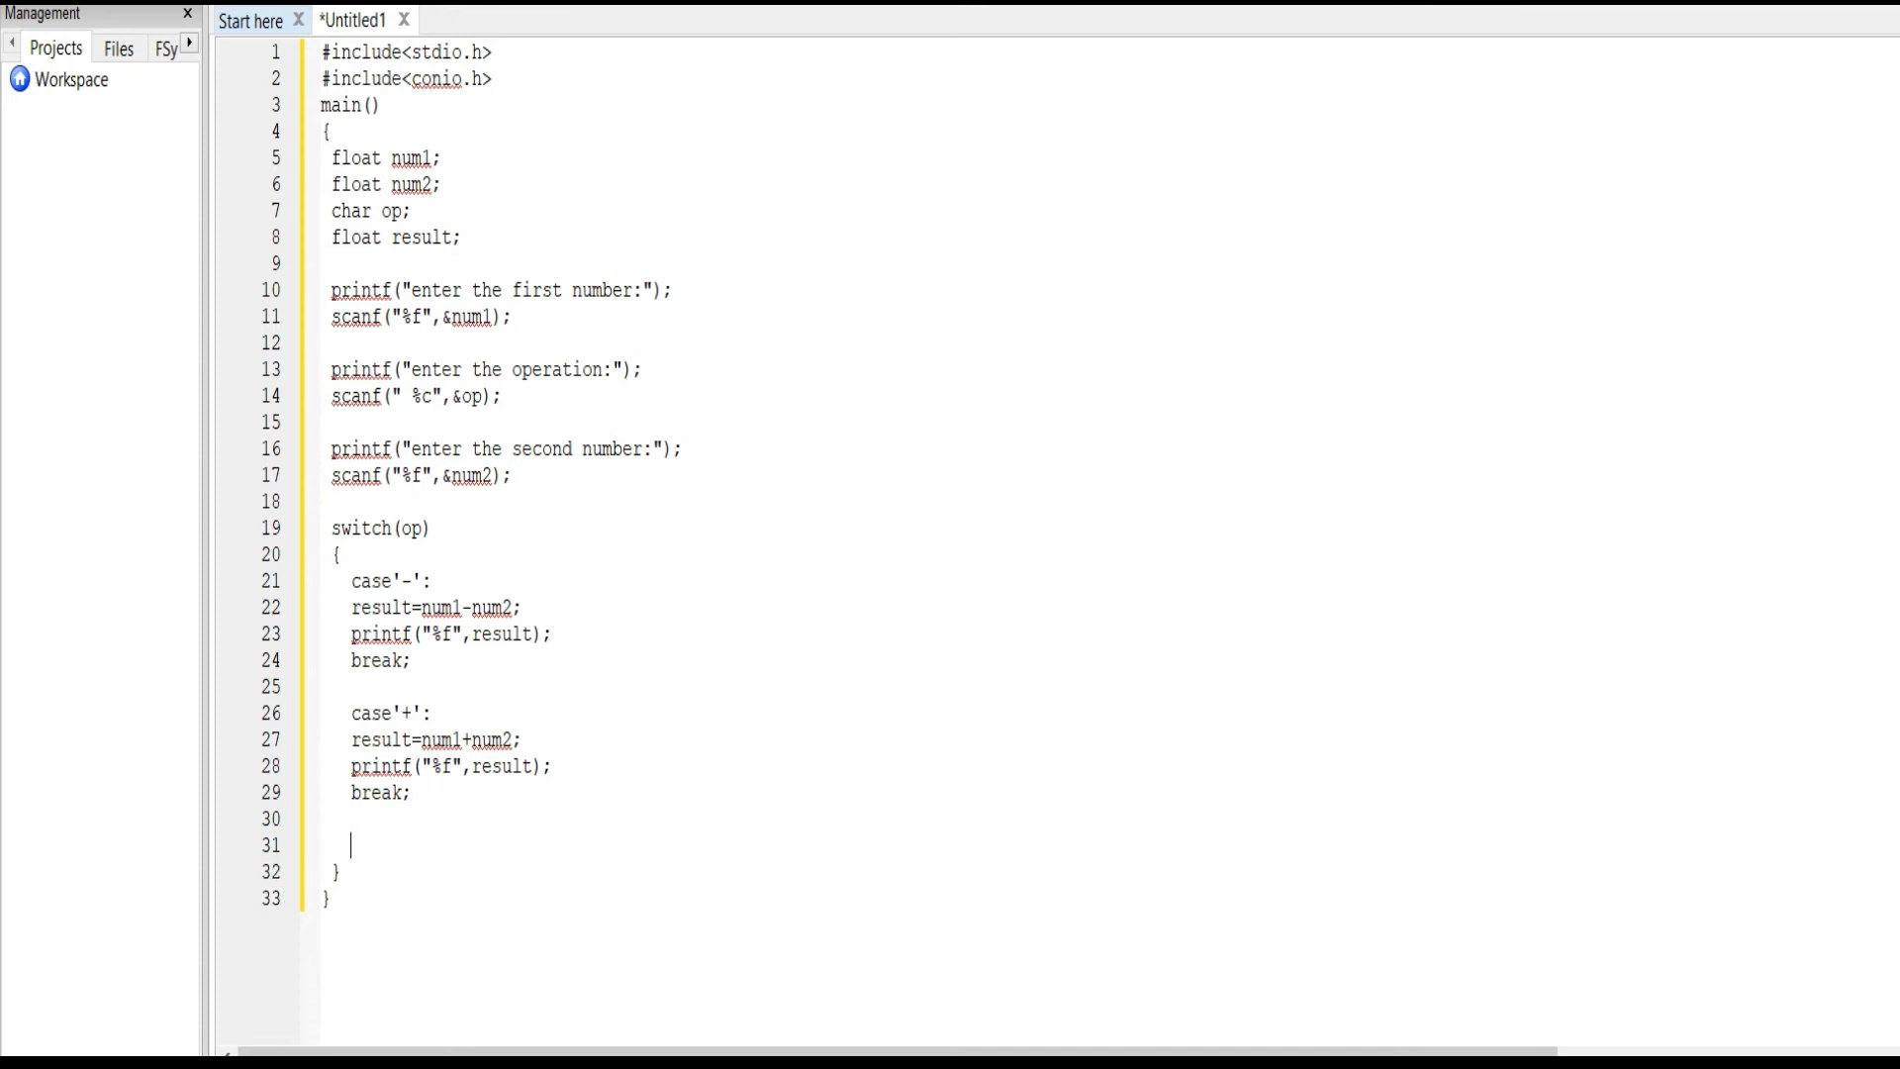
{"action": "type", "text": "case'*':"}
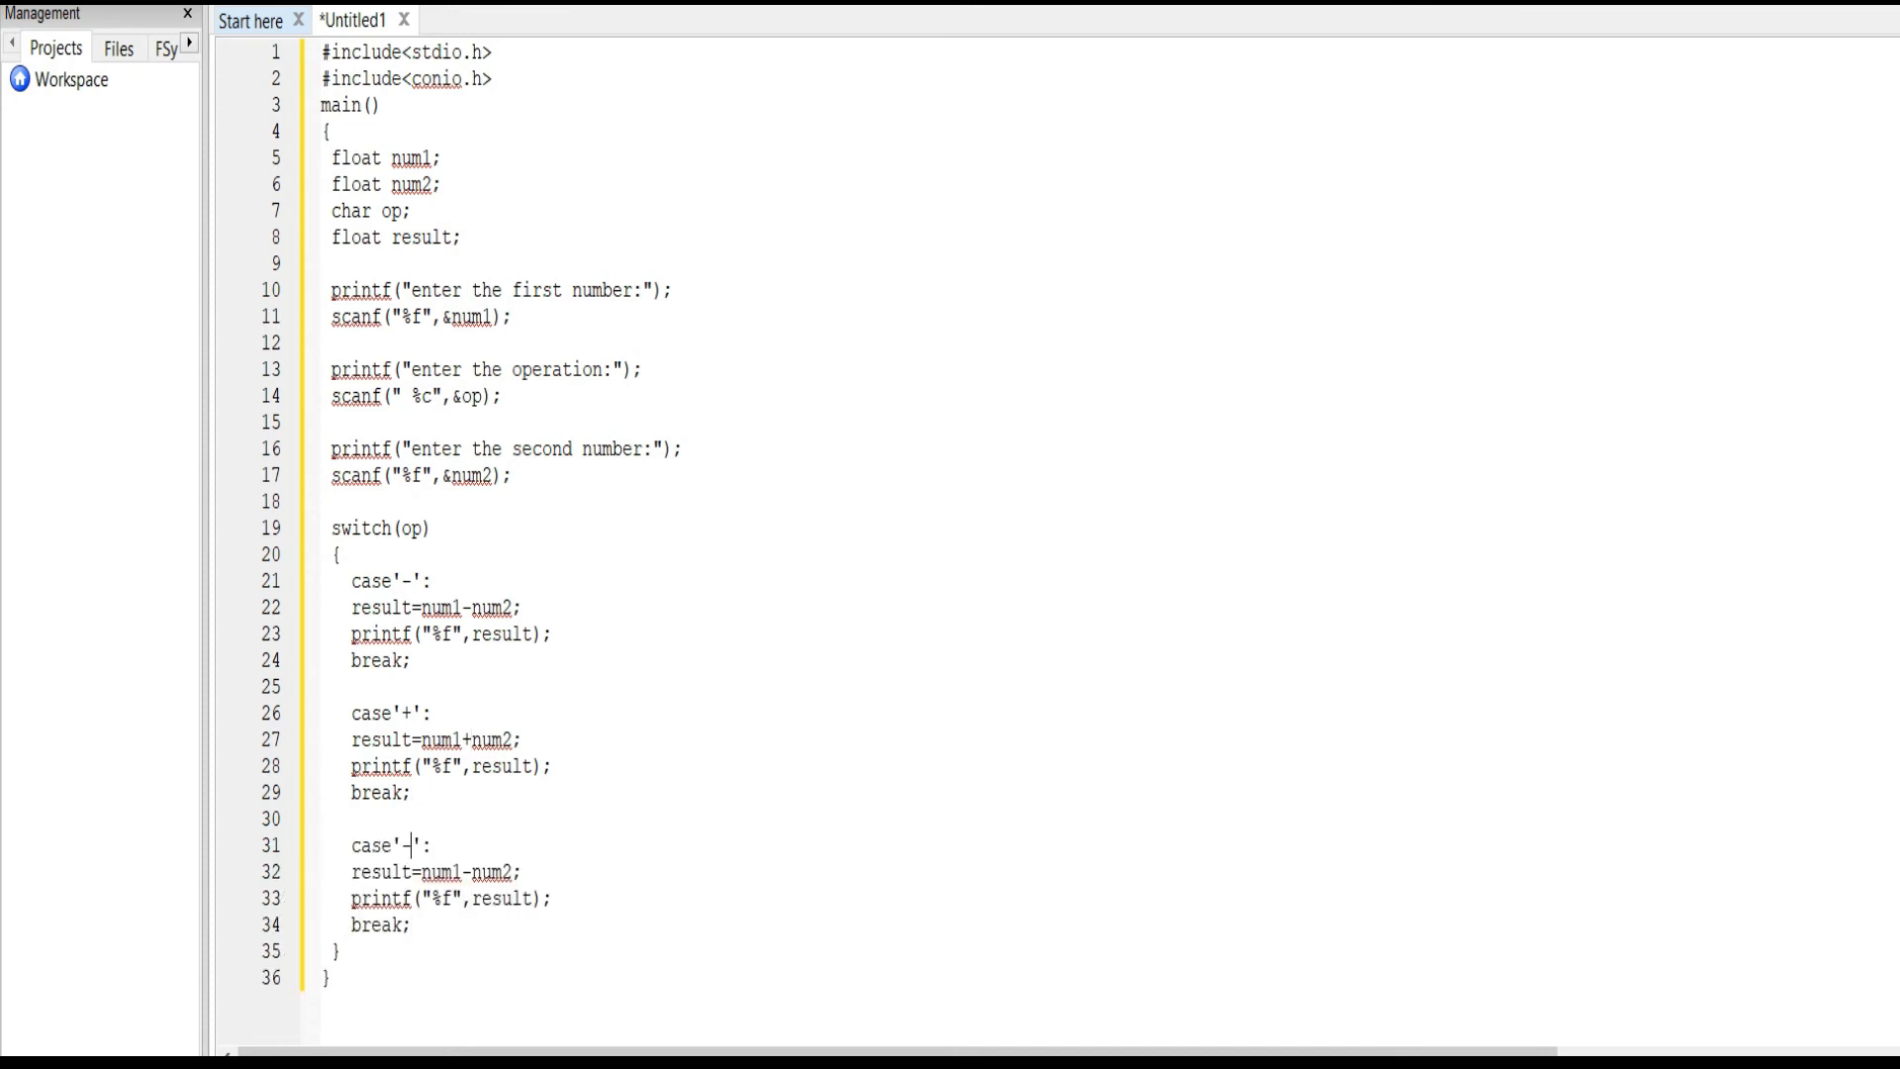
{"action": "type", "text": "*"}
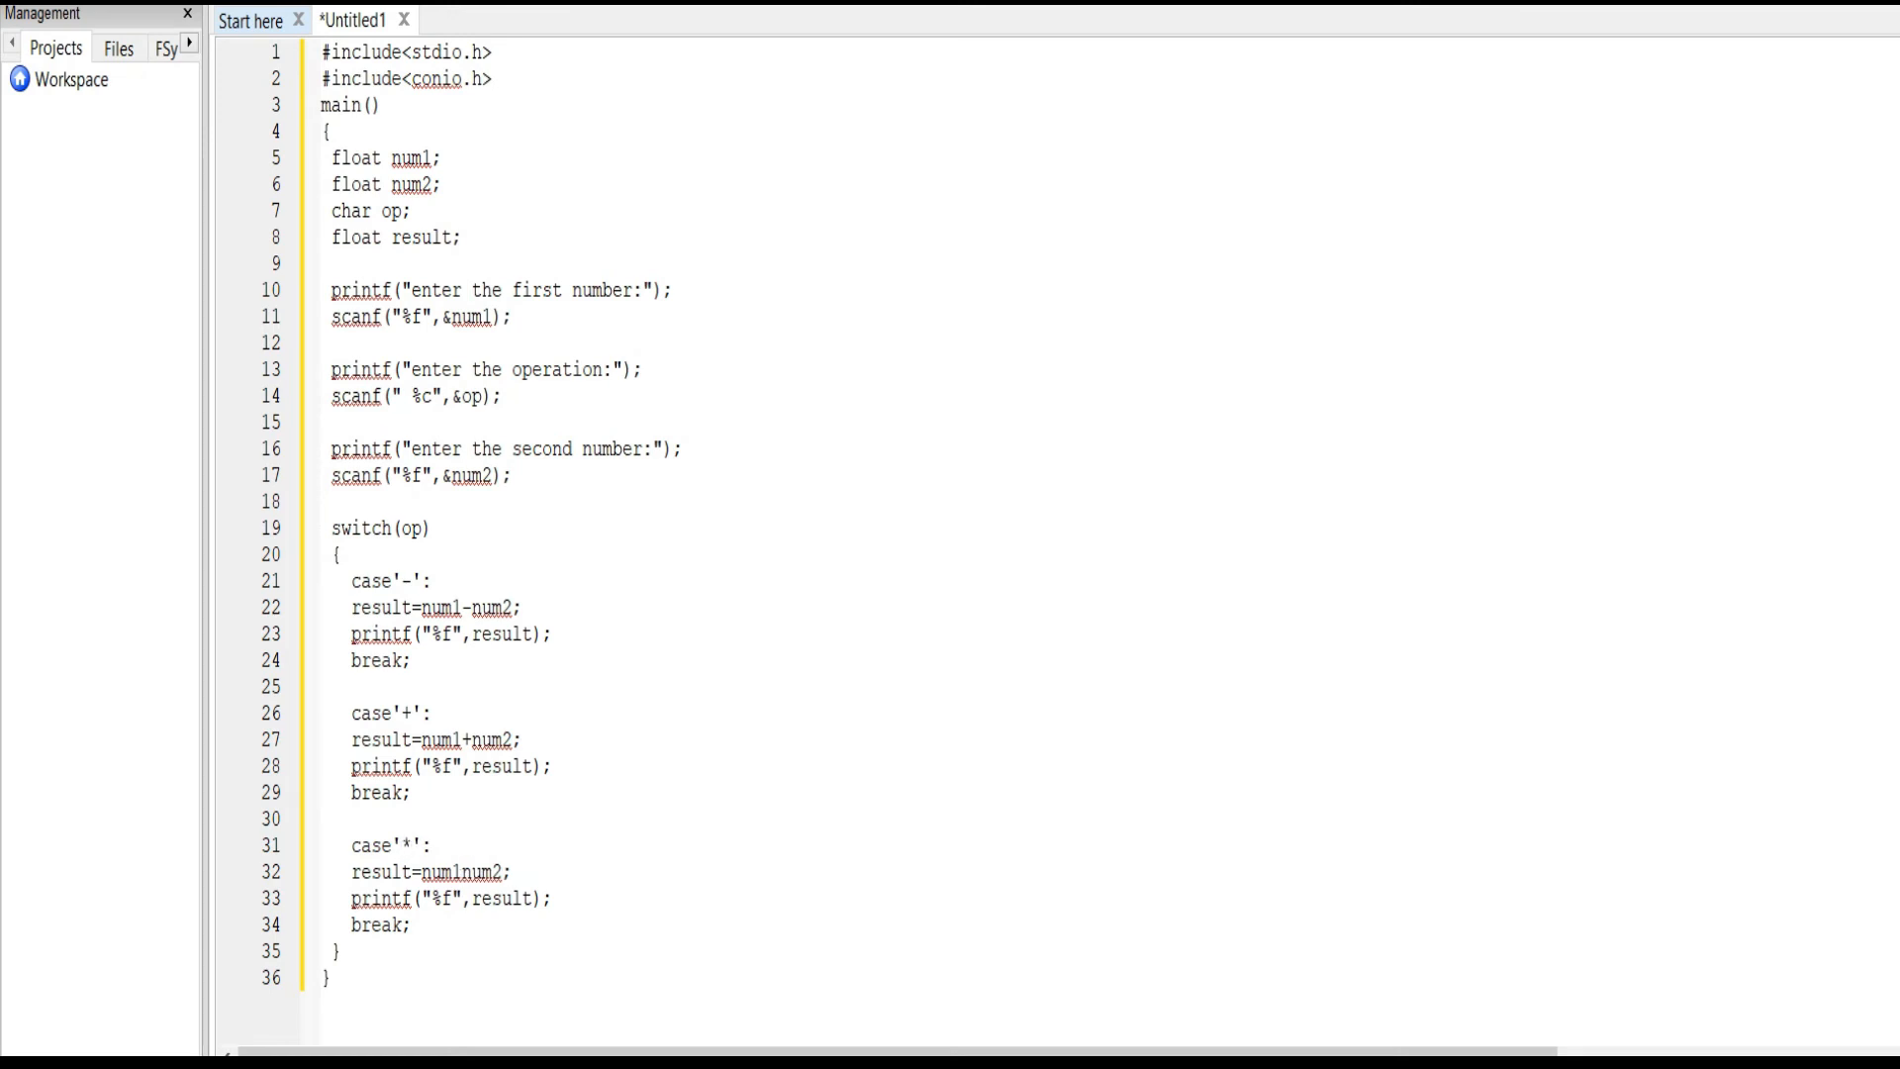
{"action": "type", "text": "*"}
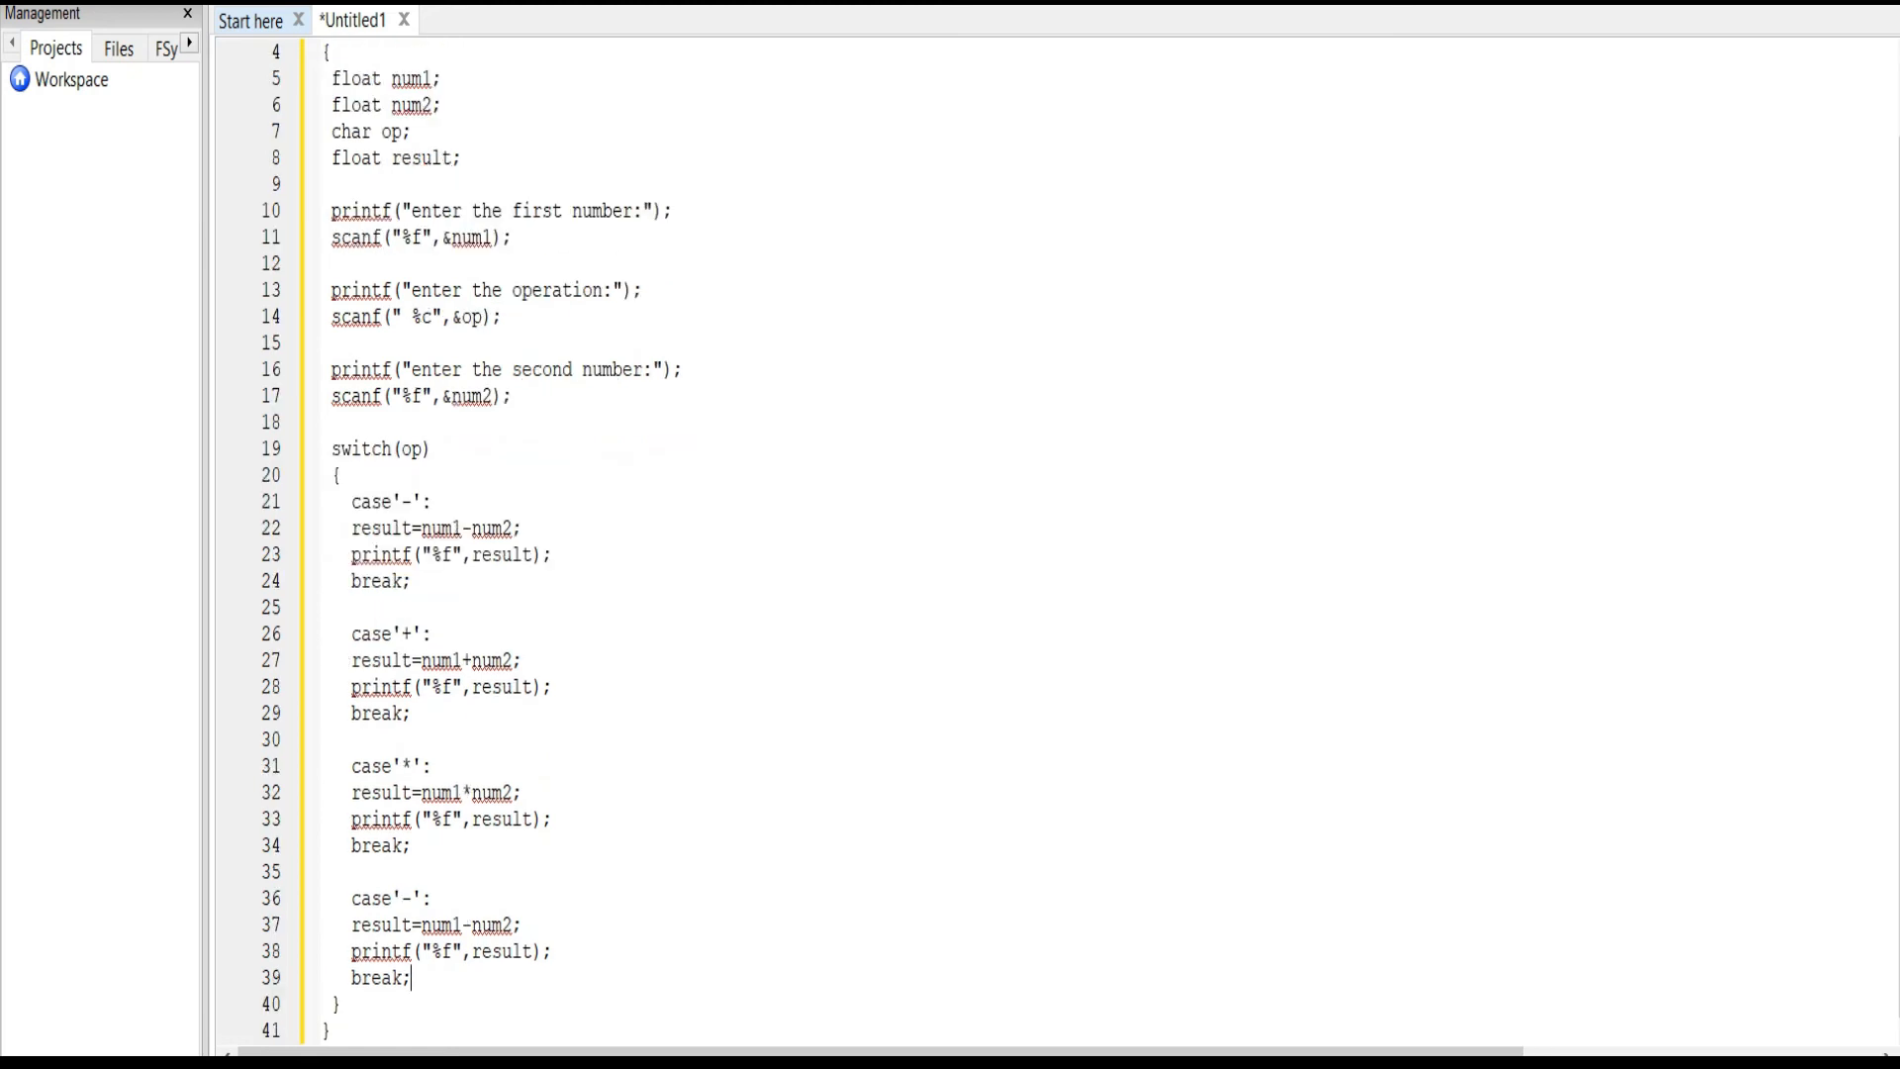
{"action": "key", "text": "Backspace"}
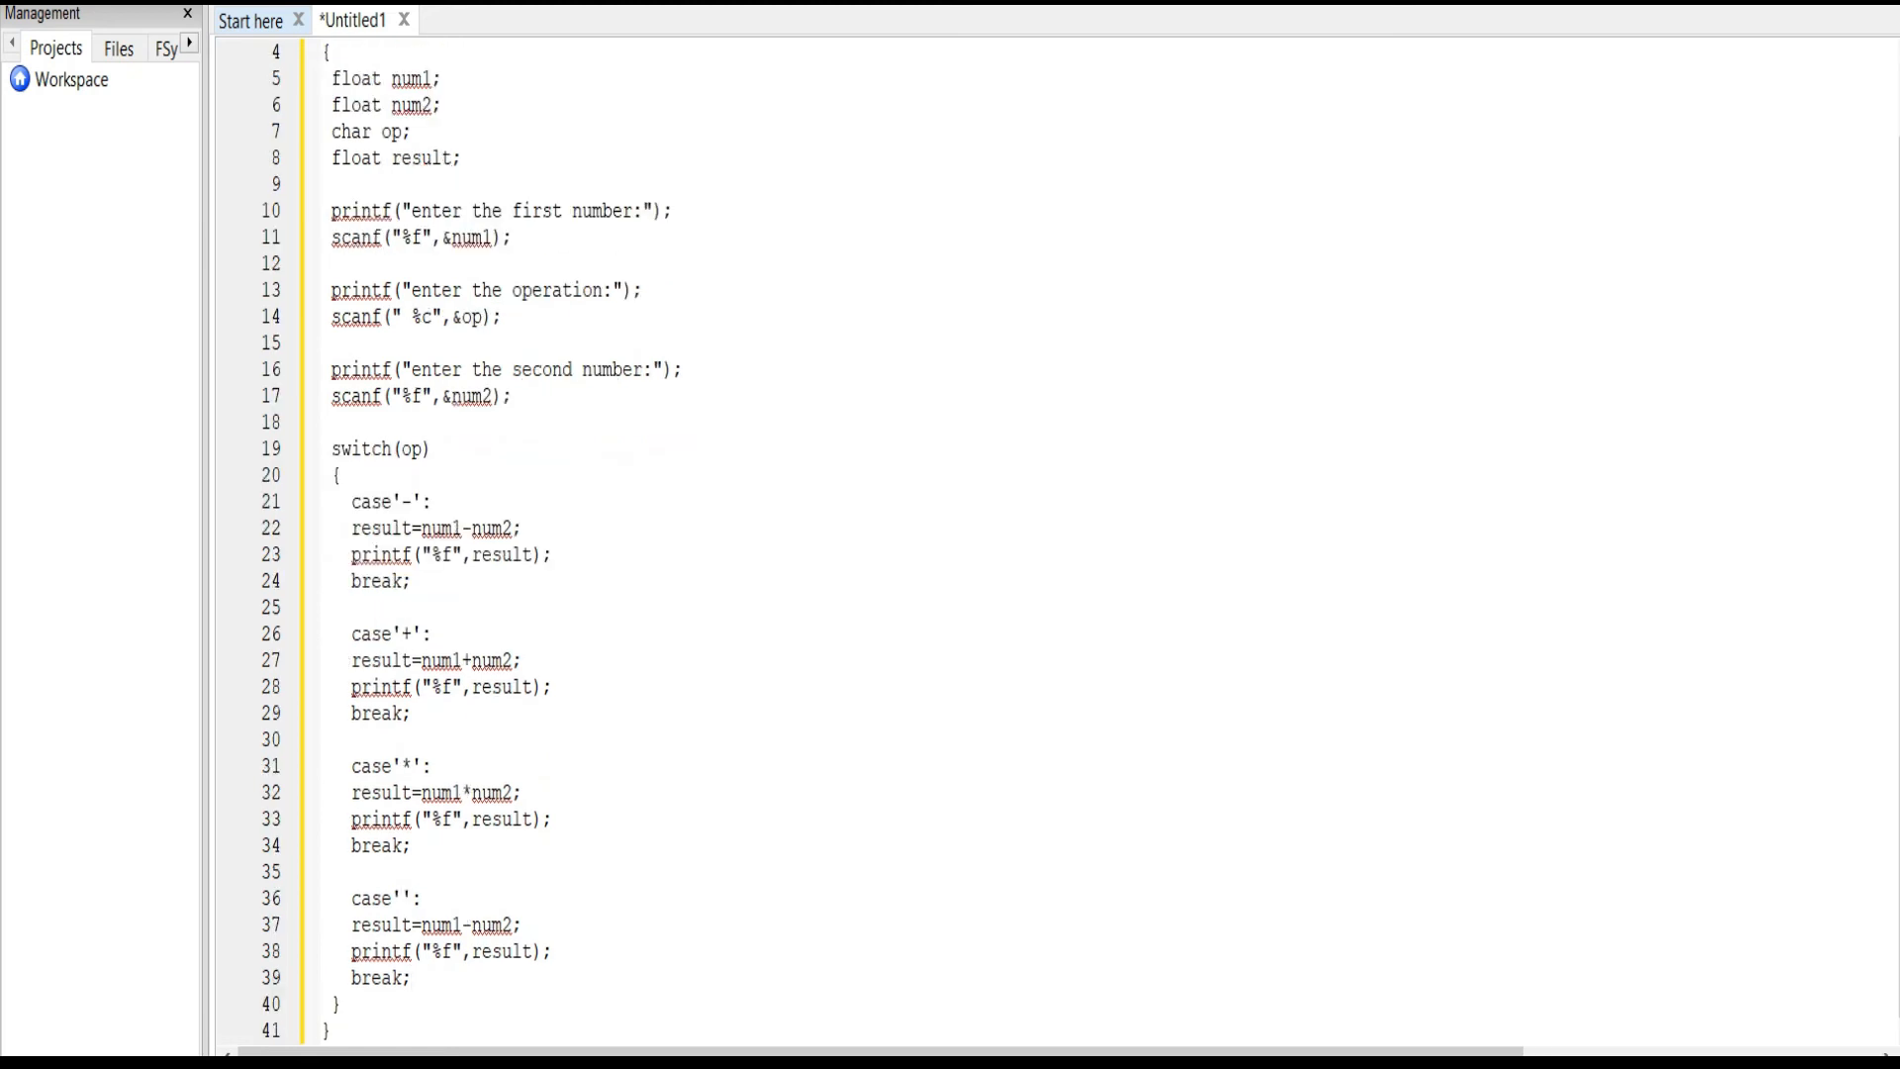
{"action": "type", "text": "/"}
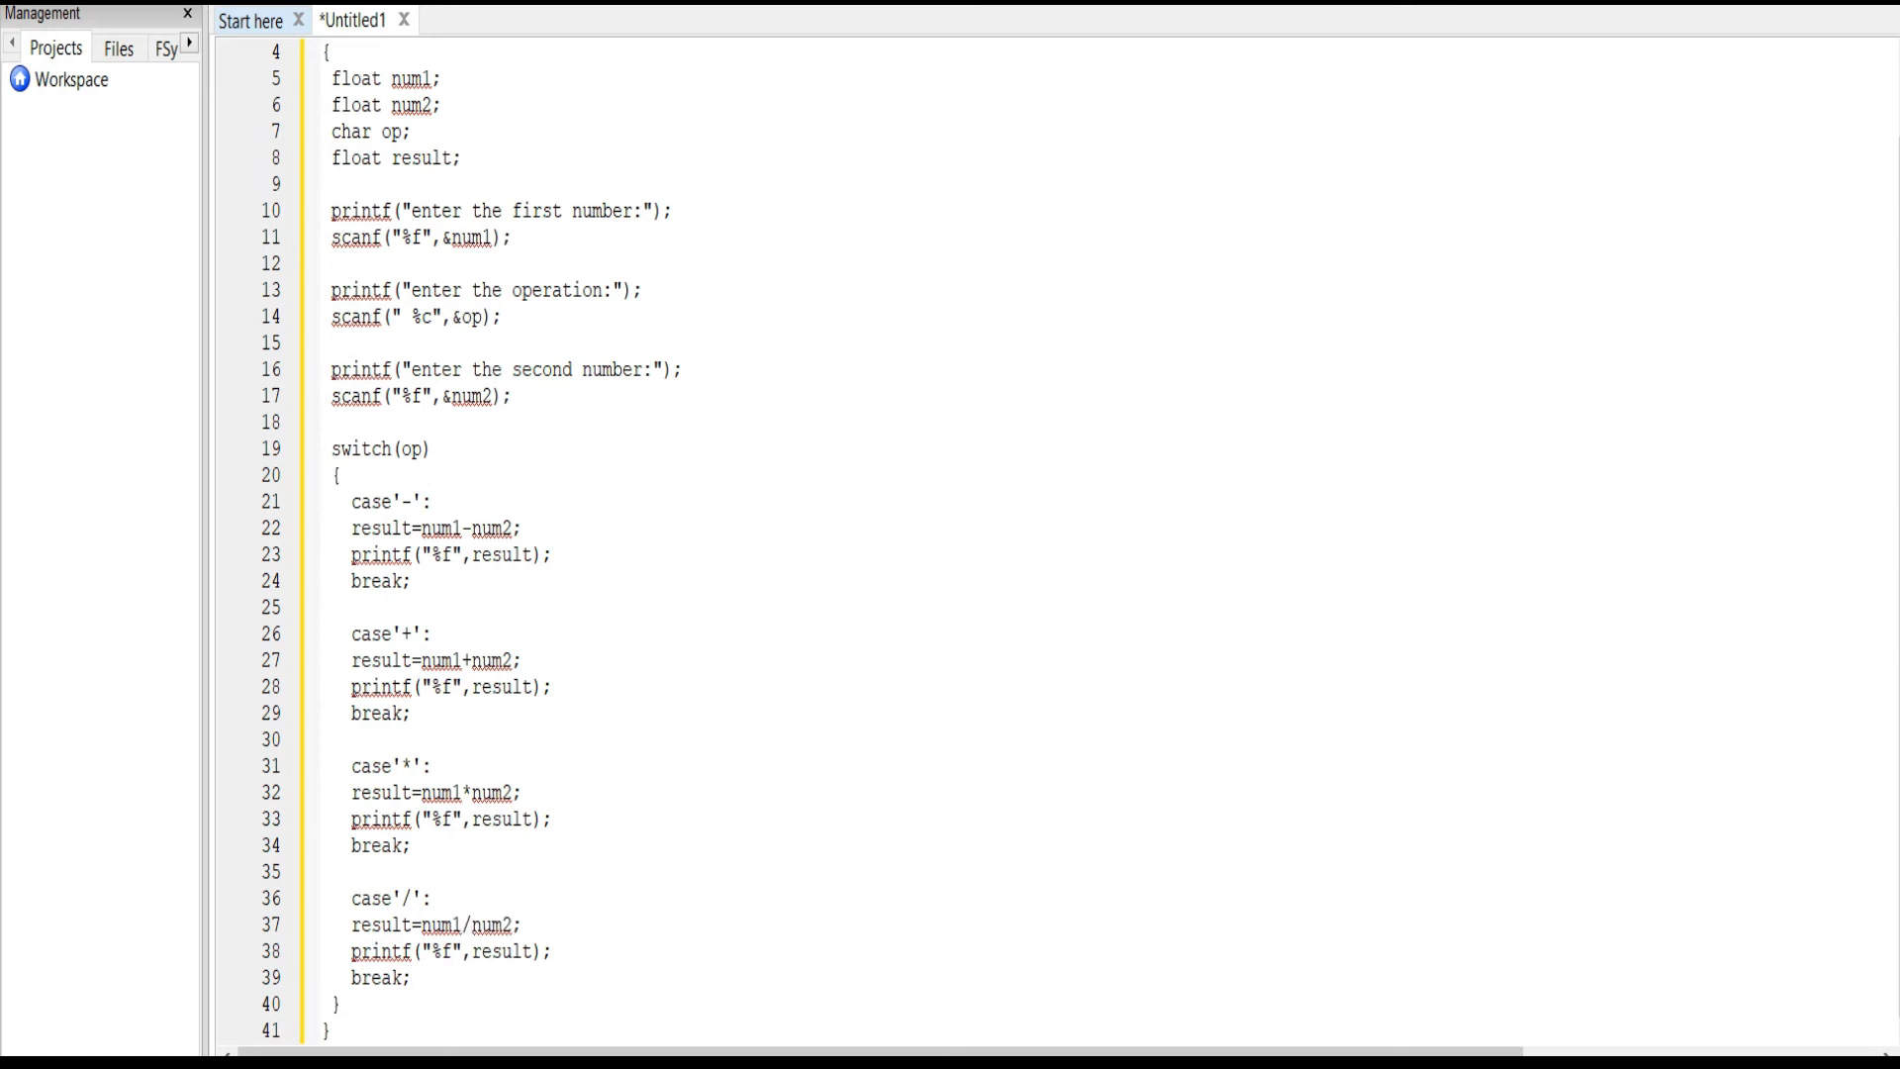
Step: Add a default case printing 'the operator is not valid:' and begin getch()
{"action": "type", "text": "de"}
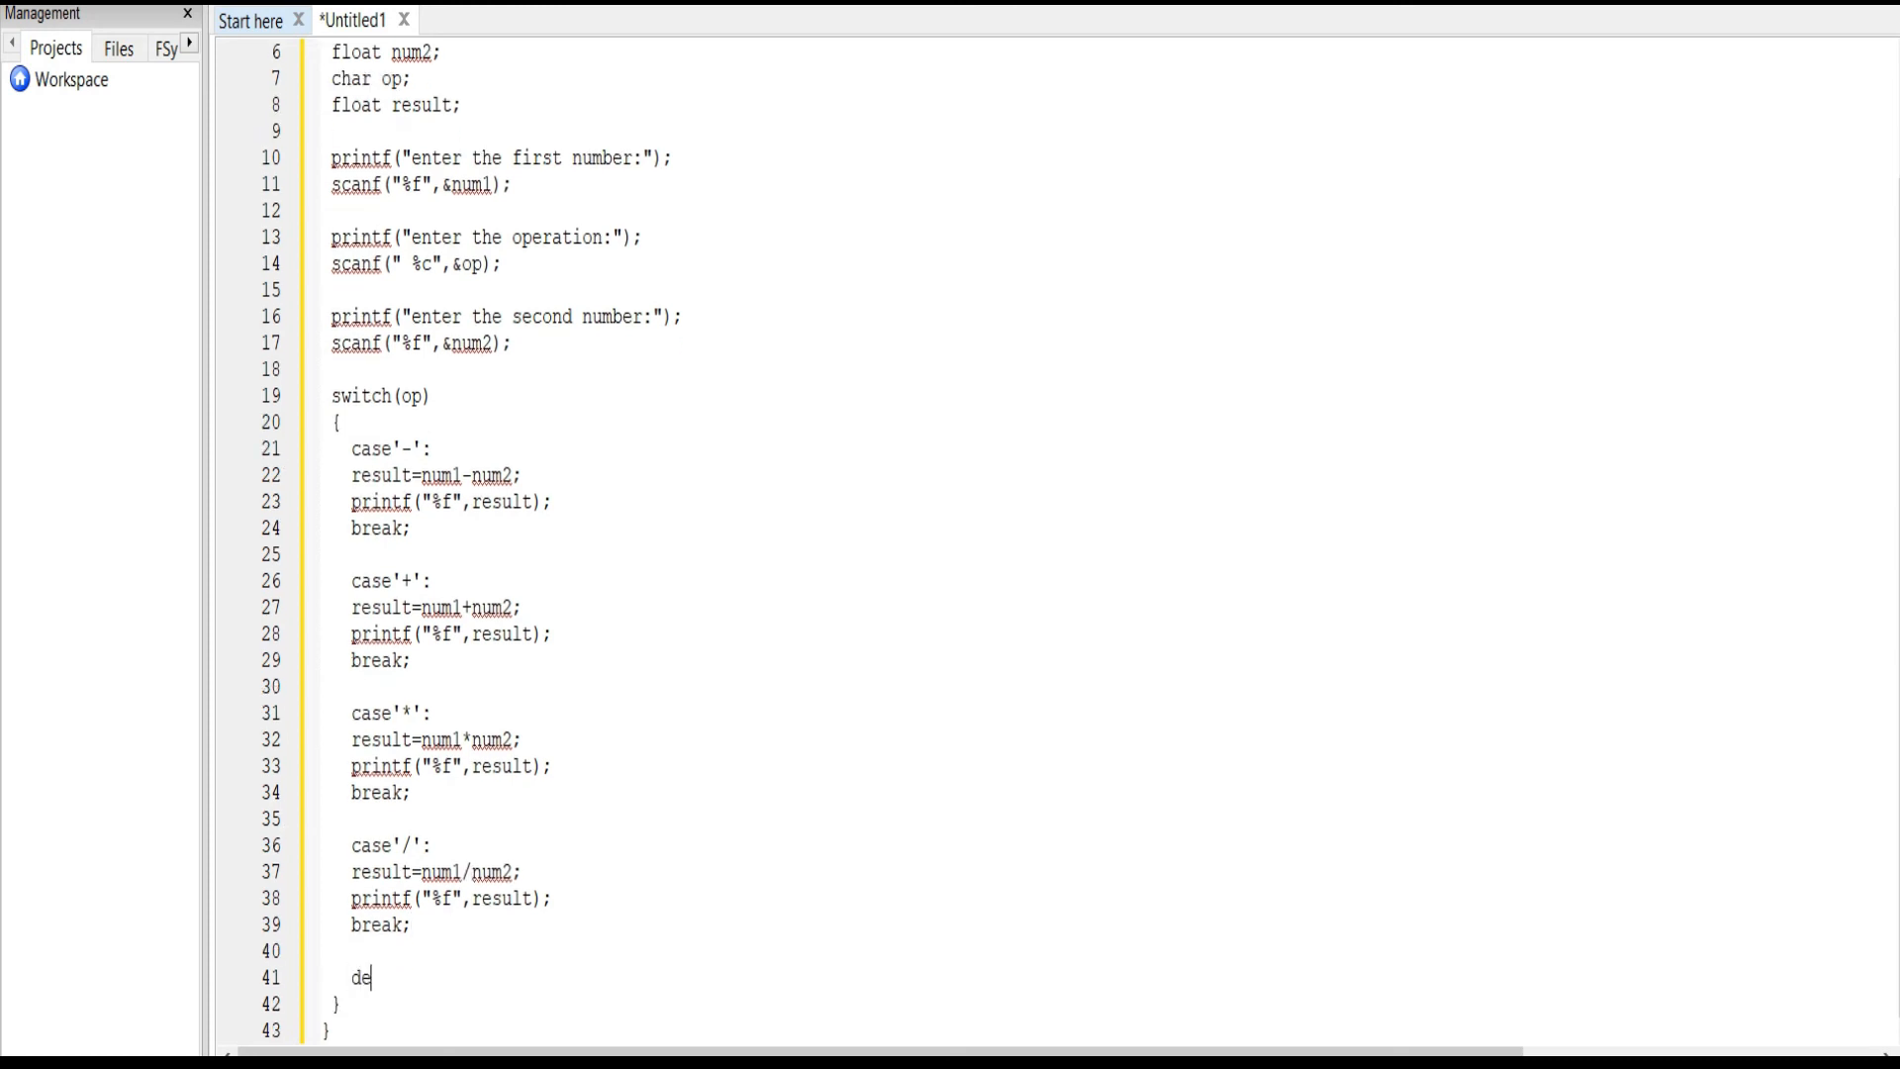
{"action": "type", "text": "fault:"}
{"action": "type", "text": "get"}
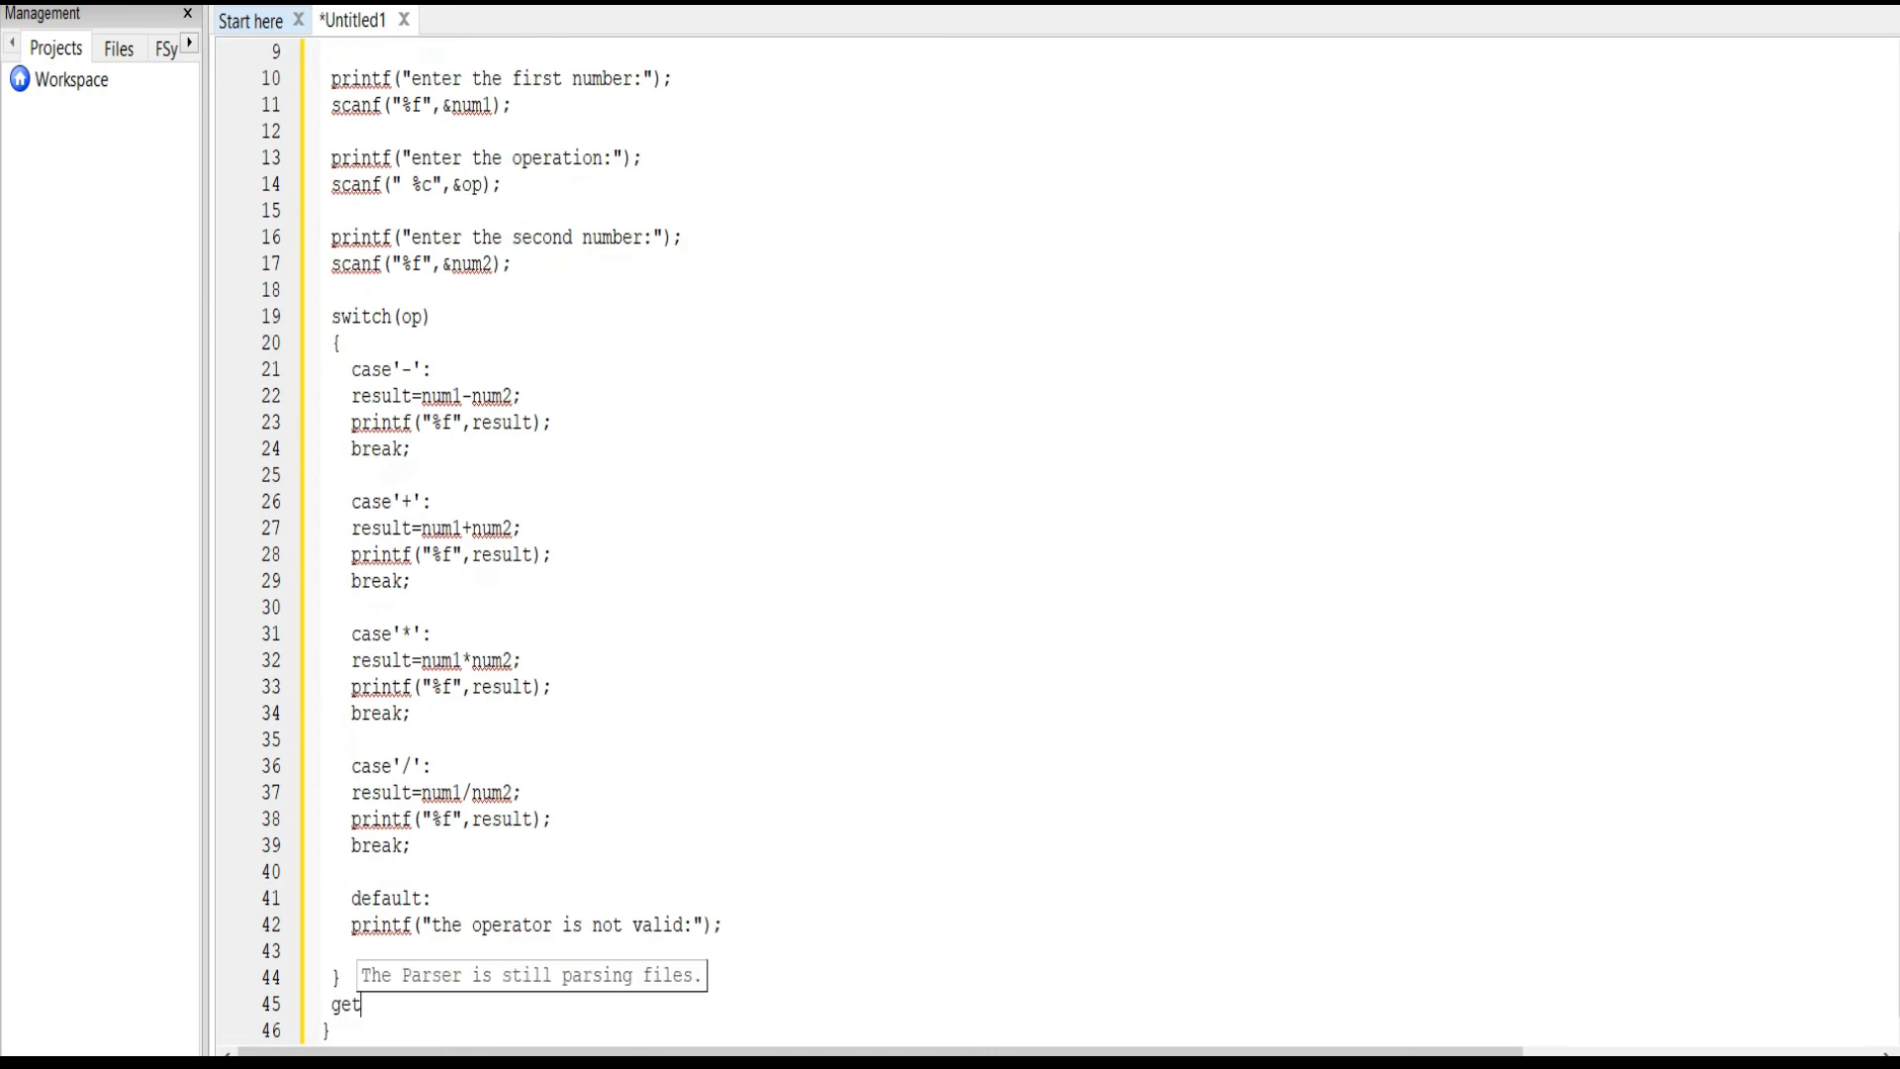
{"action": "type", "text": "ch()"}
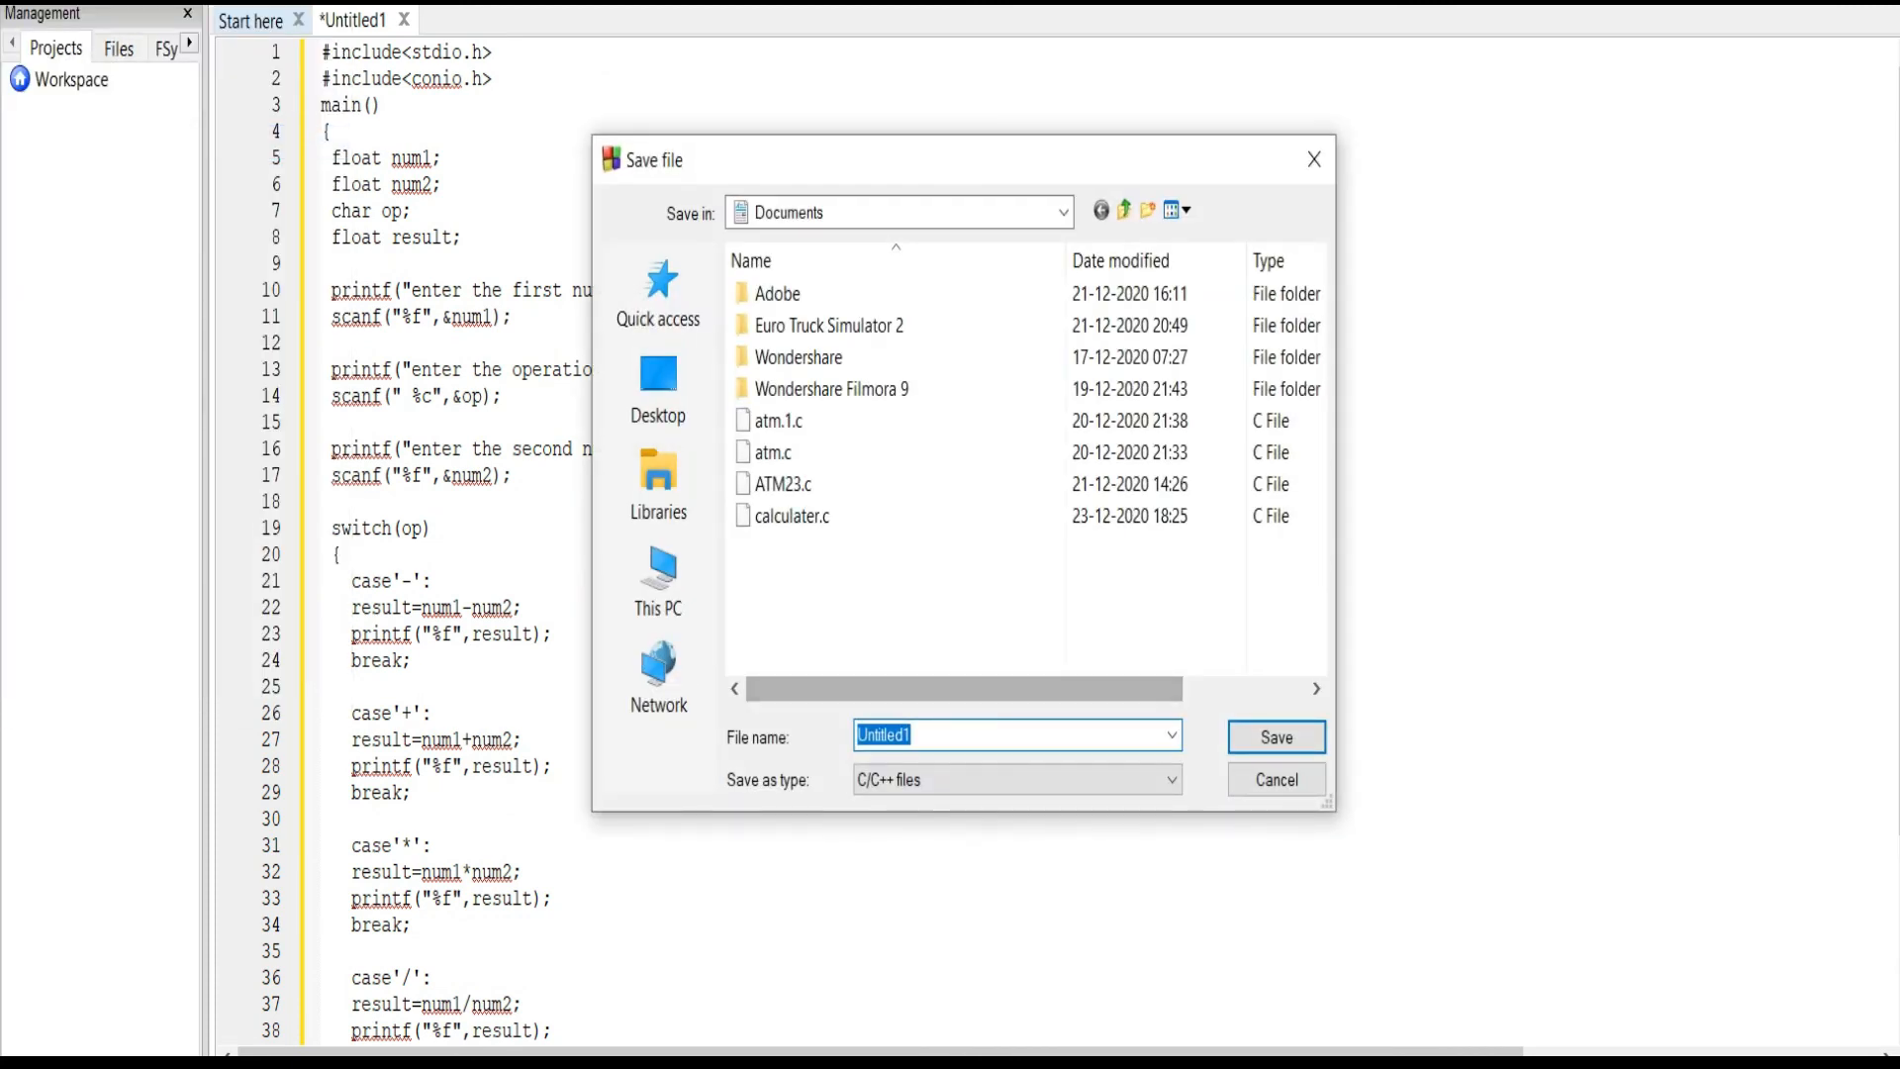
Step: Save the source as calulater1.c and build and run it
{"action": "type", "text": "calulater"}
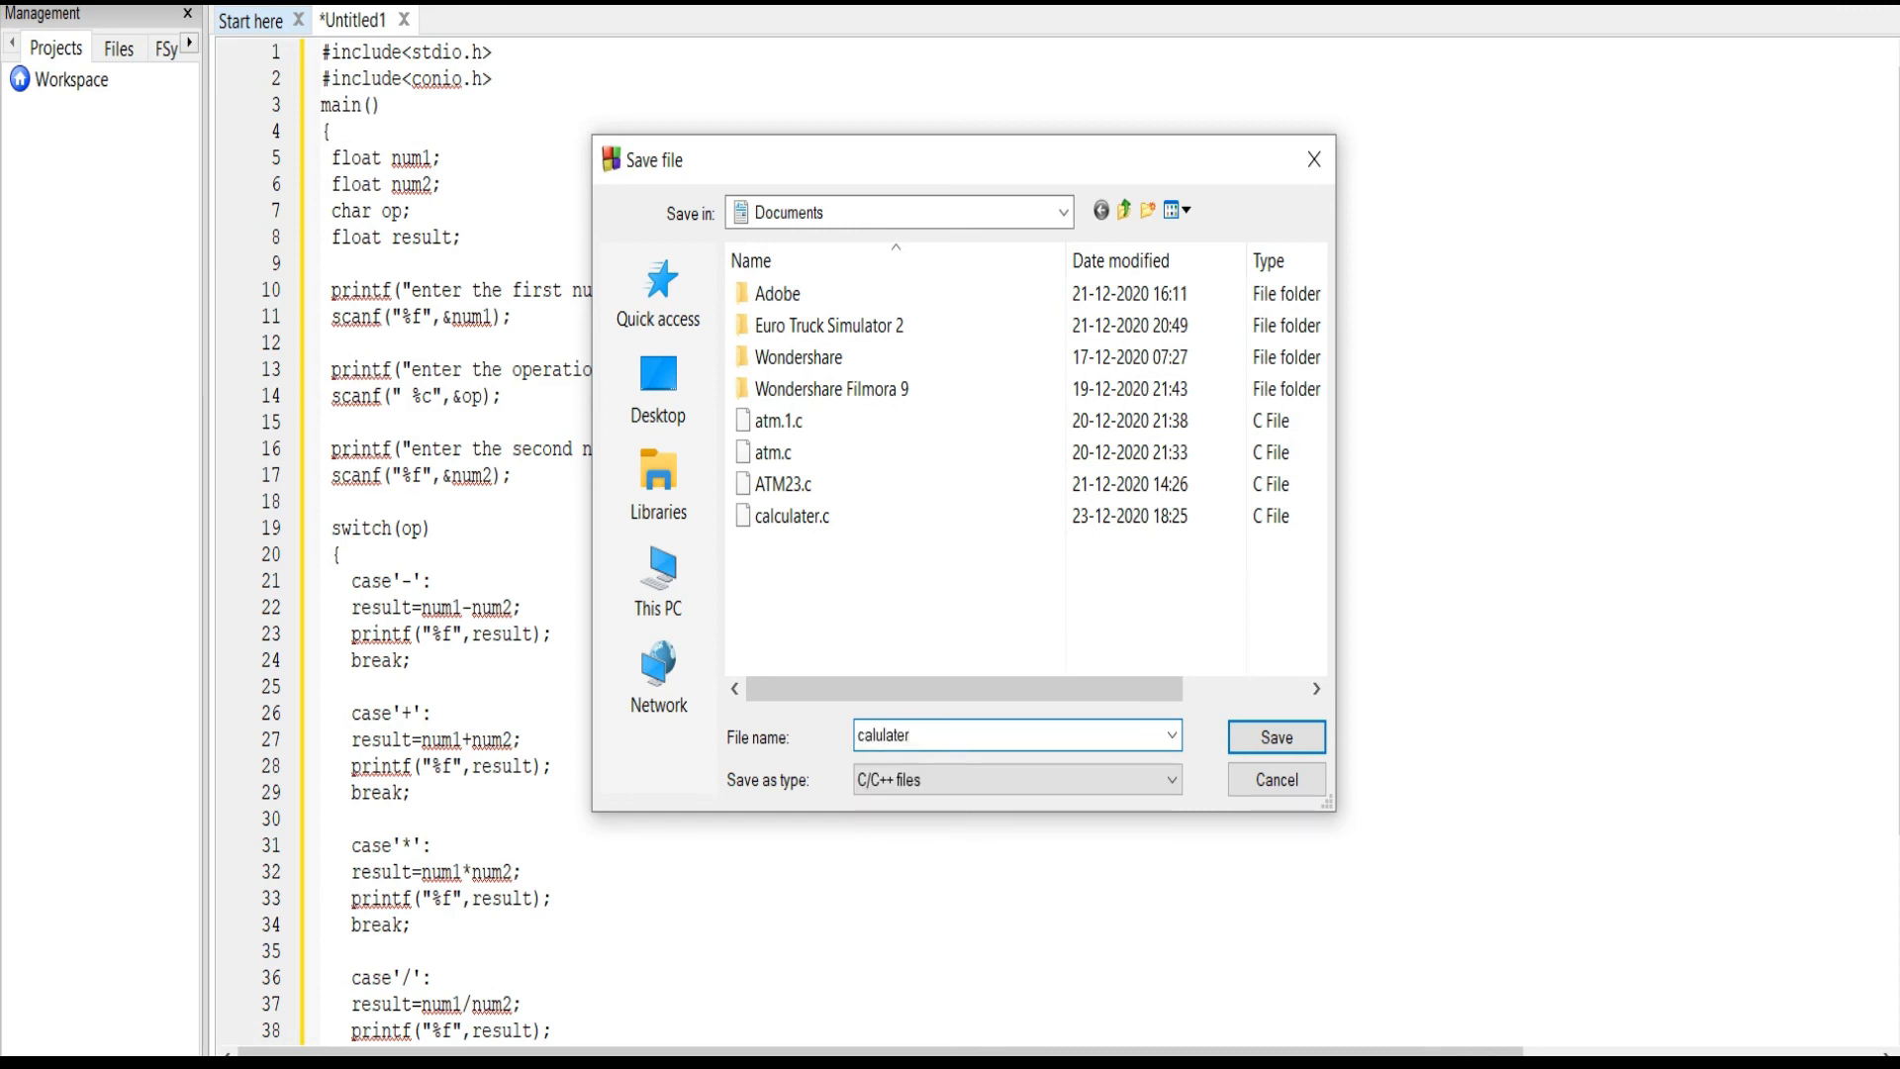
{"action": "left_click", "coordinate": [1276, 736]}
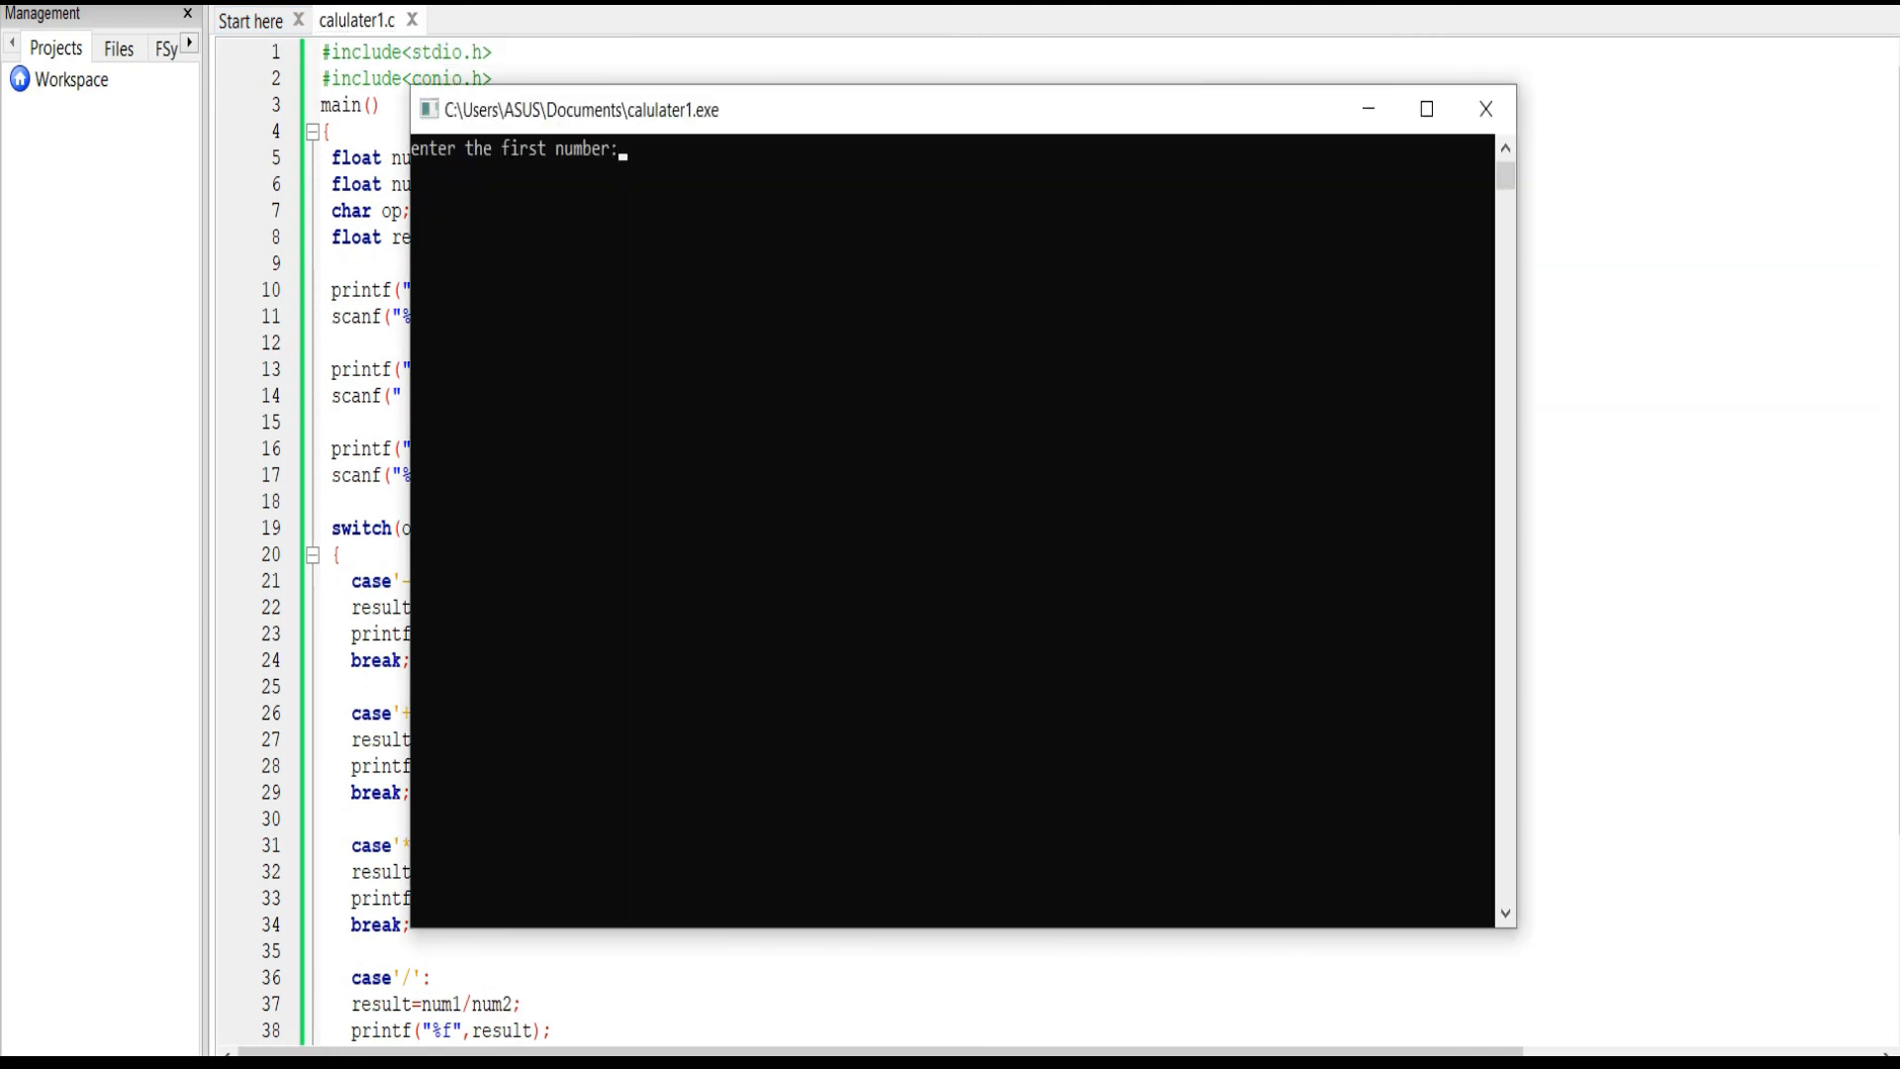
Step: Enter 10, the - operator, and 7 into the running calculator
{"action": "left_click", "coordinate": [1425, 109]}
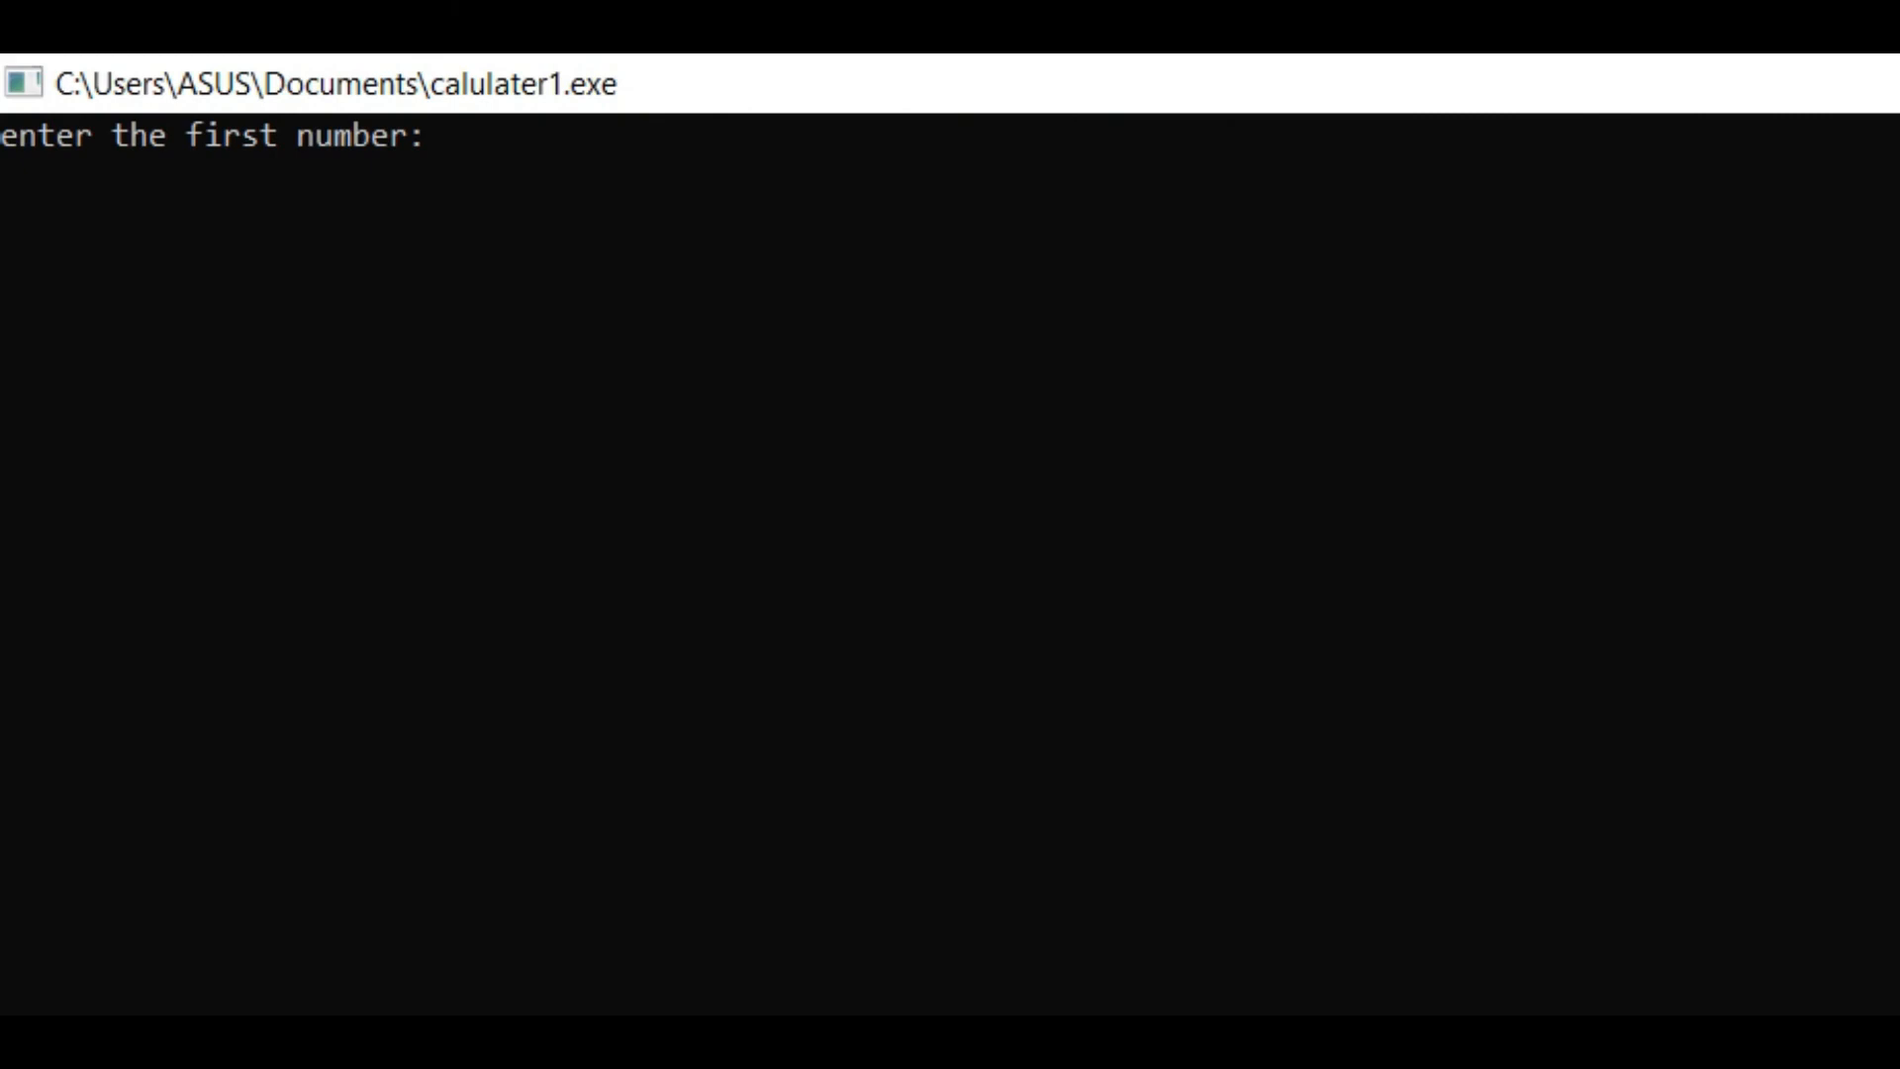
{"action": "type", "text": "10"}
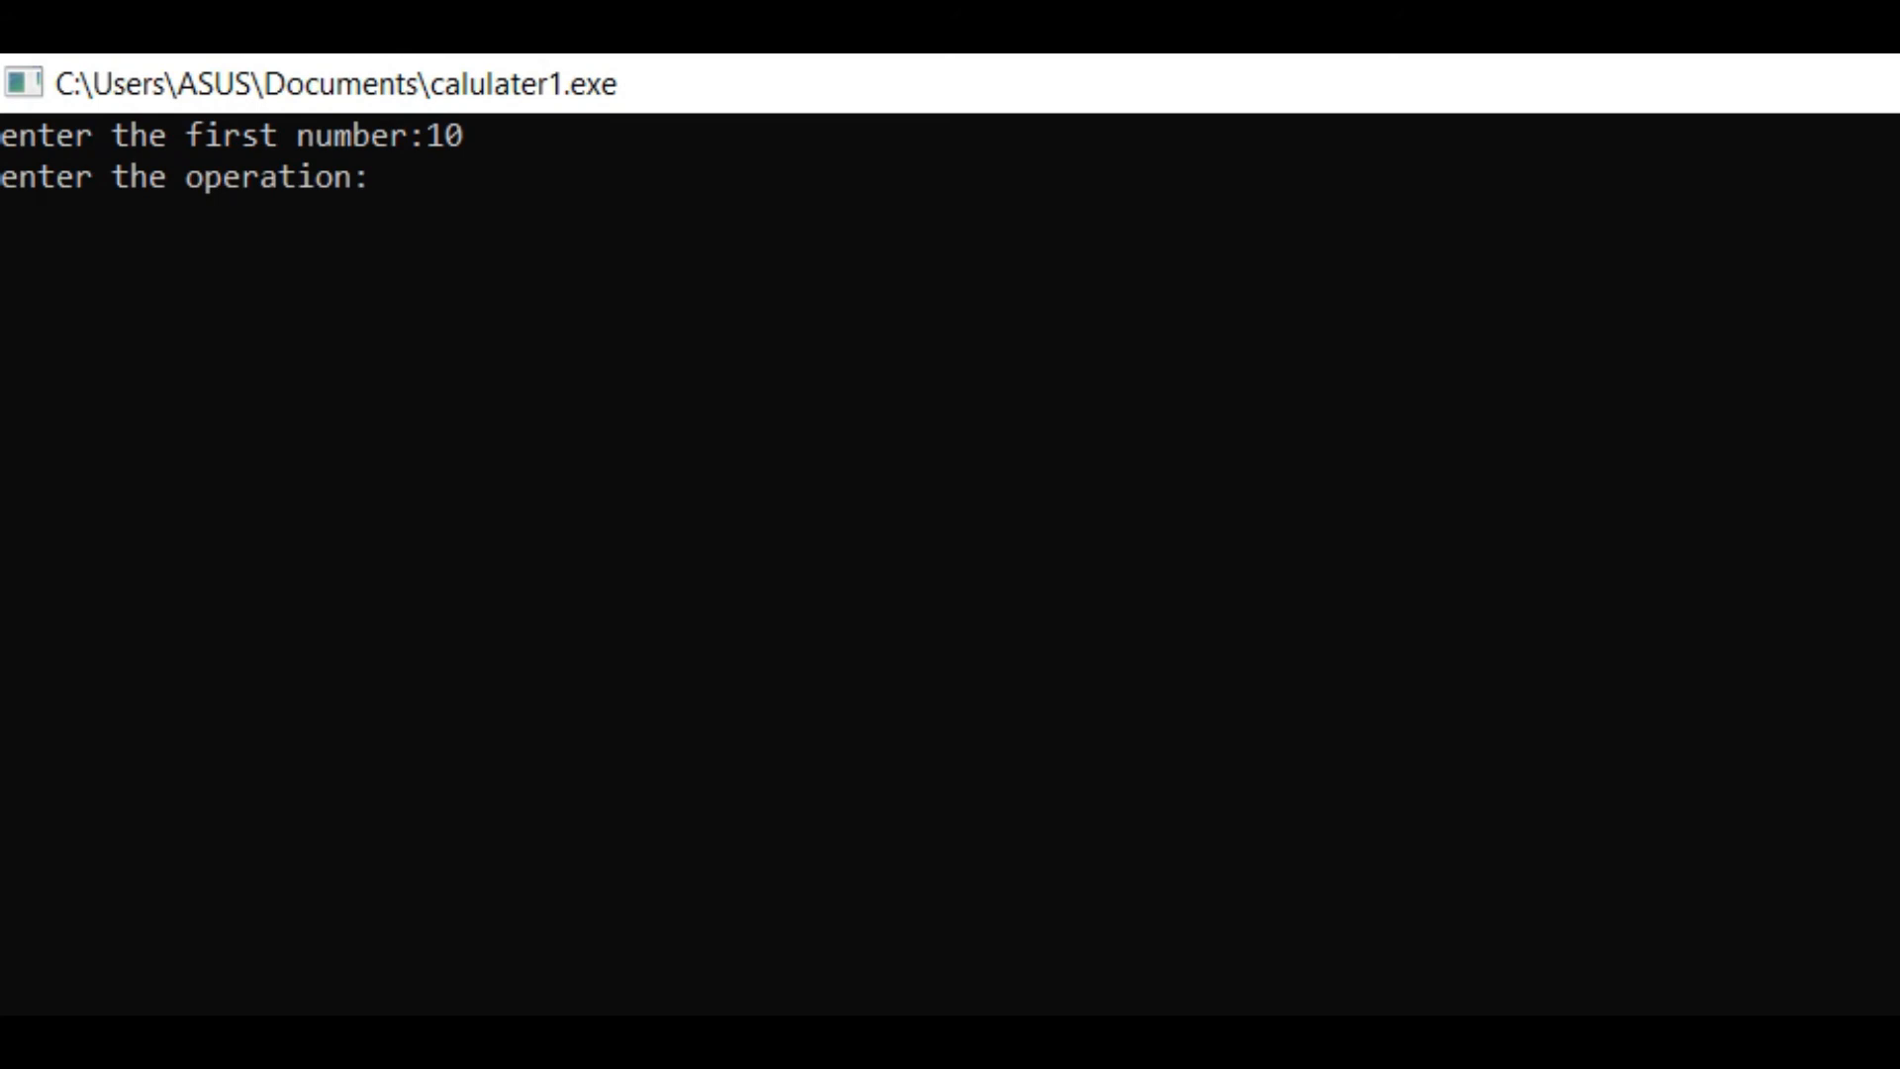
{"action": "type", "text": "-"}
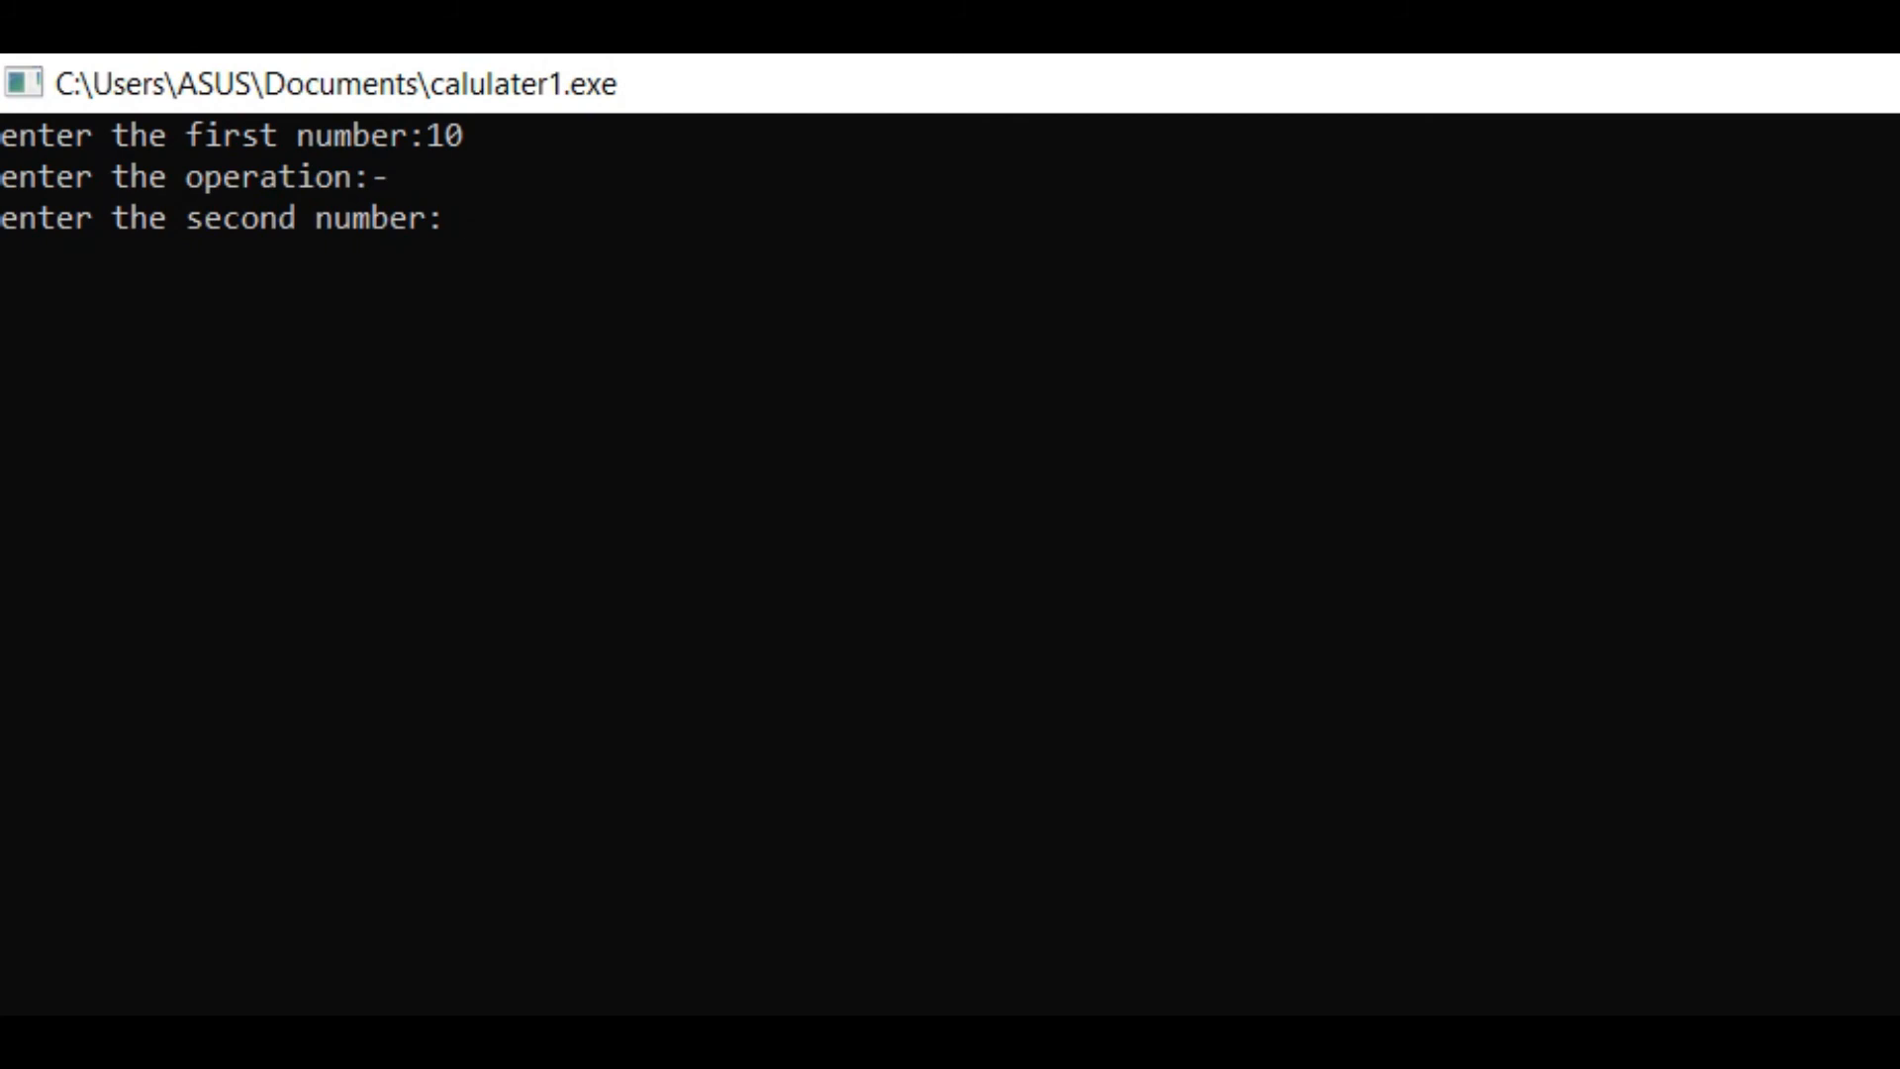
{"action": "type", "text": "7"}
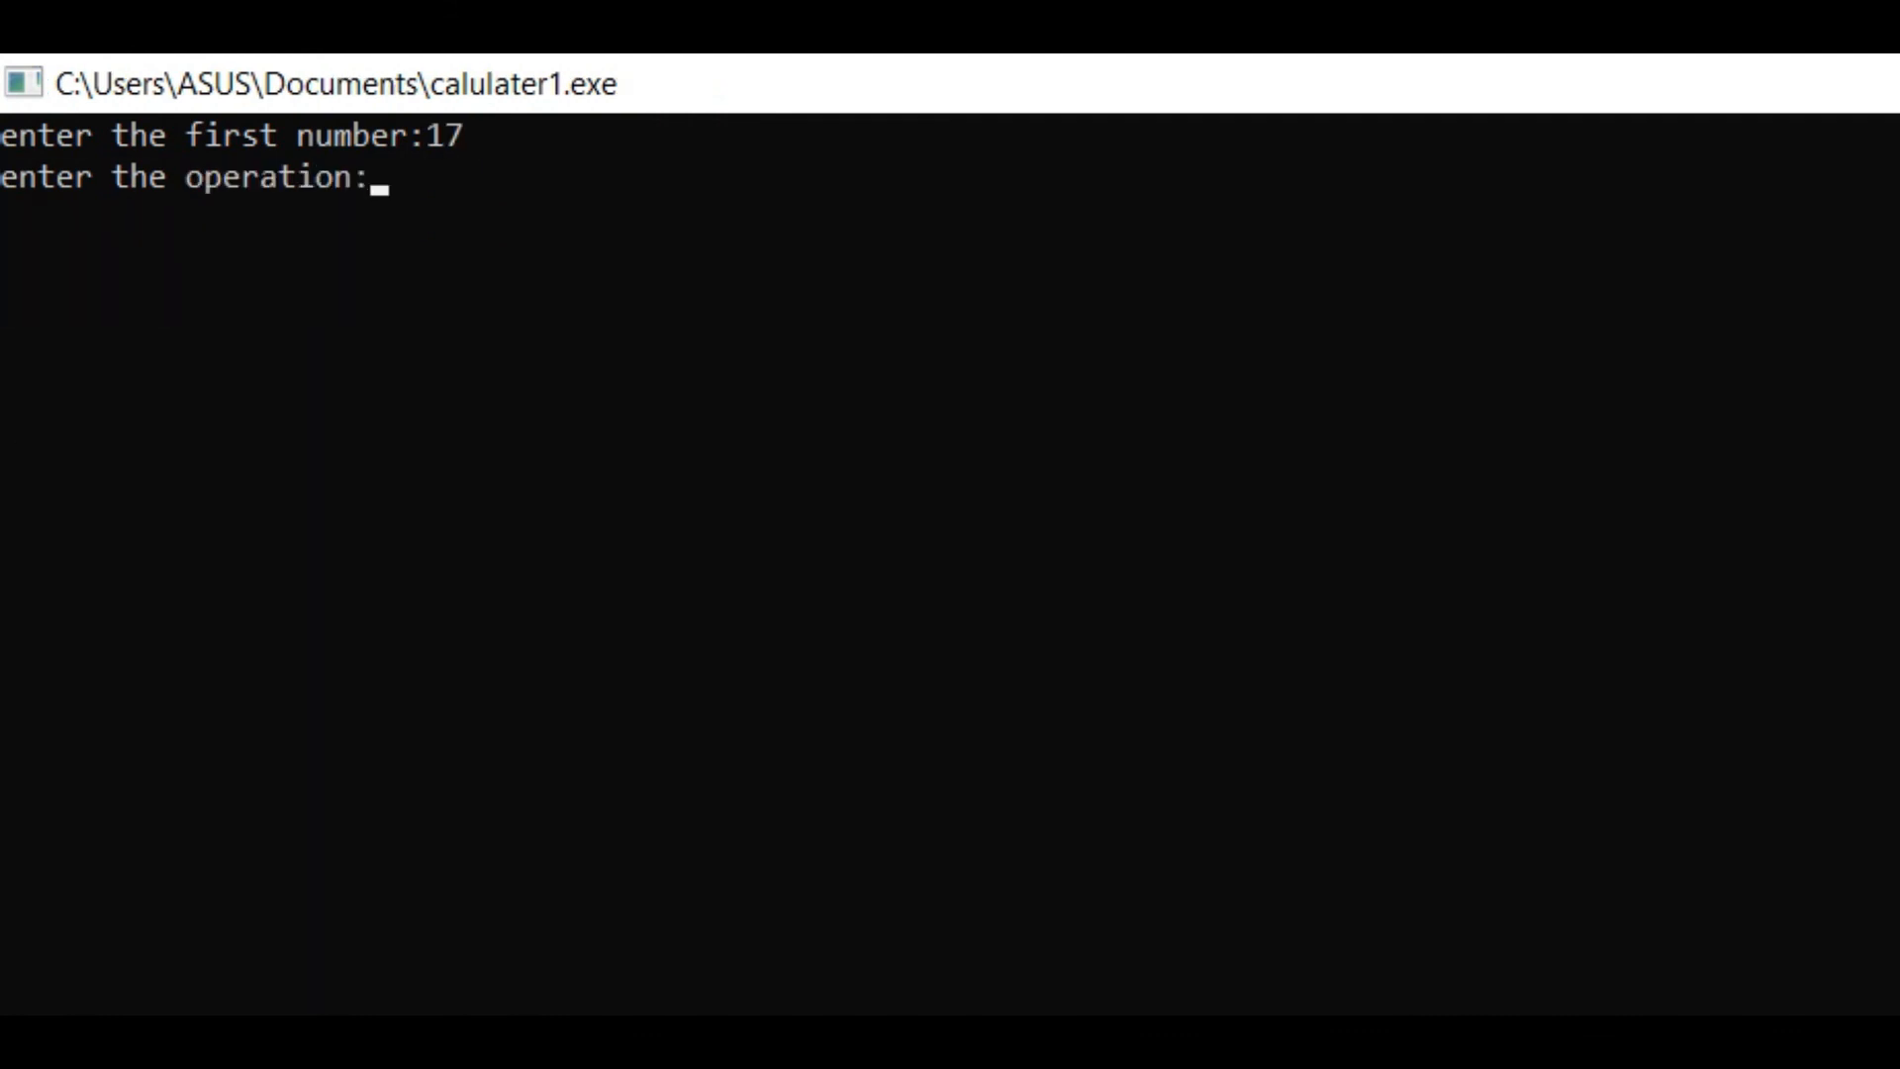
Step: Rerun the calculator with 17 + 25, then enter 12 with *
{"action": "type", "text": "+"}
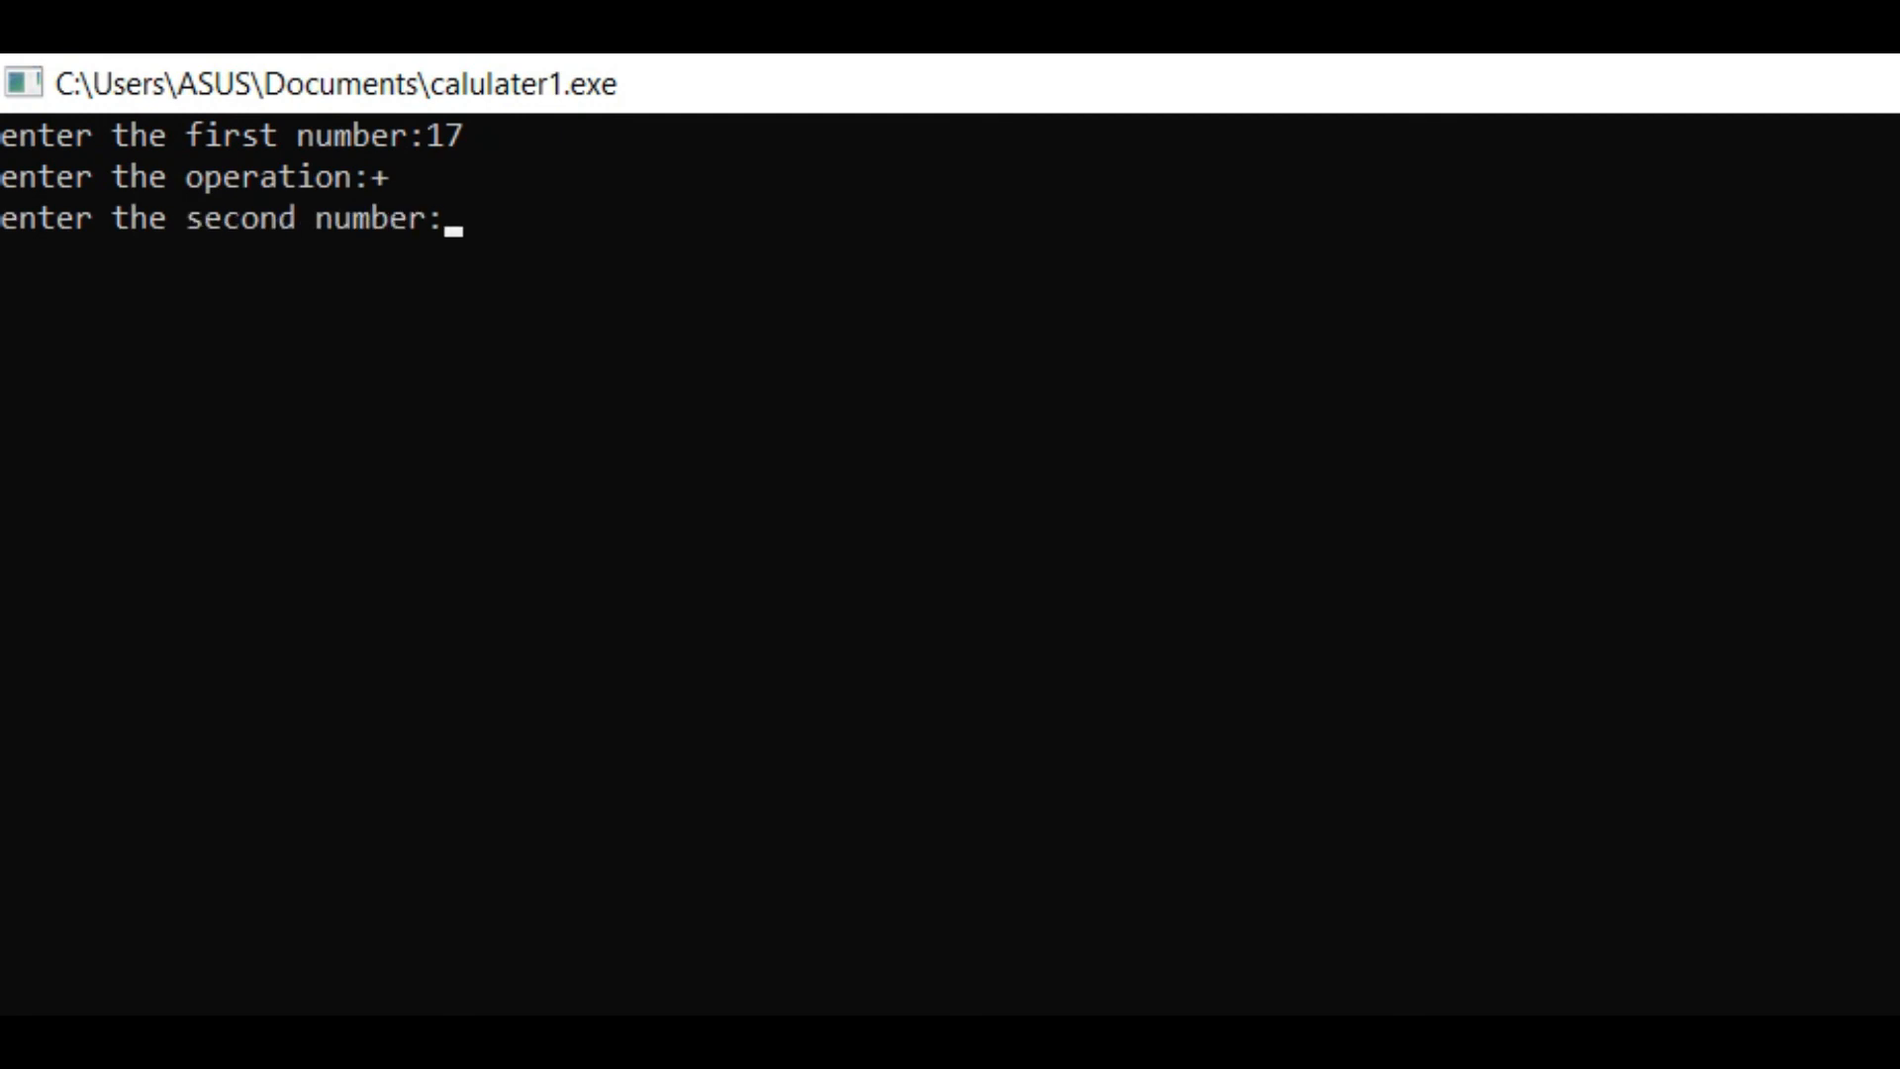
{"action": "type", "text": "25"}
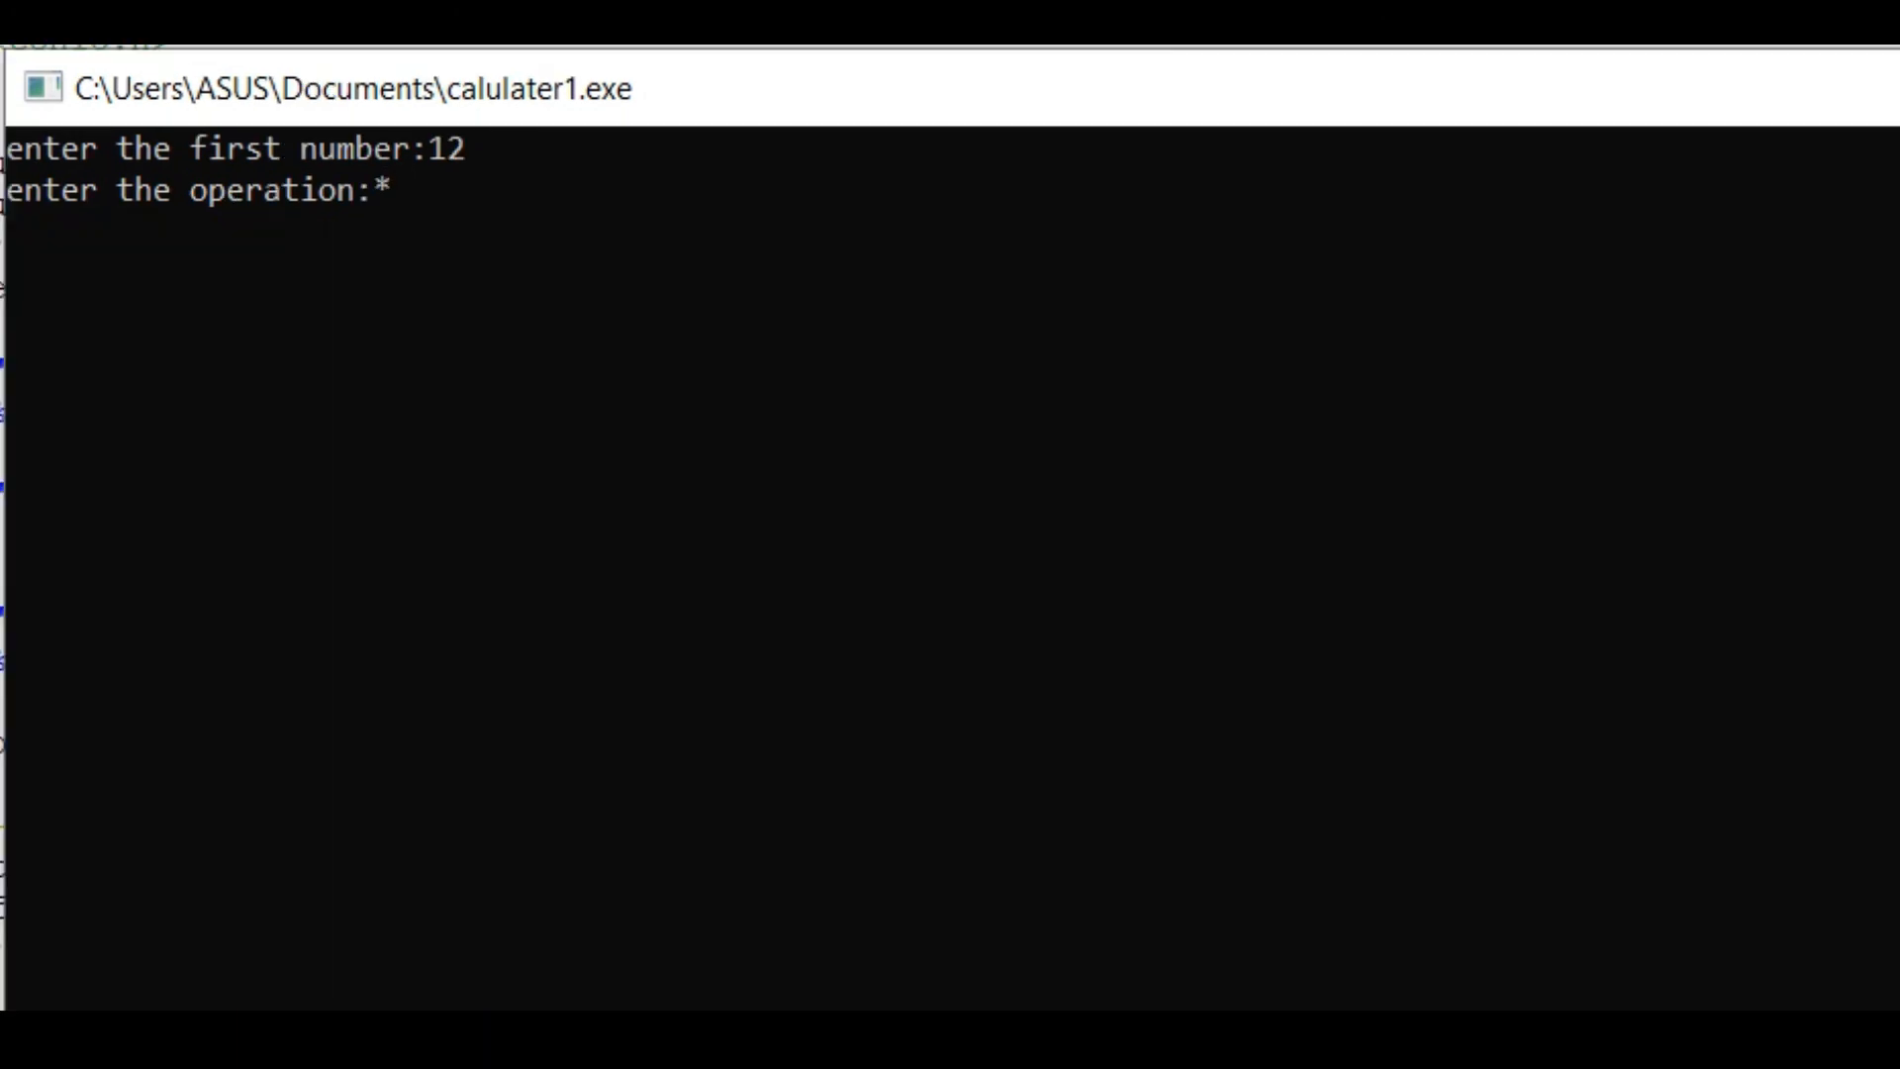
{"action": "key", "text": "Enter"}
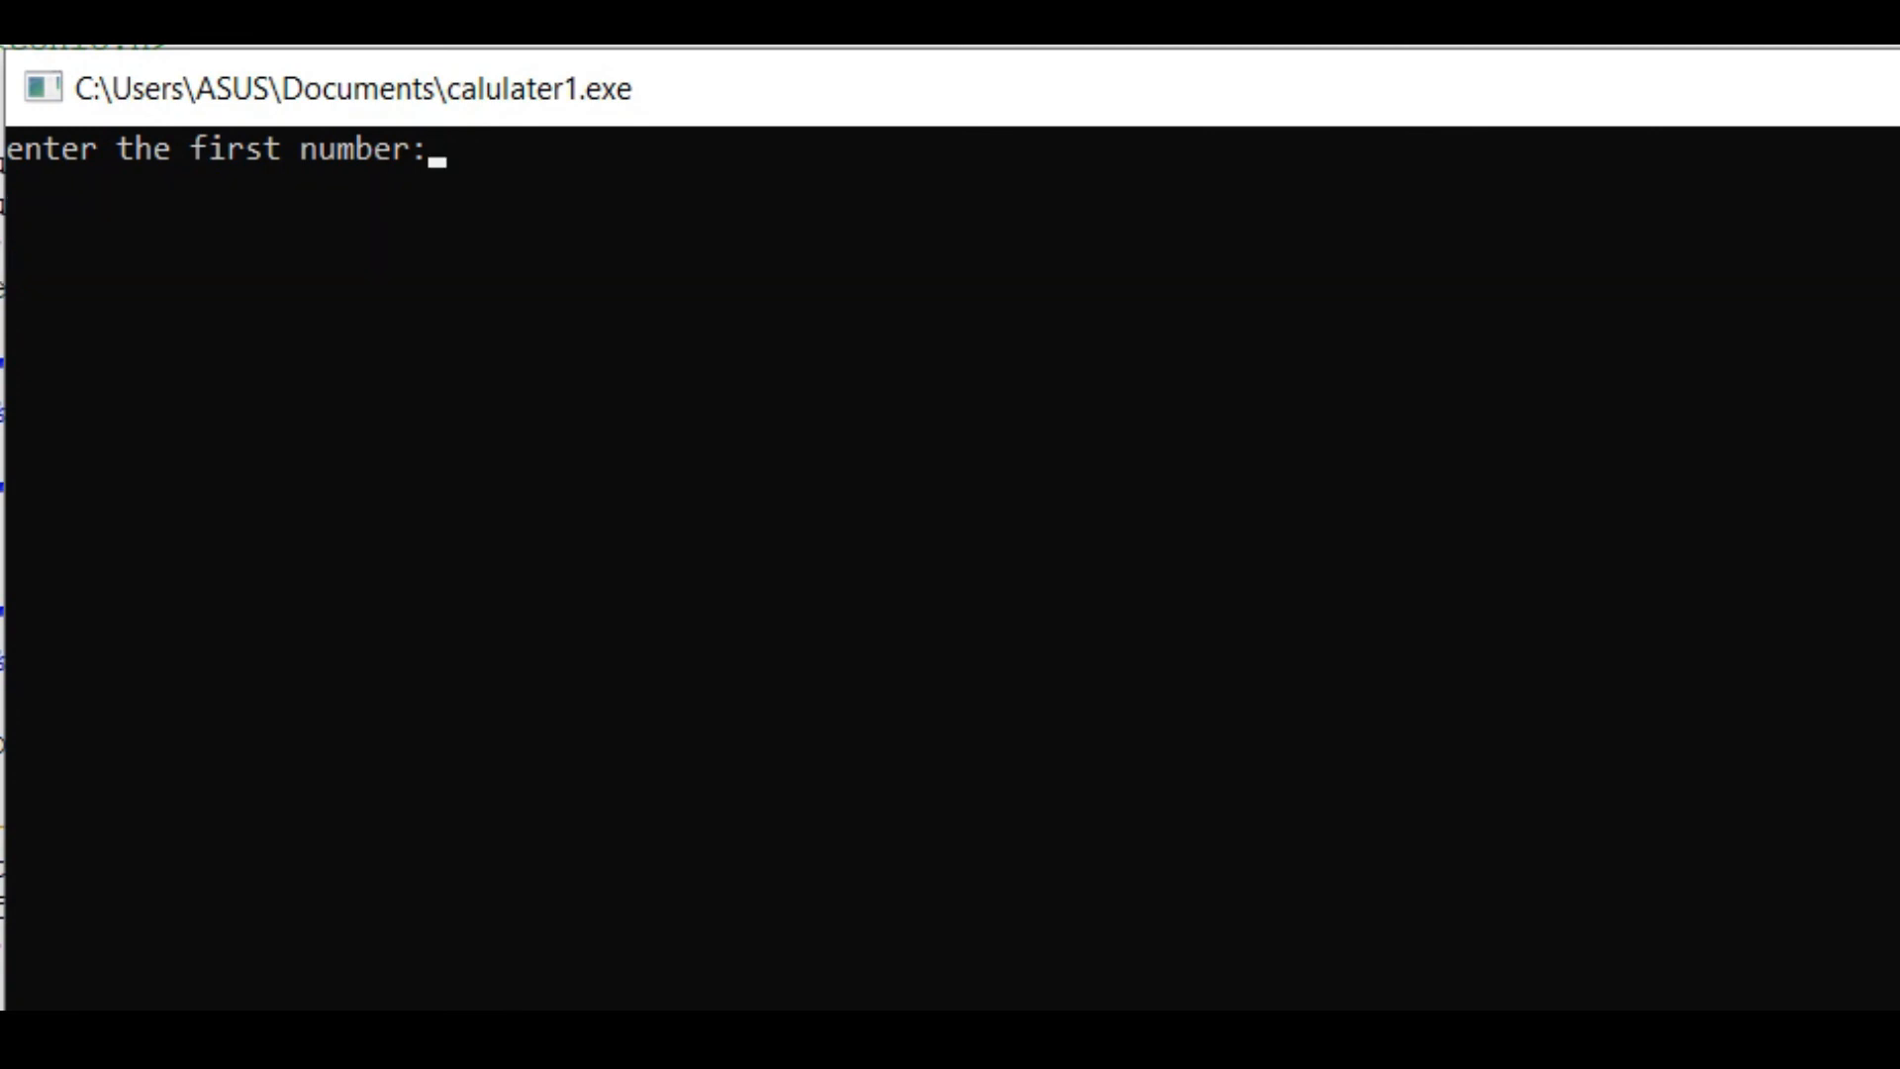
Step: Enter 40, the / operator, and 3 into the calculator to compute 13.333333
{"action": "type", "text": "40"}
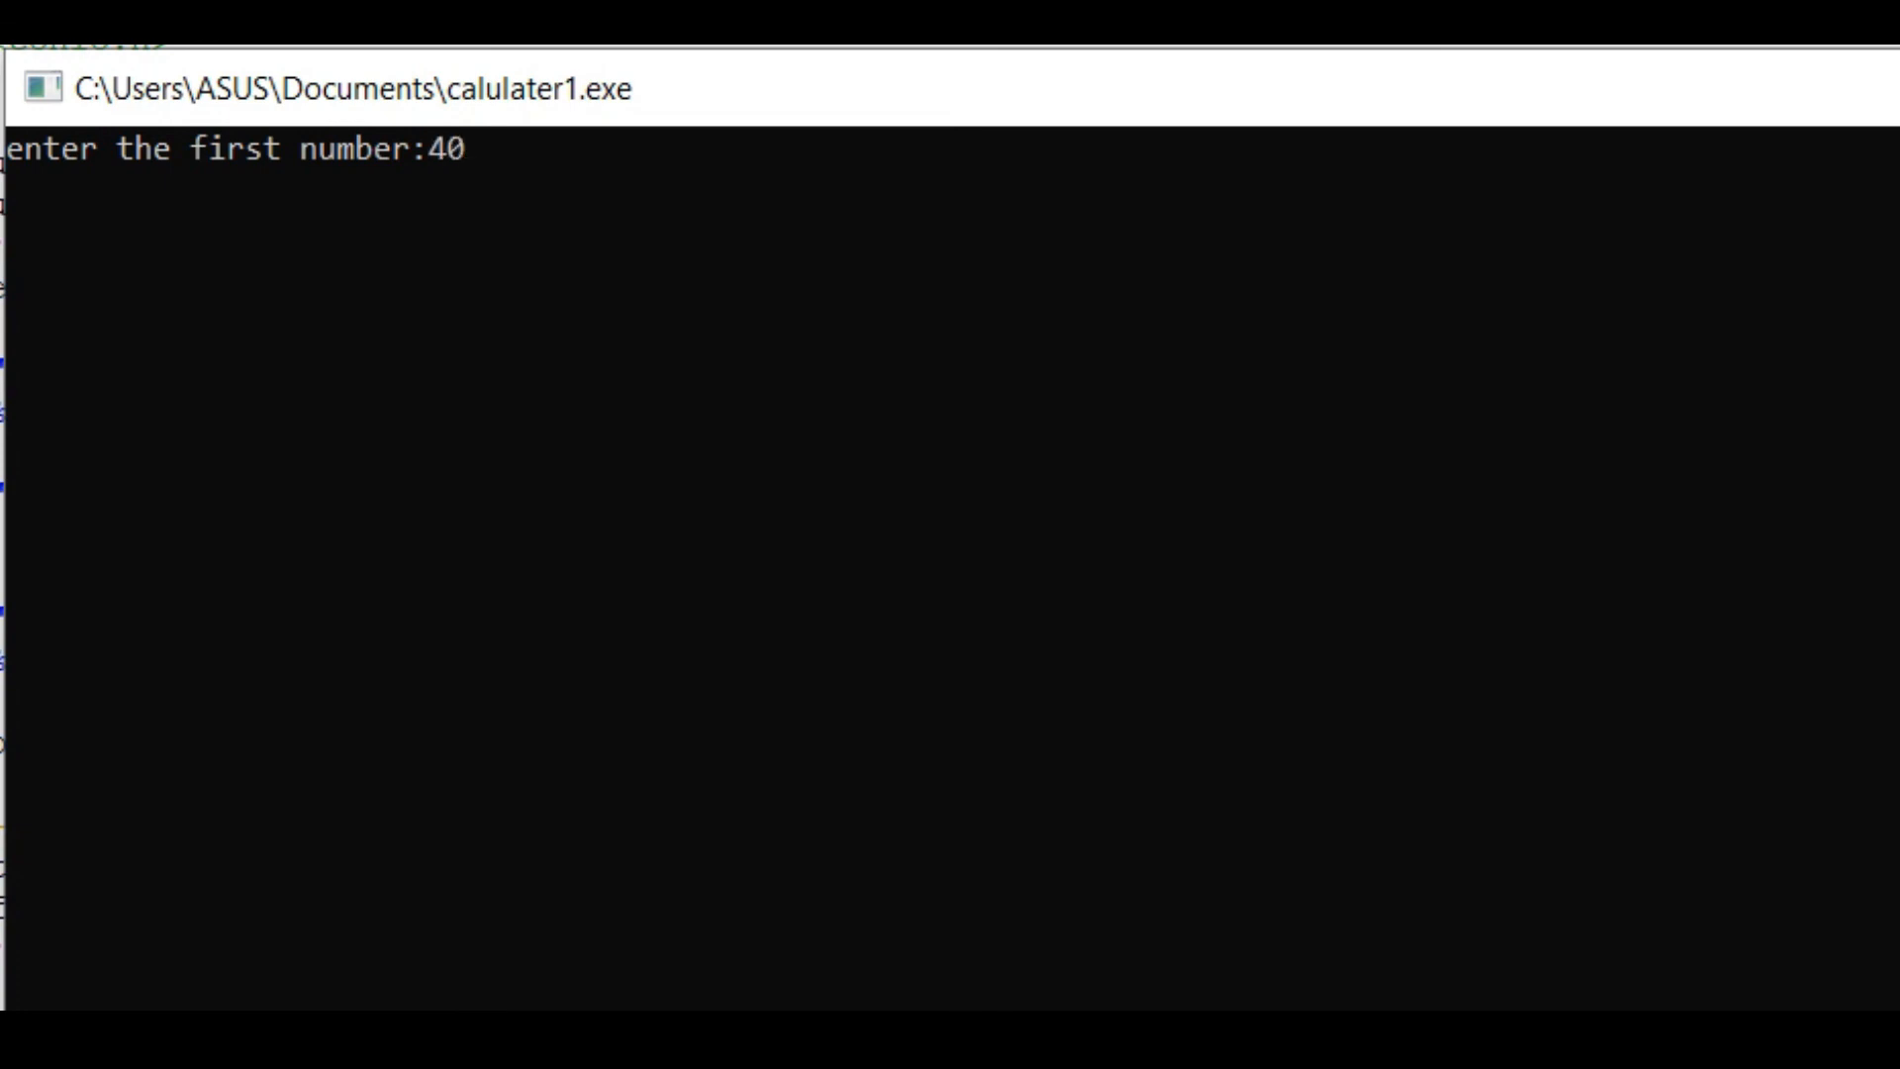
{"action": "key", "text": "enter"}
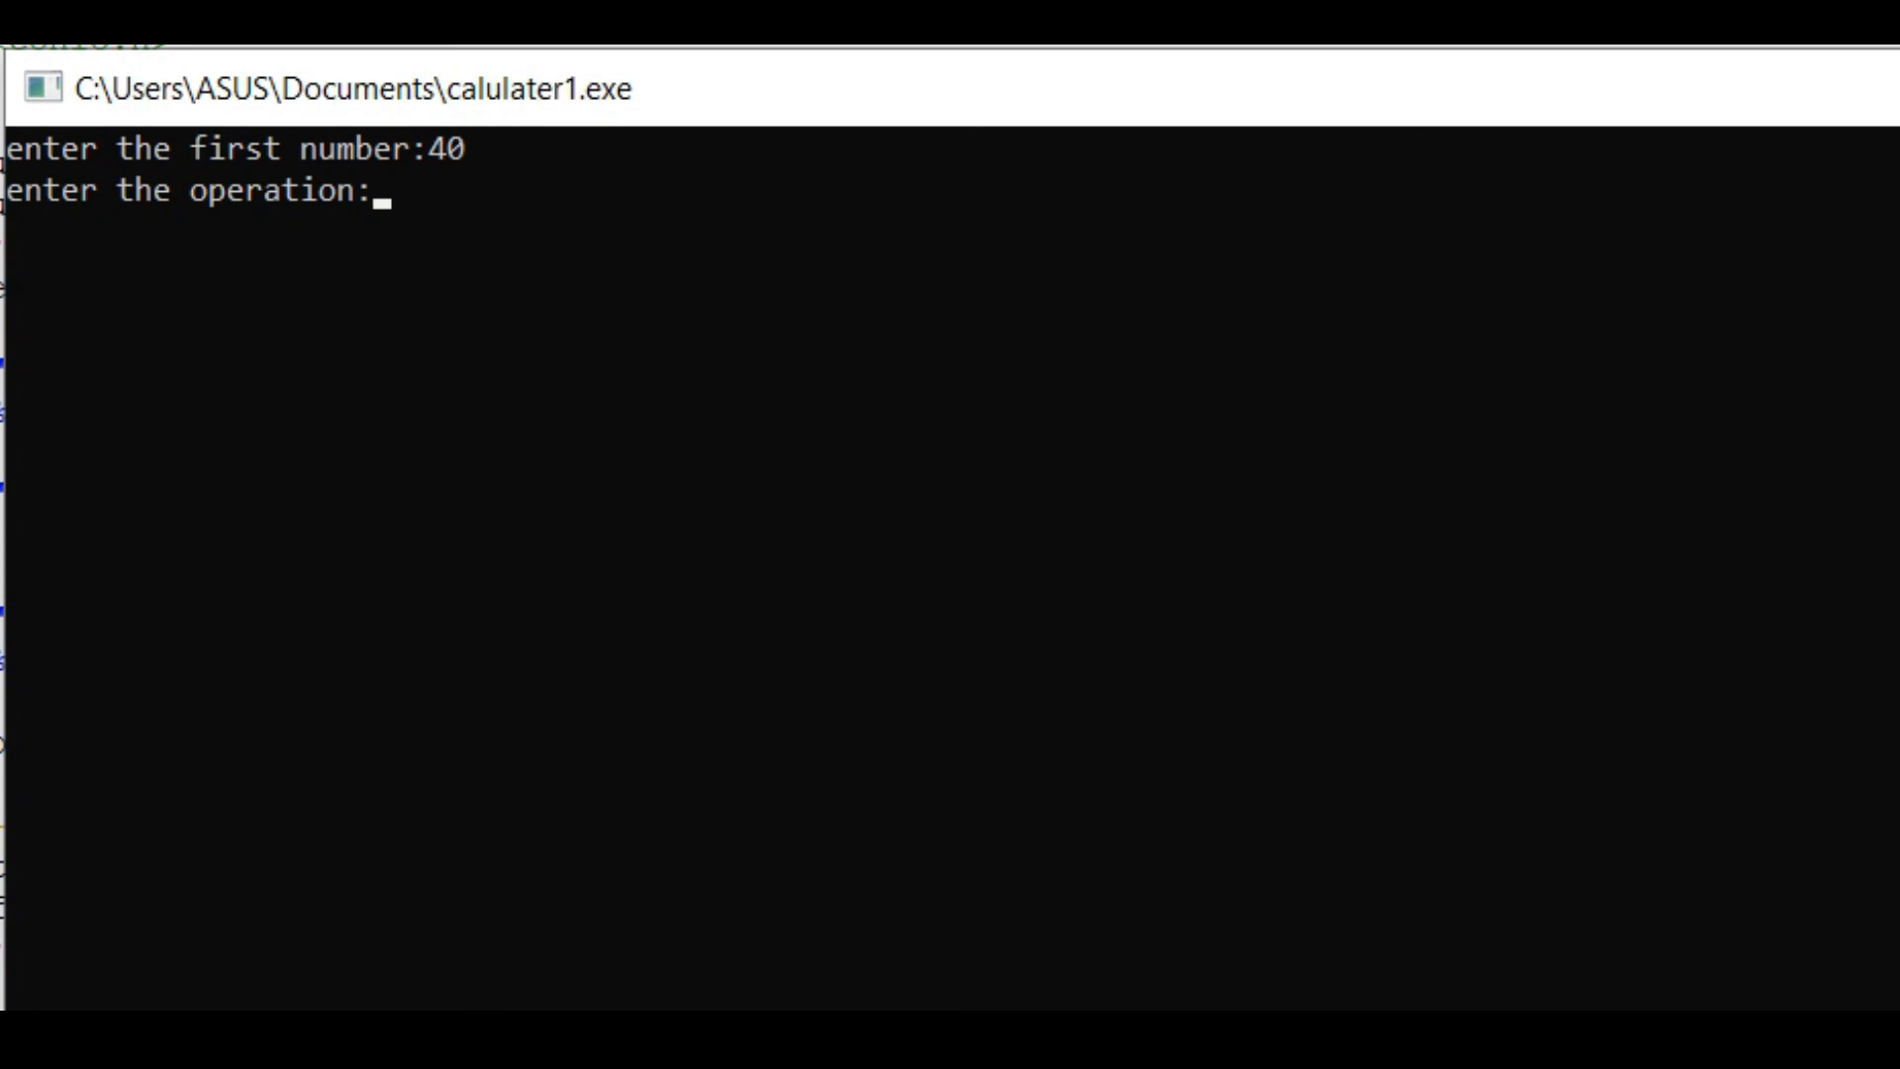
{"action": "type", "text": "/"}
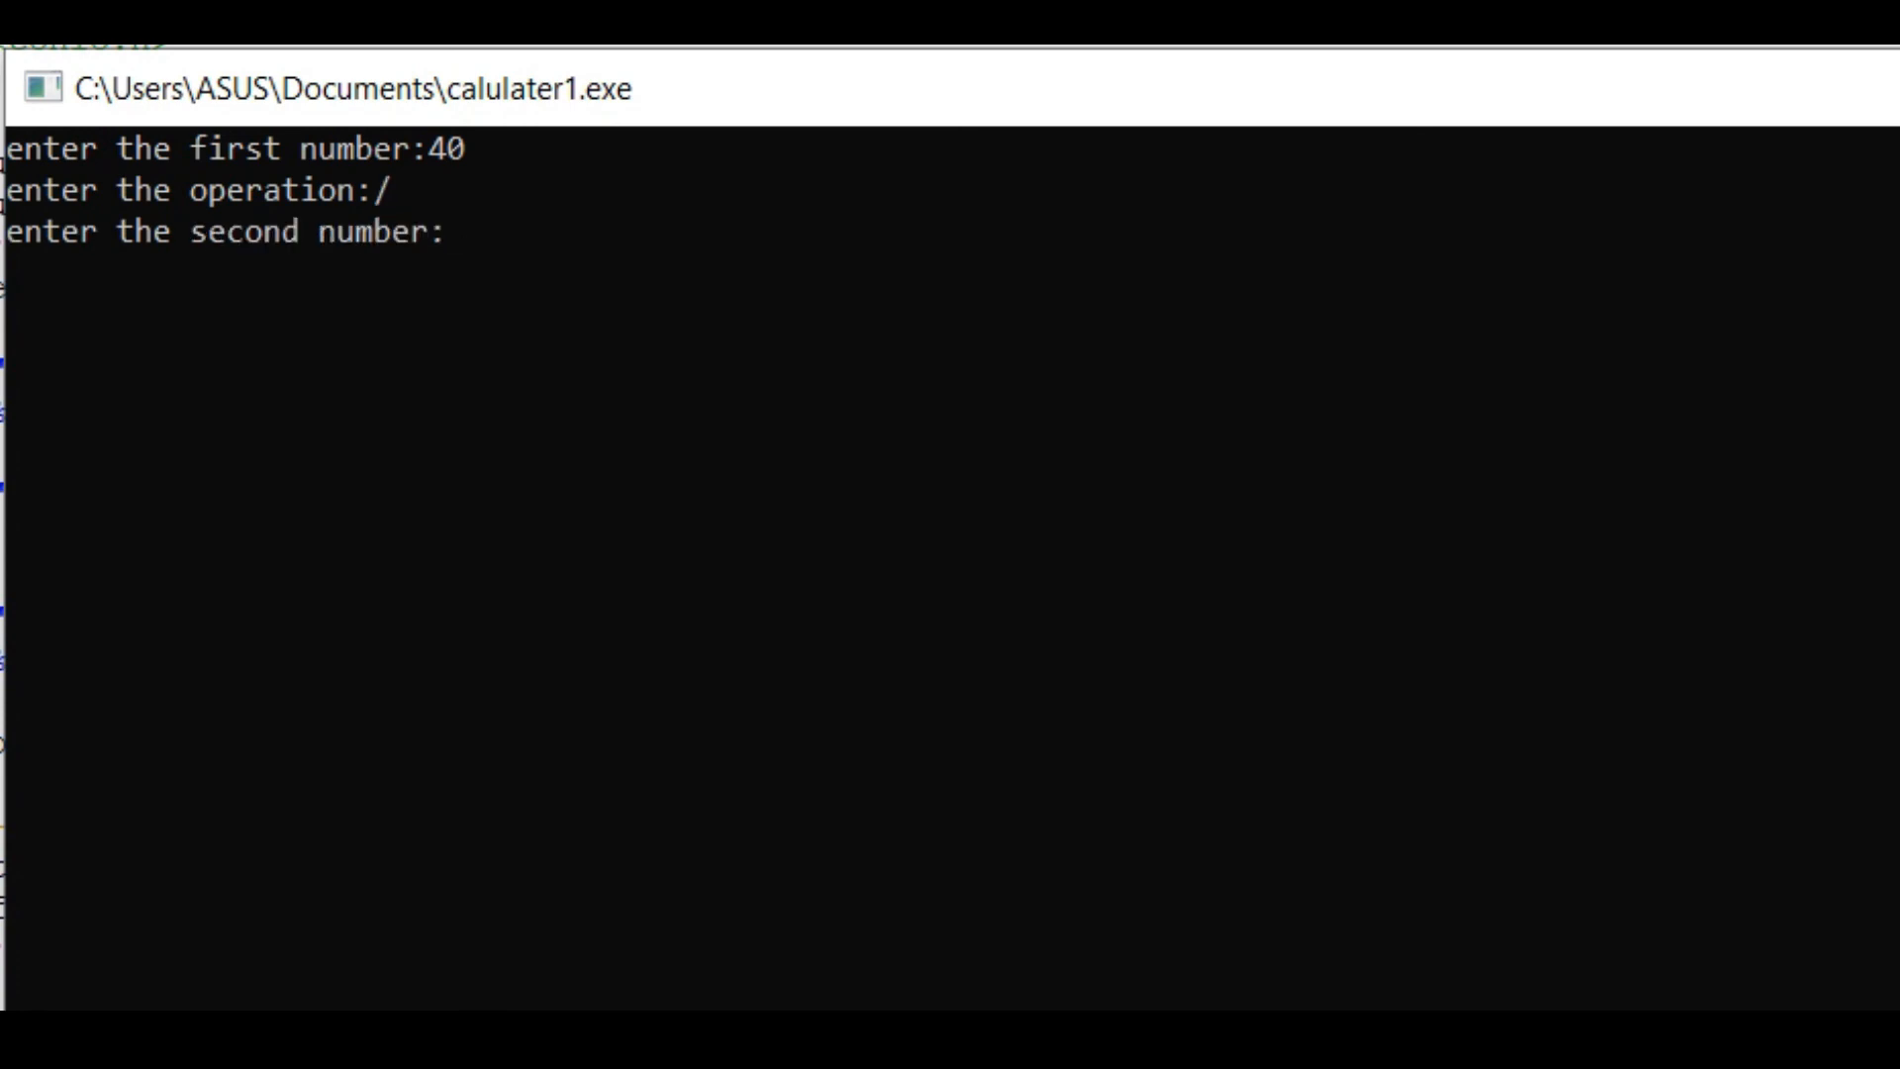
{"action": "type", "text": "3"}
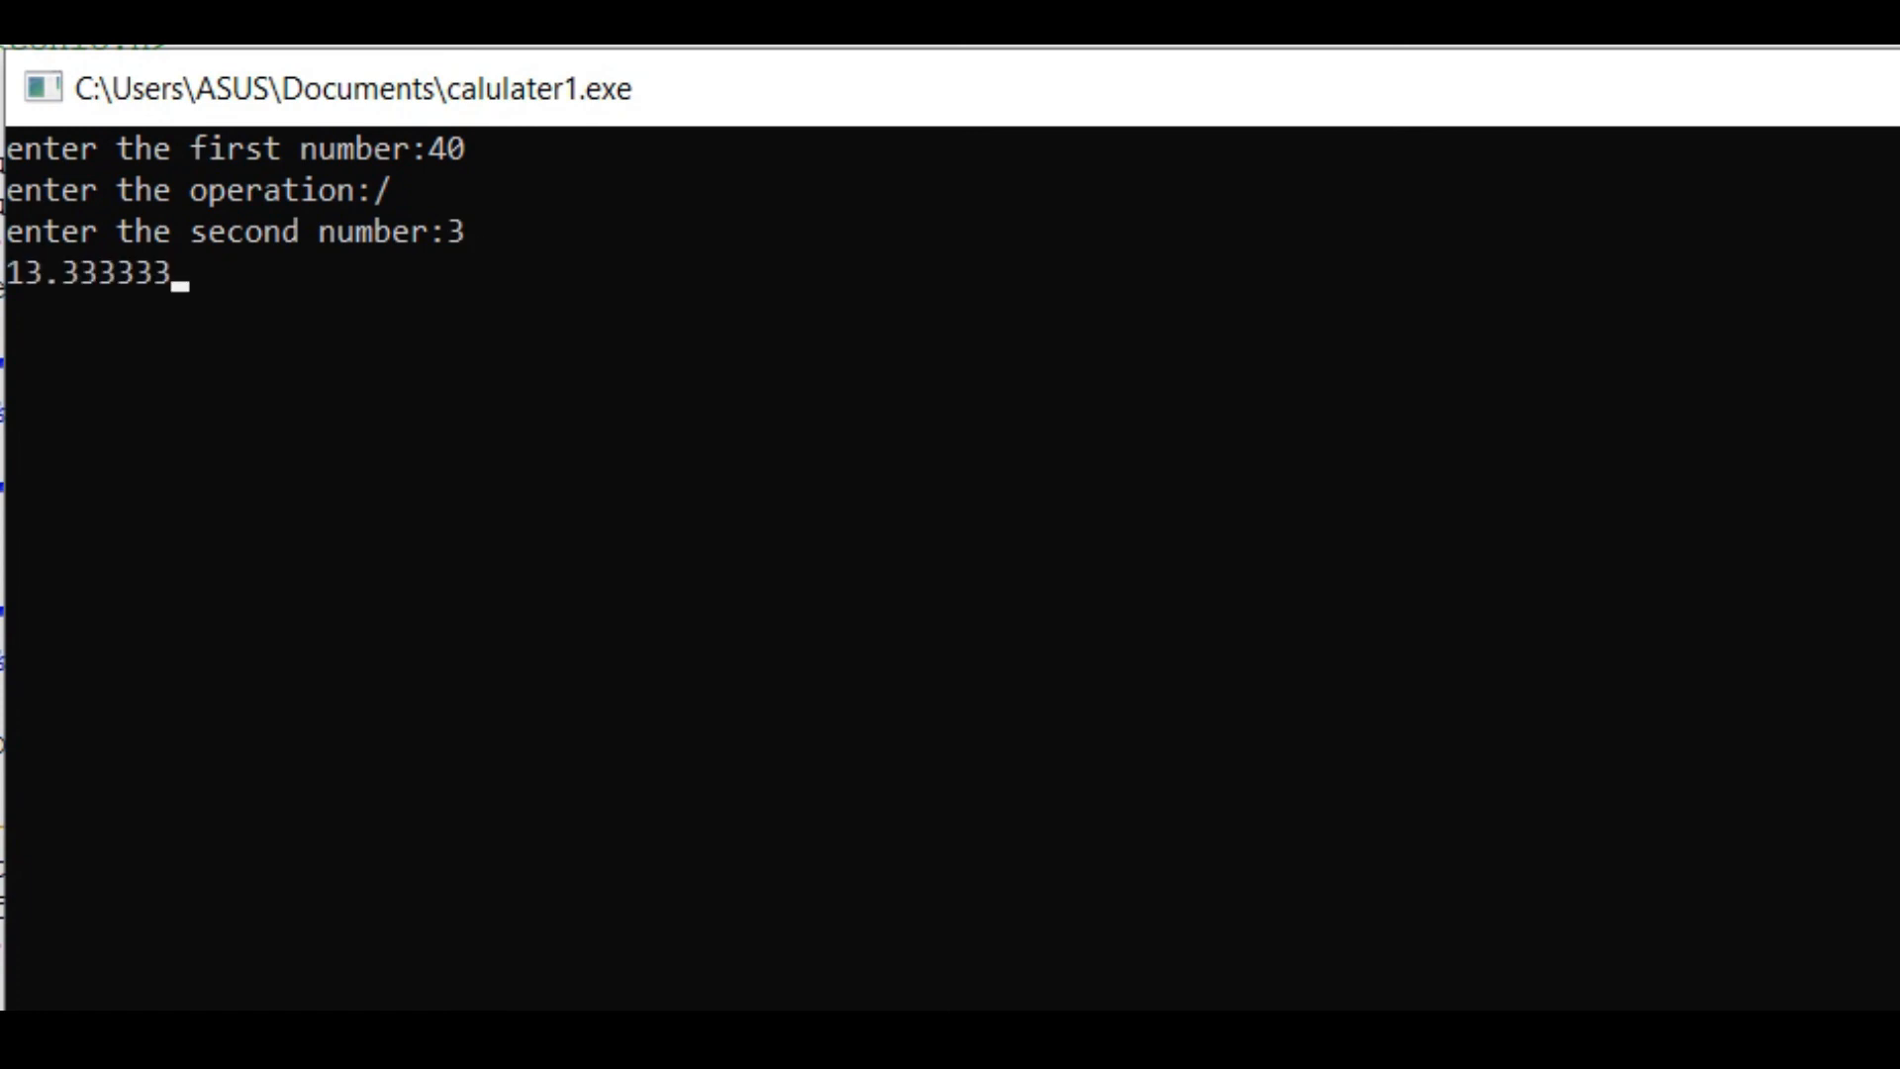